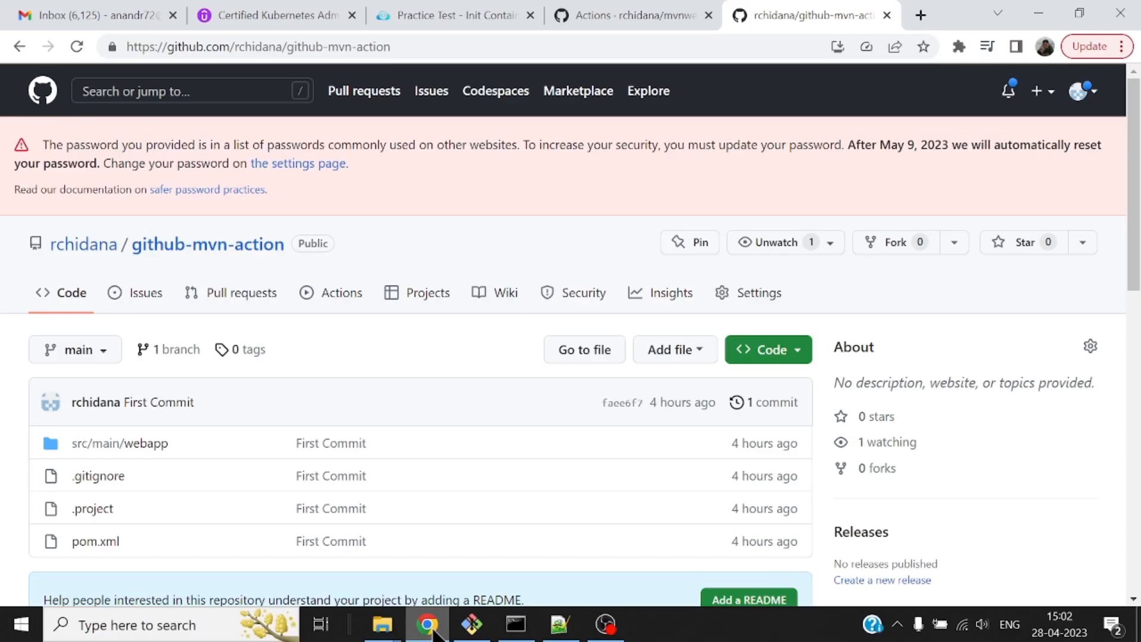
{"action": "mouse_move", "coordinate": [513, 190]}
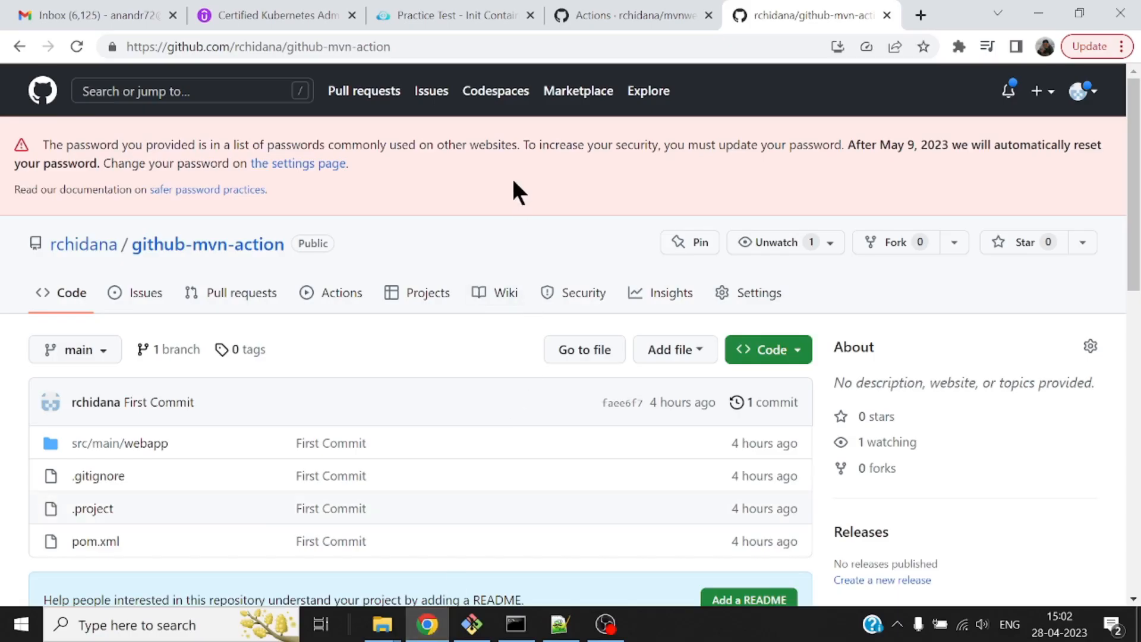
{"action": "mouse_move", "coordinate": [214, 260]}
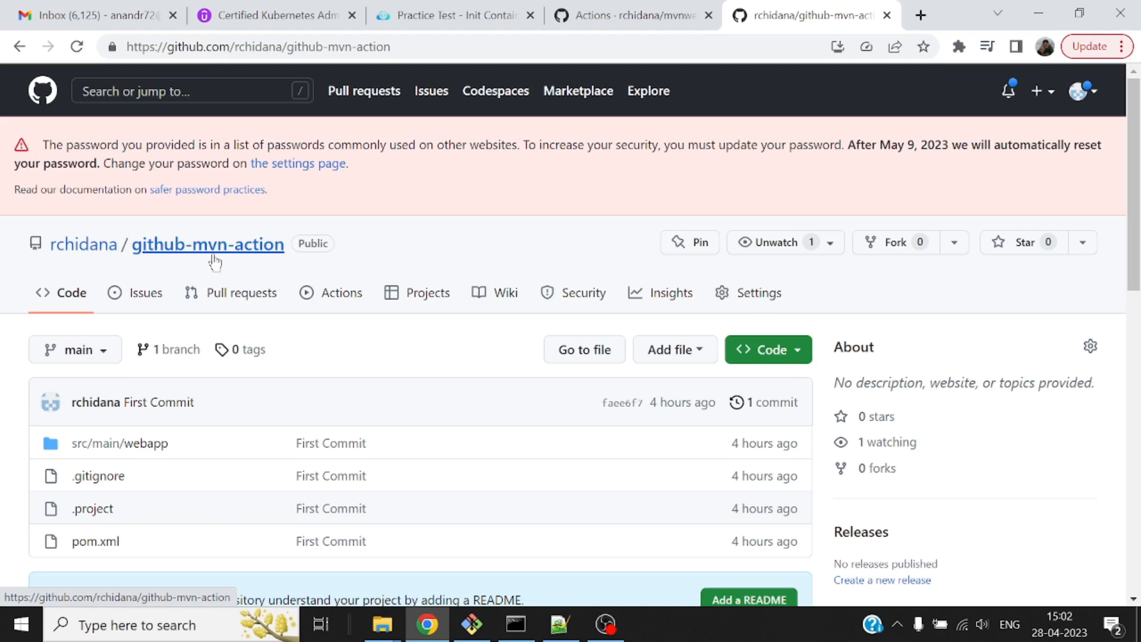
{"action": "mouse_move", "coordinate": [509, 309]}
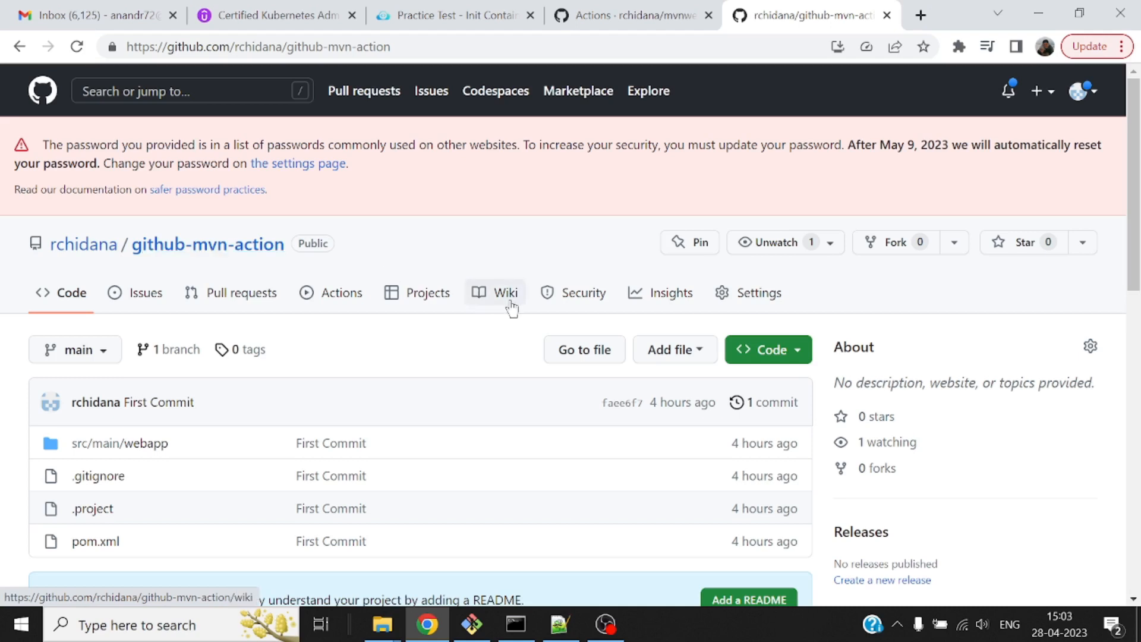
Review pom.xml in the repository, then browse into the src/main/webapp folder.
{"action": "scroll", "scroll_direction": "down", "scroll_amount": 3}
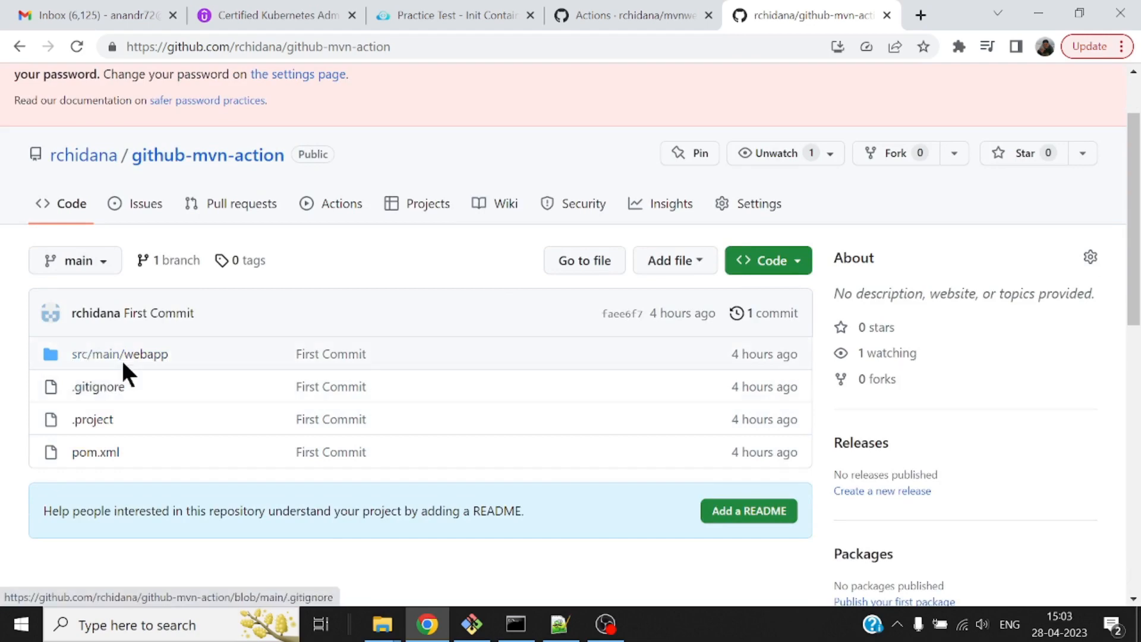
{"action": "mouse_move", "coordinate": [88, 462]}
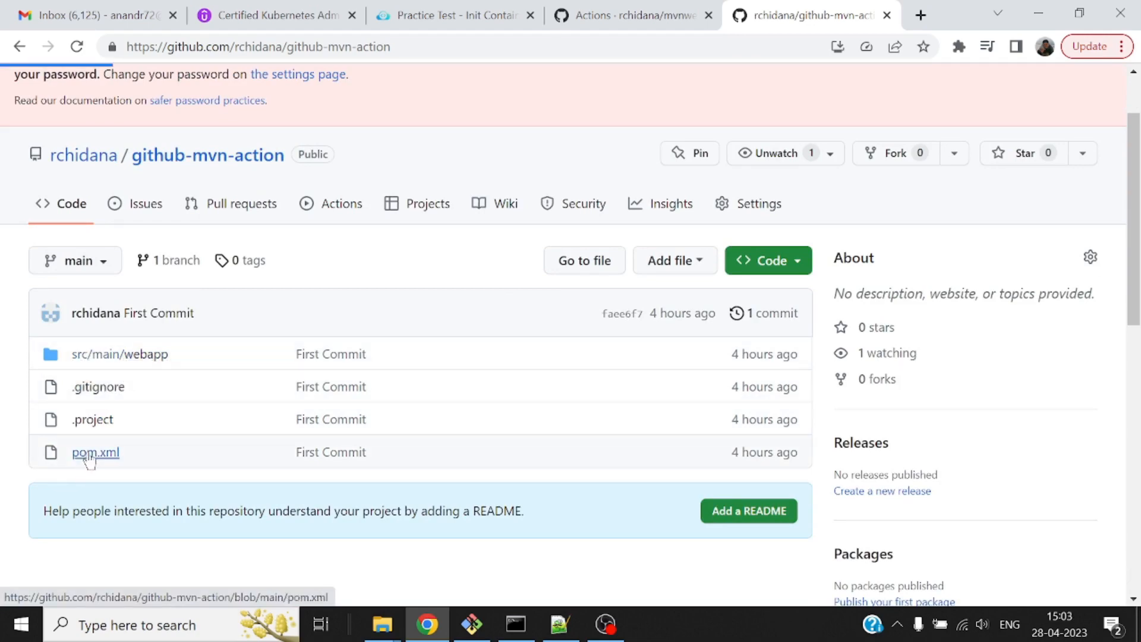
{"action": "left_click", "coordinate": [95, 452]}
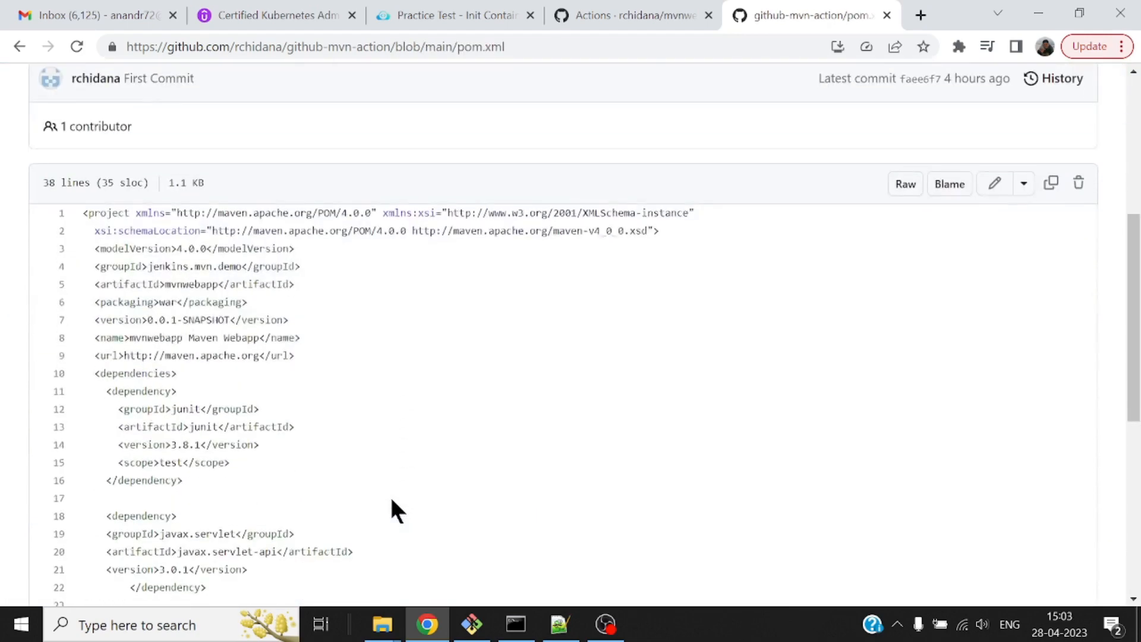
{"action": "mouse_move", "coordinate": [104, 266]}
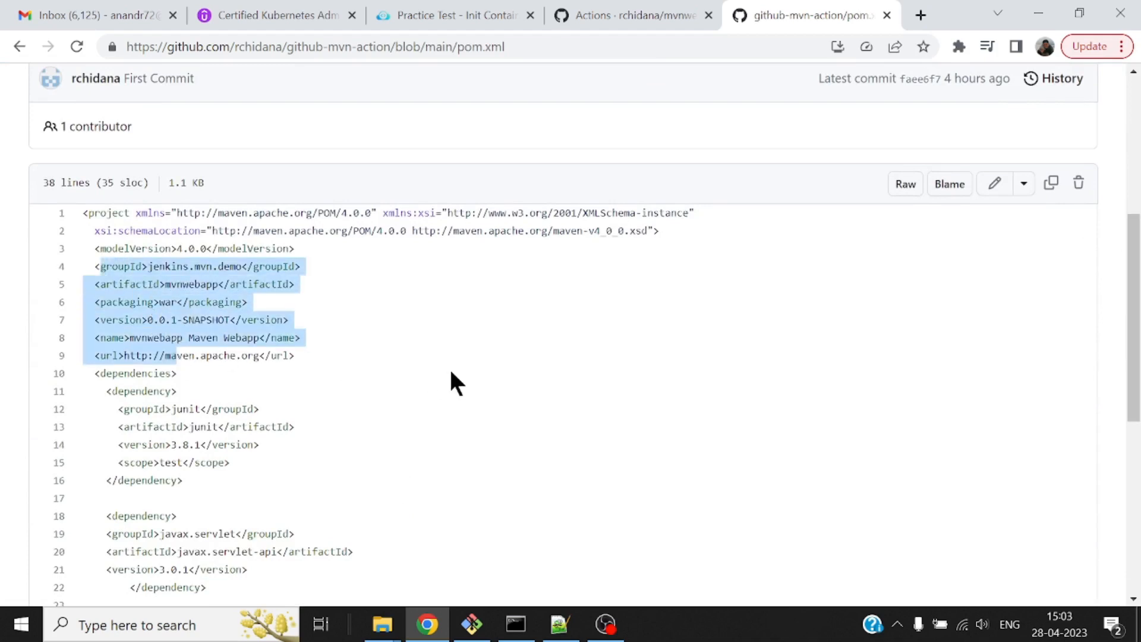
{"action": "scroll", "scroll_direction": "down", "scroll_amount": 3}
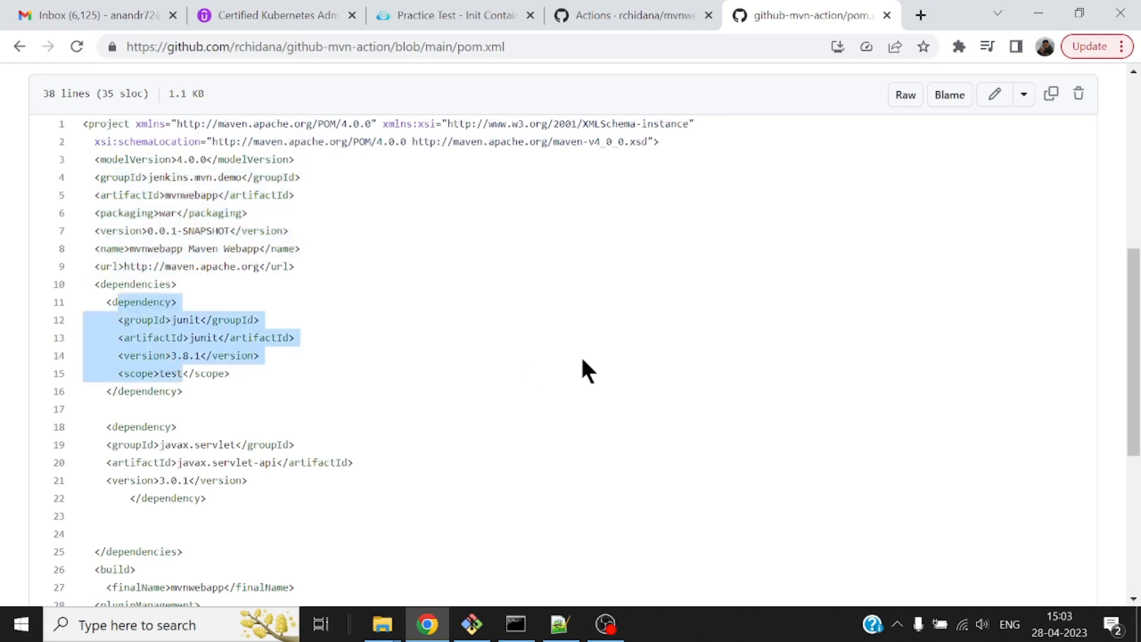
{"action": "scroll", "scroll_direction": "down", "scroll_amount": 3}
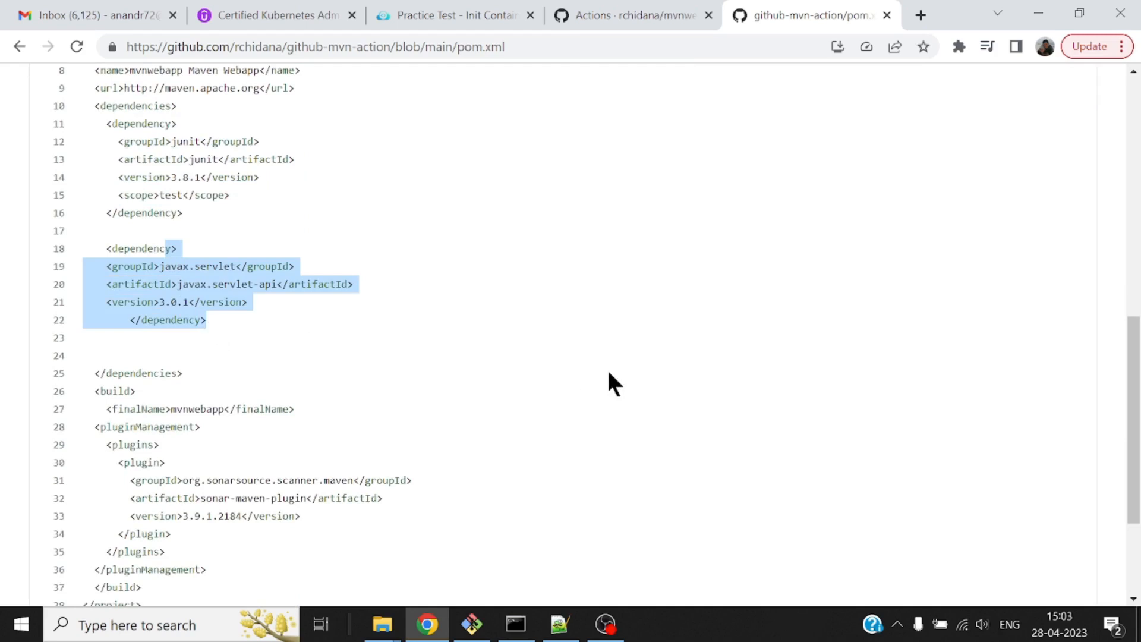
{"action": "scroll", "scroll_direction": "down", "scroll_amount": 3}
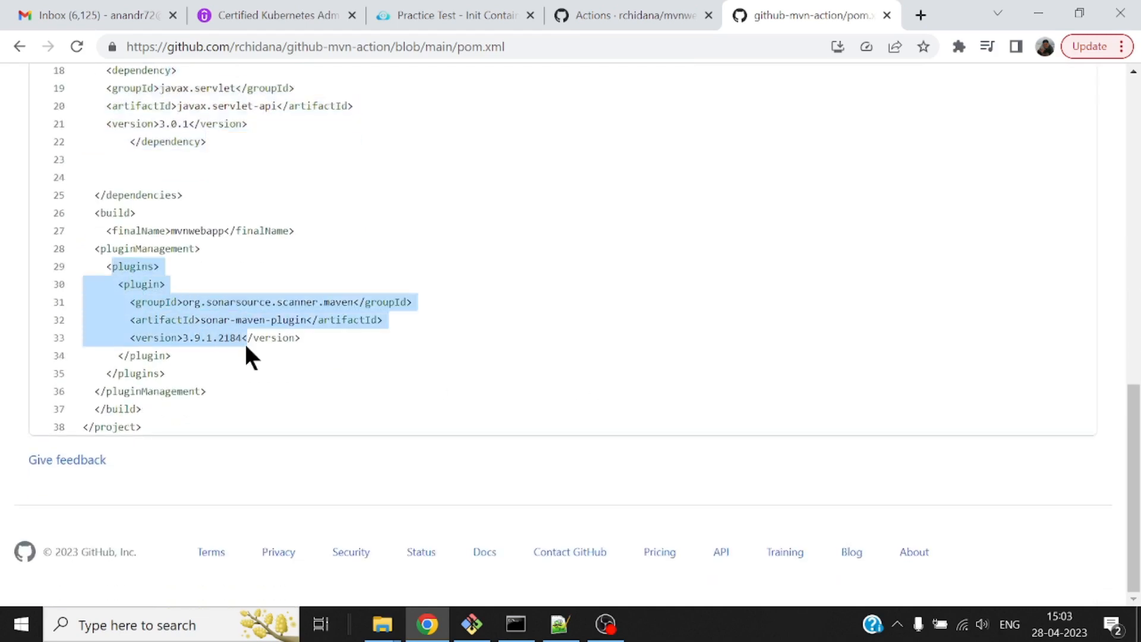
{"action": "left_click", "coordinate": [22, 46]}
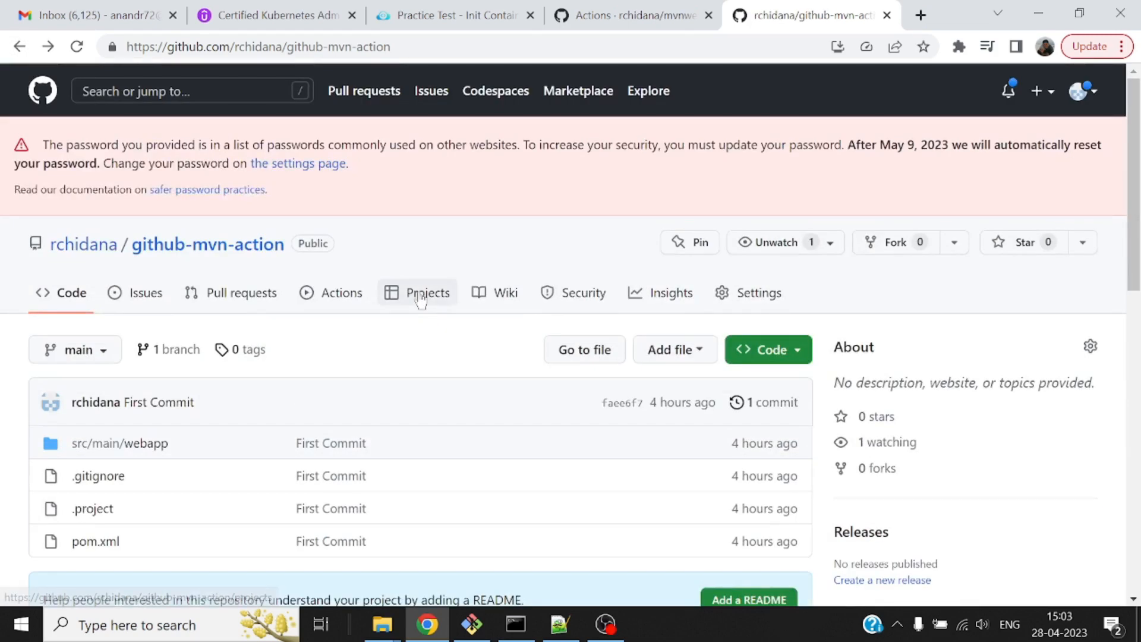
{"action": "scroll", "scroll_direction": "down", "scroll_amount": 3}
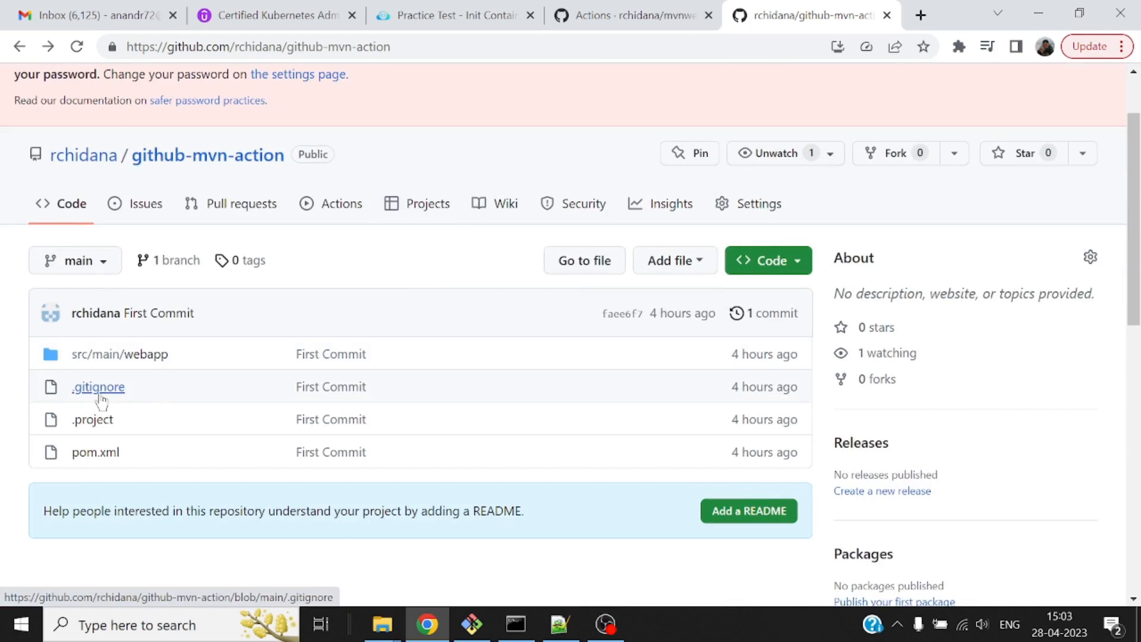
{"action": "mouse_move", "coordinate": [100, 398]}
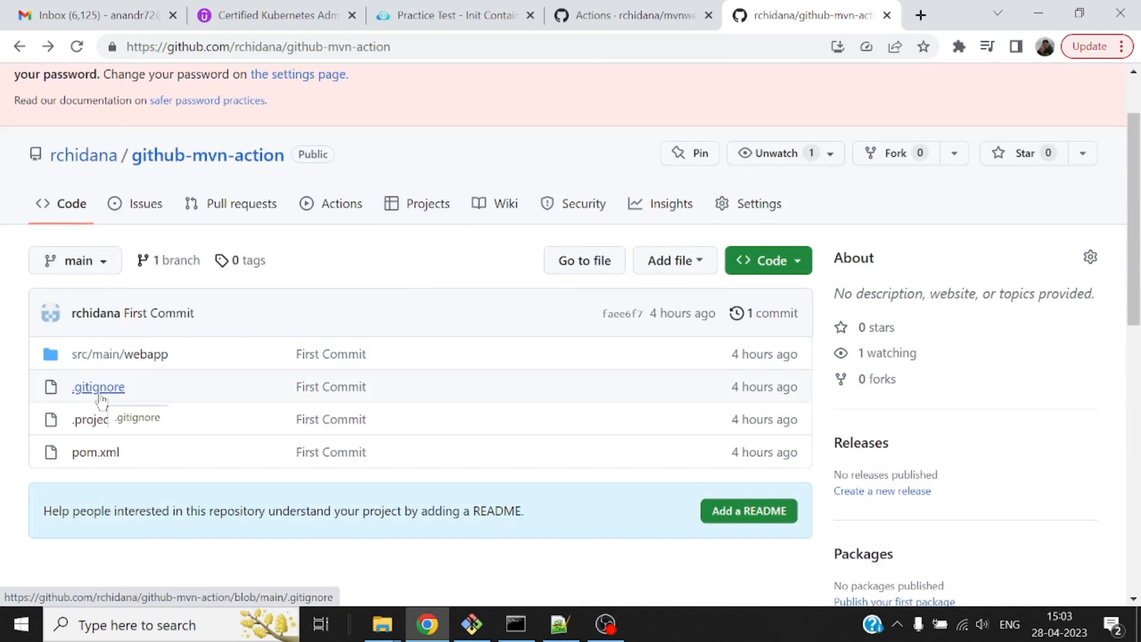
{"action": "mouse_move", "coordinate": [173, 370]}
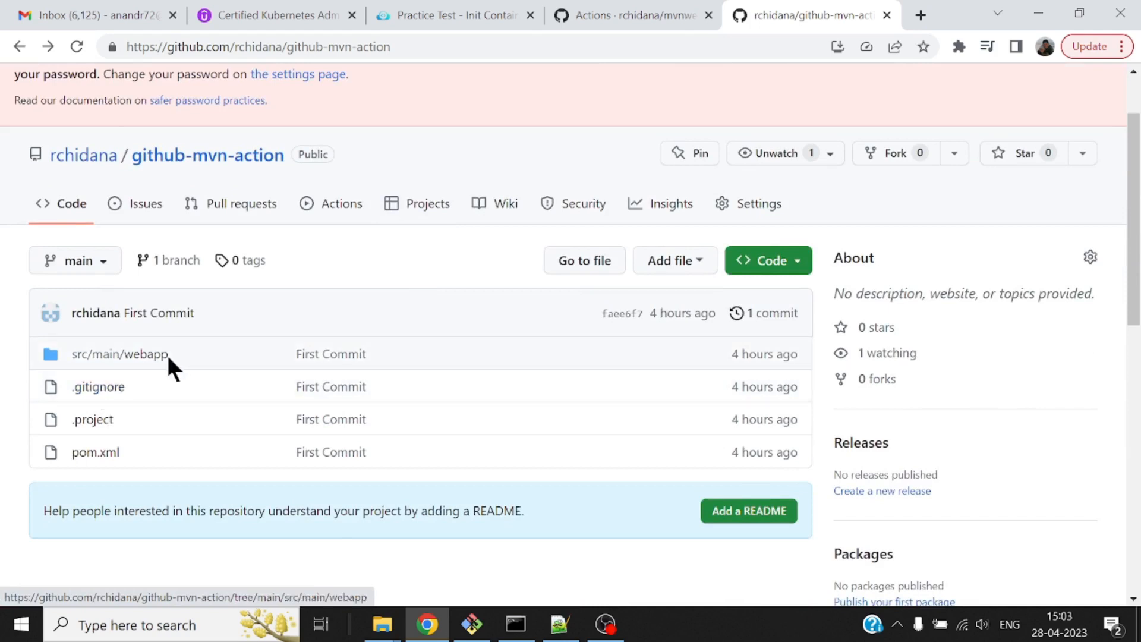
{"action": "left_click", "coordinate": [122, 355]}
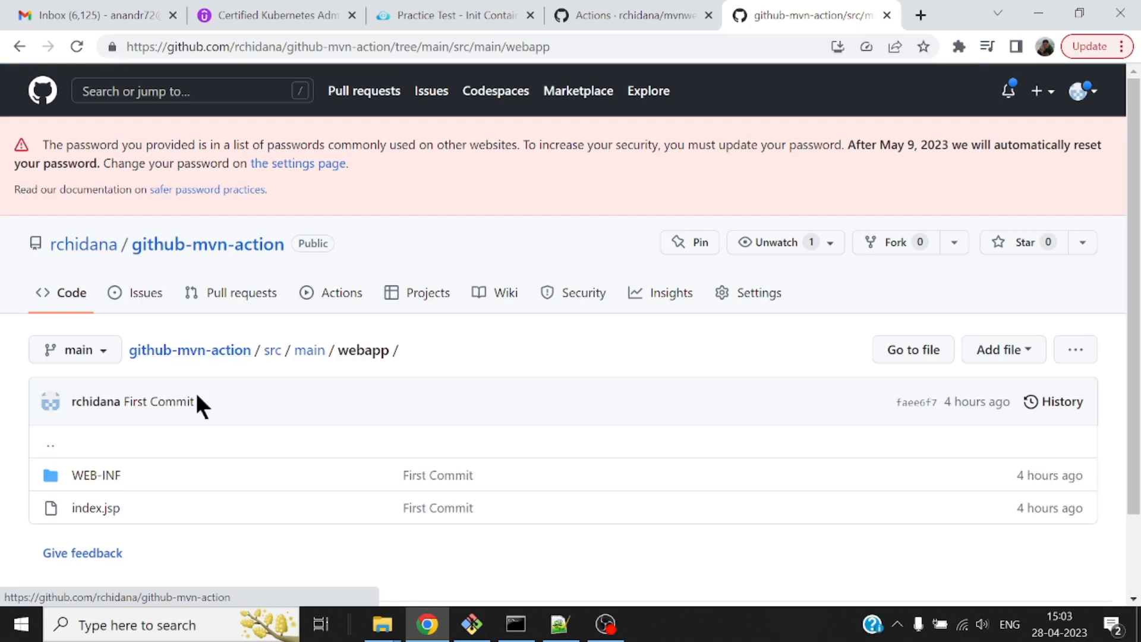
{"action": "mouse_move", "coordinate": [357, 438]}
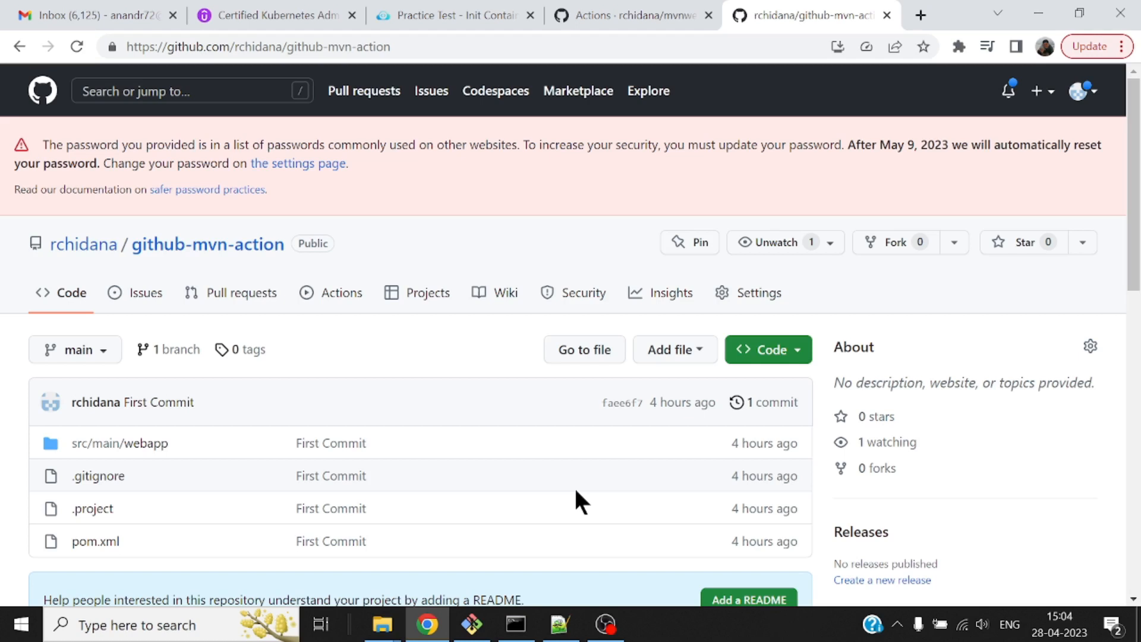
{"action": "mouse_move", "coordinate": [920, 15]}
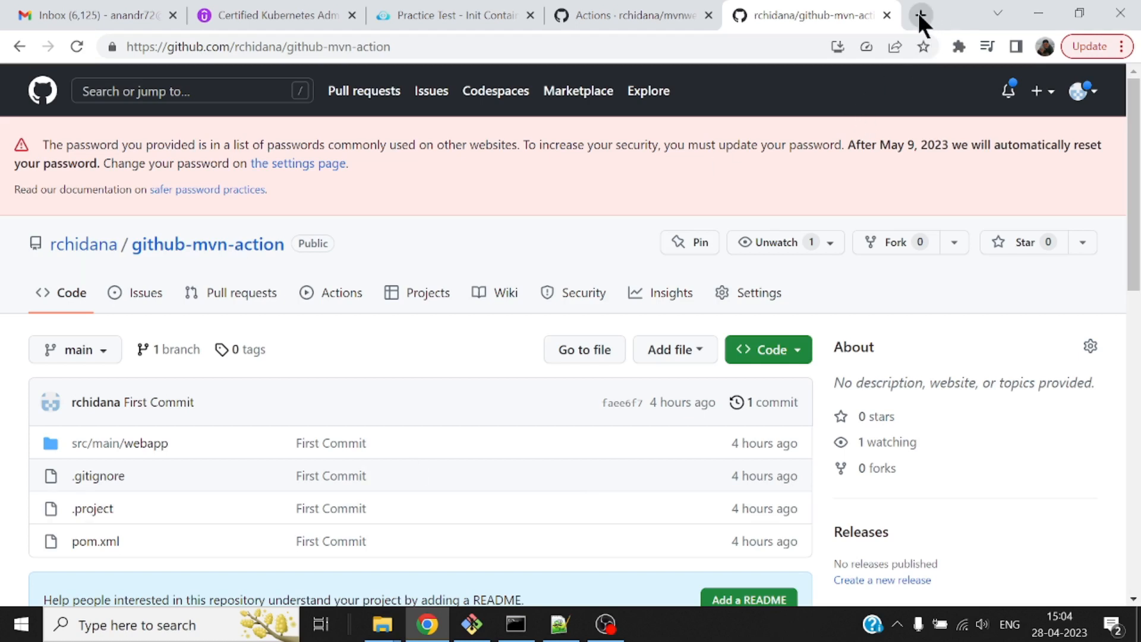
{"action": "mouse_move", "coordinate": [920, 13]}
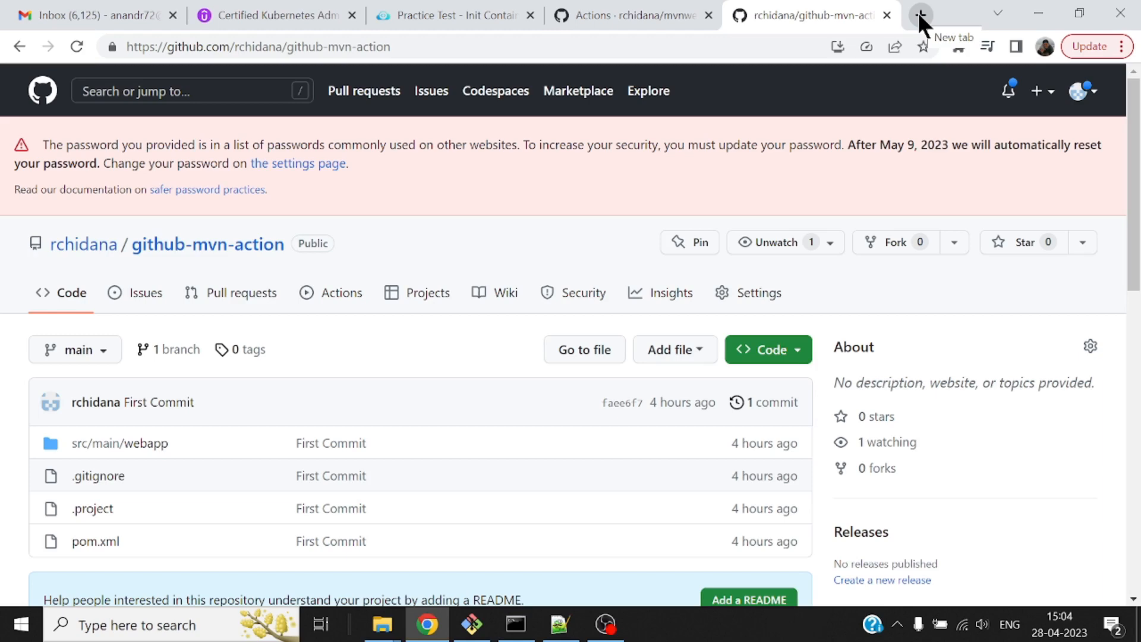
Search Google for 'github actions sonarqube' in a new browser tab.
{"action": "left_click", "coordinate": [922, 15]}
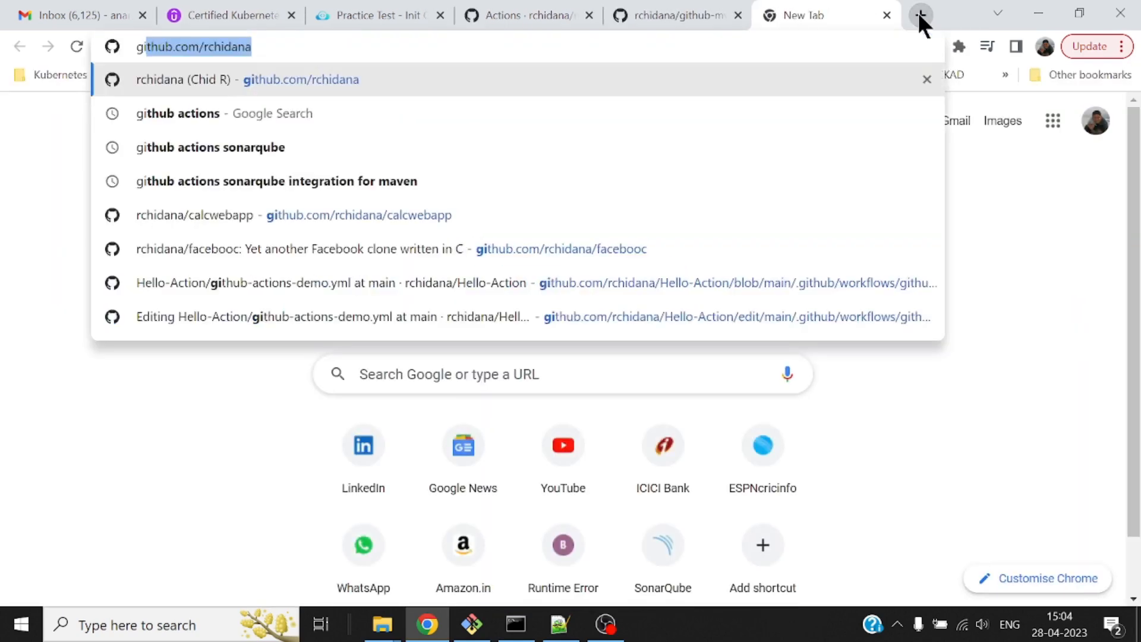
{"action": "type", "text": "github actions"}
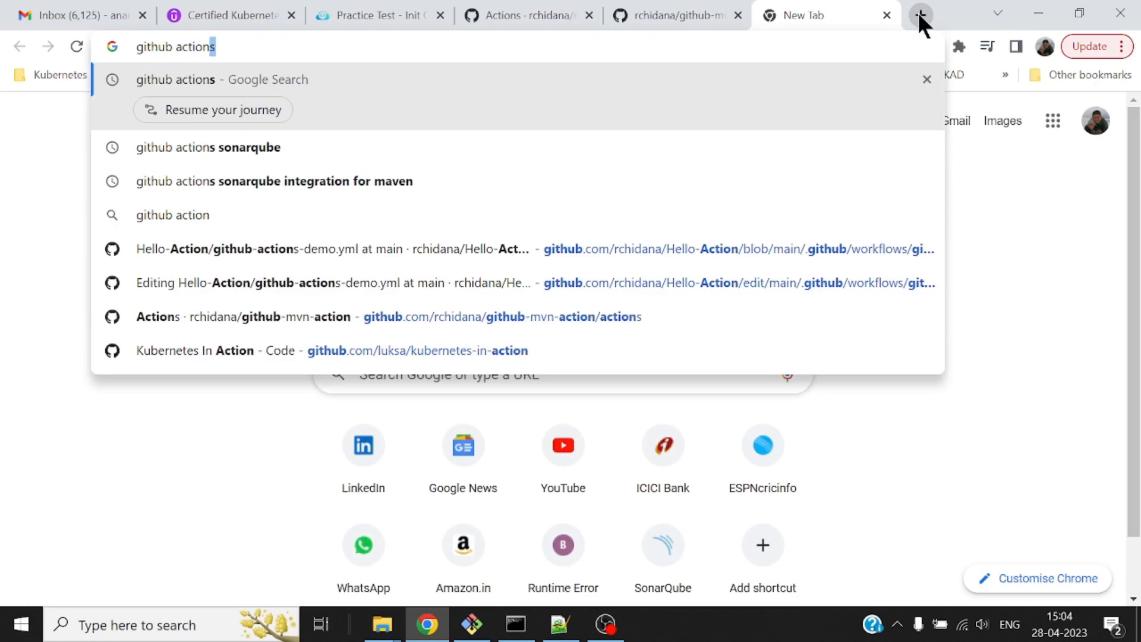
{"action": "left_click", "coordinate": [208, 147]}
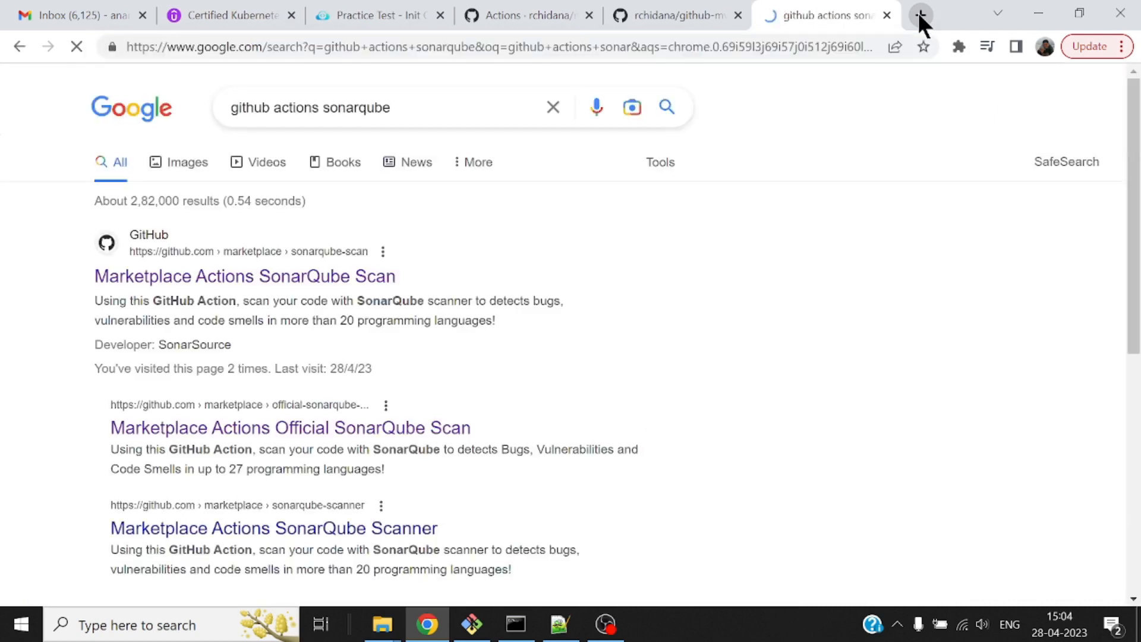
{"action": "mouse_move", "coordinate": [317, 281]}
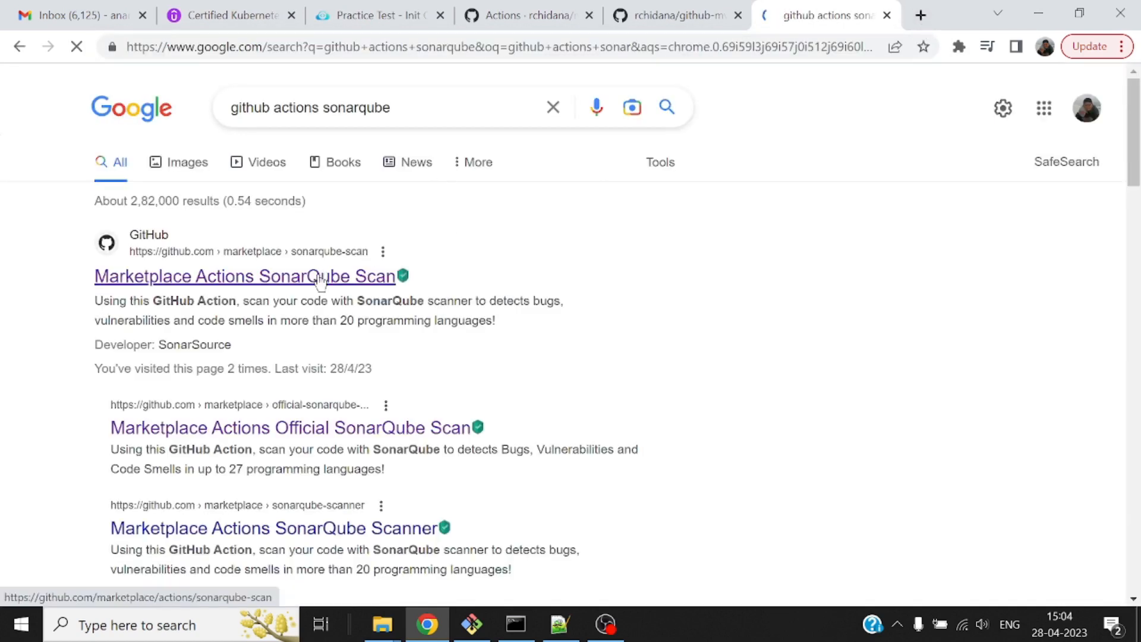
Open the SonarQube Scan Marketplace page and find its build.yaml usage example.
{"action": "left_click", "coordinate": [244, 276]}
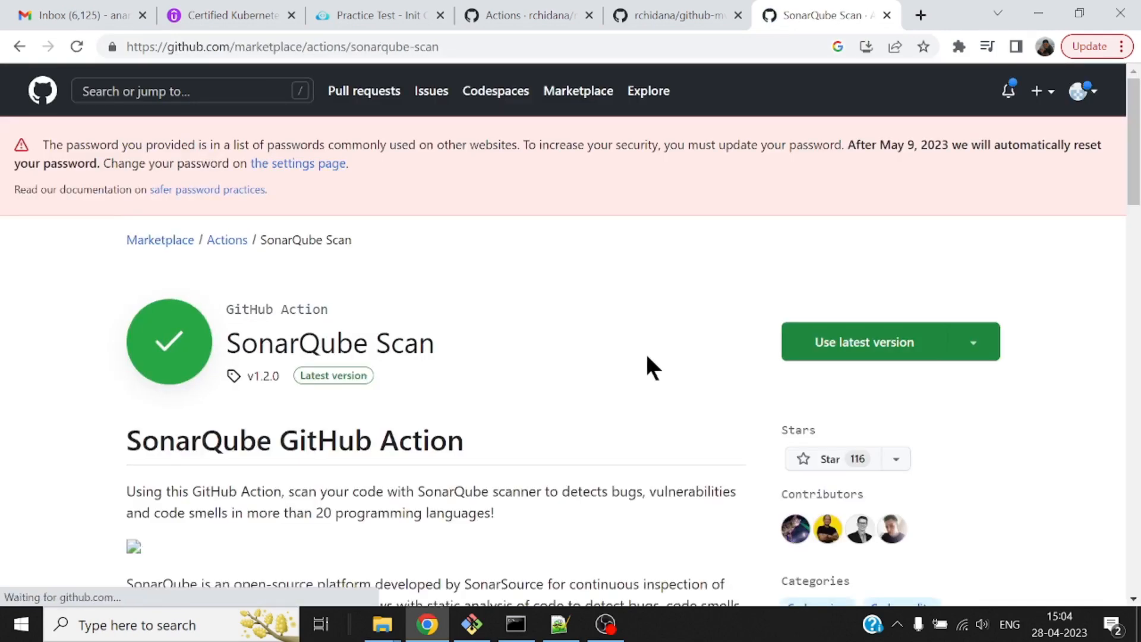
{"action": "scroll", "scroll_direction": "down", "scroll_amount": 3}
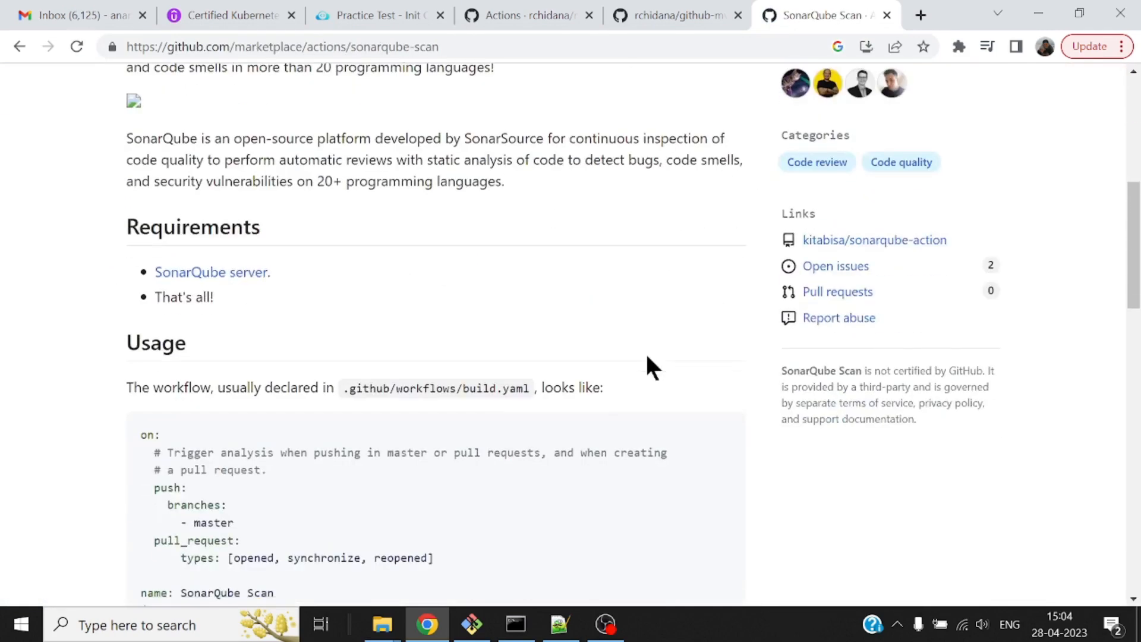
{"action": "scroll", "scroll_direction": "down", "scroll_amount": 3}
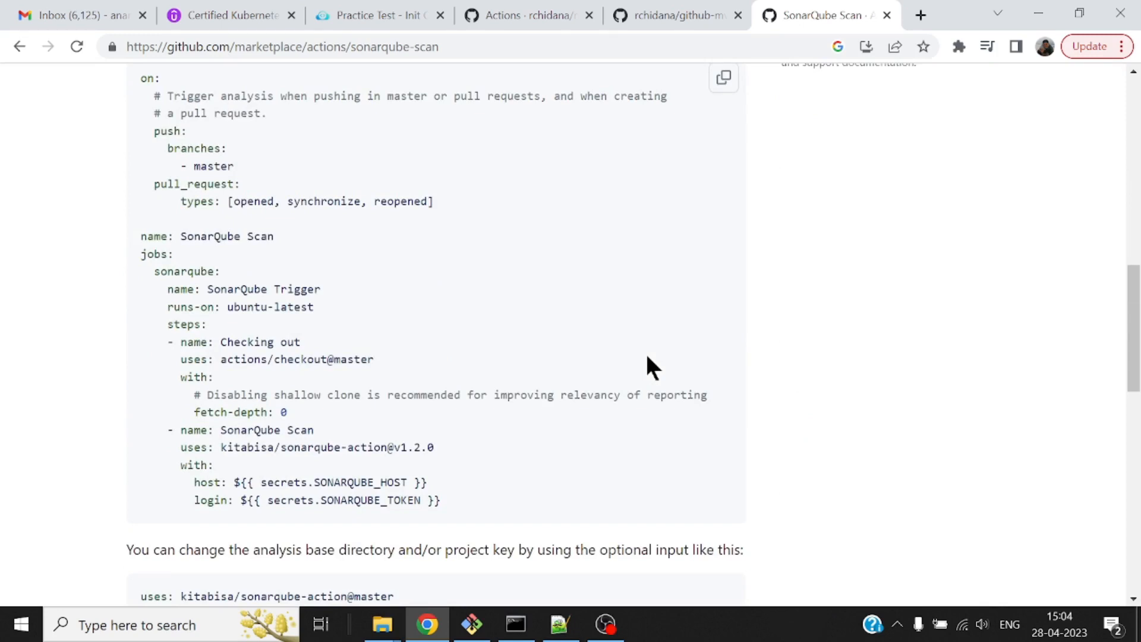
{"action": "mouse_move", "coordinate": [652, 336]}
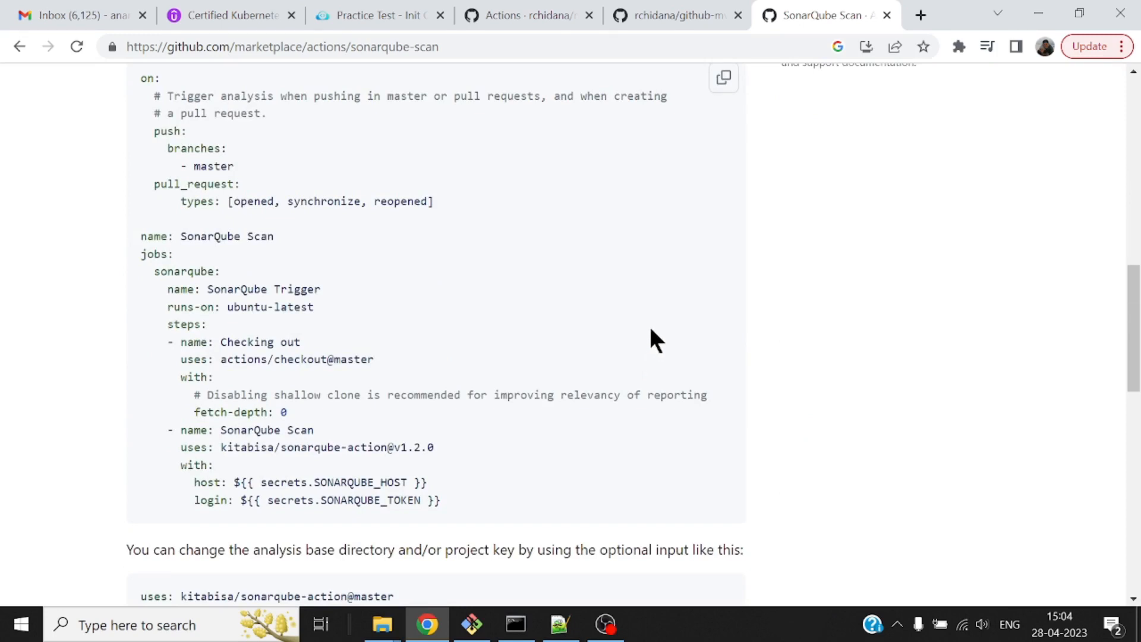
{"action": "scroll", "scroll_direction": "up", "scroll_amount": 3}
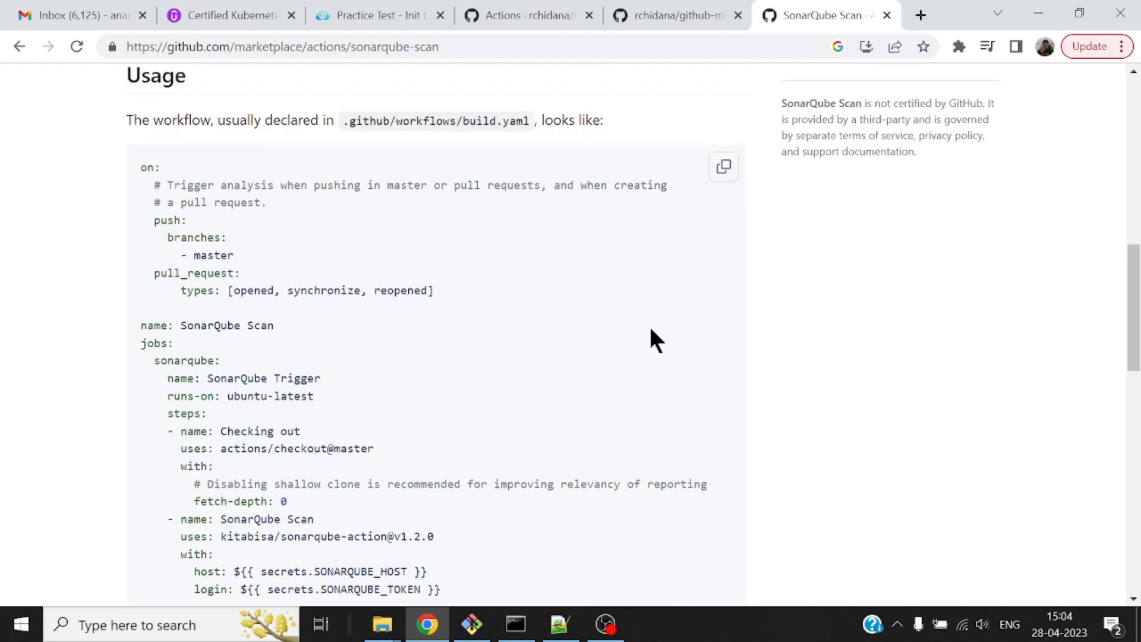
{"action": "mouse_move", "coordinate": [152, 161]}
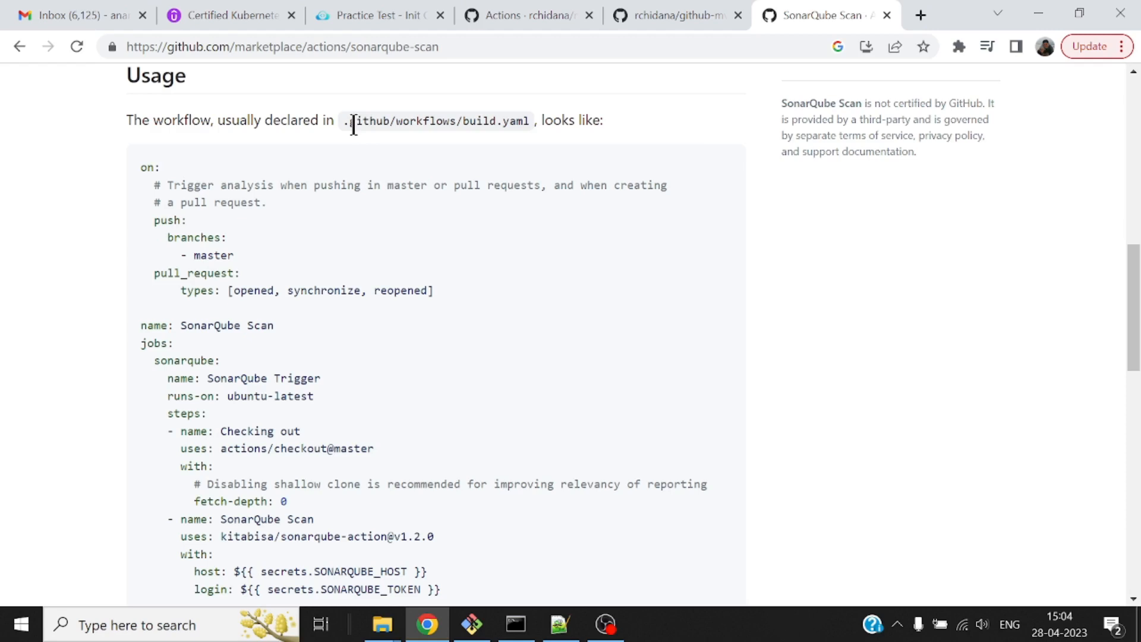
{"action": "mouse_move", "coordinate": [448, 121]}
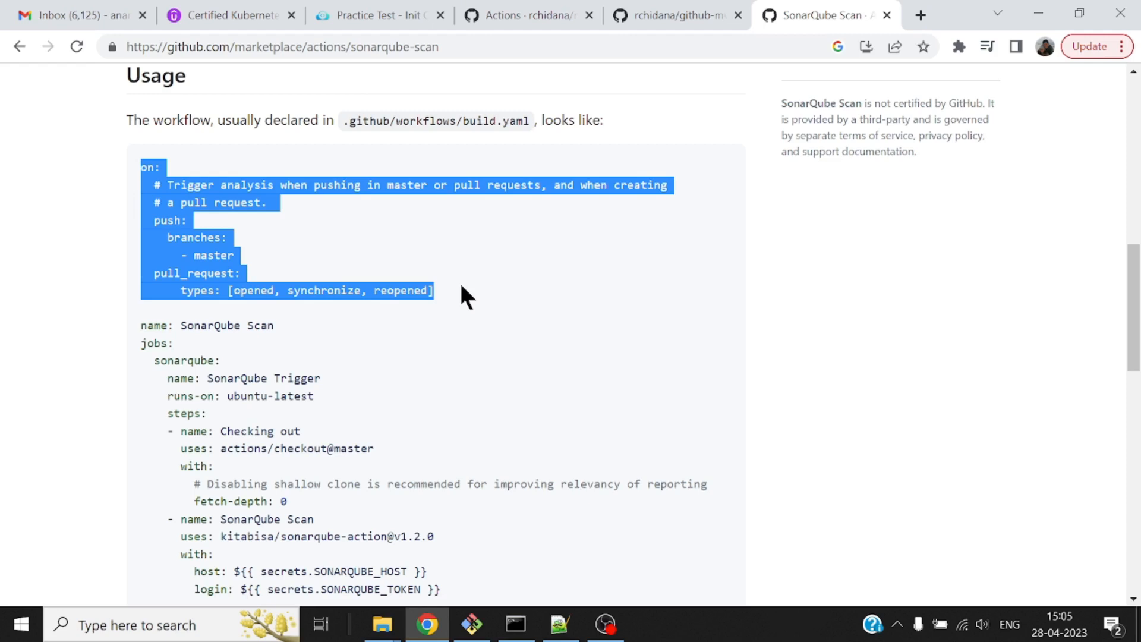
{"action": "mouse_move", "coordinate": [408, 355]}
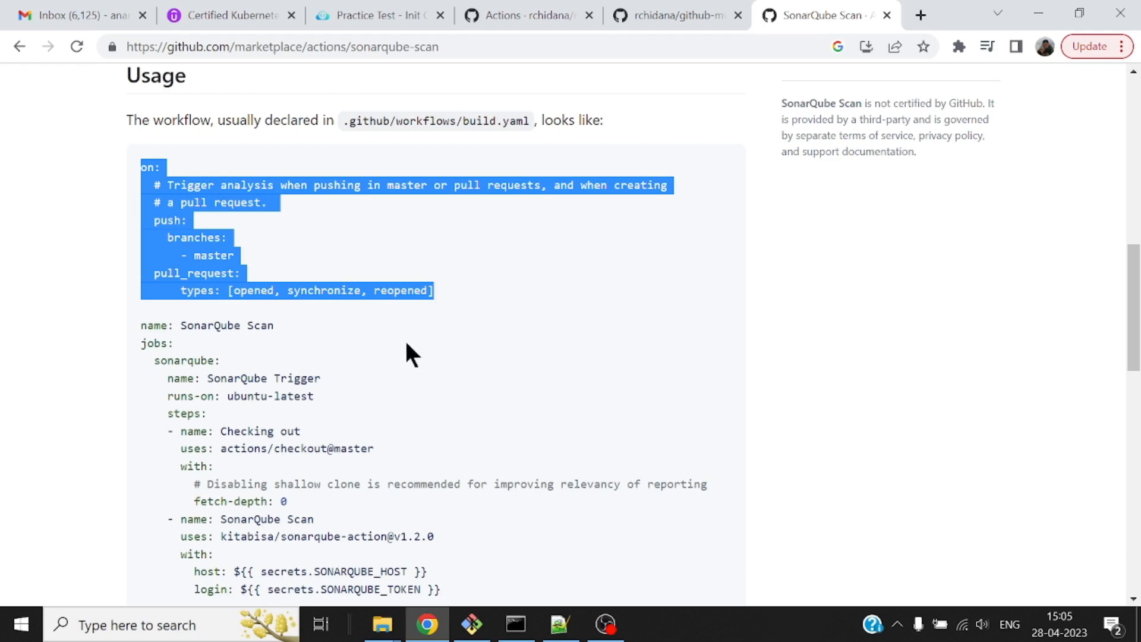
{"action": "scroll", "scroll_direction": "down", "scroll_amount": 3}
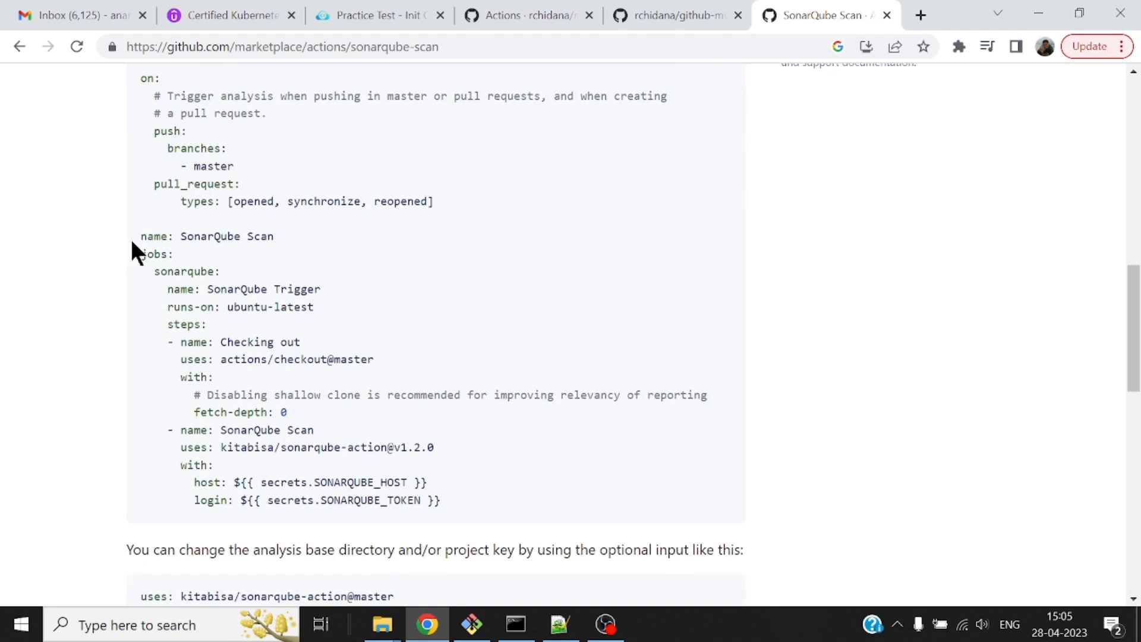
{"action": "mouse_move", "coordinate": [255, 235]}
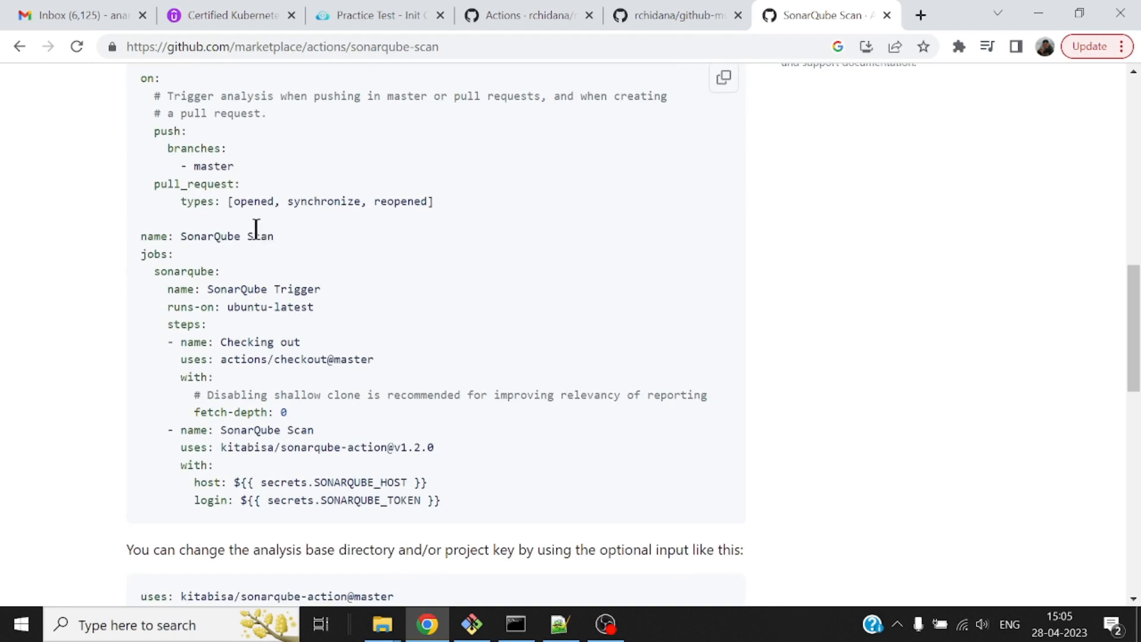
{"action": "mouse_move", "coordinate": [340, 300]}
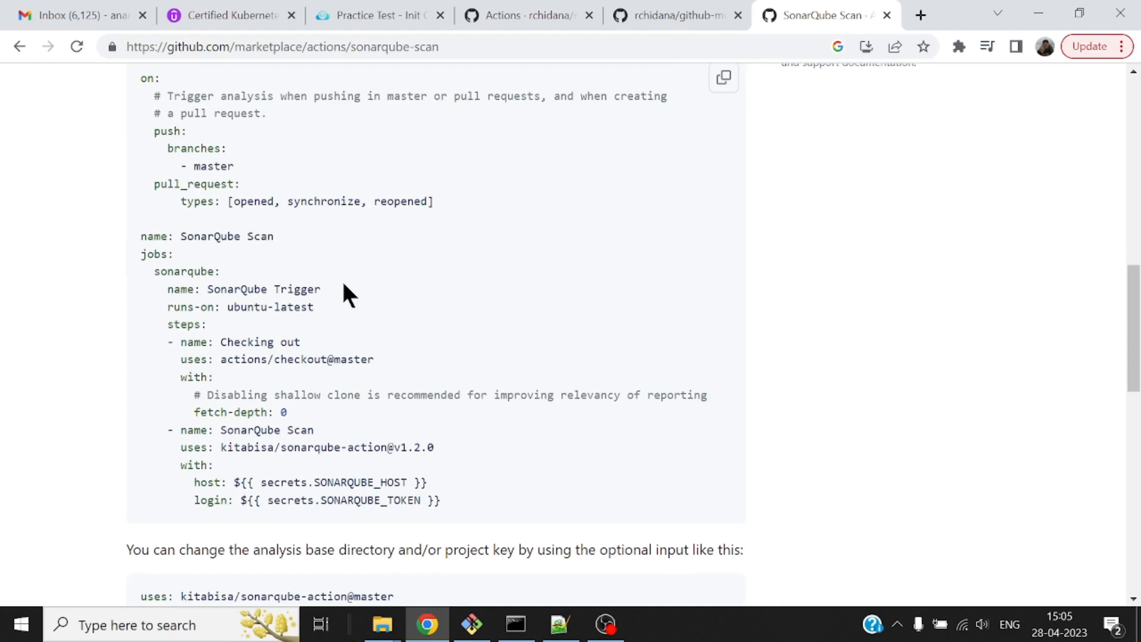
{"action": "mouse_move", "coordinate": [162, 313]}
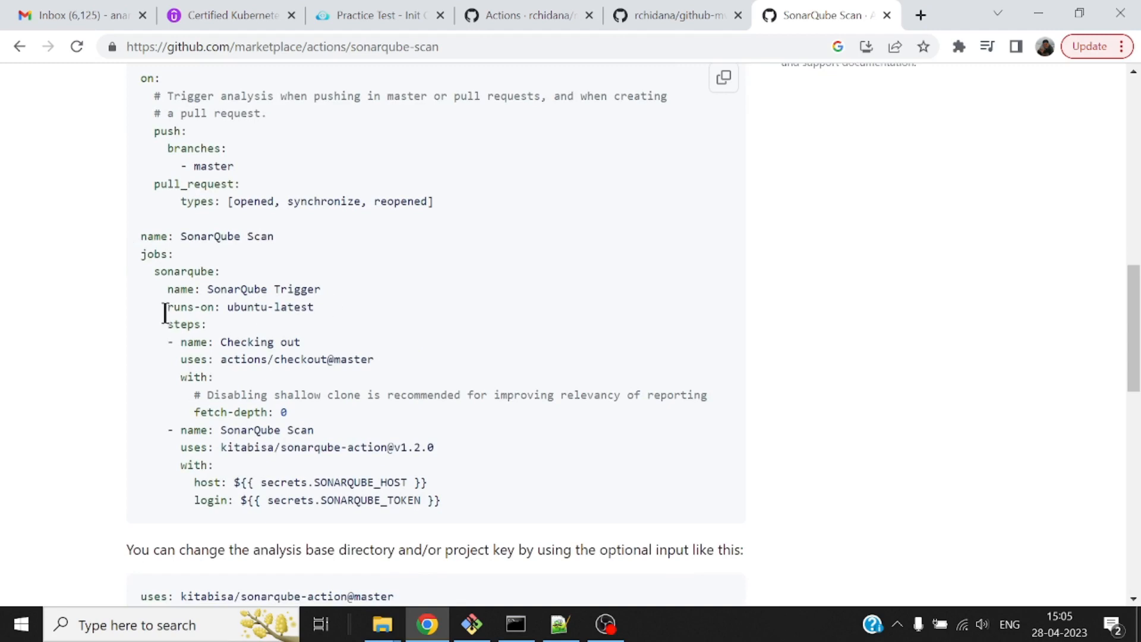
{"action": "left_click_drag", "start_coordinate": [166, 307], "coordinate": [313, 306]}
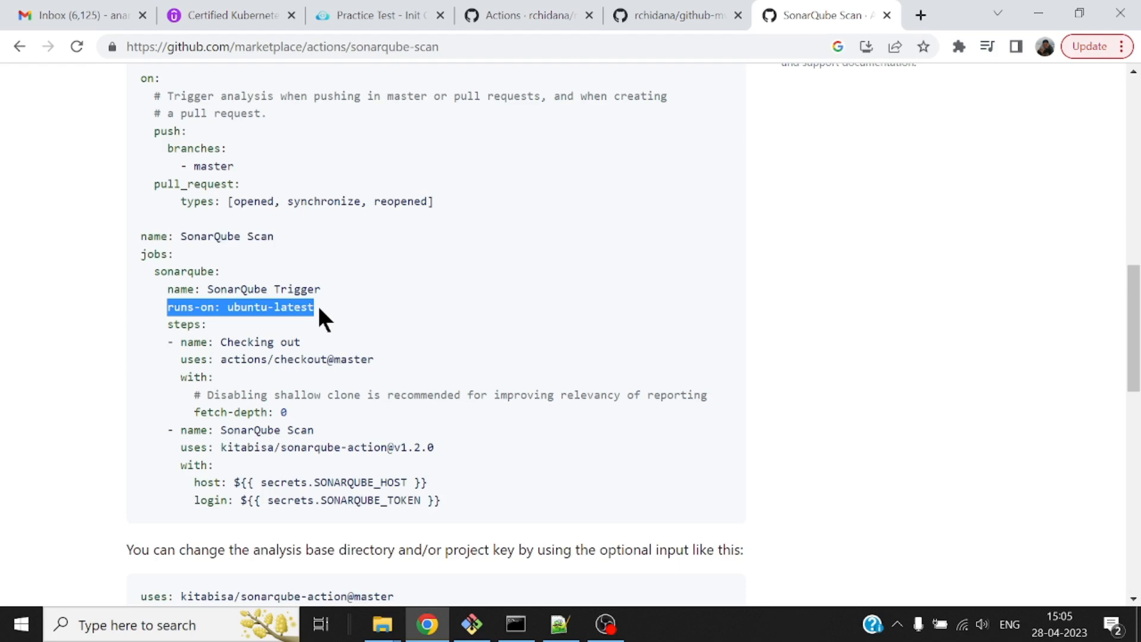
{"action": "mouse_move", "coordinate": [608, 295]}
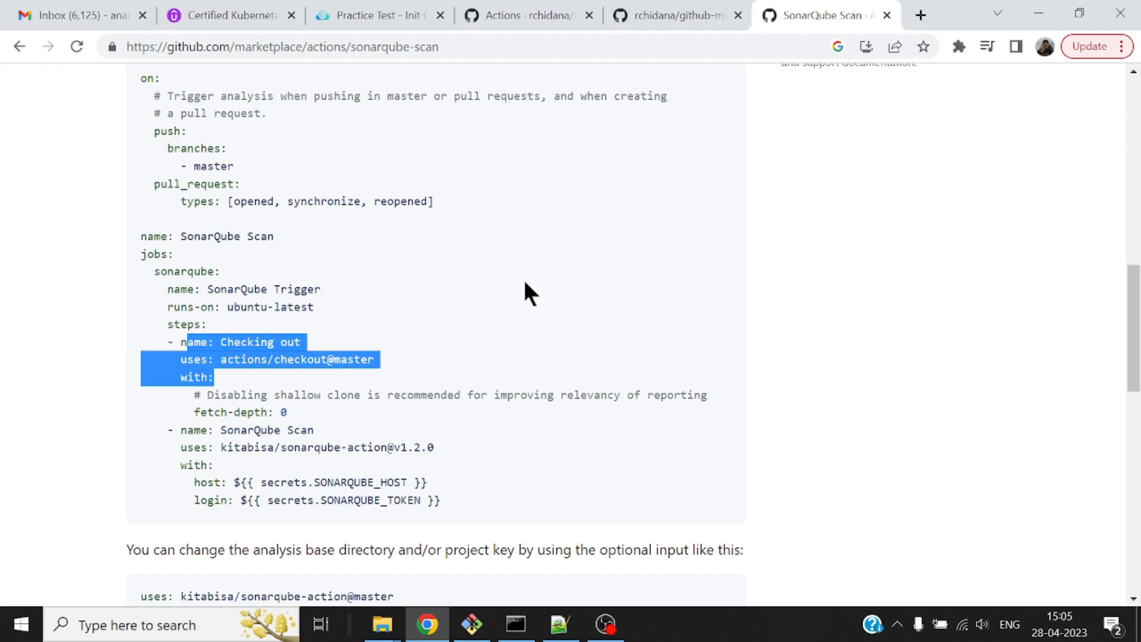
{"action": "mouse_move", "coordinate": [349, 307]}
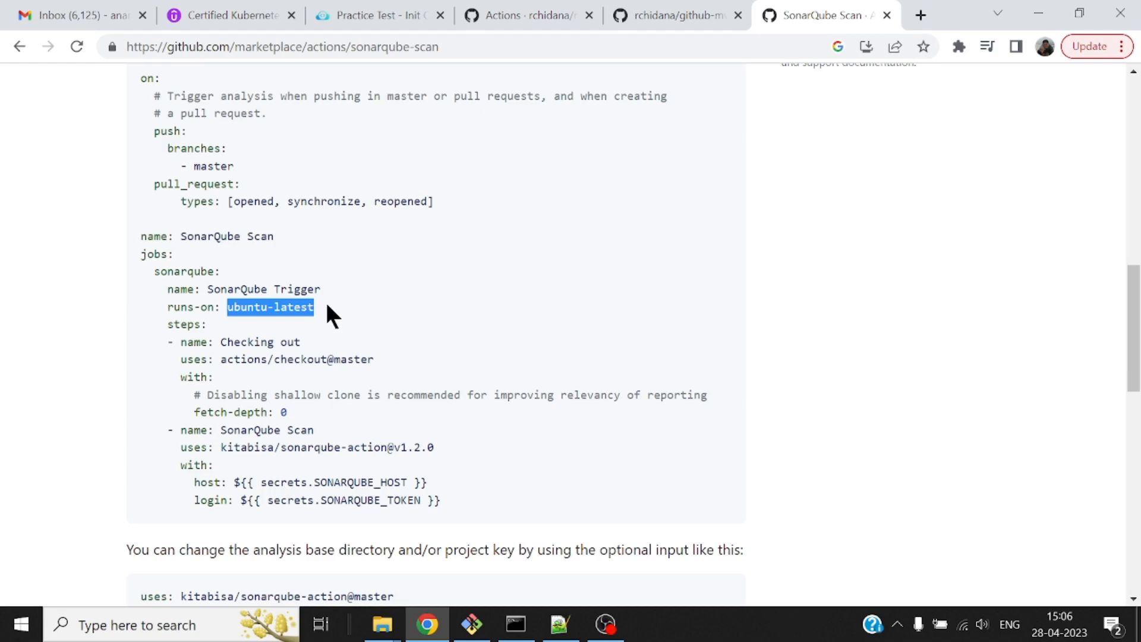
{"action": "mouse_move", "coordinate": [255, 340]}
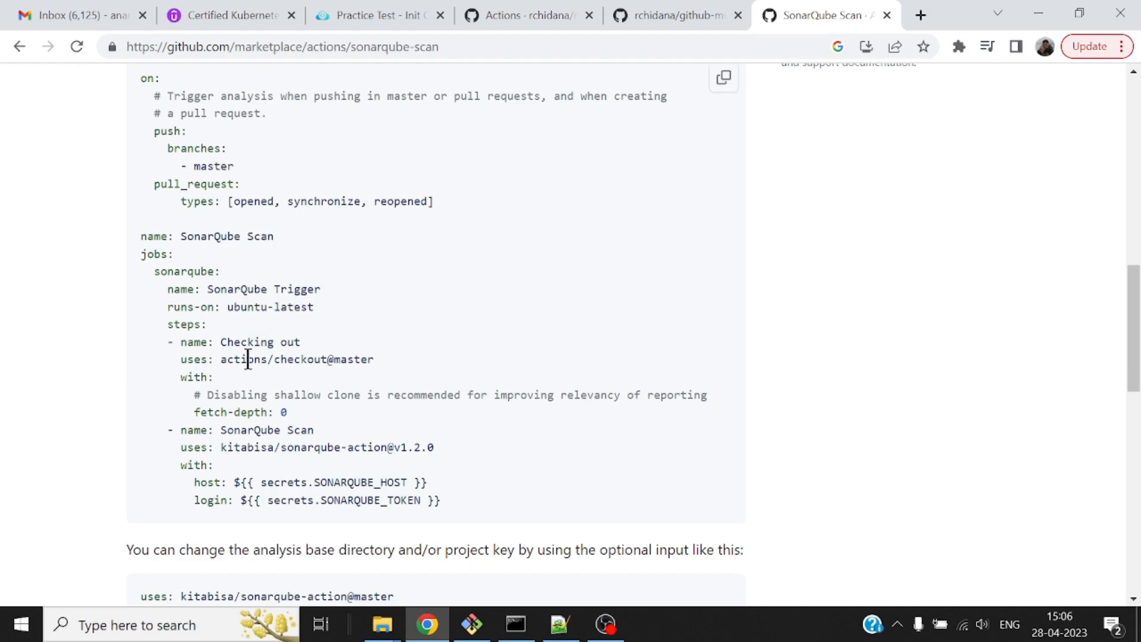
{"action": "left_click_drag", "start_coordinate": [248, 359], "coordinate": [356, 359]}
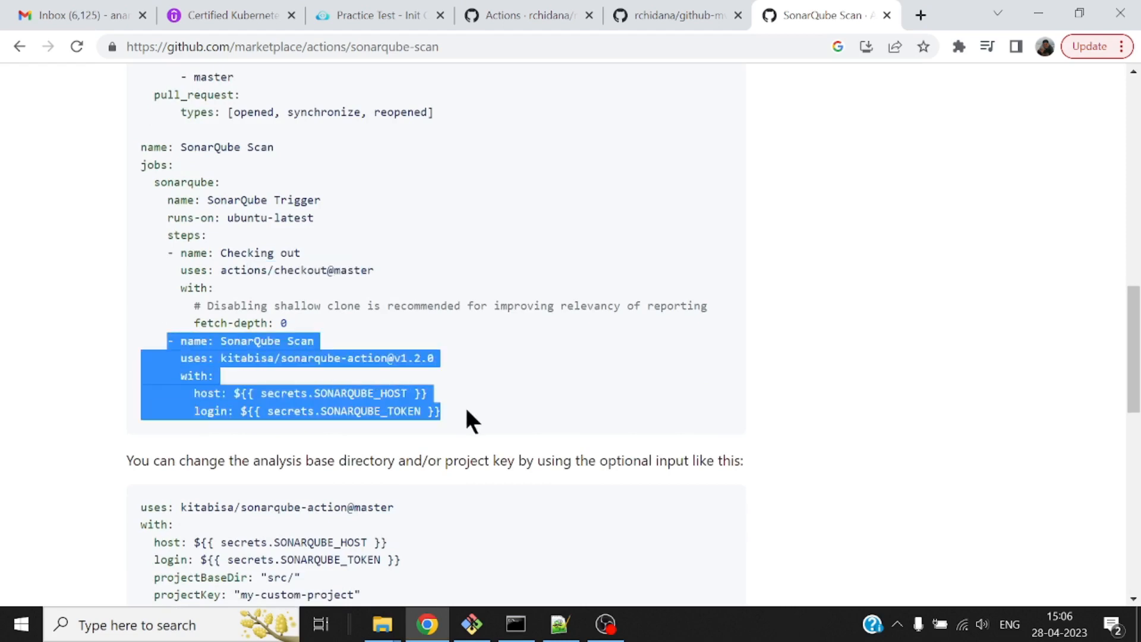
{"action": "mouse_move", "coordinate": [518, 399]}
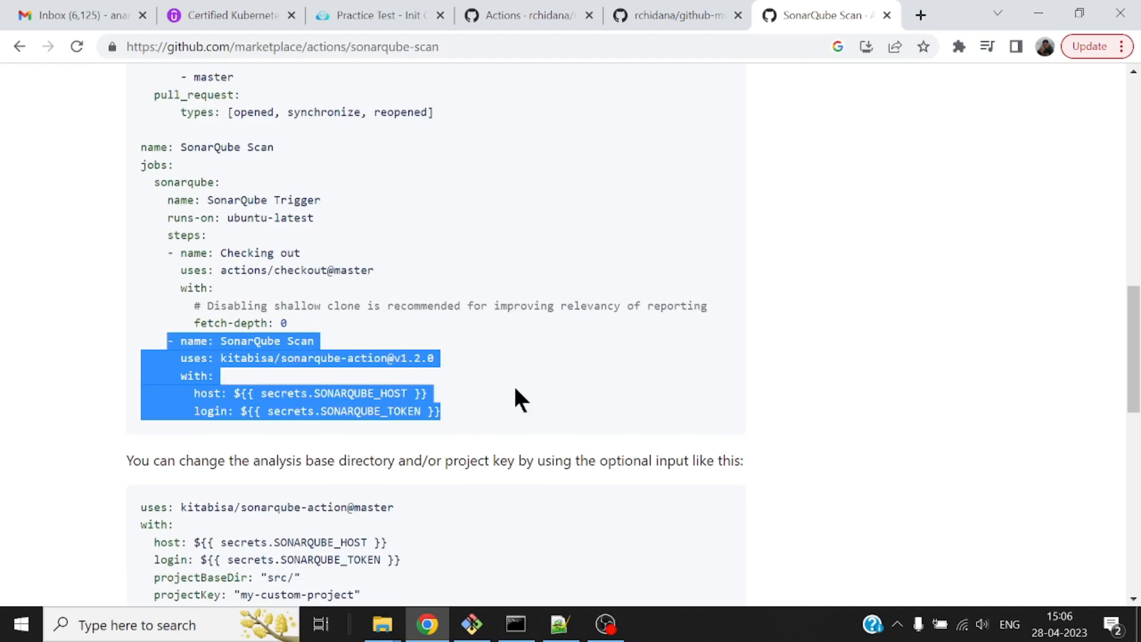
{"action": "left_click", "coordinate": [206, 393]}
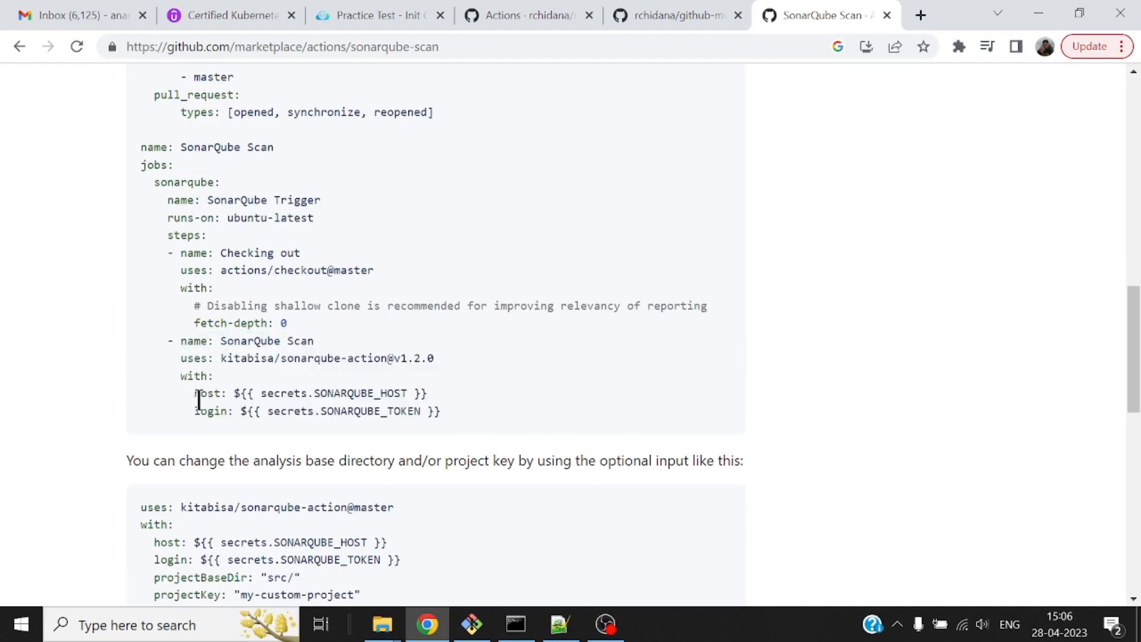
{"action": "mouse_move", "coordinate": [267, 386]}
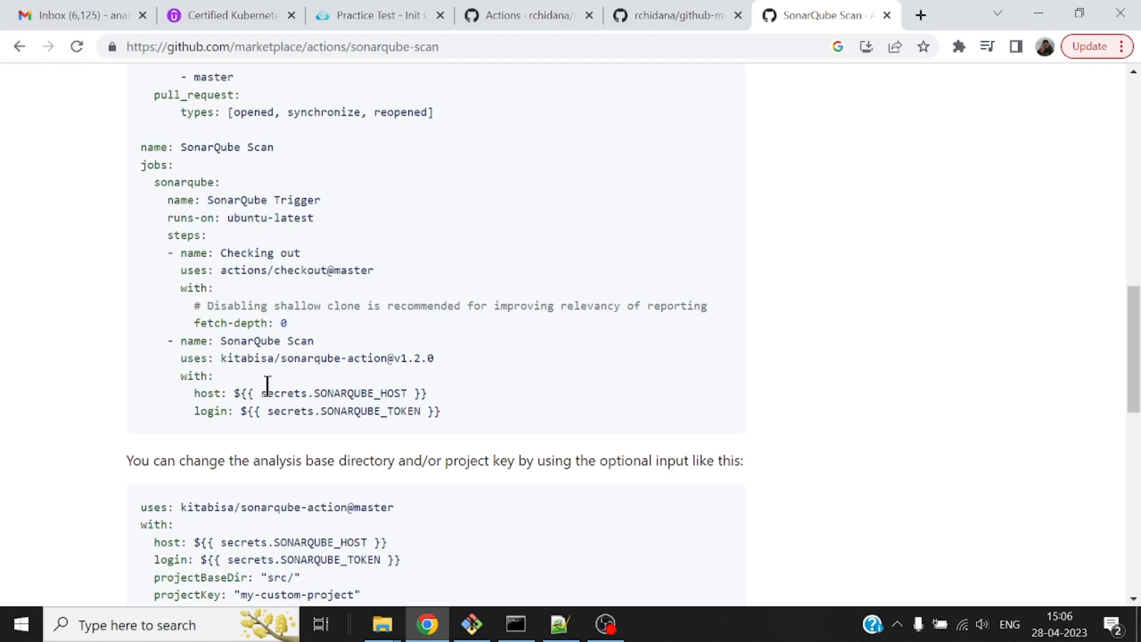
{"action": "mouse_move", "coordinate": [447, 371]}
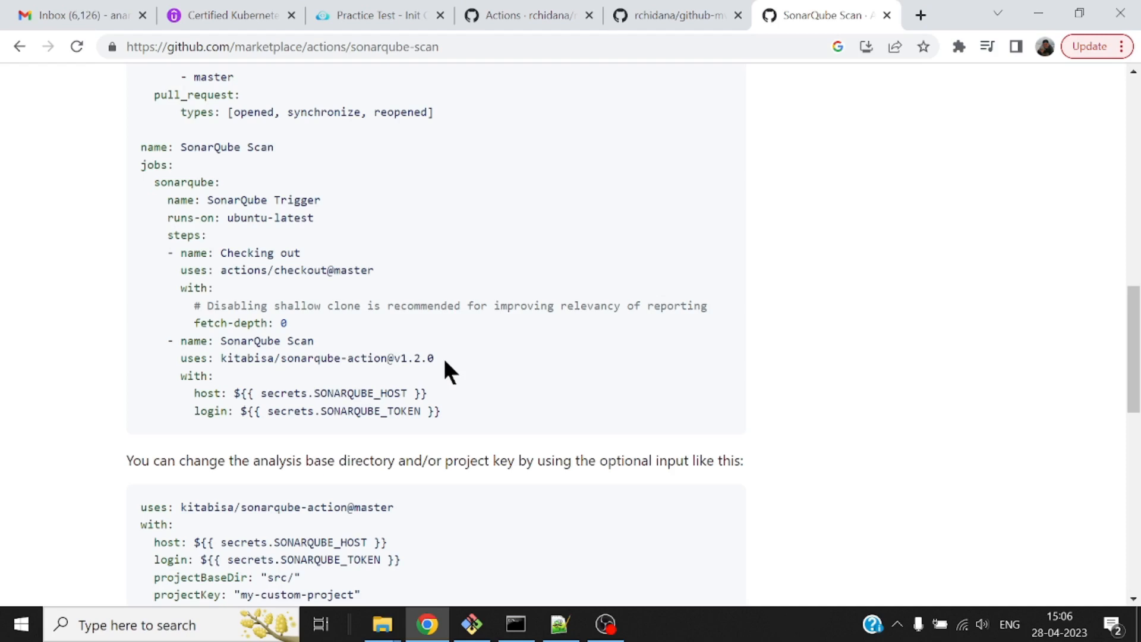
{"action": "mouse_move", "coordinate": [463, 374]}
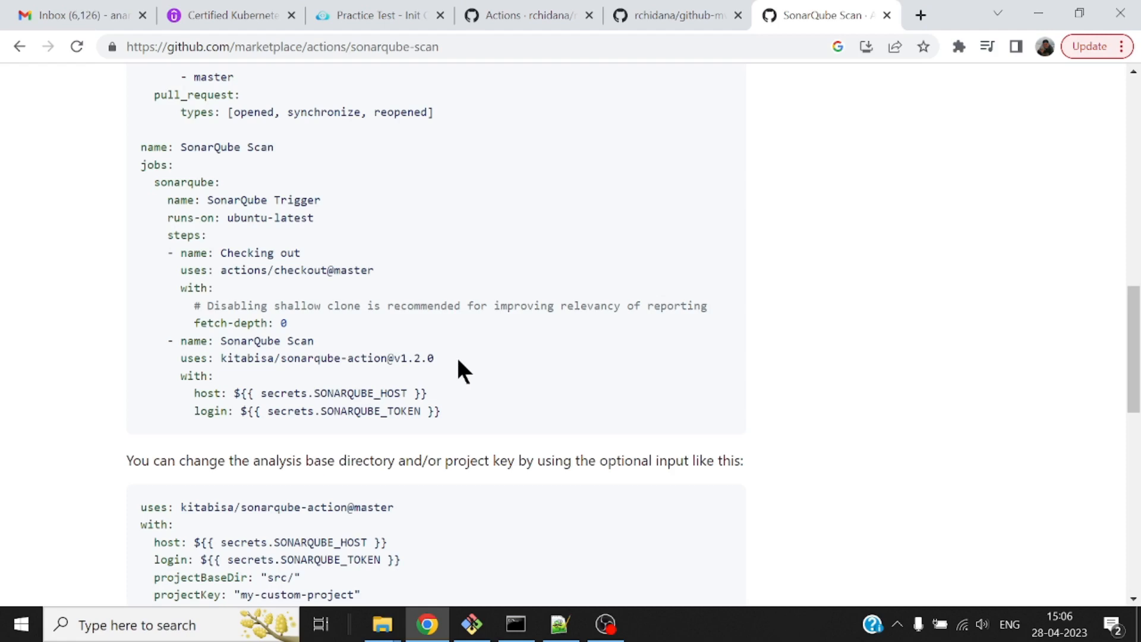
{"action": "mouse_move", "coordinate": [386, 393]}
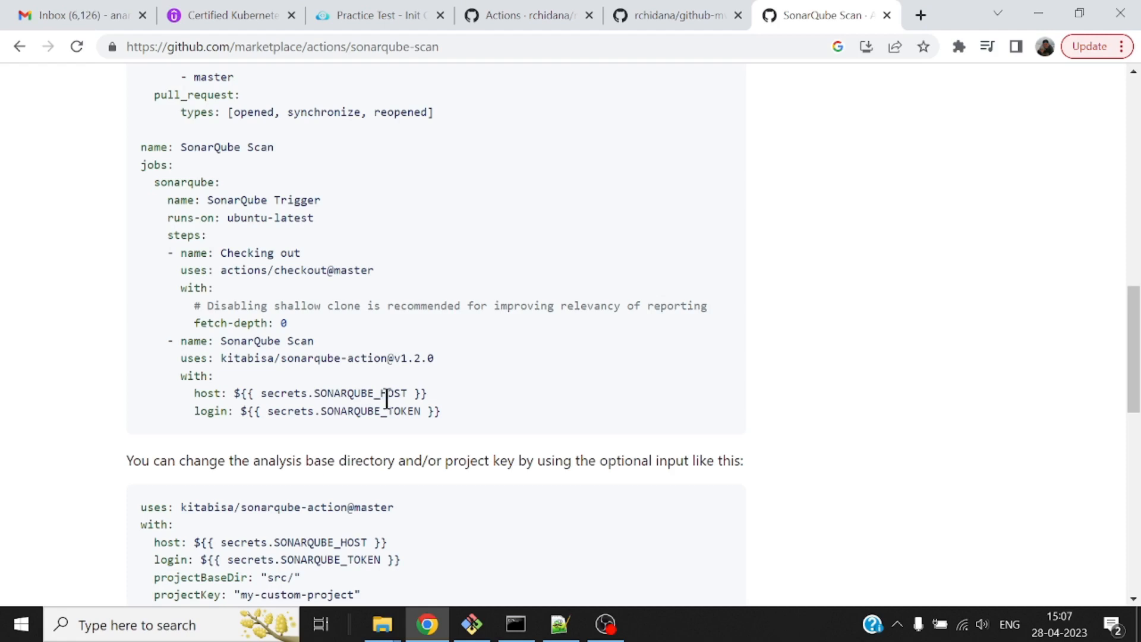
{"action": "mouse_move", "coordinate": [347, 412]}
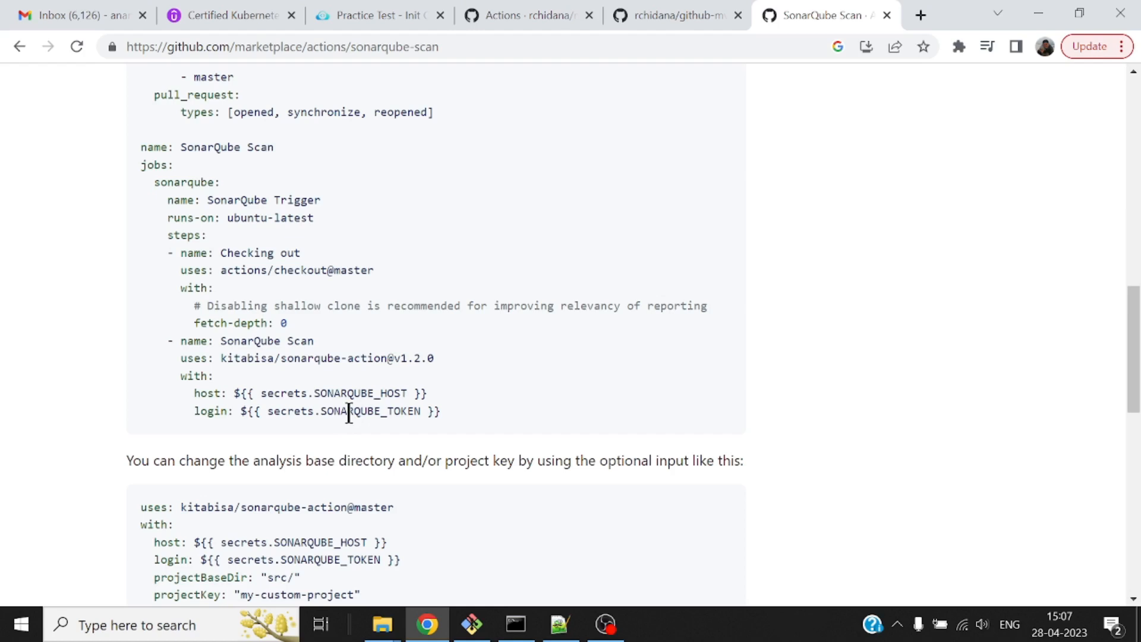
{"action": "mouse_move", "coordinate": [412, 392]}
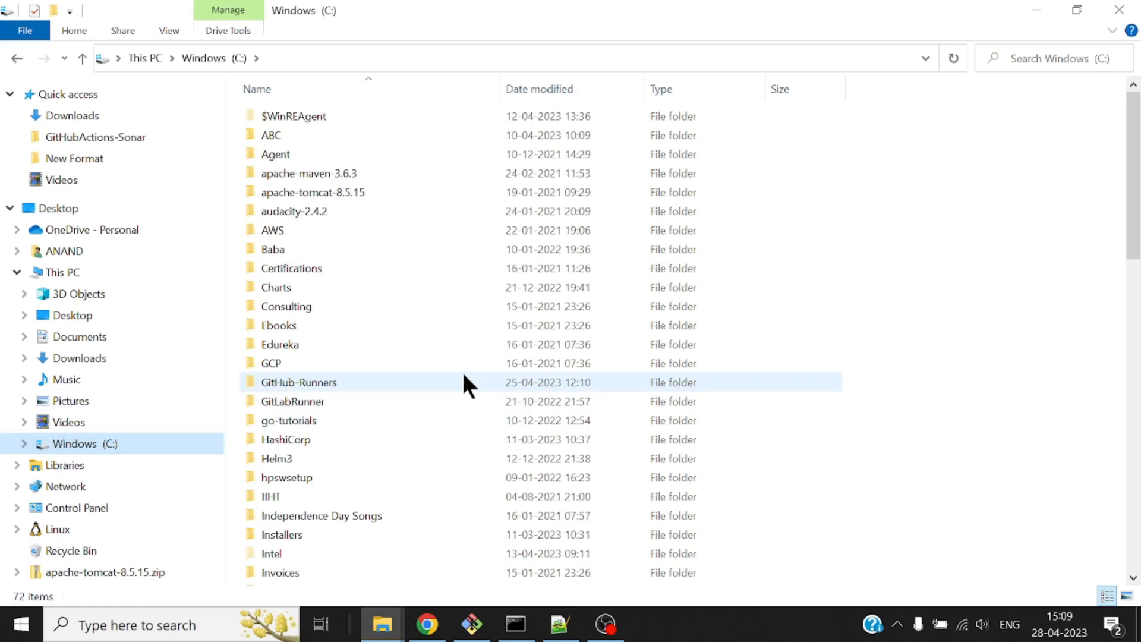
Navigate to C:\SonarQube-9.8.0\sonarqube-9.8.0.63668\bin\windows-x86-64 in File Explorer.
{"action": "scroll", "scroll_direction": "down", "scroll_amount": 3}
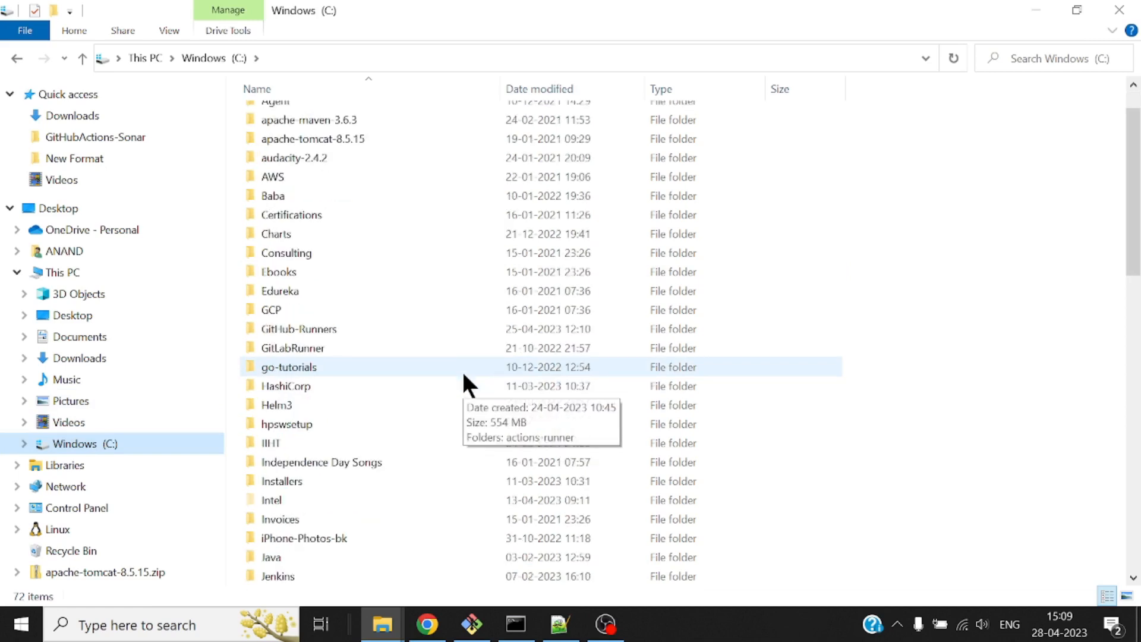
{"action": "scroll", "scroll_direction": "down", "scroll_amount": 3}
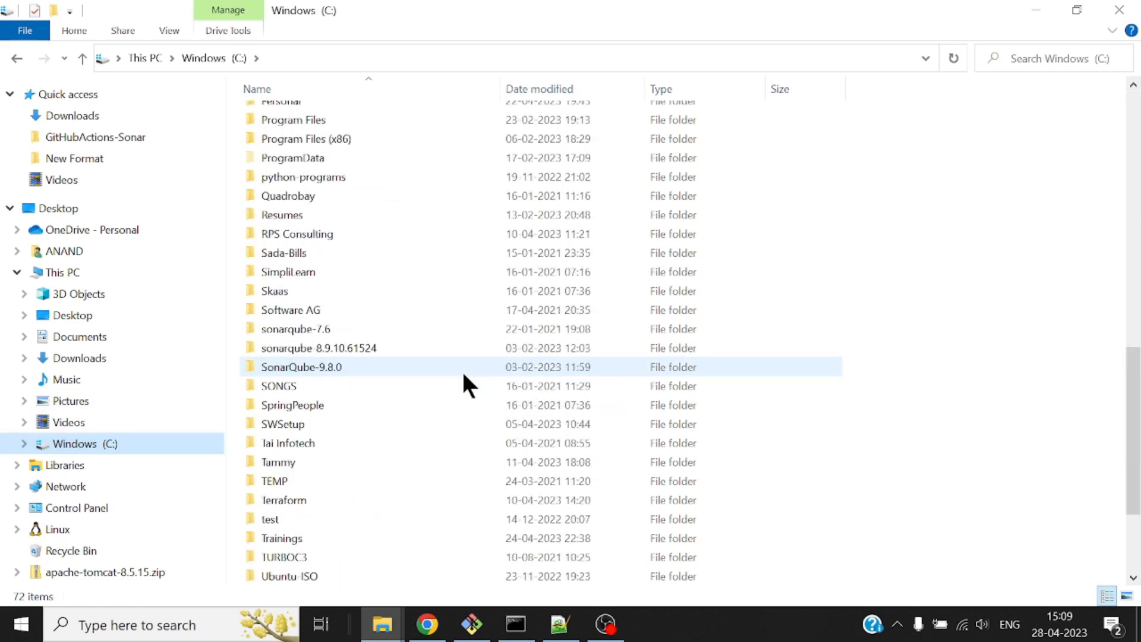
{"action": "mouse_move", "coordinate": [319, 376]}
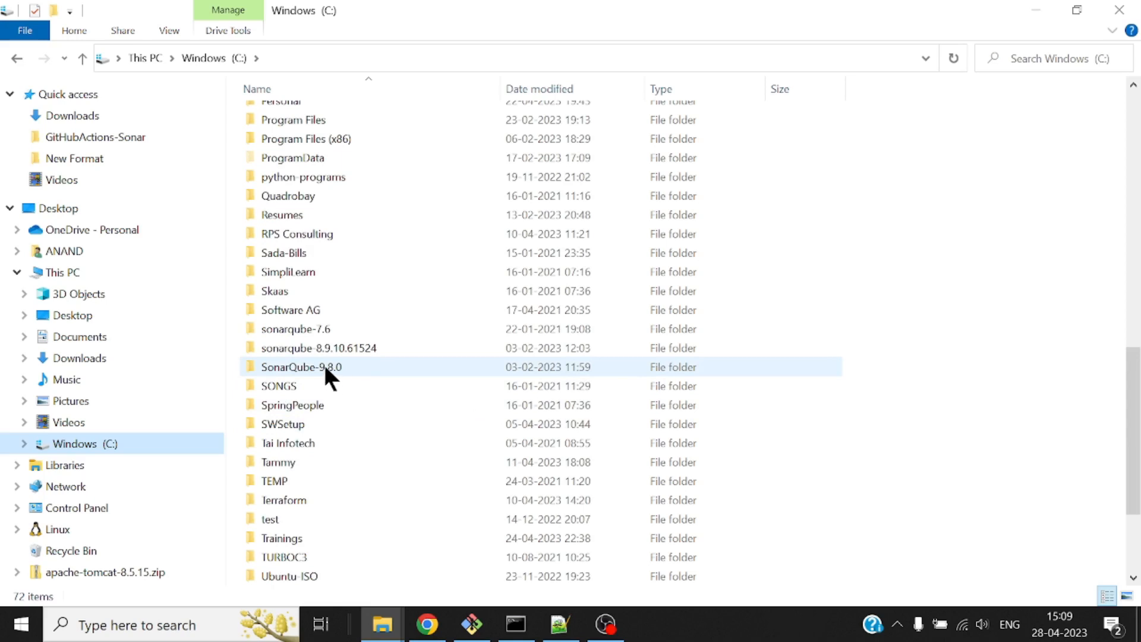
{"action": "double_click", "coordinate": [301, 367]}
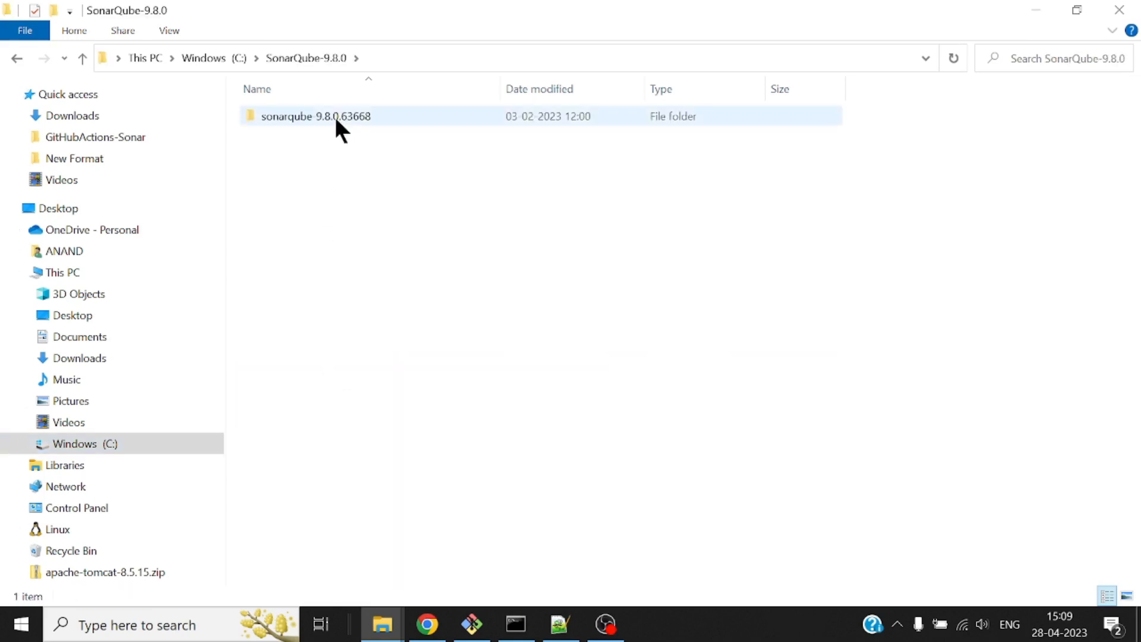
{"action": "double_click", "coordinate": [313, 116]}
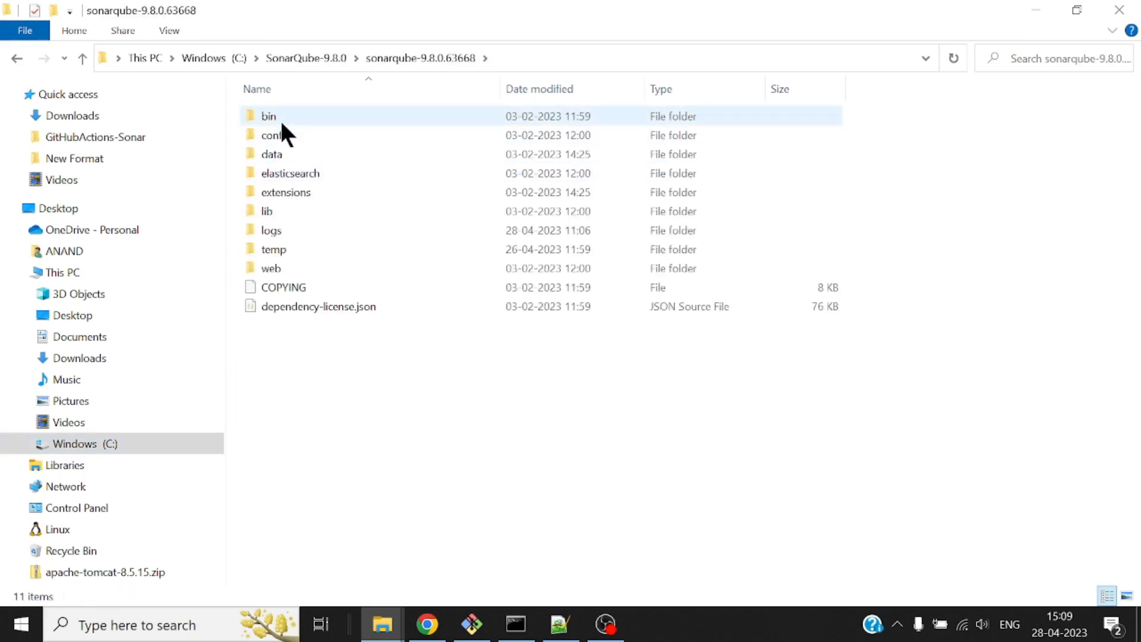
{"action": "double_click", "coordinate": [268, 116]}
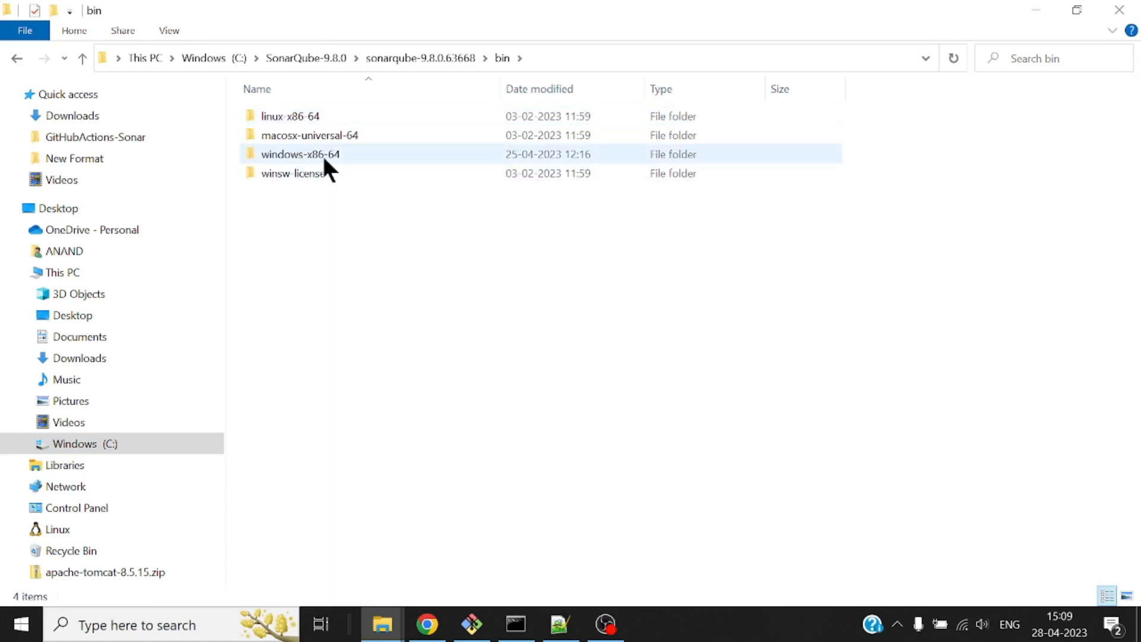
{"action": "double_click", "coordinate": [301, 154]}
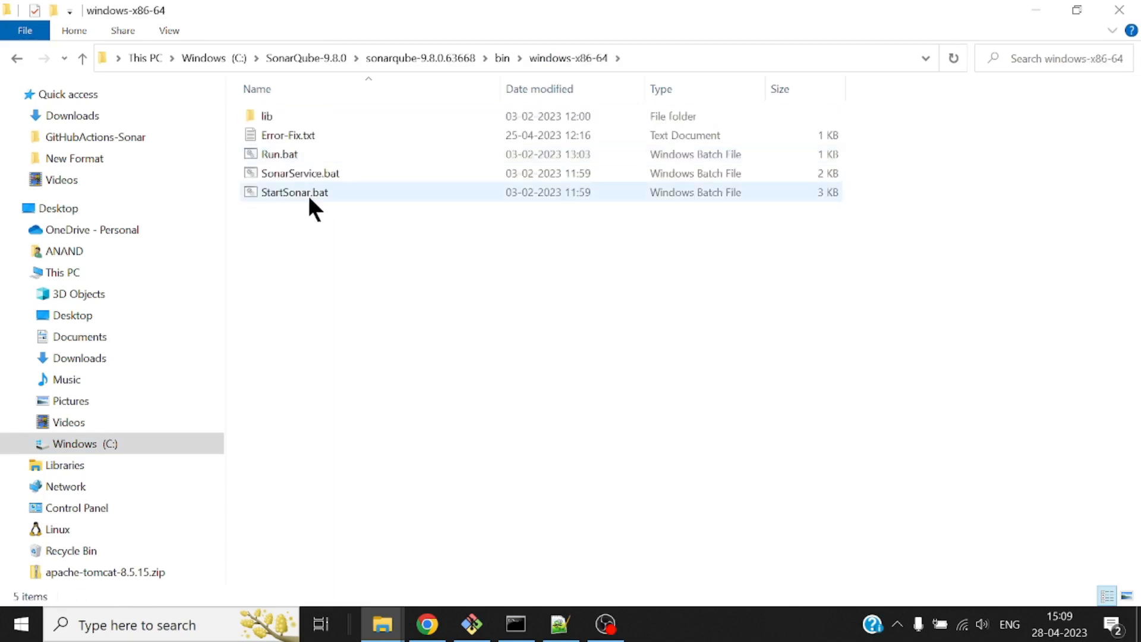
{"action": "mouse_move", "coordinate": [312, 211]}
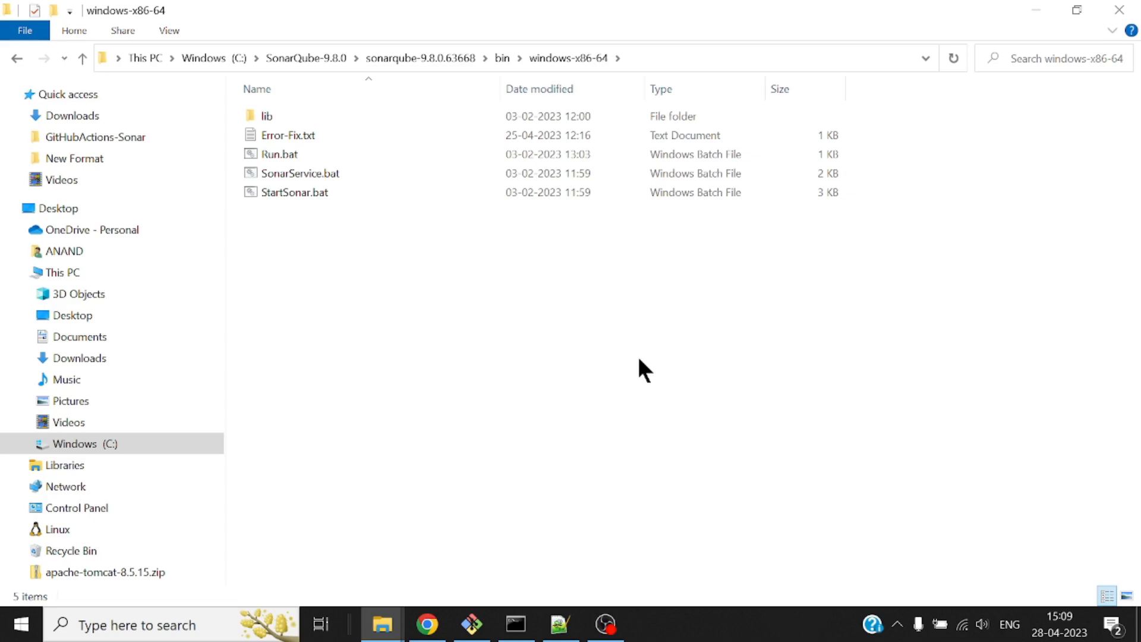
{"action": "mouse_move", "coordinate": [505, 625]}
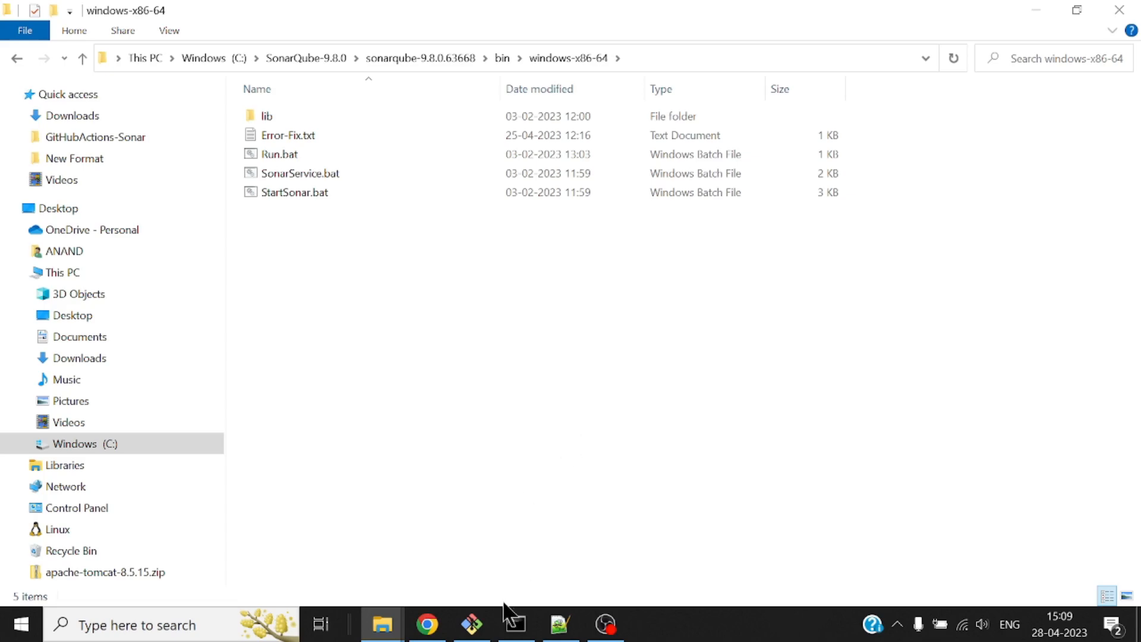
Check the running StartSonar console, then log in as admin at localhost:9000.
{"action": "double_click", "coordinate": [295, 192]}
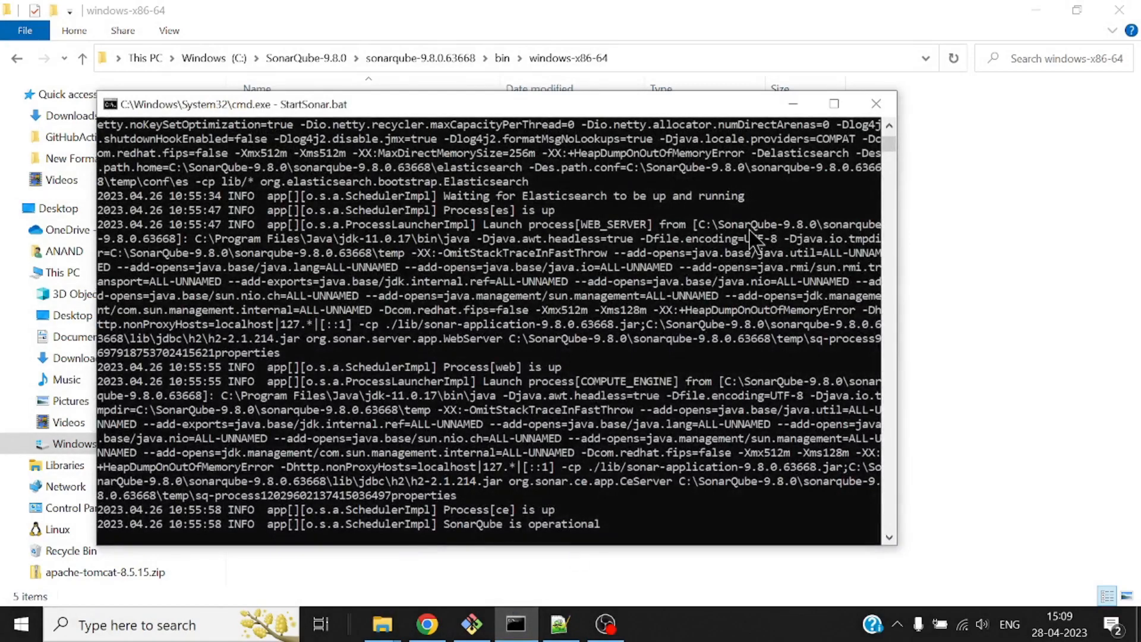
{"action": "mouse_move", "coordinate": [774, 196]}
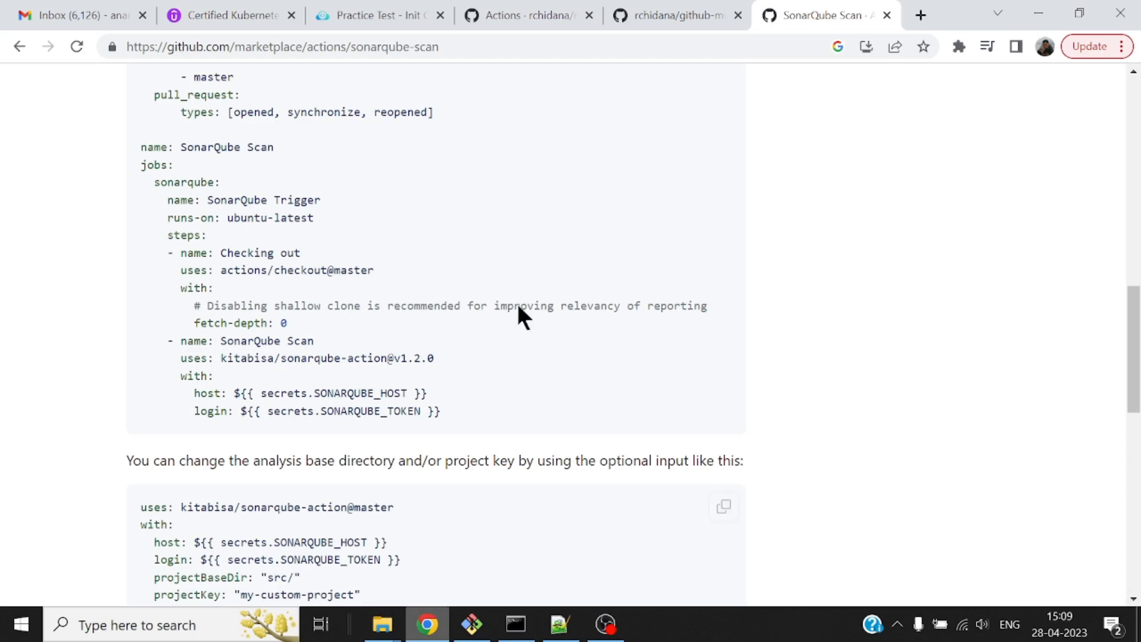
{"action": "left_click", "coordinate": [920, 15]}
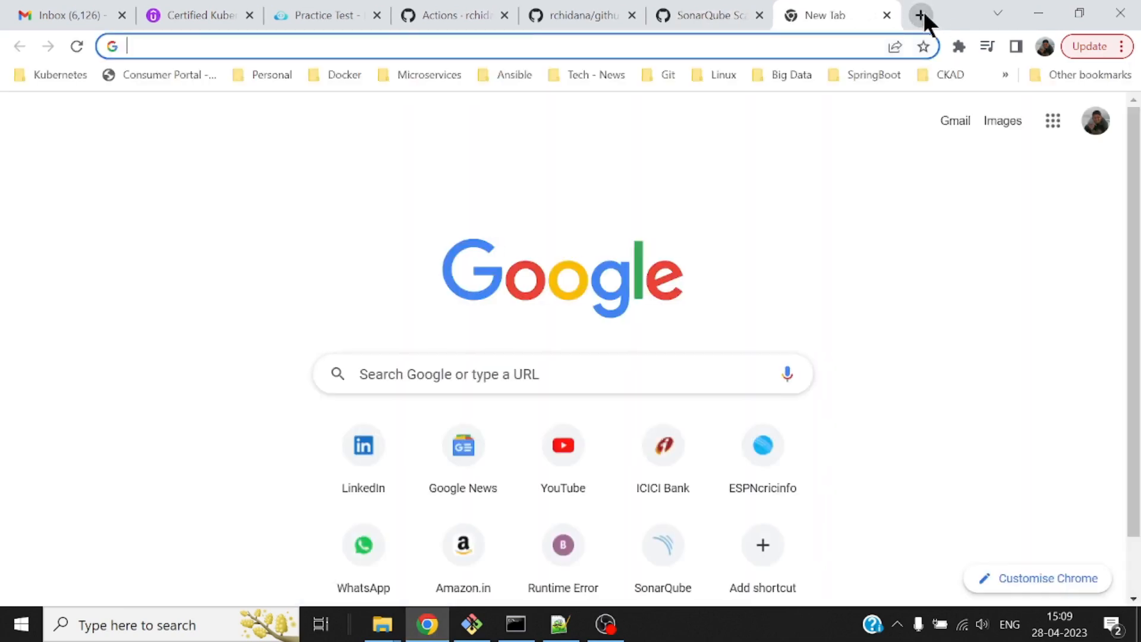
{"action": "type", "text": "localhost:9000/sessions/new?return_to=%2F"}
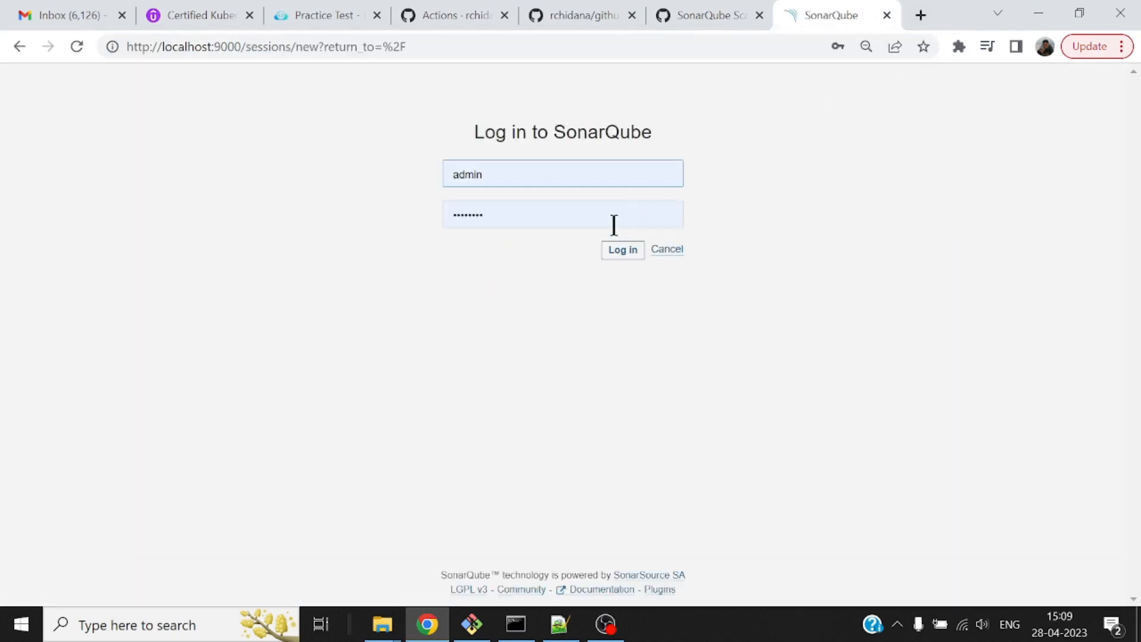
{"action": "left_click", "coordinate": [622, 250]}
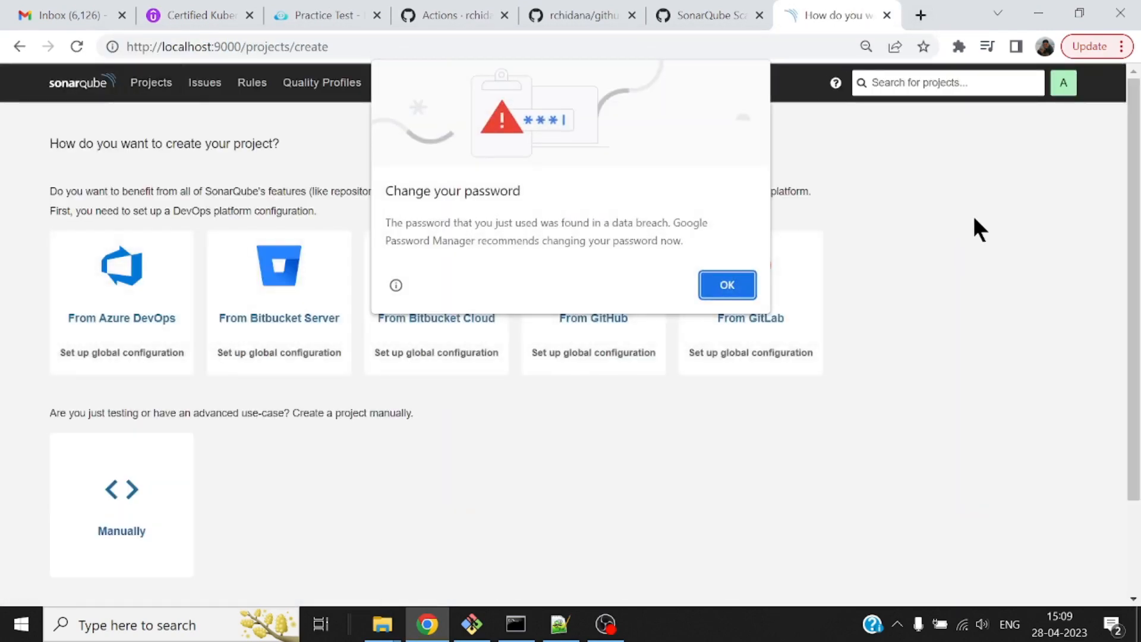
Dismiss Chrome's 'Change your password' breach warning with OK.
{"action": "left_click", "coordinate": [727, 285]}
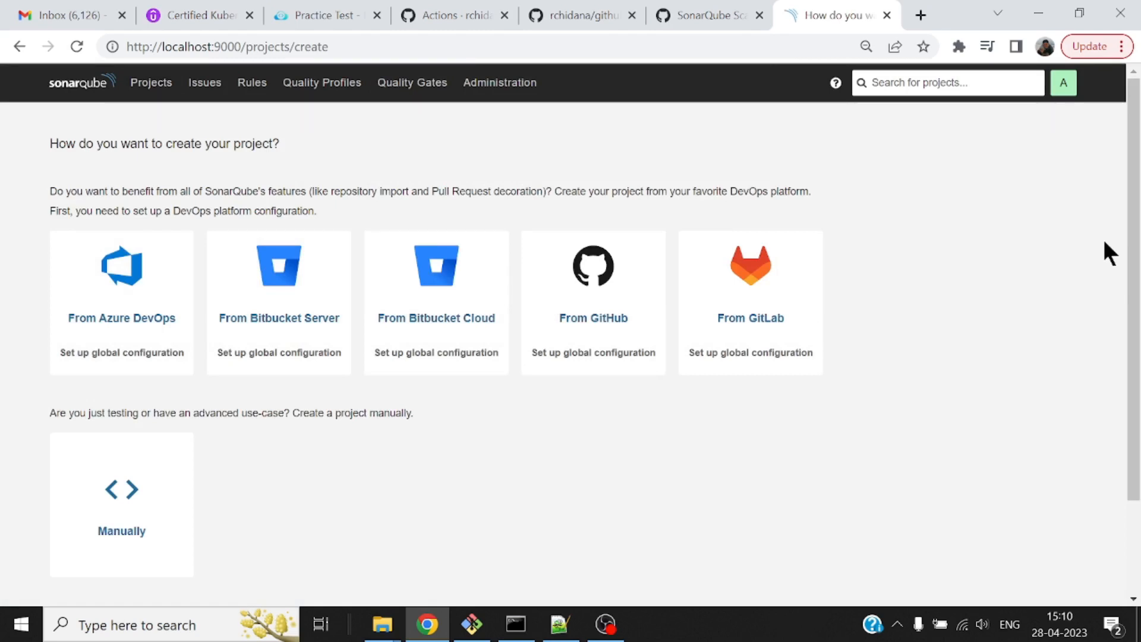
{"action": "mouse_move", "coordinate": [650, 293]}
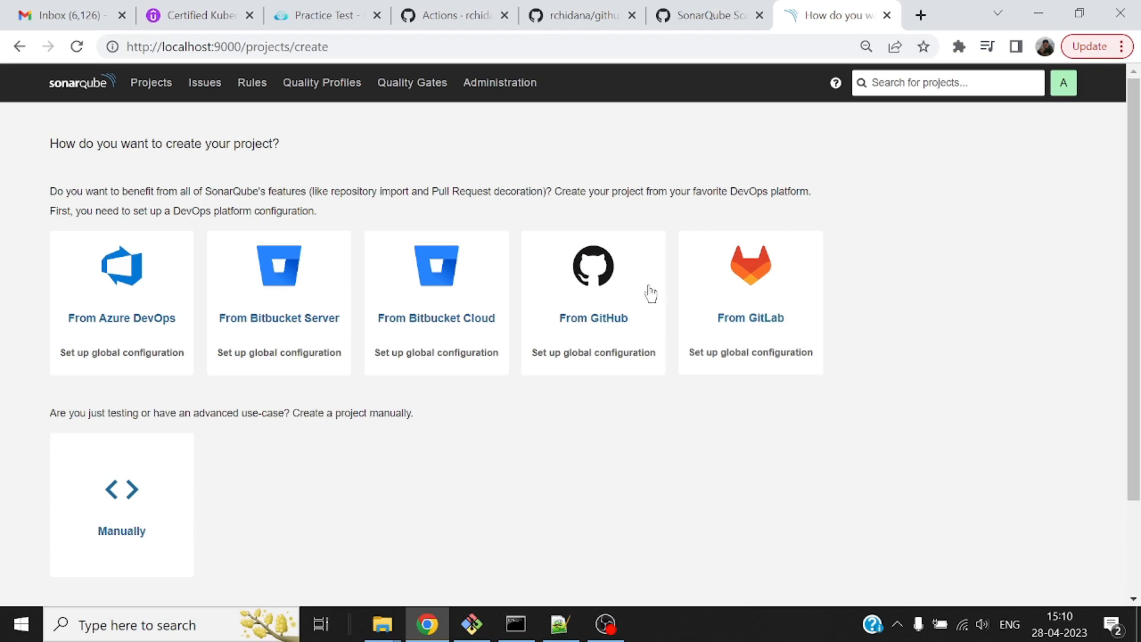
{"action": "mouse_move", "coordinate": [113, 500]}
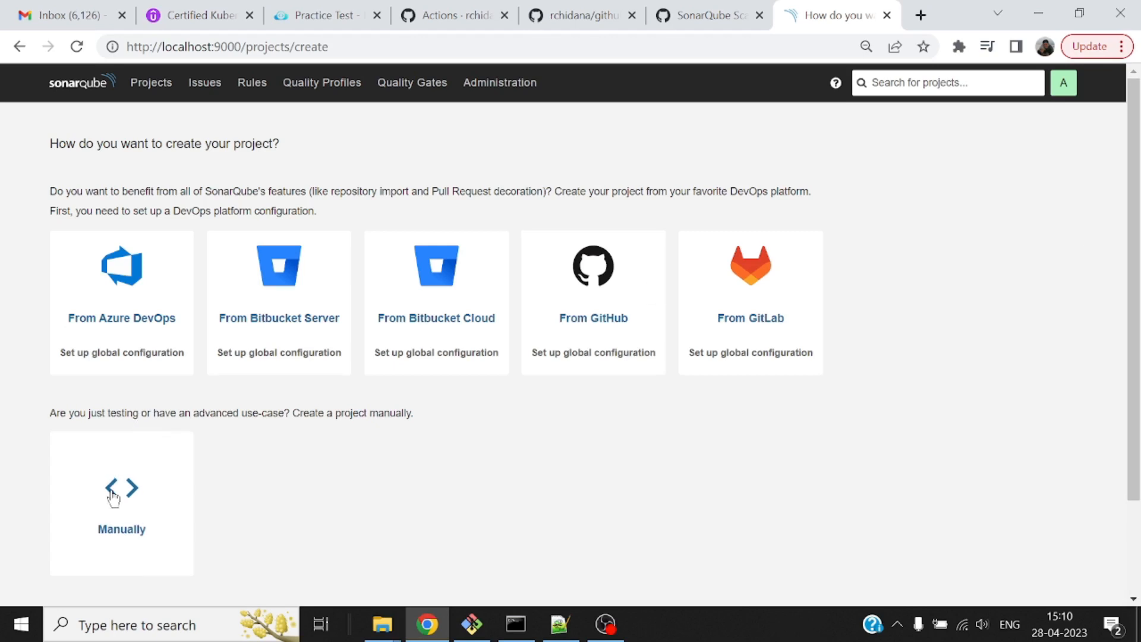
Fill the manual project form with name and key Github-Action-Scan and branch main.
{"action": "left_click", "coordinate": [120, 502]}
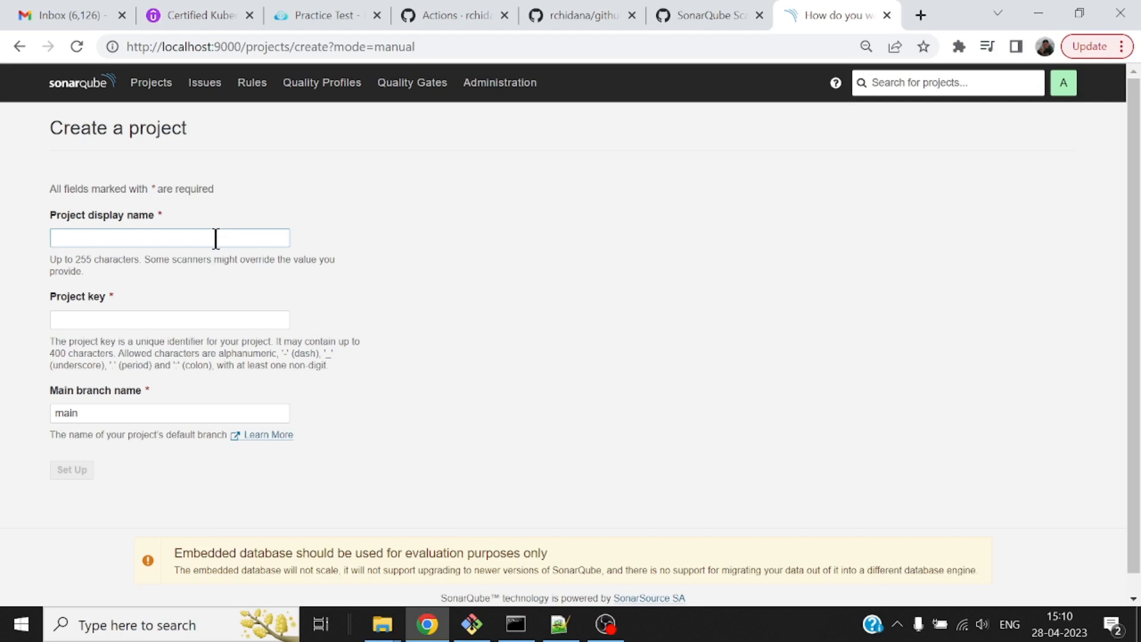
{"action": "type", "text": "G"}
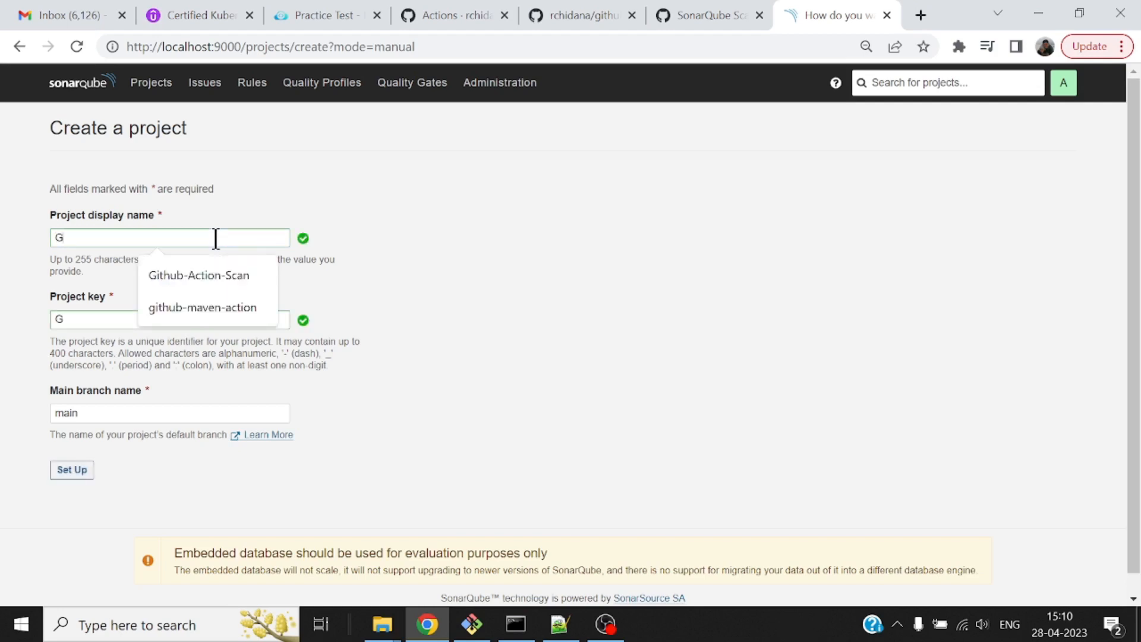
{"action": "left_click", "coordinate": [185, 276]}
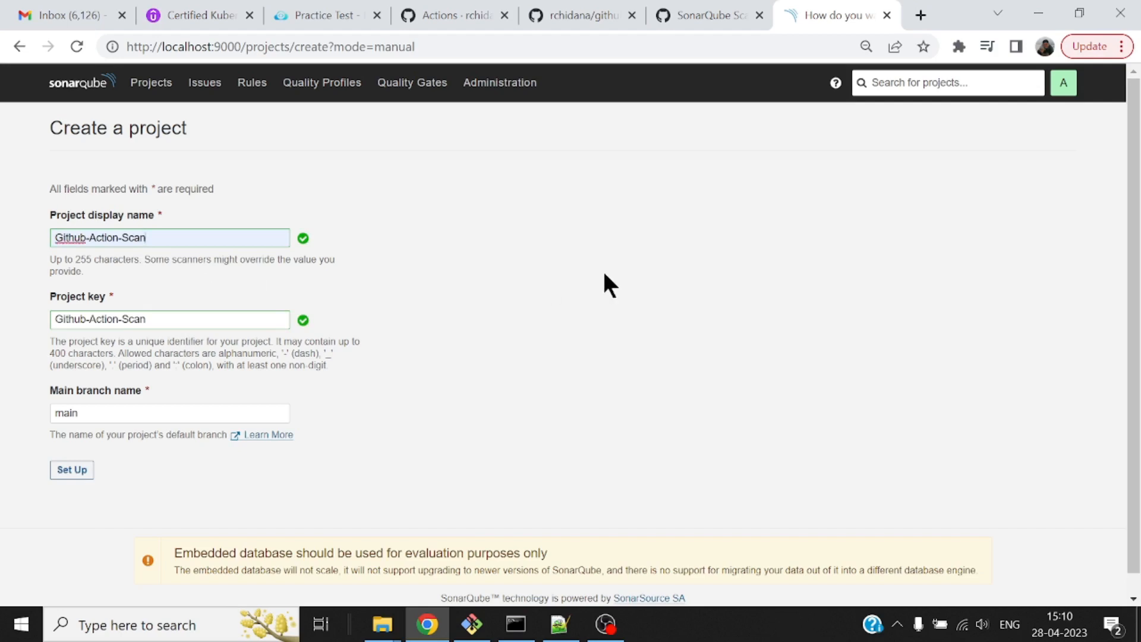
{"action": "left_click", "coordinate": [156, 319]}
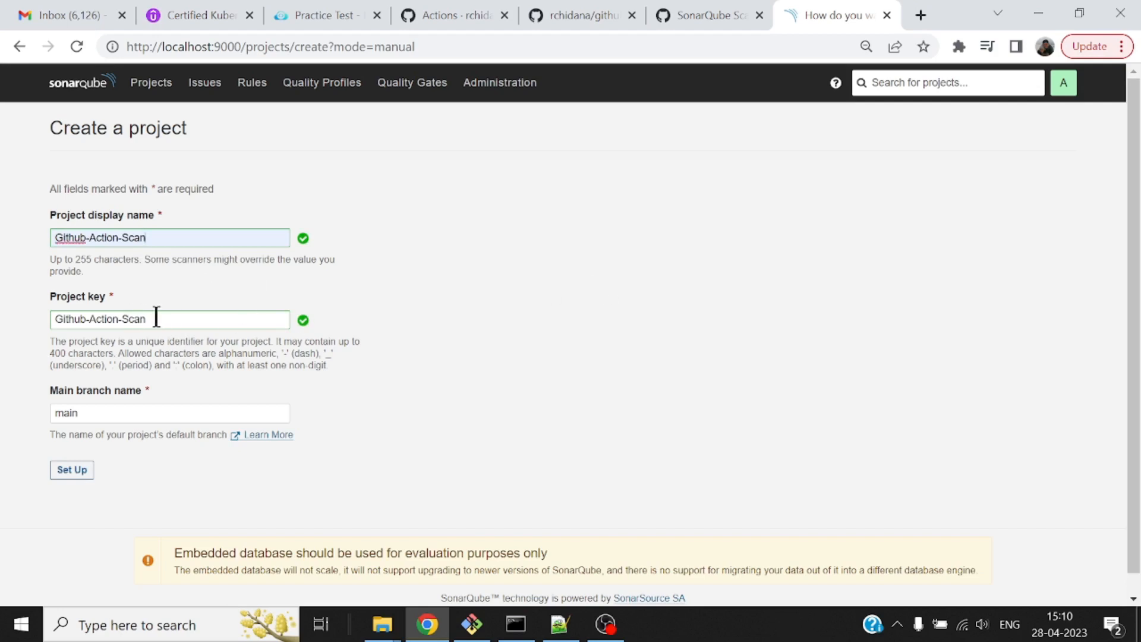
{"action": "left_click", "coordinate": [83, 413]}
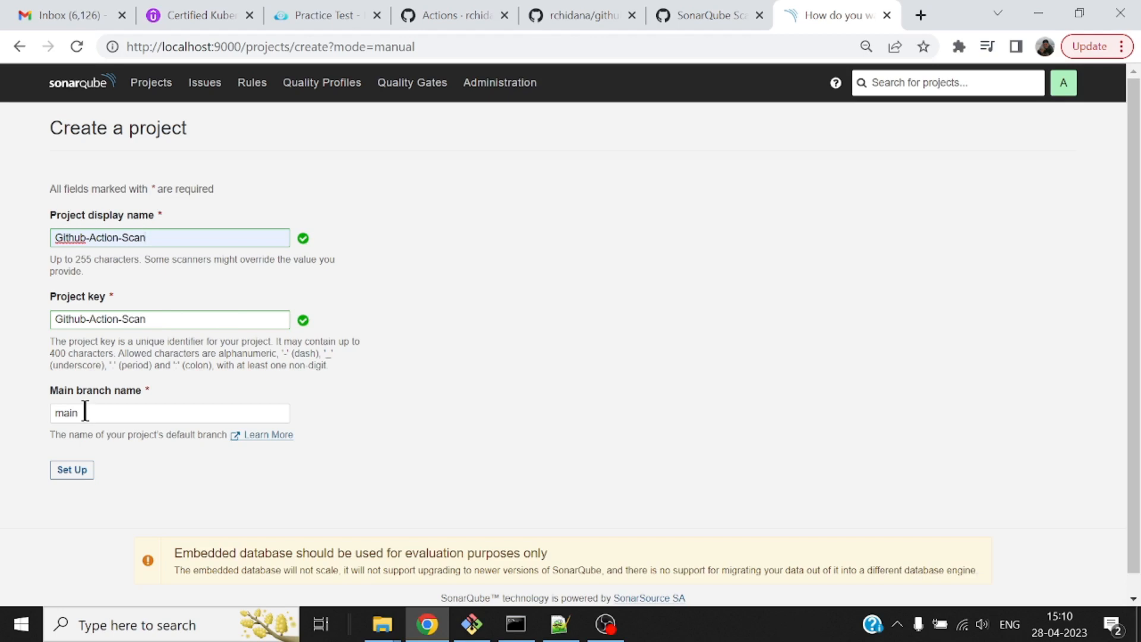
{"action": "mouse_move", "coordinate": [147, 456]}
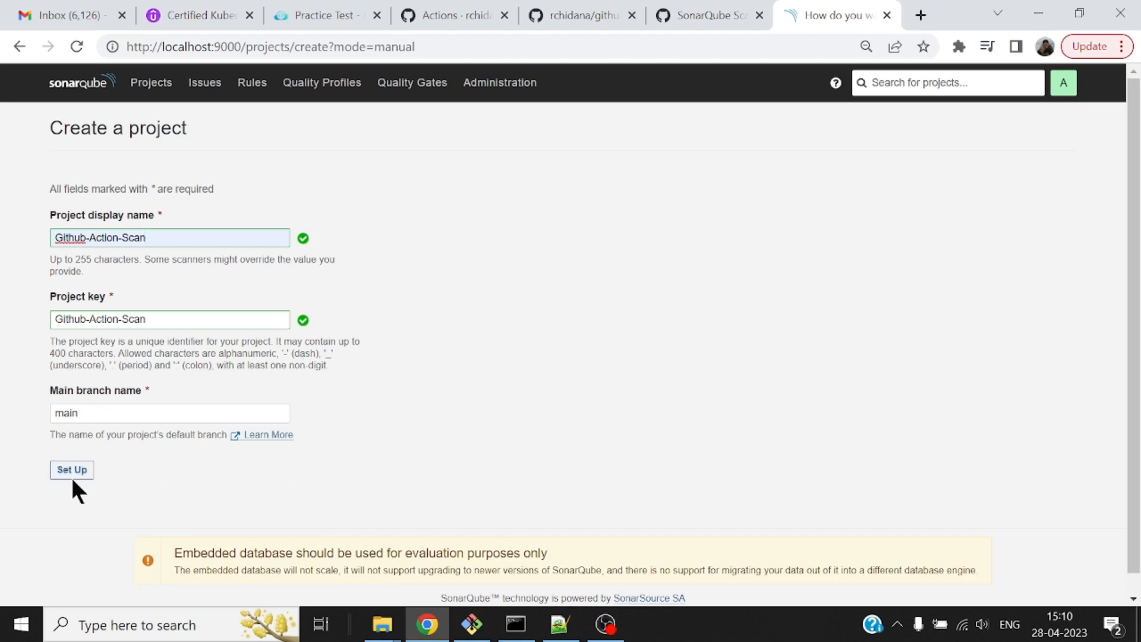
{"action": "left_click", "coordinate": [71, 469]}
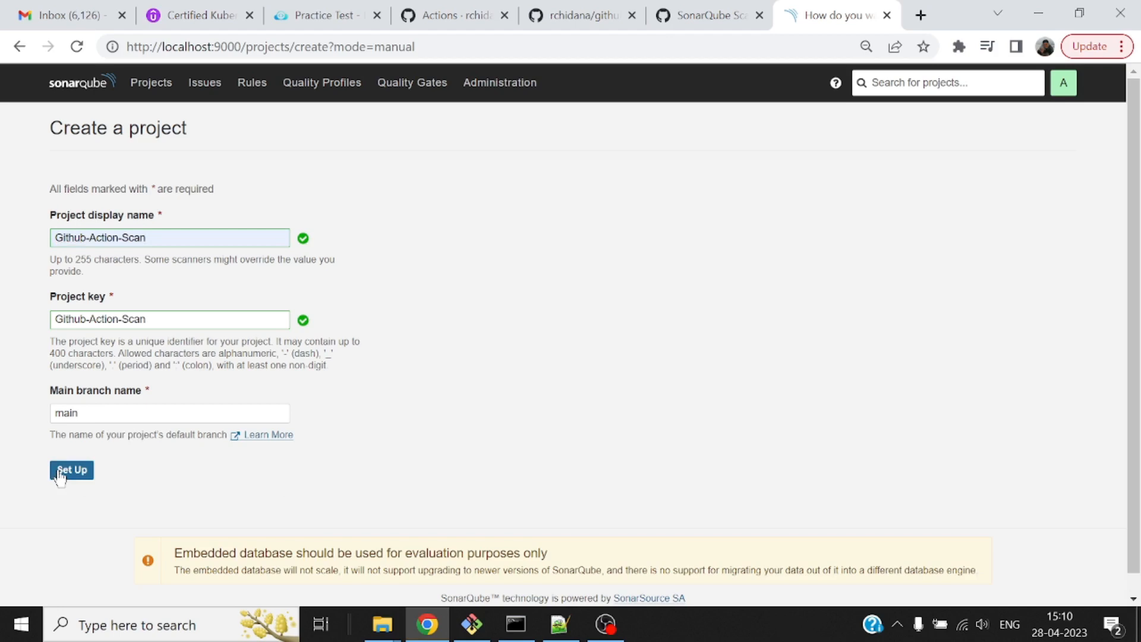
Confirm Set Up for Github-Action-Scan and scroll through the CI analysis options.
{"action": "left_click", "coordinate": [71, 470]}
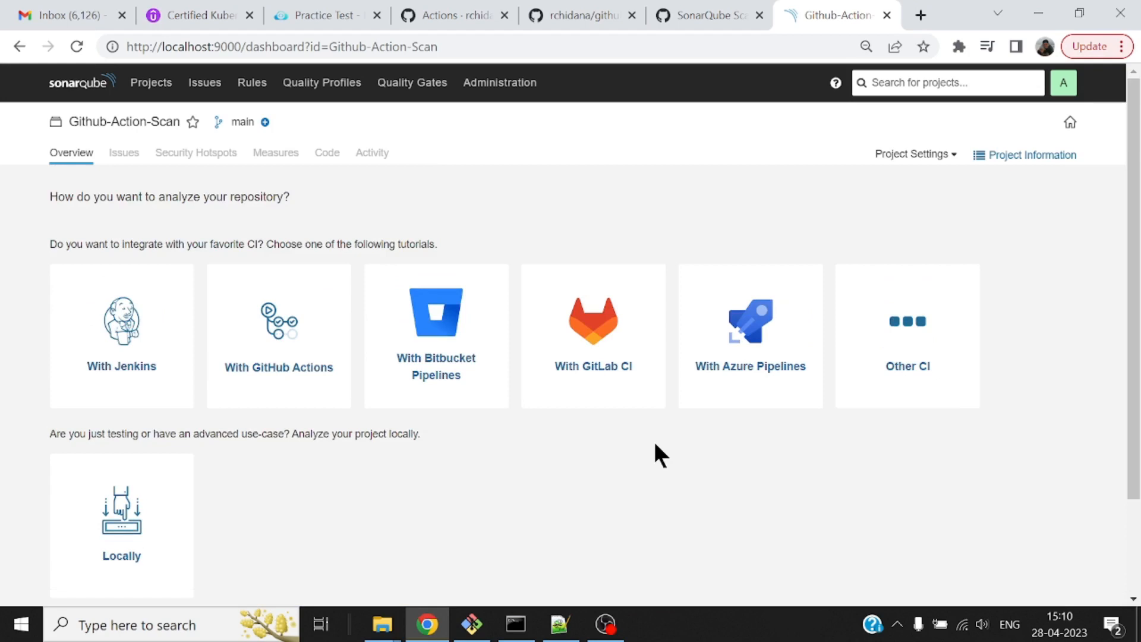
{"action": "scroll", "scroll_direction": "down", "scroll_amount": 3}
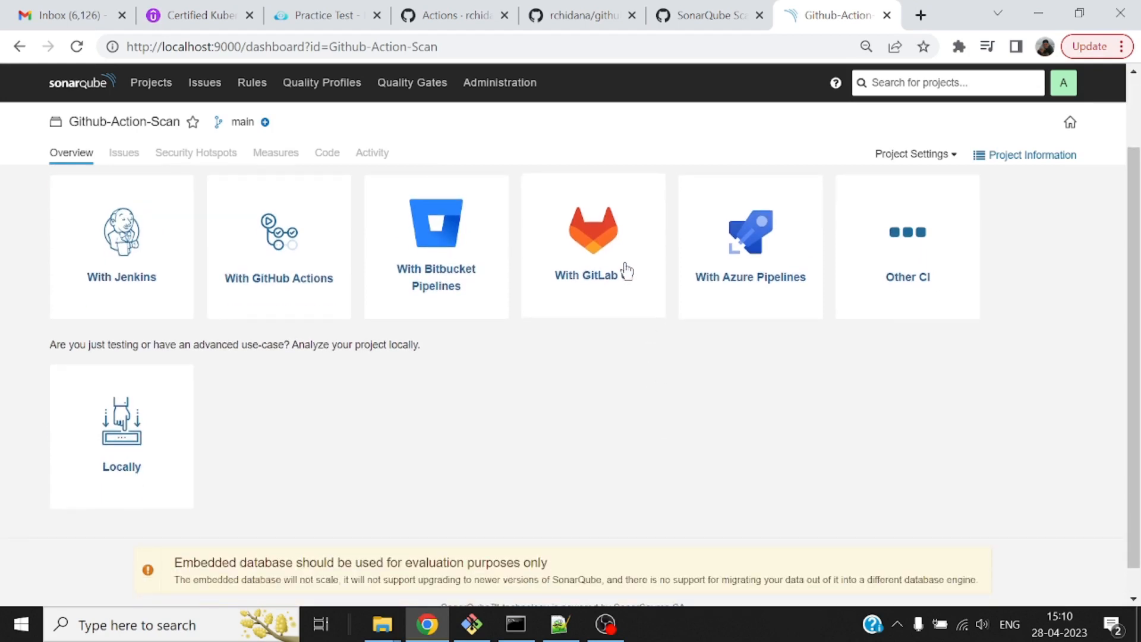
{"action": "mouse_move", "coordinate": [439, 274]}
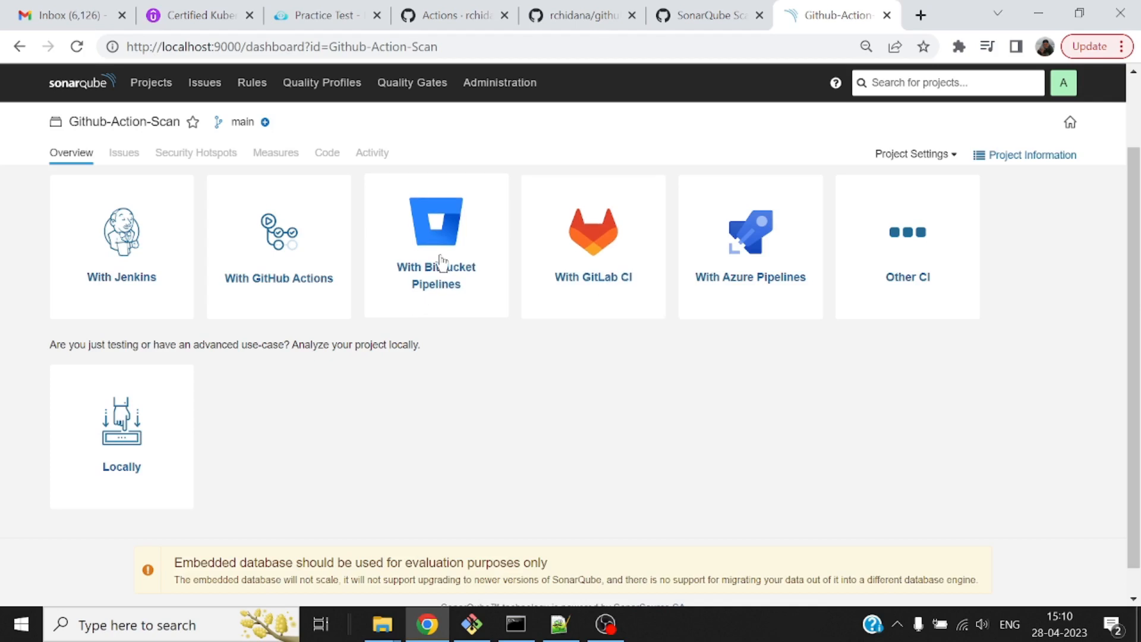
{"action": "mouse_move", "coordinate": [429, 290]}
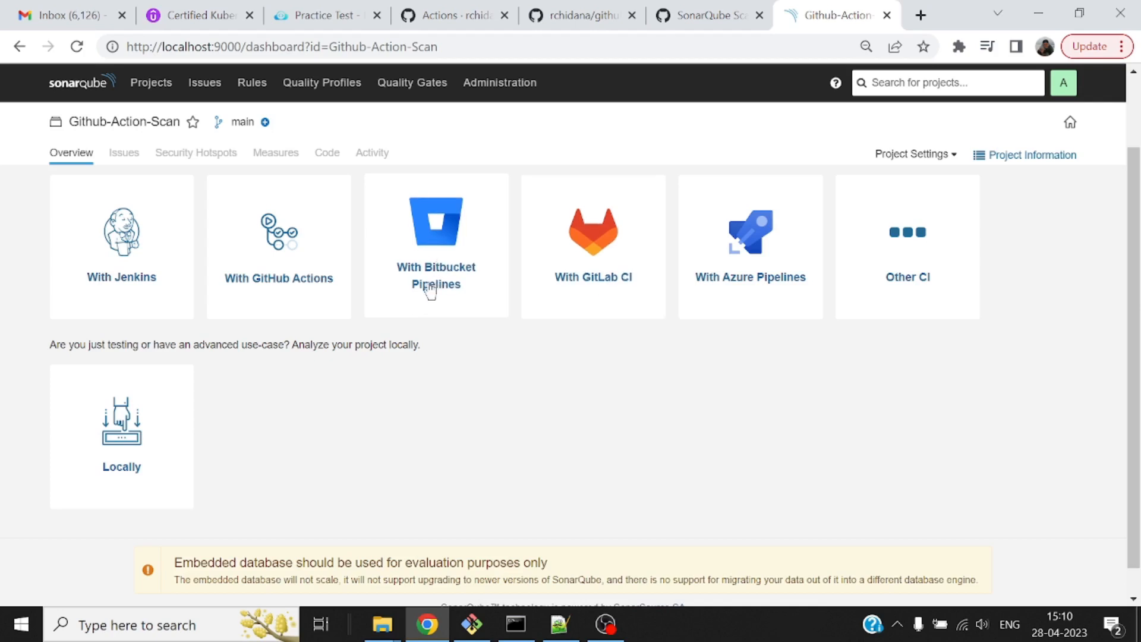
{"action": "mouse_move", "coordinate": [107, 257]}
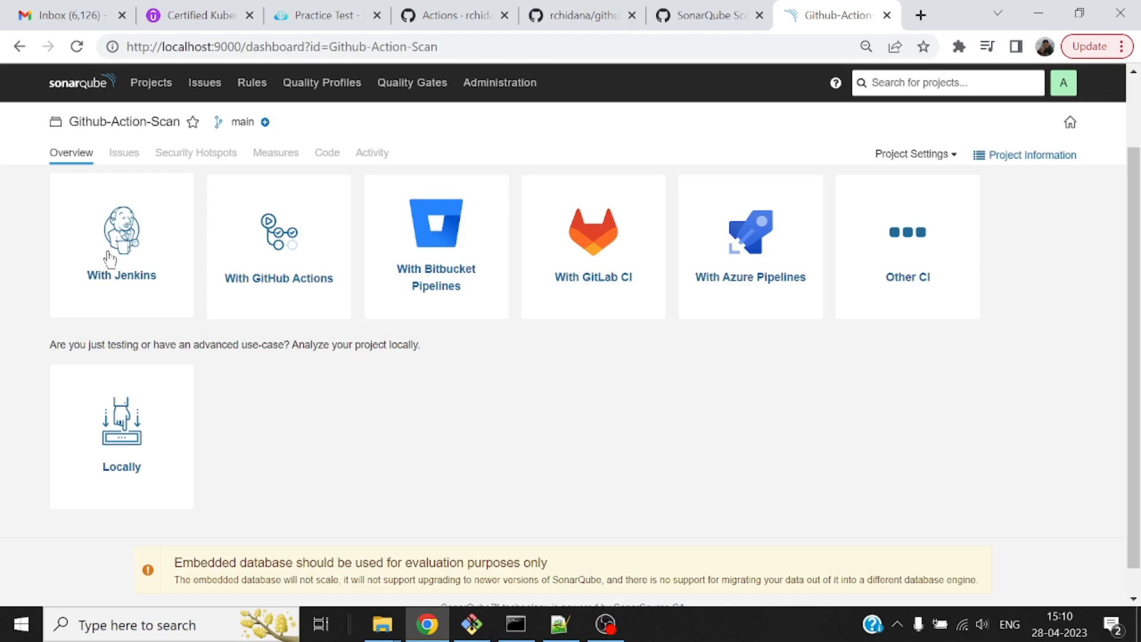
{"action": "mouse_move", "coordinate": [590, 431]}
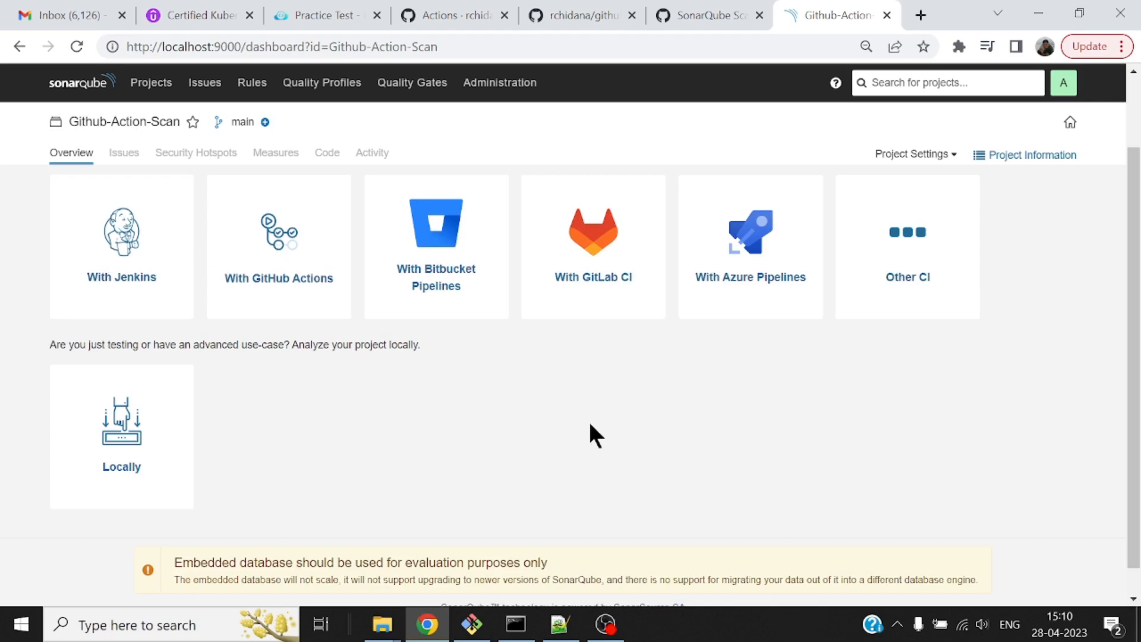
{"action": "mouse_move", "coordinate": [150, 437]}
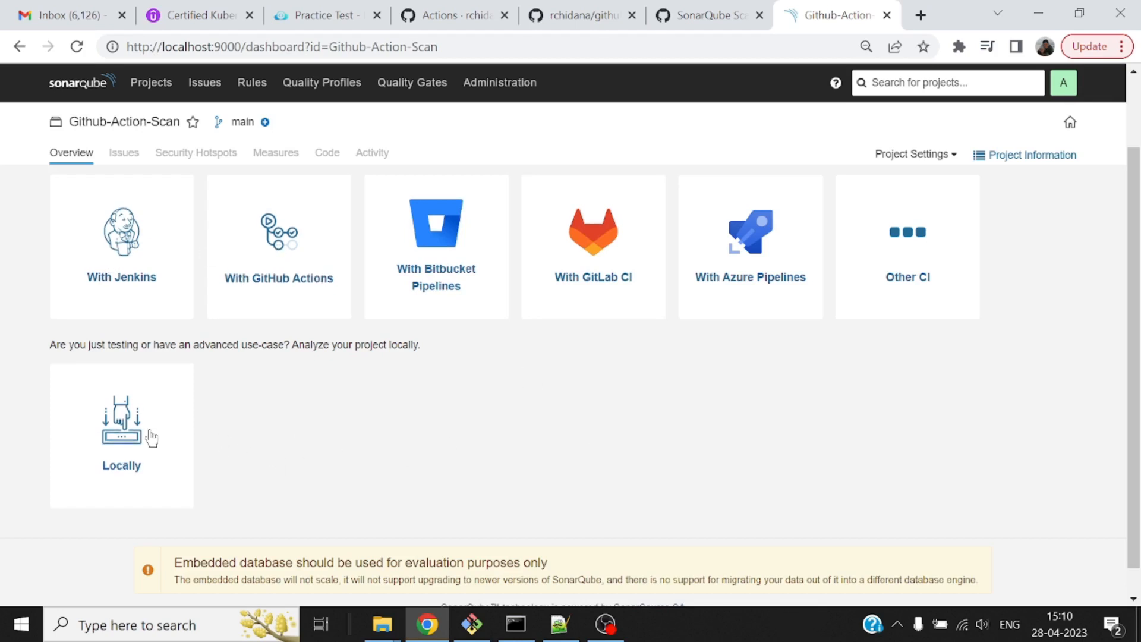
Analyze locally and generate the token Analyze "Github-Action-Scan" with 30-day expiry.
{"action": "left_click", "coordinate": [121, 433]}
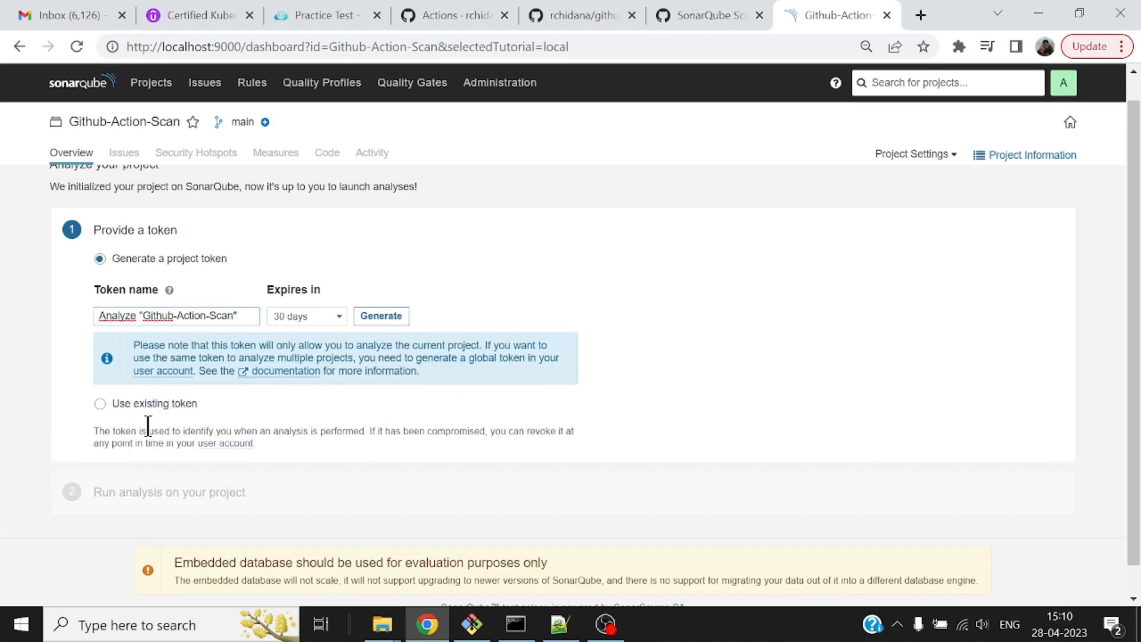
{"action": "mouse_move", "coordinate": [825, 332]}
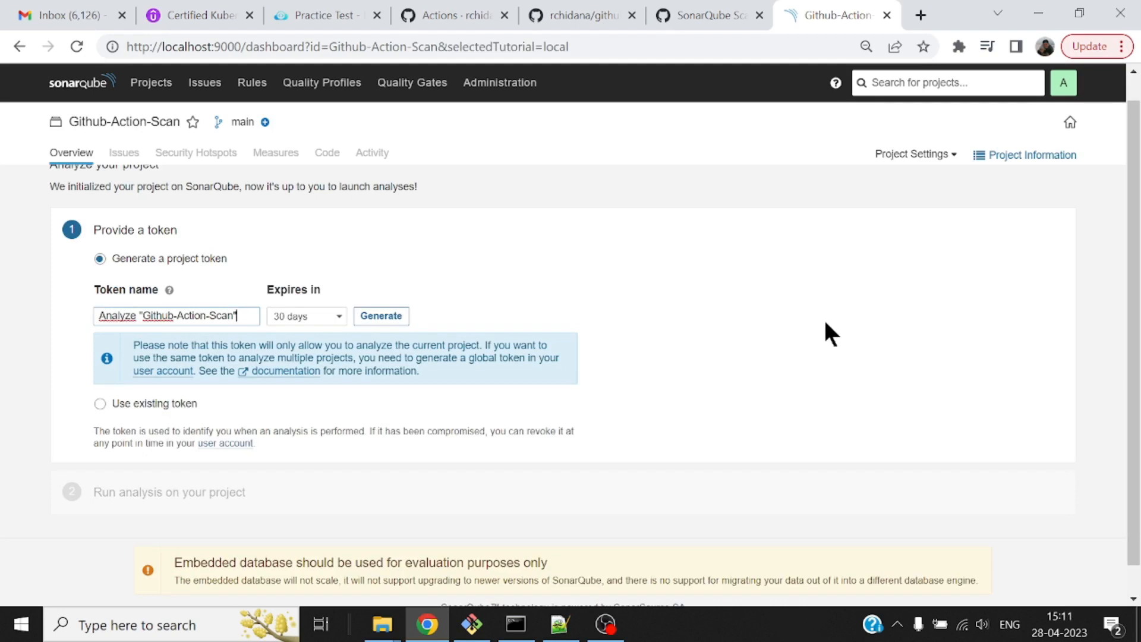
{"action": "mouse_move", "coordinate": [821, 342]}
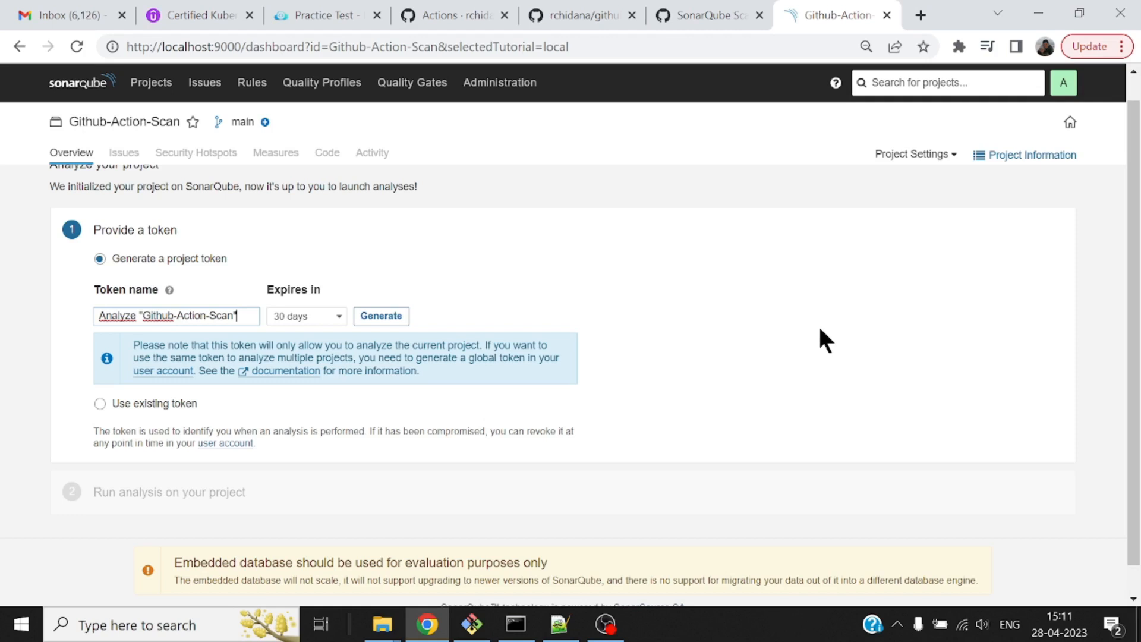
{"action": "mouse_move", "coordinate": [700, 313]}
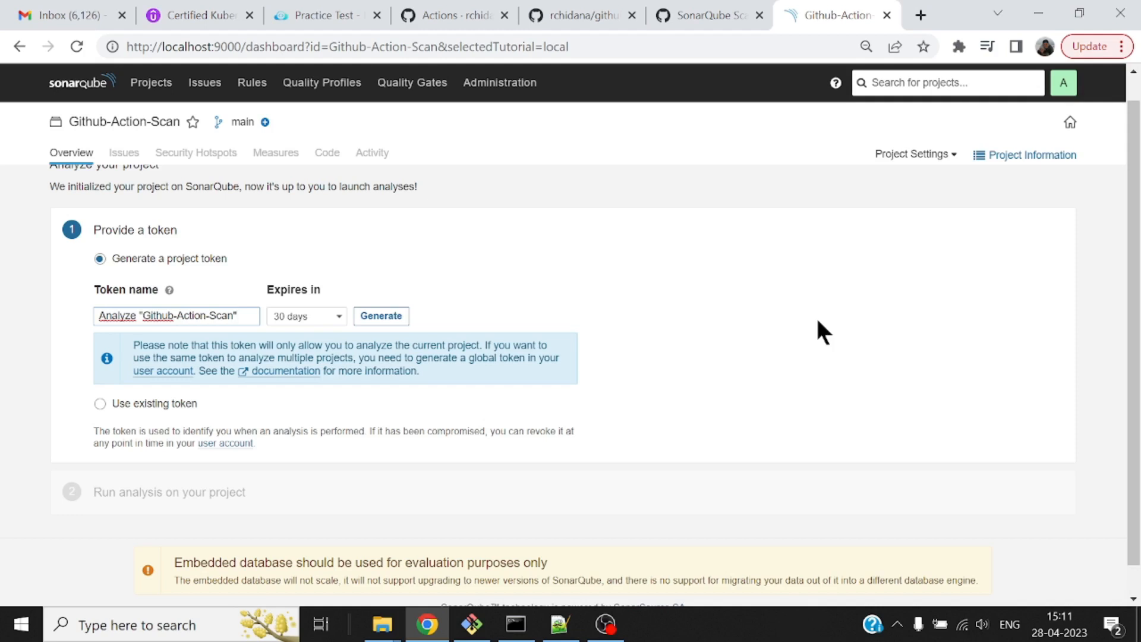
{"action": "left_click", "coordinate": [176, 315]}
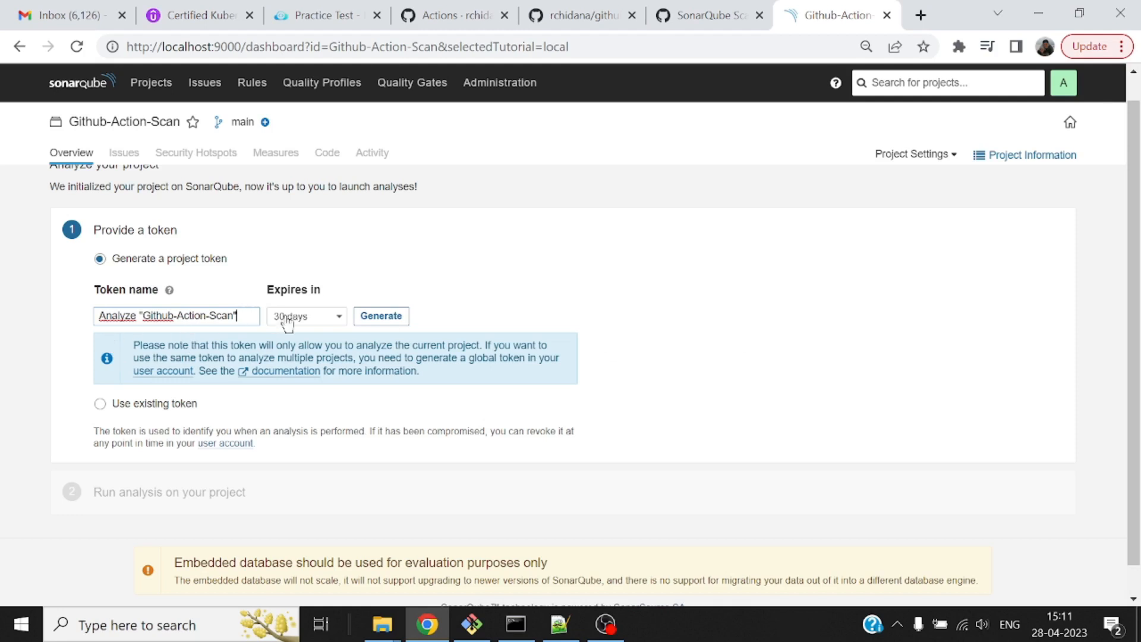
{"action": "left_click", "coordinate": [381, 315]}
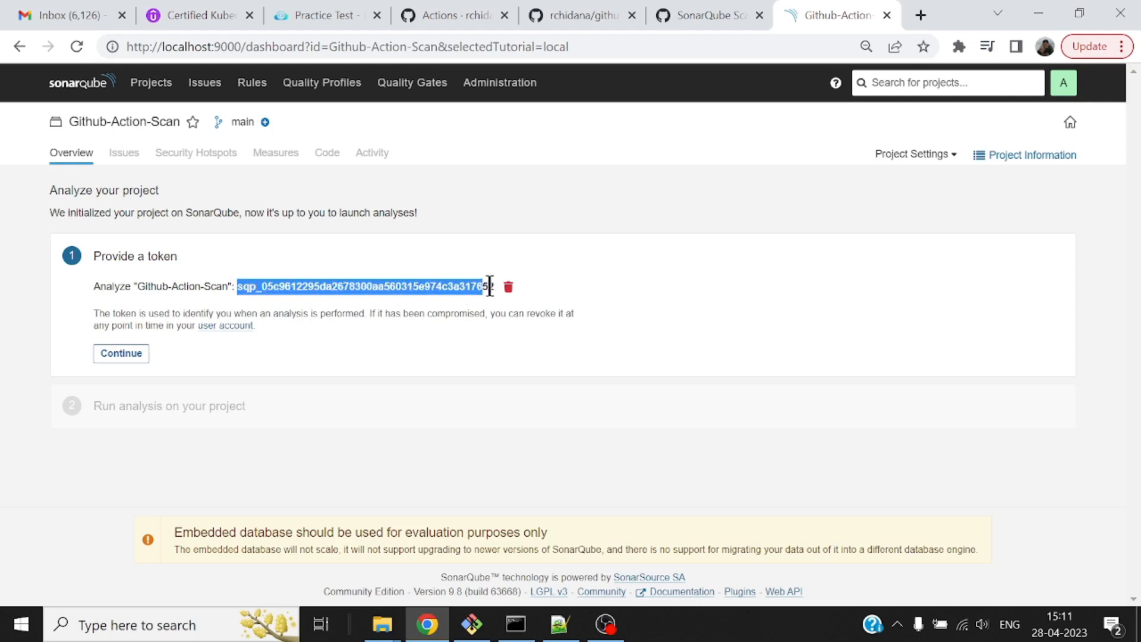
{"action": "mouse_move", "coordinate": [712, 289]}
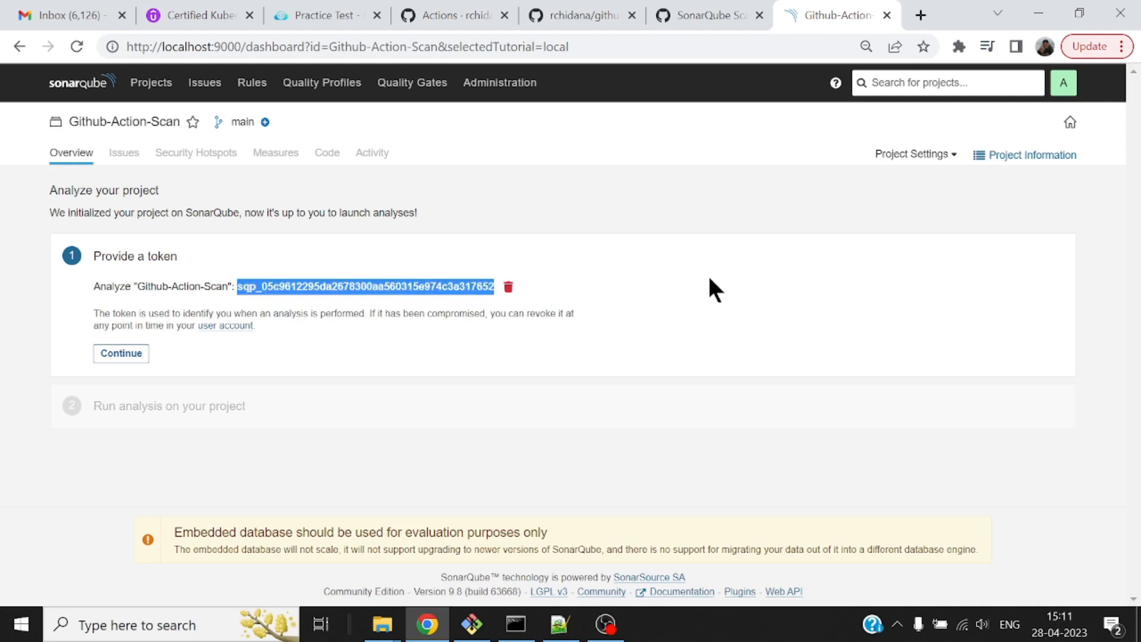
{"action": "left_click", "coordinate": [560, 624]}
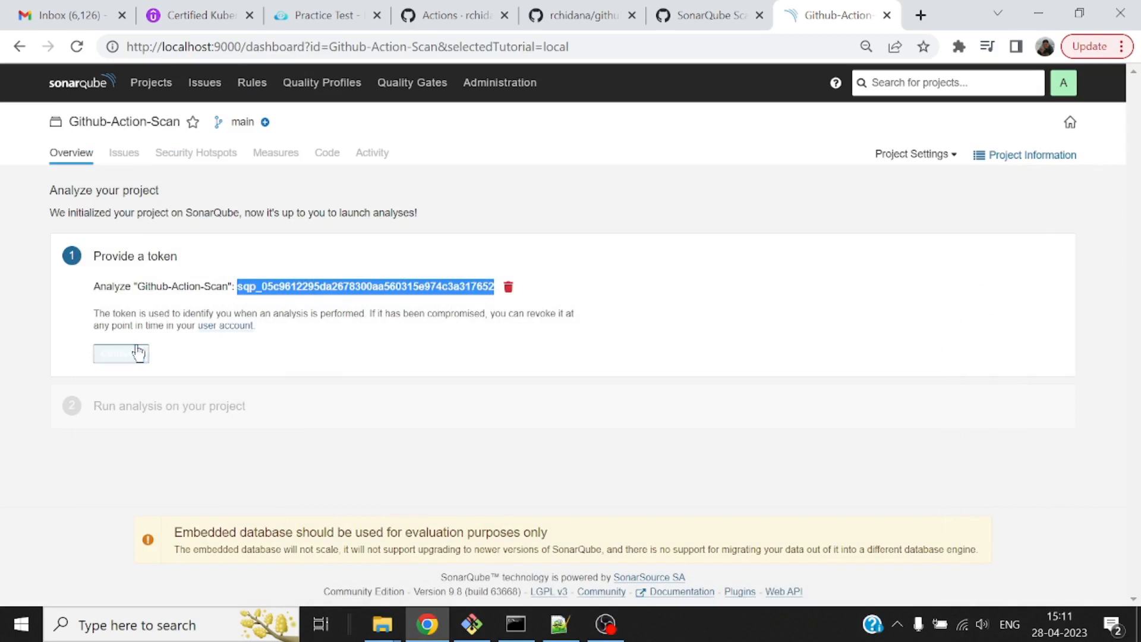
Choose Maven and copy the four-line mvn clean verify sonar:sonar command.
{"action": "left_click", "coordinate": [121, 352]}
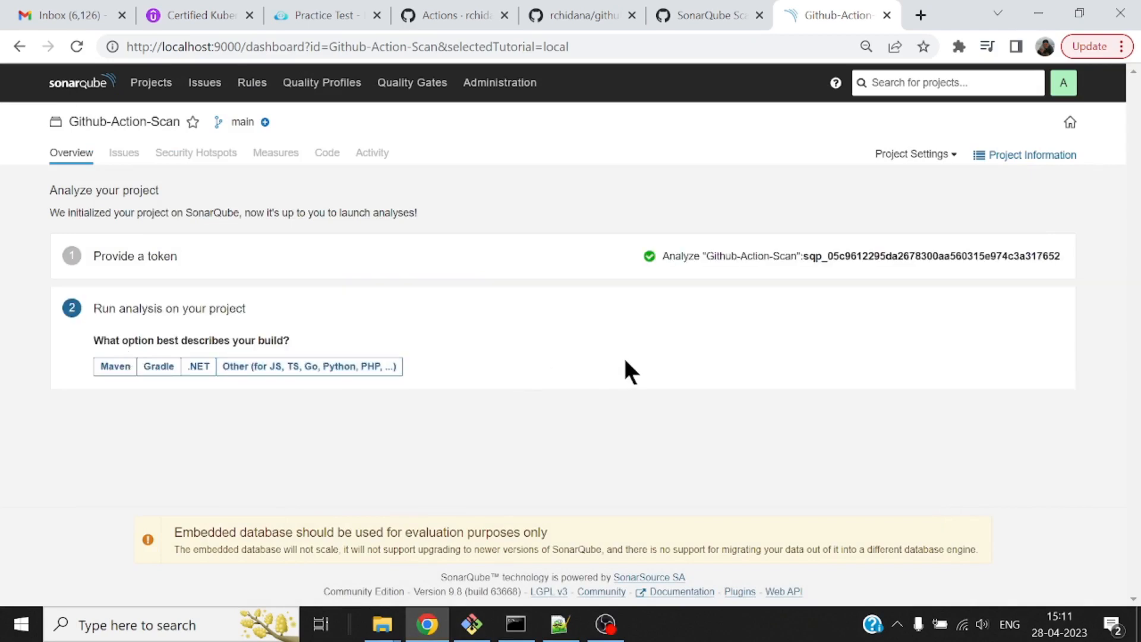
{"action": "left_click", "coordinate": [114, 366]}
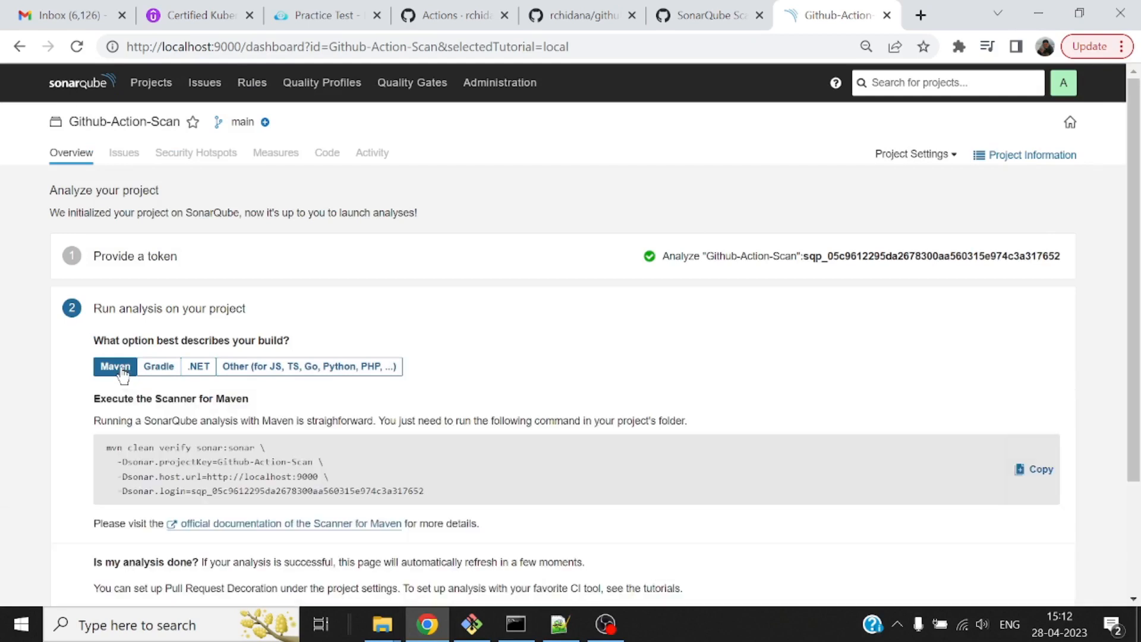
{"action": "scroll", "scroll_direction": "down", "scroll_amount": 3}
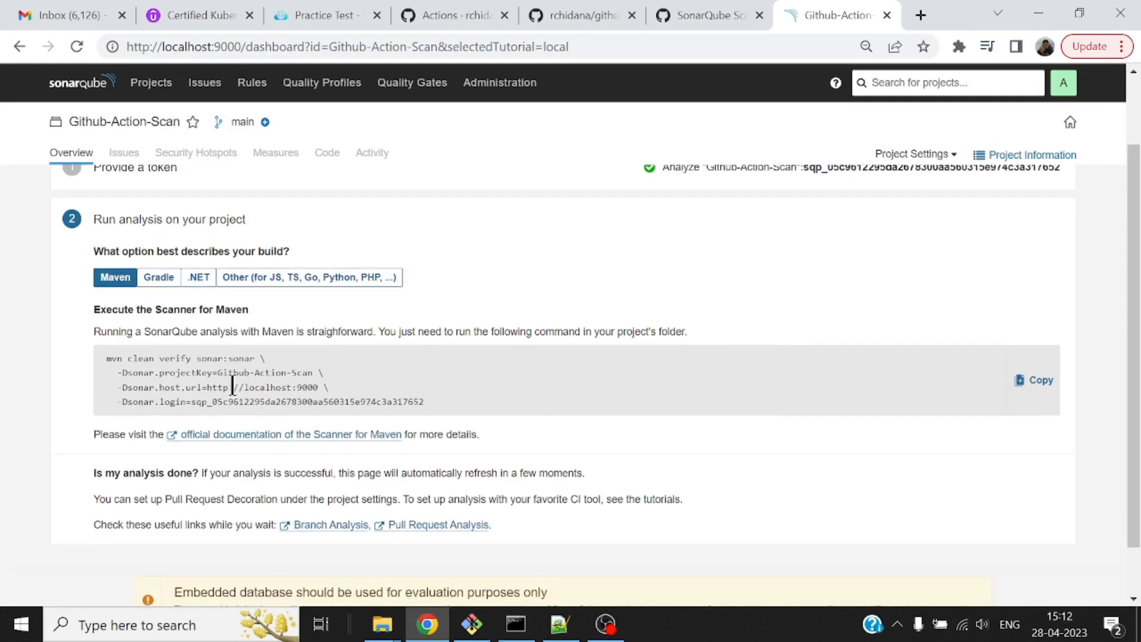
{"action": "mouse_move", "coordinate": [258, 391]}
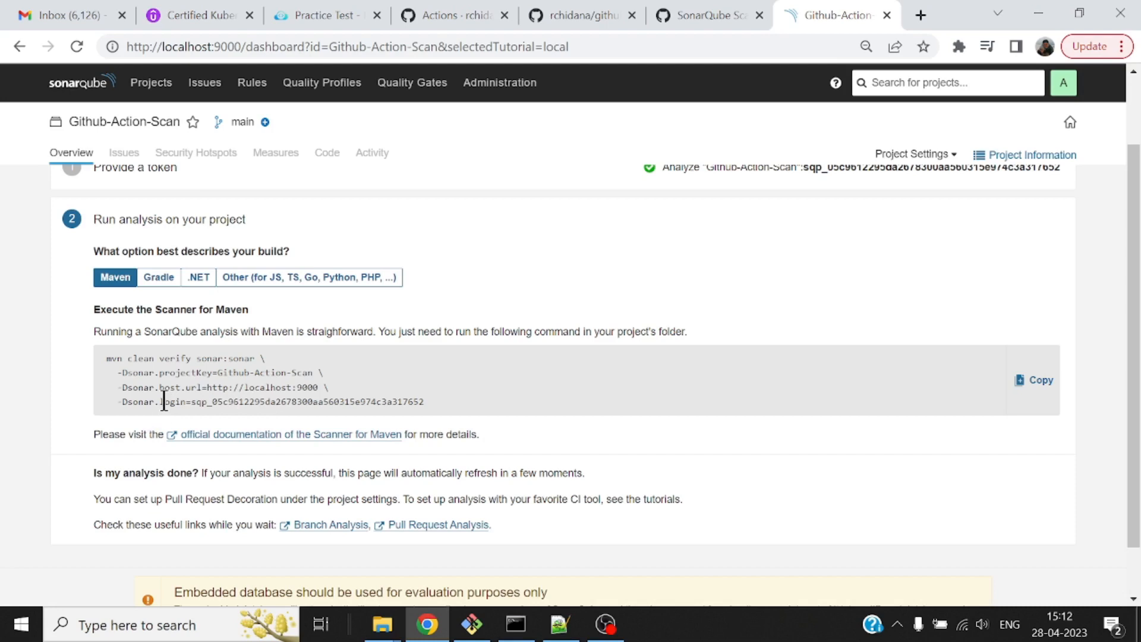
{"action": "mouse_move", "coordinate": [182, 391]}
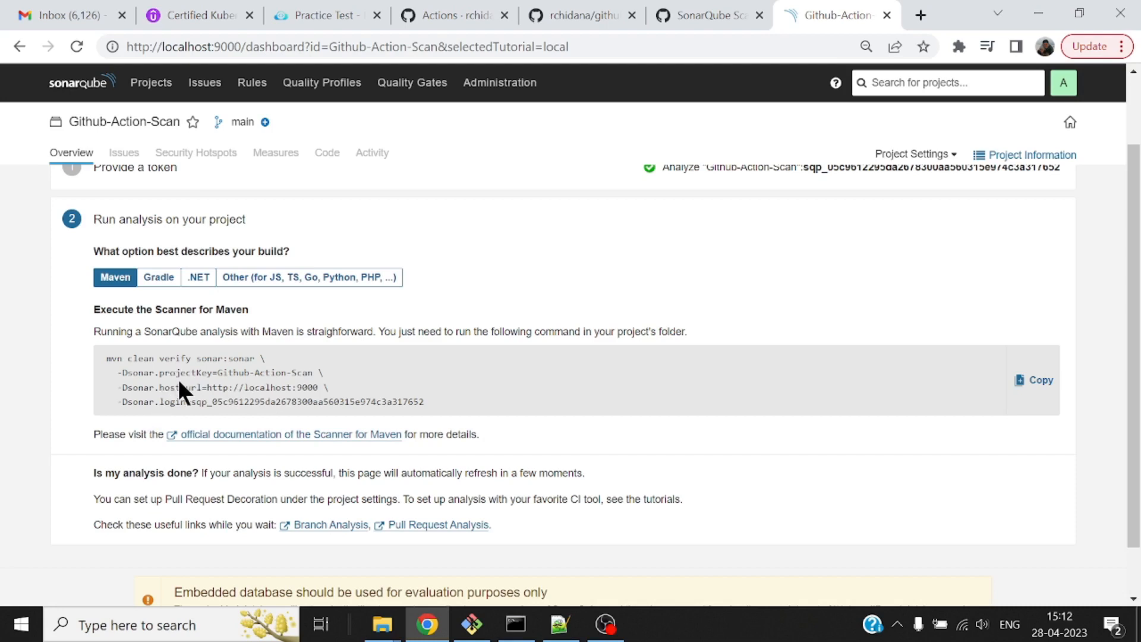
{"action": "mouse_move", "coordinate": [104, 358]}
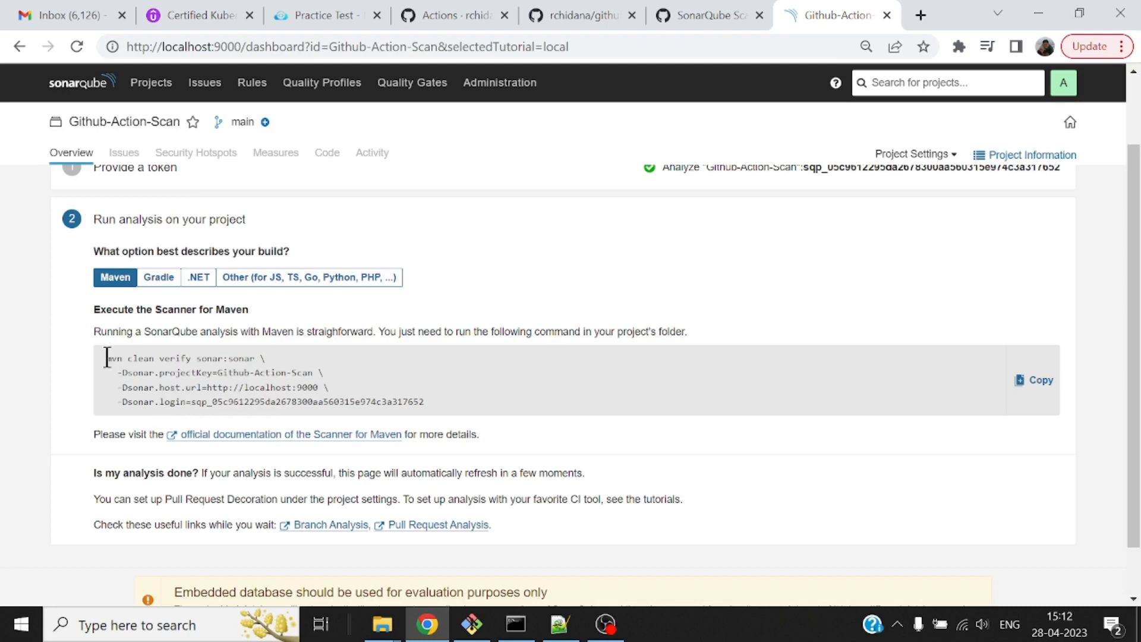
{"action": "left_click_drag", "start_coordinate": [106, 357], "coordinate": [266, 358]}
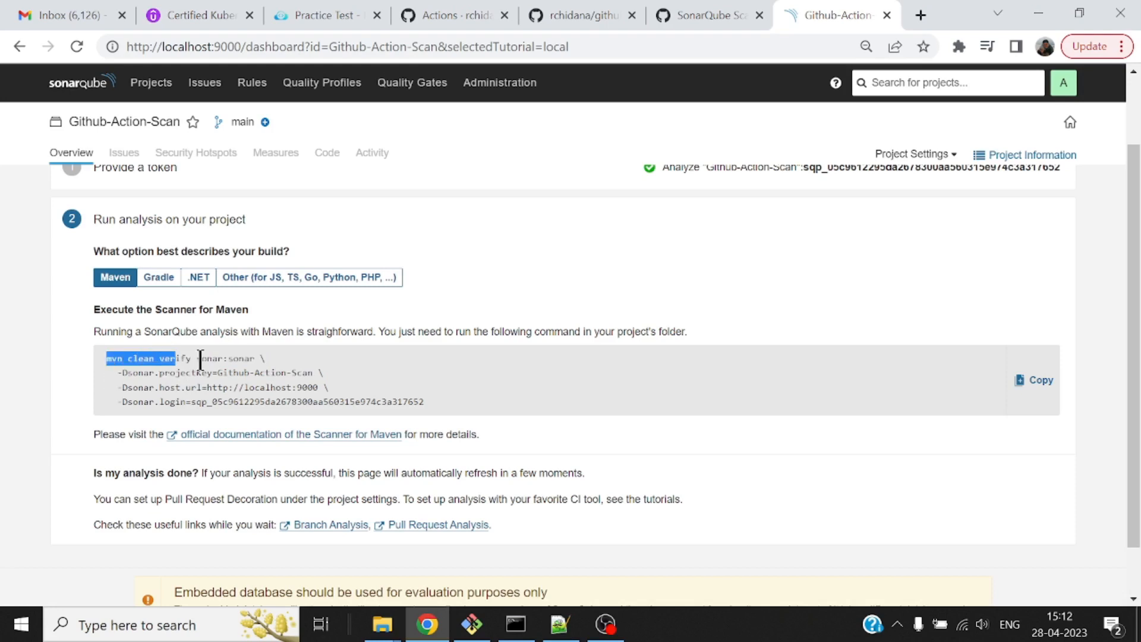
{"action": "left_click_drag", "start_coordinate": [105, 358], "coordinate": [425, 401]}
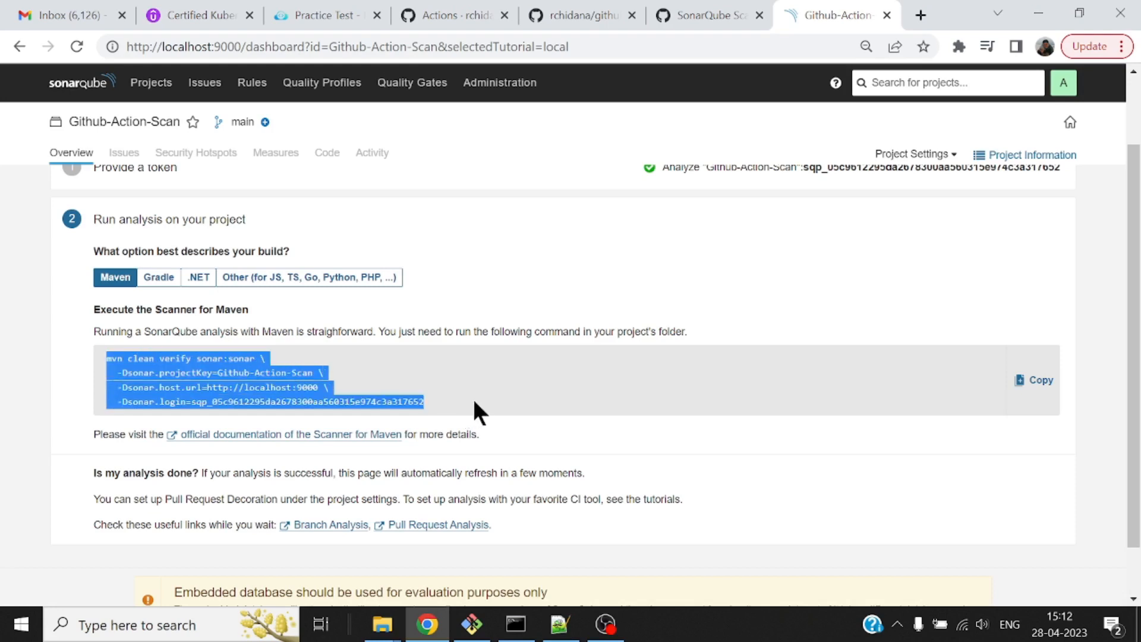
{"action": "left_click", "coordinate": [557, 623]}
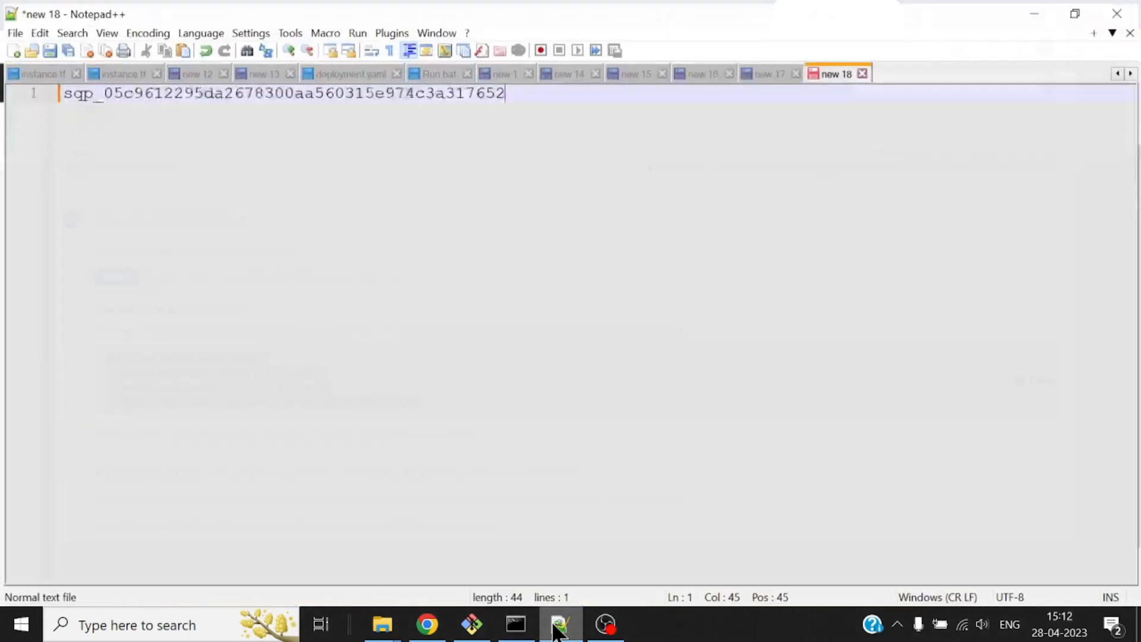
Paste the Maven scanner command below the token in the Notepad++ note.
{"action": "key", "text": "Enter"}
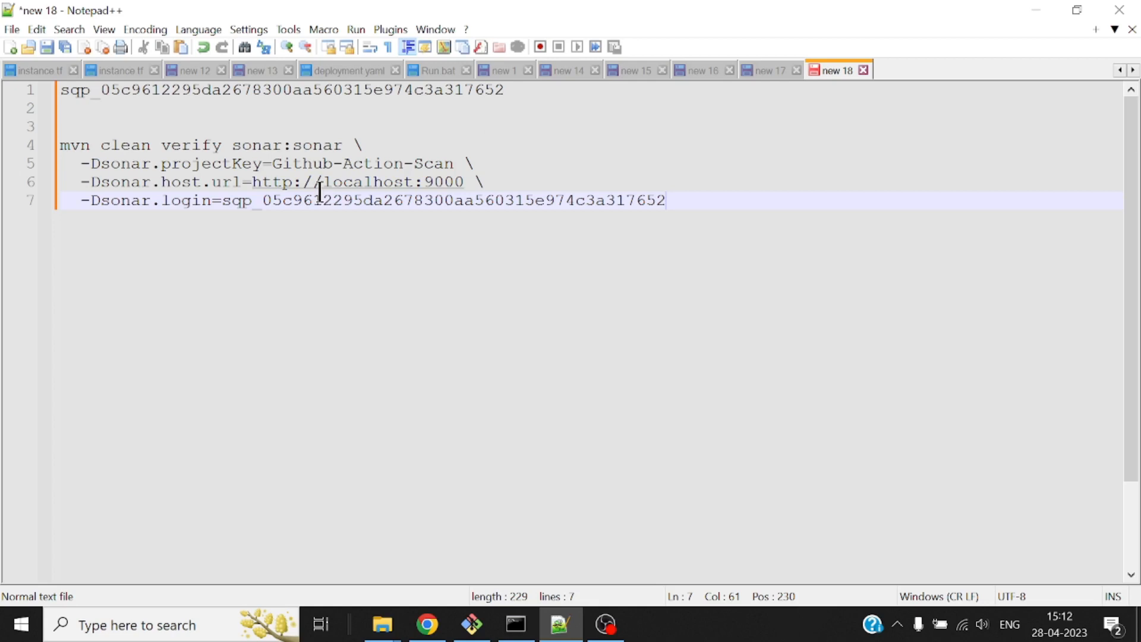
{"action": "mouse_move", "coordinate": [987, 37]}
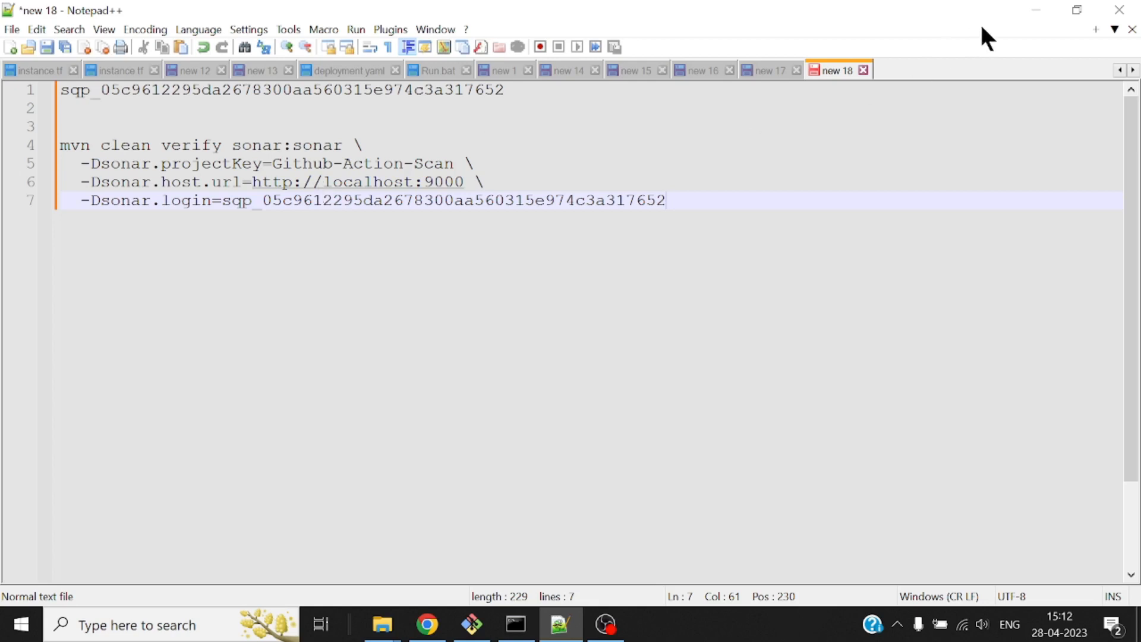
{"action": "mouse_move", "coordinate": [999, 29]}
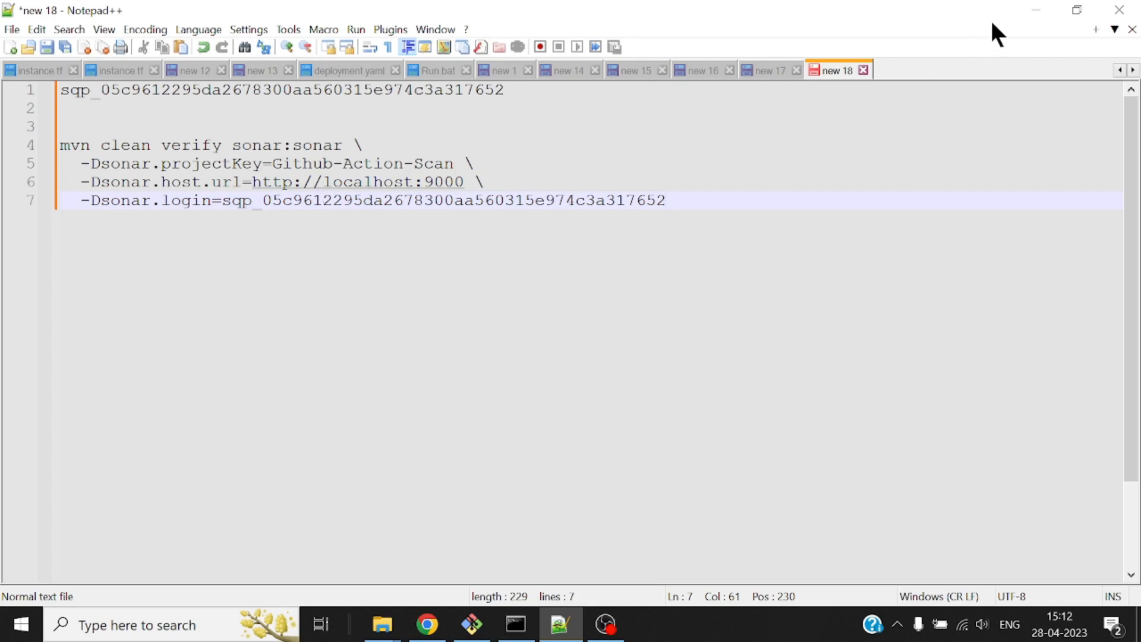
{"action": "mouse_move", "coordinate": [1020, 26]}
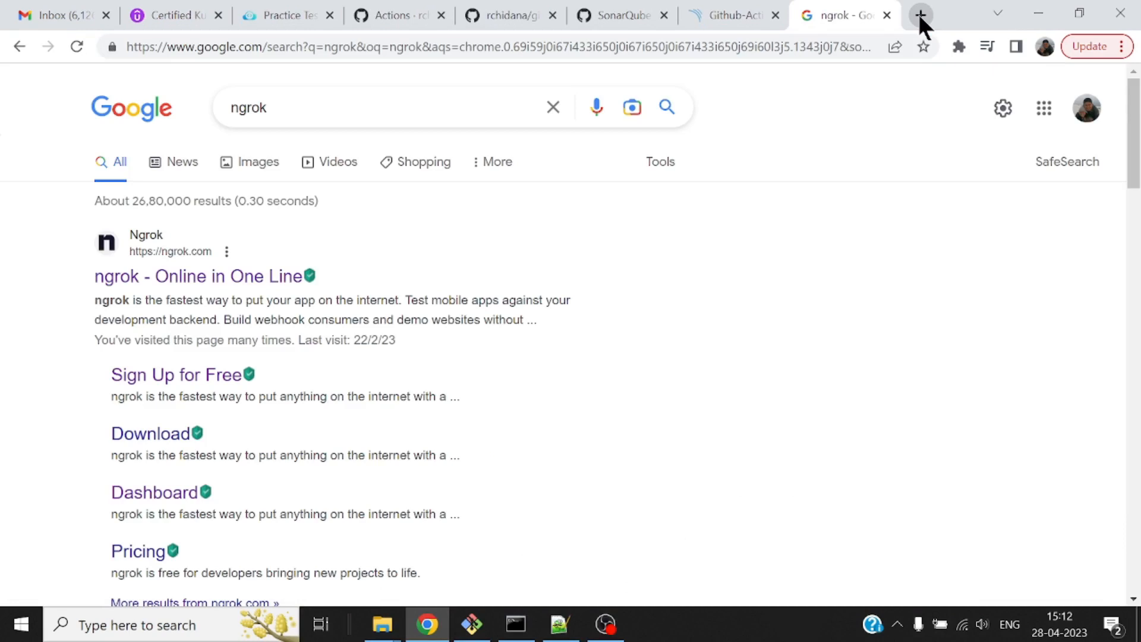
{"action": "mouse_move", "coordinate": [745, 336]}
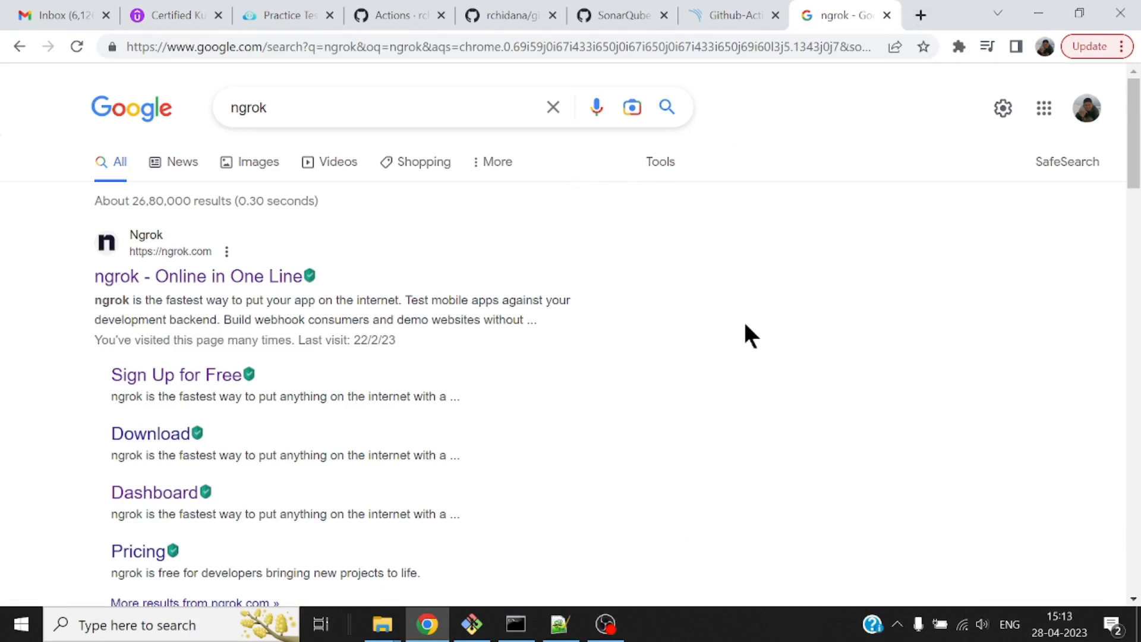
Leave the ngrok Google results and return to the SonarQube project tab.
{"action": "left_click", "coordinate": [838, 16]}
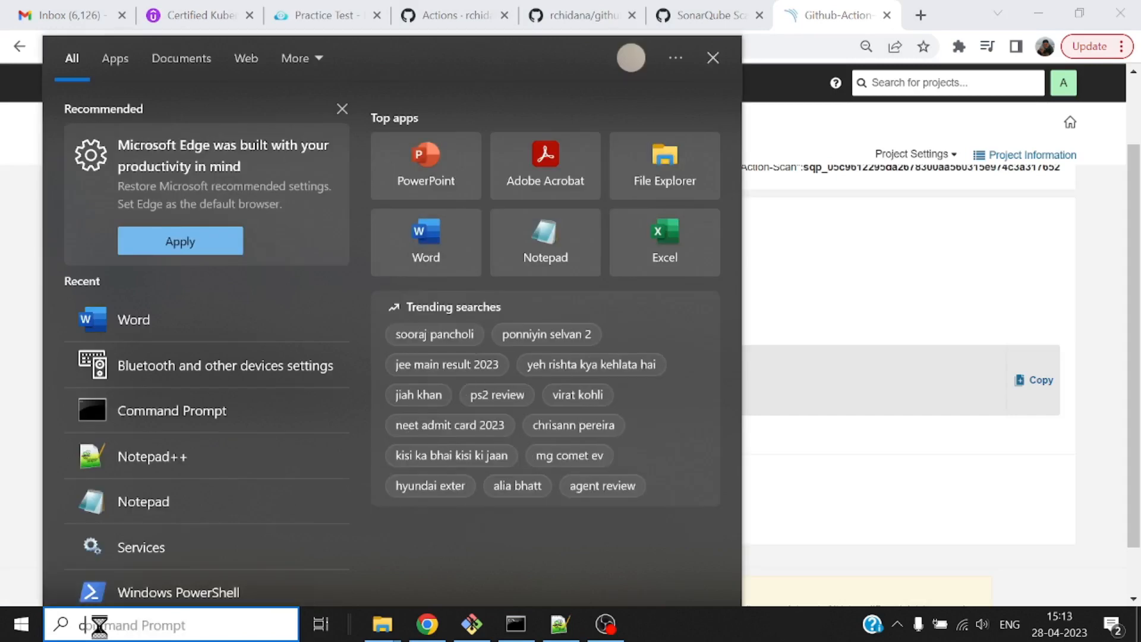
Run ngrok.exe http 9000 in Command Prompt, copy the forwarding URL, and minimise the console.
{"action": "left_click", "coordinate": [171, 410]}
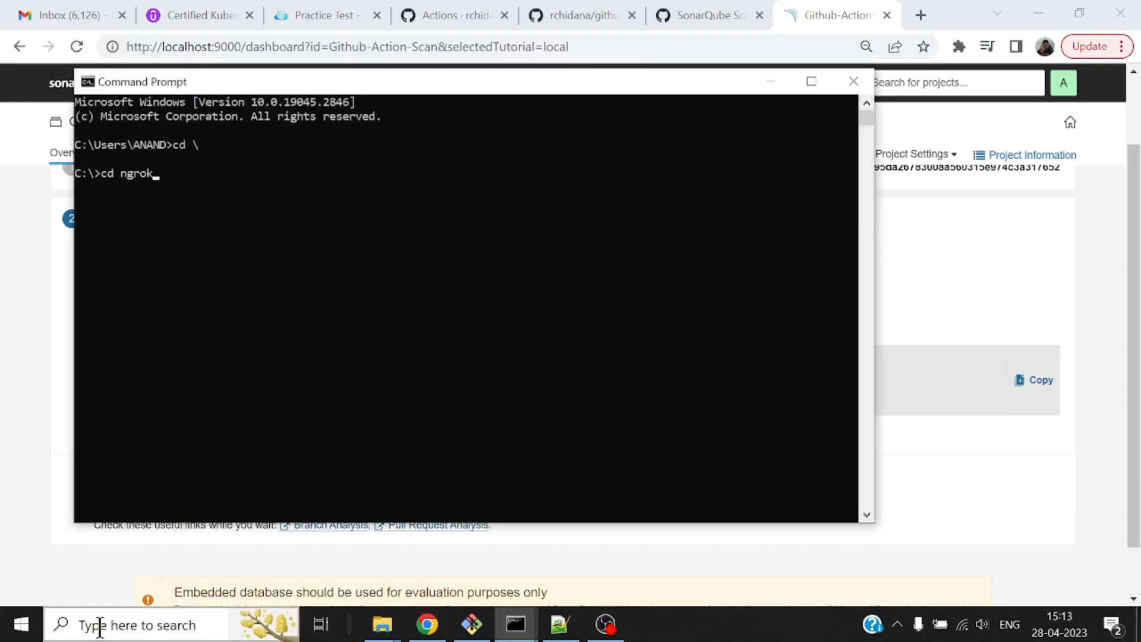
{"action": "type", "text": "ngrok.exe"}
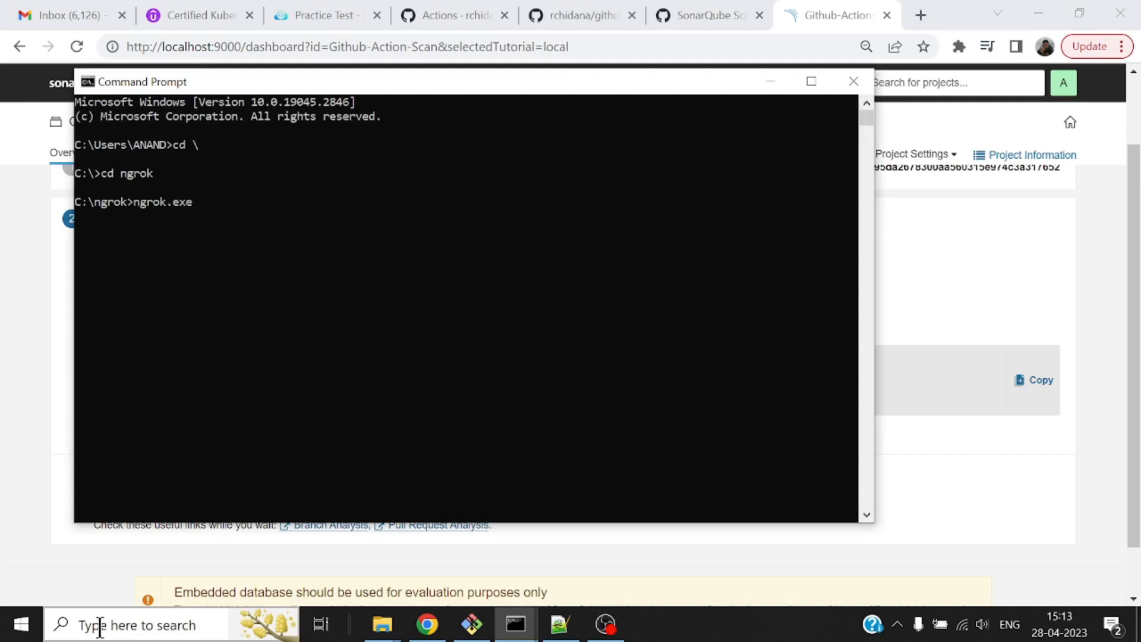
{"action": "type", "text": "http"}
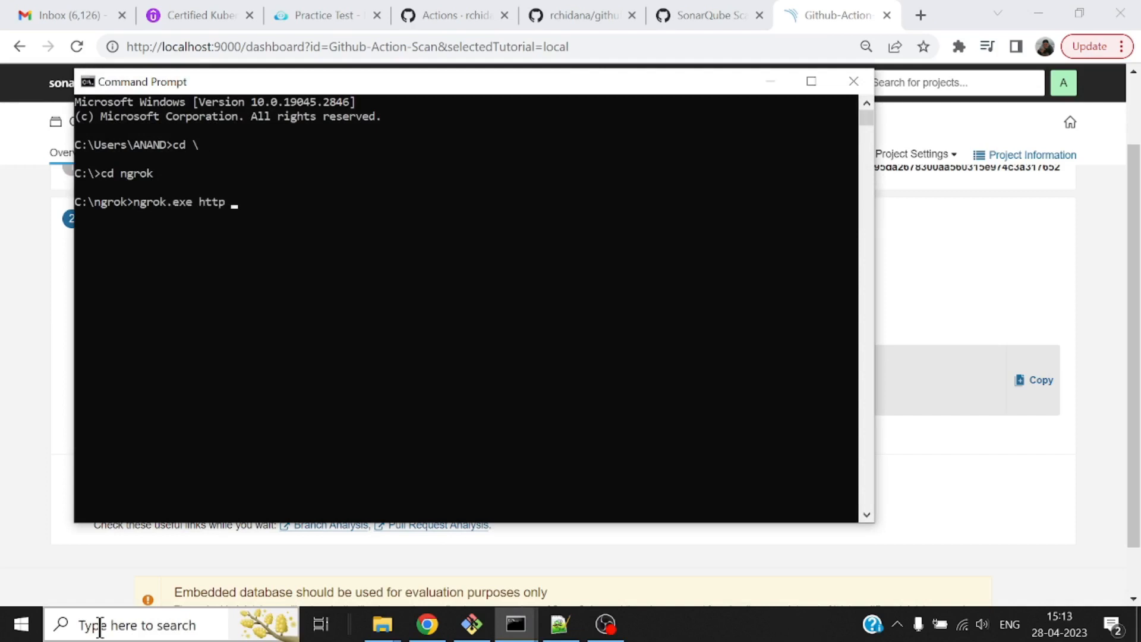
{"action": "type", "text": "9000"}
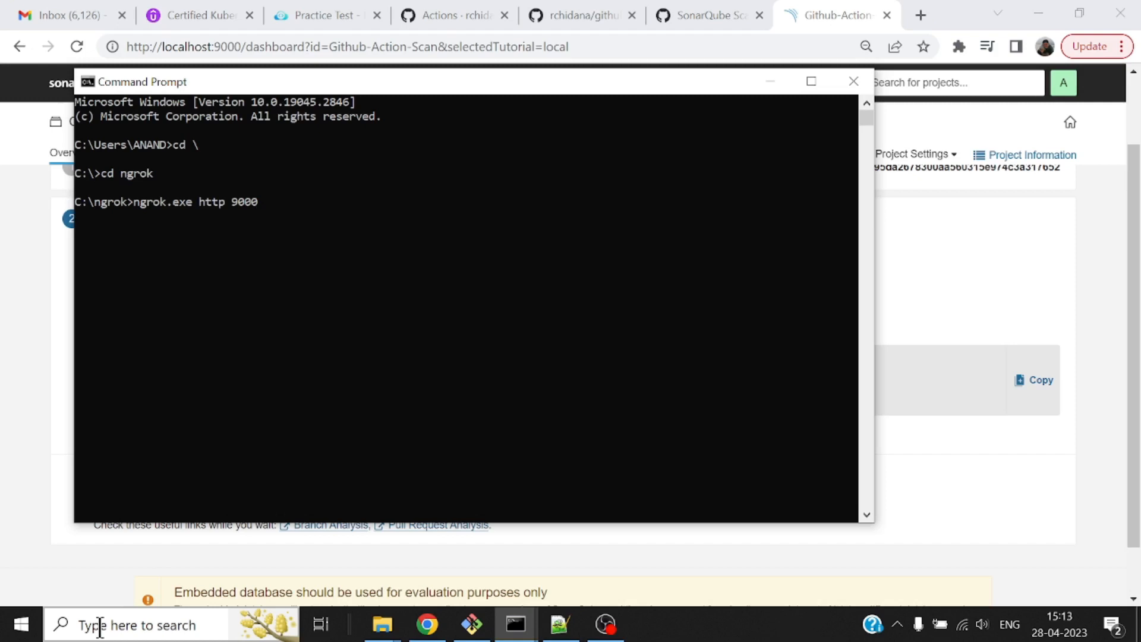
{"action": "key", "text": "Enter"}
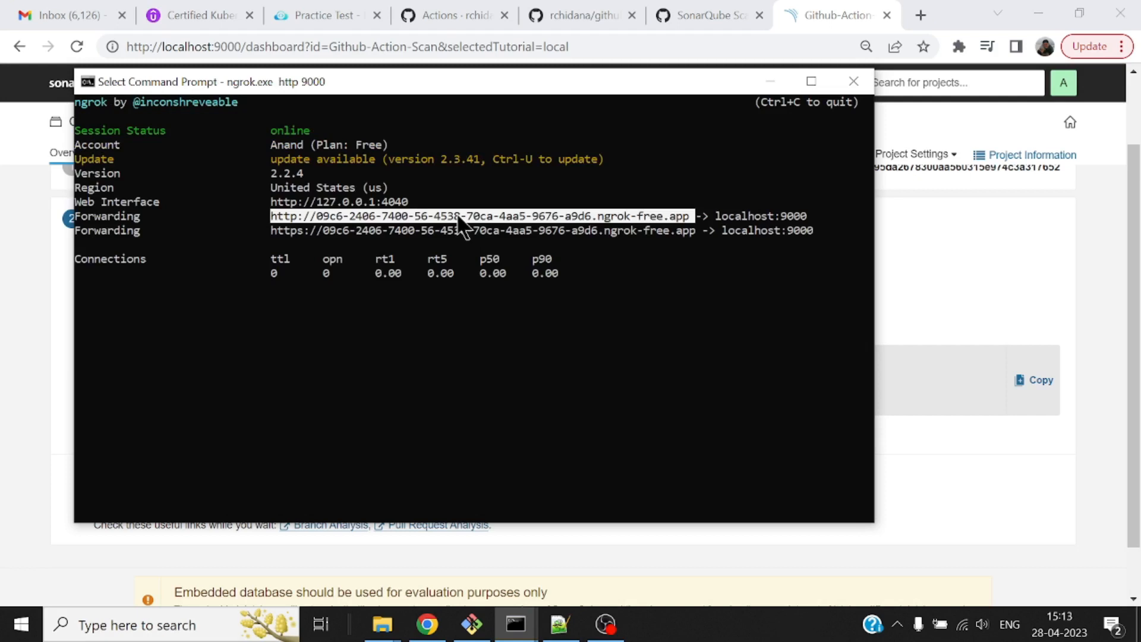
{"action": "left_click", "coordinate": [462, 221]}
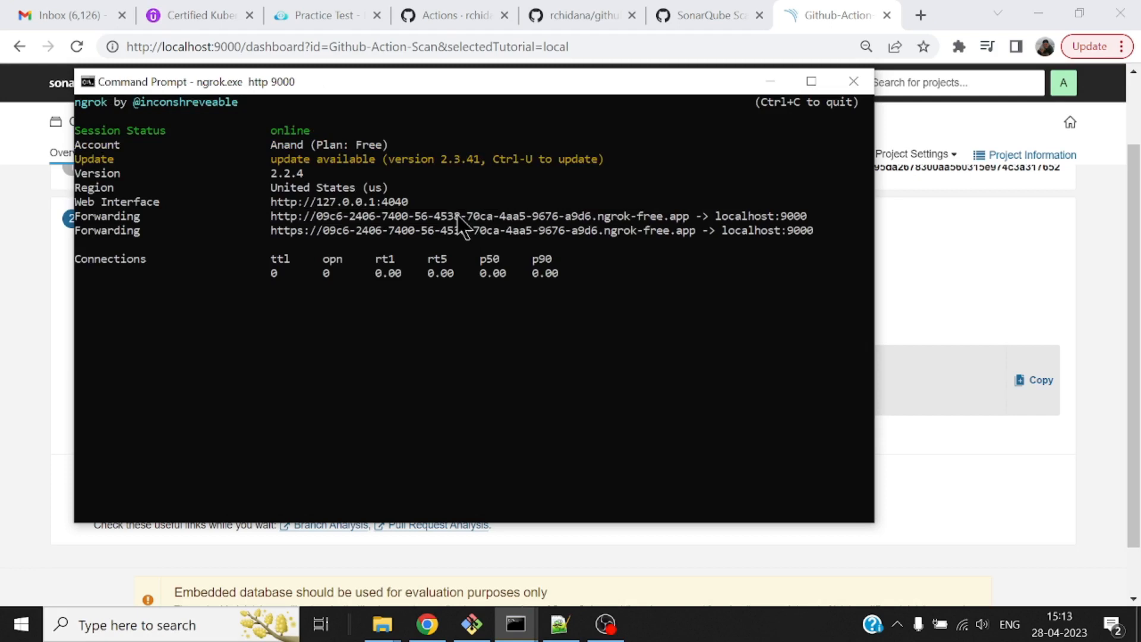
{"action": "mouse_move", "coordinate": [750, 119]}
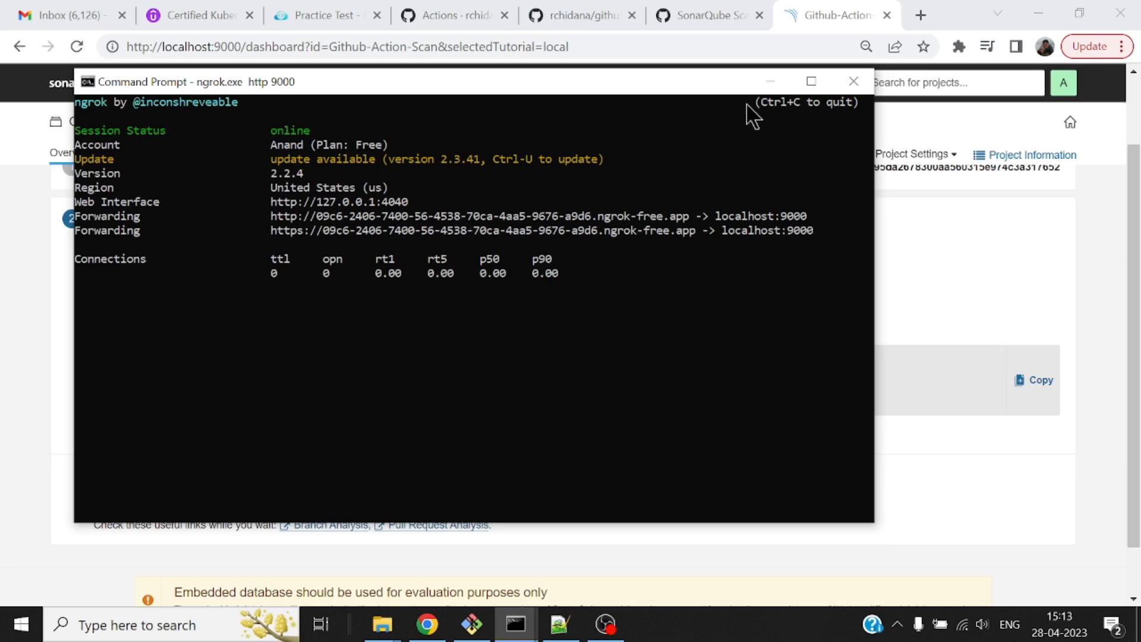
{"action": "mouse_move", "coordinate": [656, 171]}
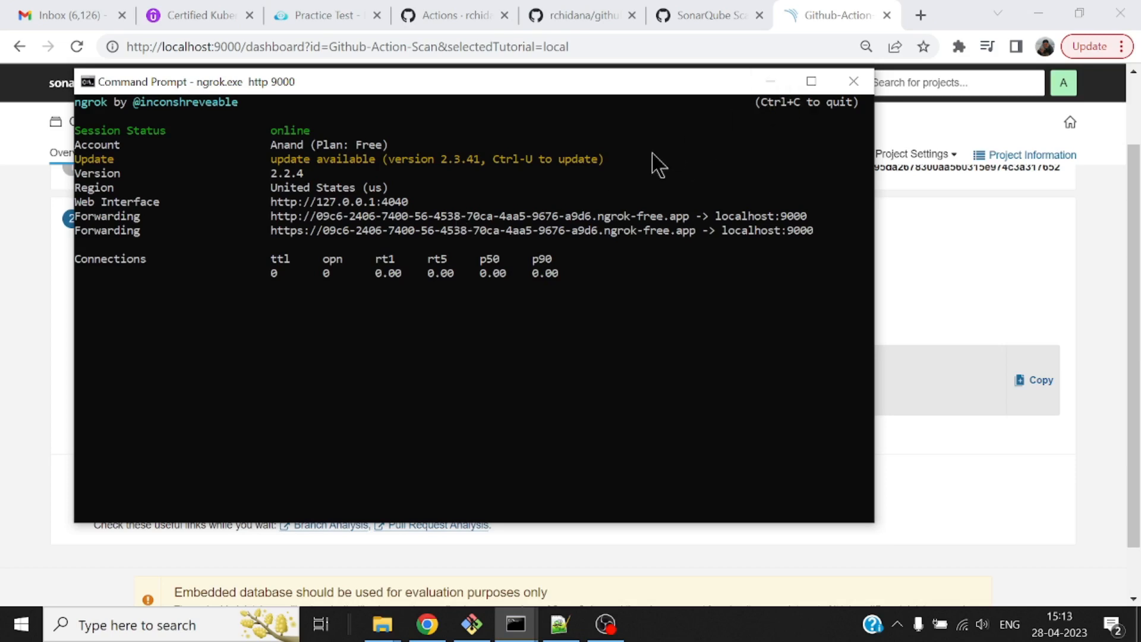
{"action": "mouse_move", "coordinate": [747, 111]}
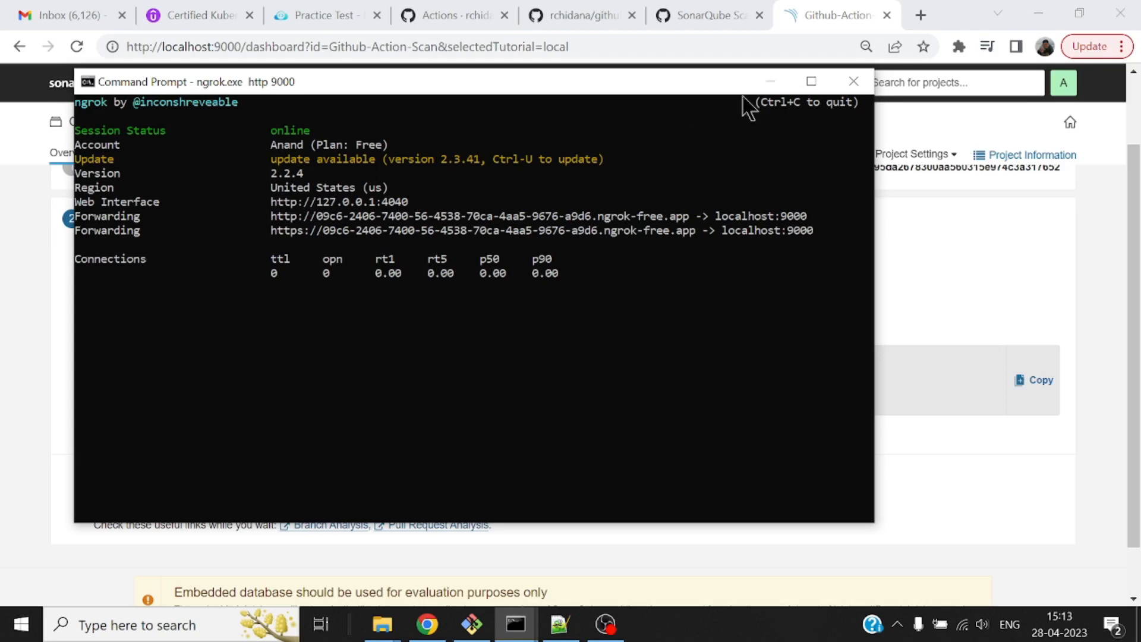
{"action": "left_click", "coordinate": [1123, 46]}
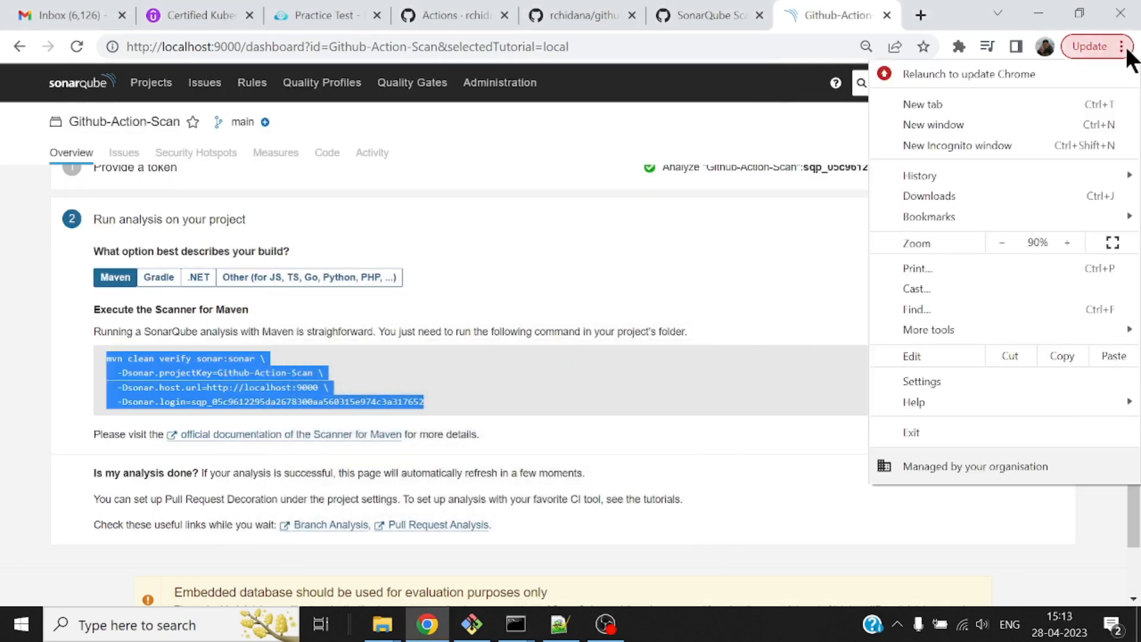
Switch to the Notepad++ notes and select projectKey in the Maven scanner command.
{"action": "left_click", "coordinate": [956, 145]}
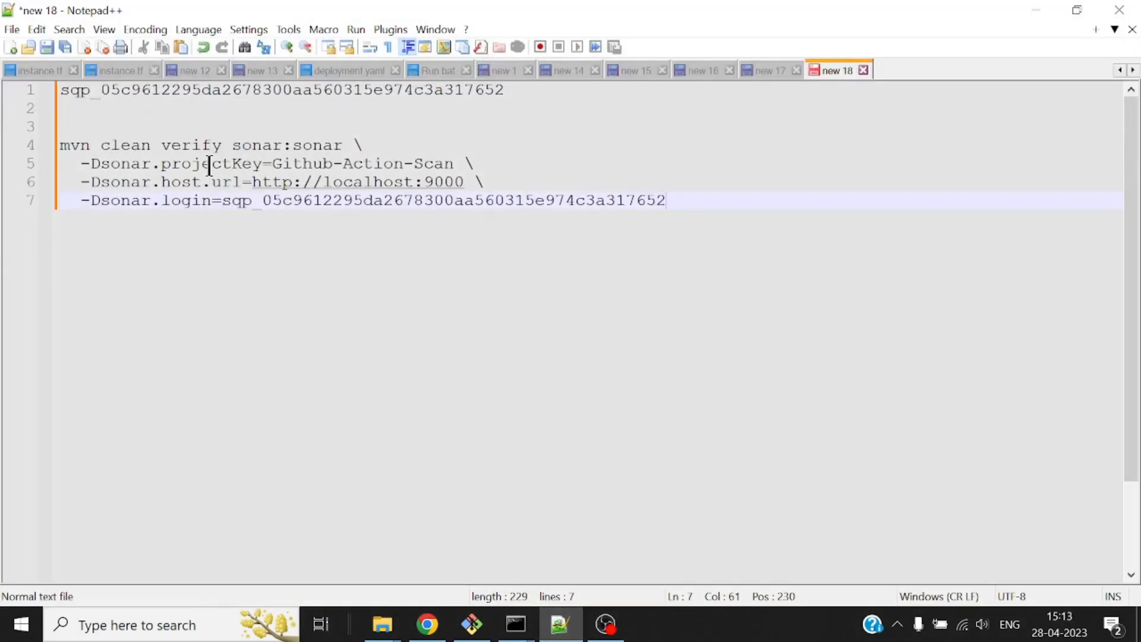
{"action": "double_click", "coordinate": [210, 163]}
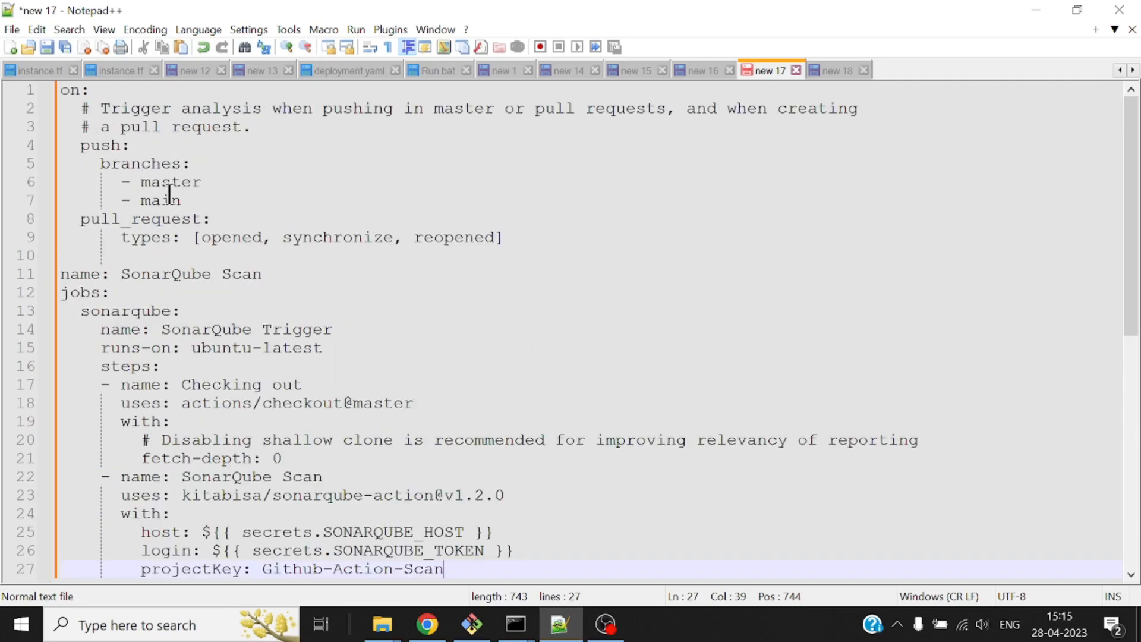
{"action": "mouse_move", "coordinate": [223, 180]}
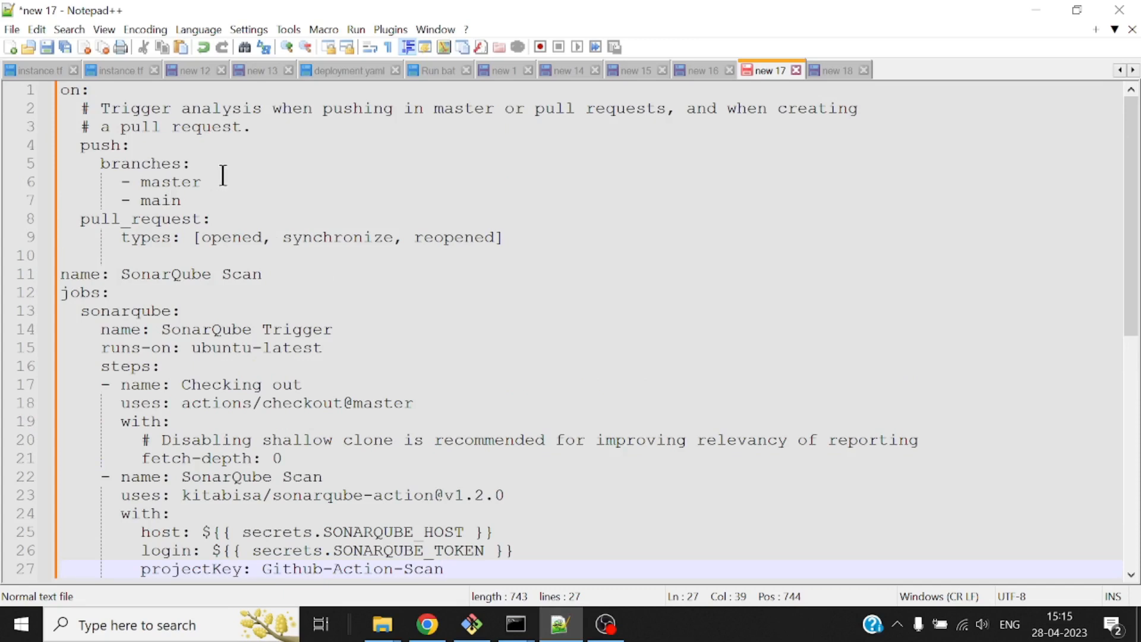
{"action": "mouse_move", "coordinate": [478, 284]}
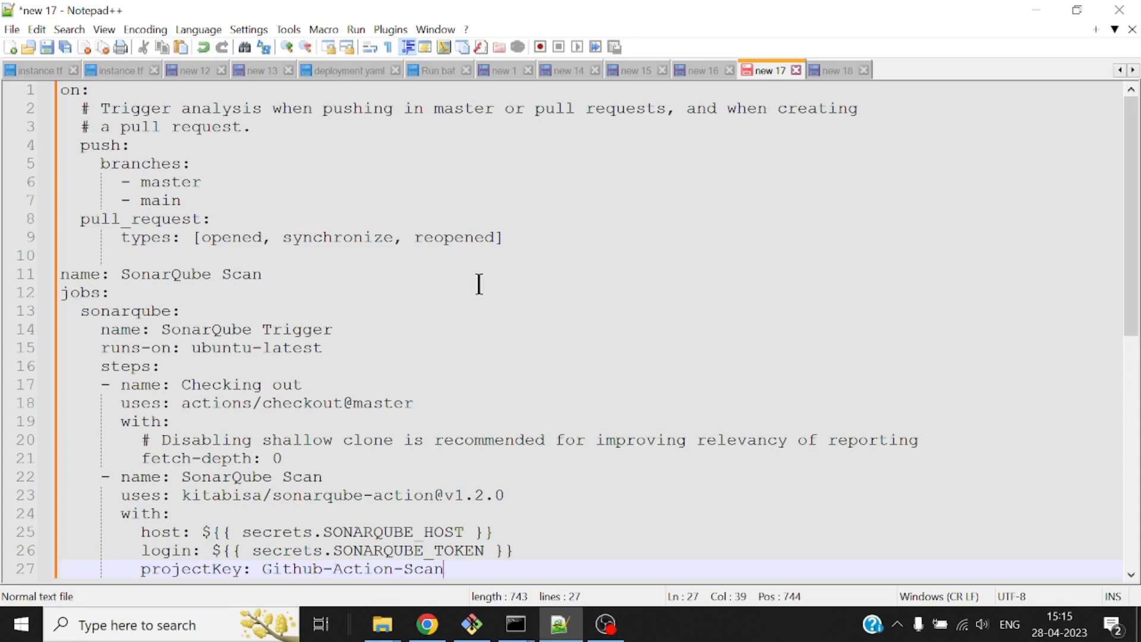
Scroll through the 27-line SonarQube Scan workflow YAML in Notepad++.
{"action": "scroll", "scroll_direction": "down", "scroll_amount": 3}
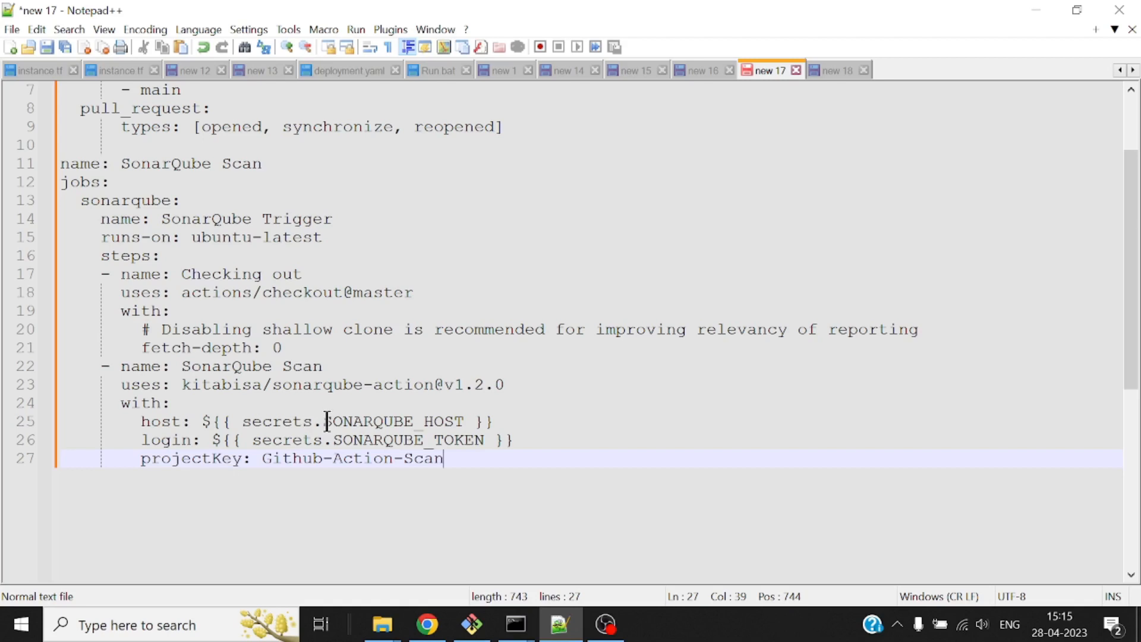
{"action": "mouse_move", "coordinate": [446, 435]}
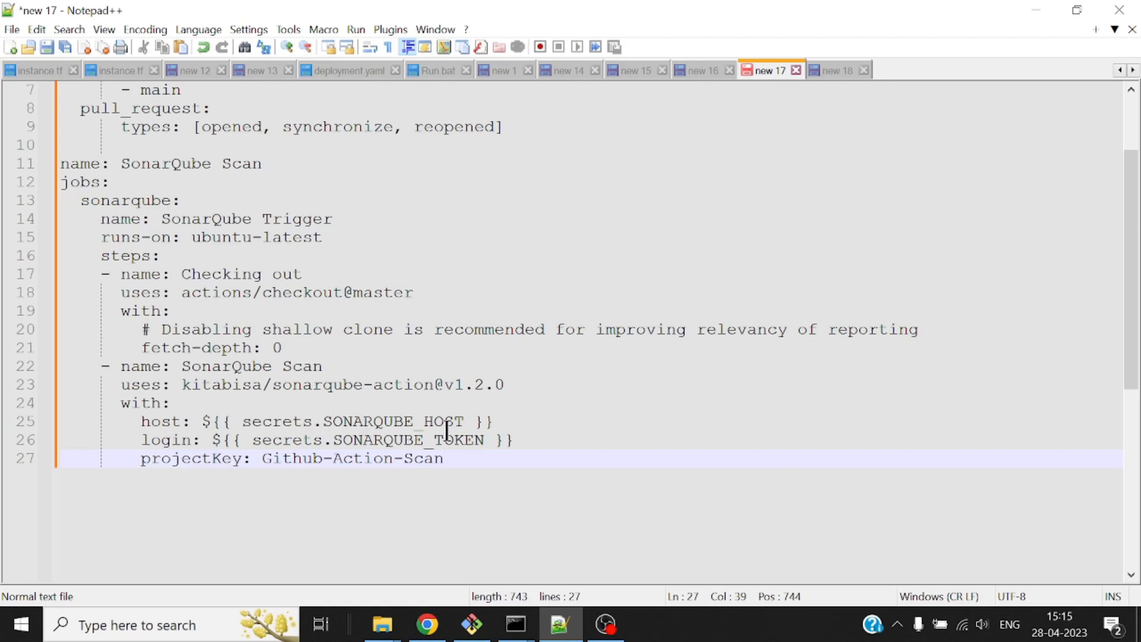
{"action": "mouse_move", "coordinate": [453, 445]}
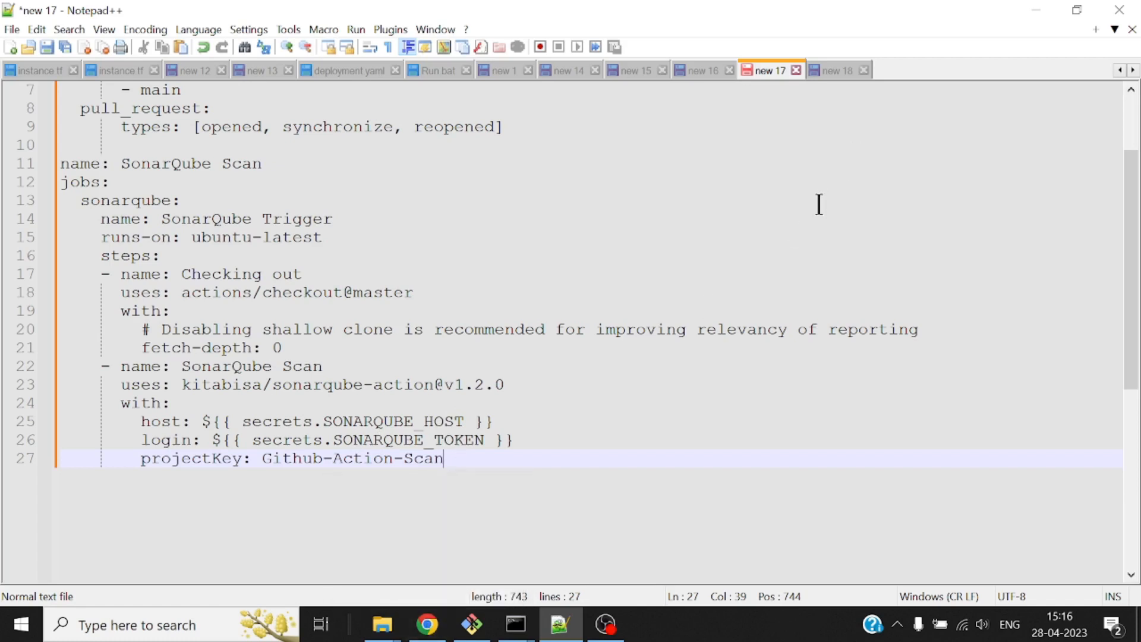
{"action": "mouse_move", "coordinate": [642, 360]}
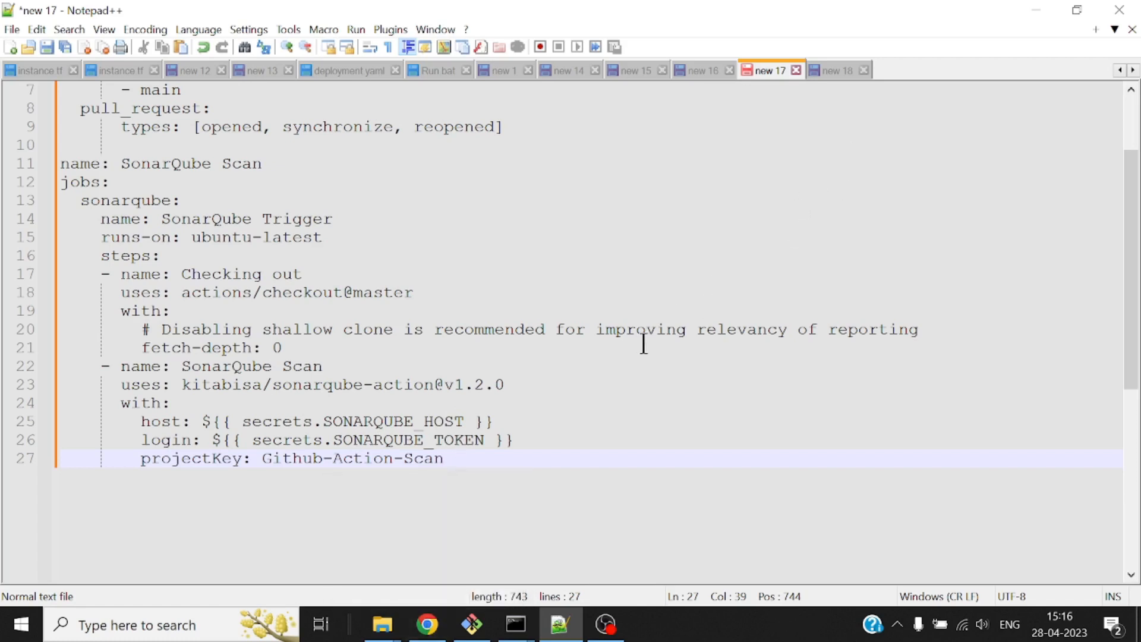
Compare the SonarQube Scan workflow example with the repository and mvnwebapp-action tabs.
{"action": "left_click", "coordinate": [703, 15]}
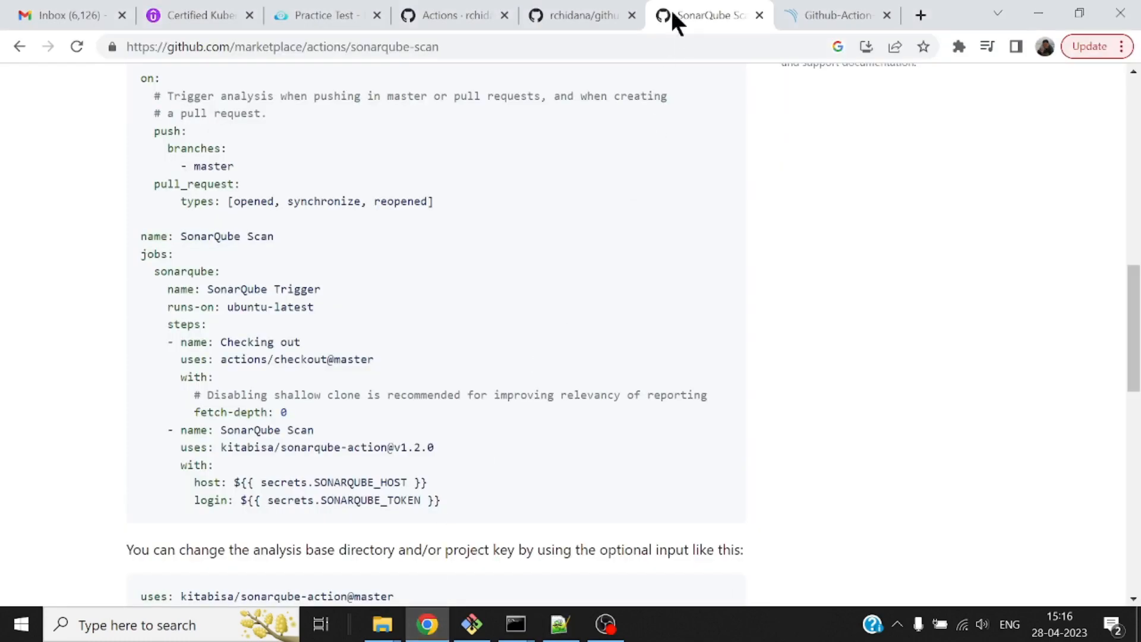
{"action": "left_click", "coordinate": [581, 15]}
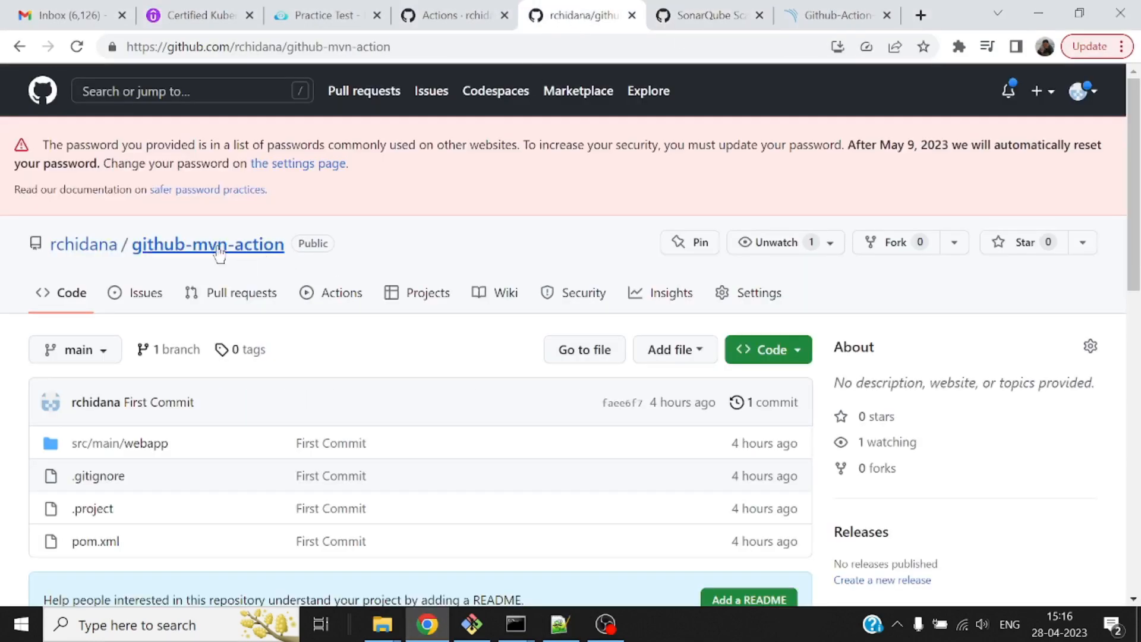
{"action": "mouse_move", "coordinate": [216, 247]}
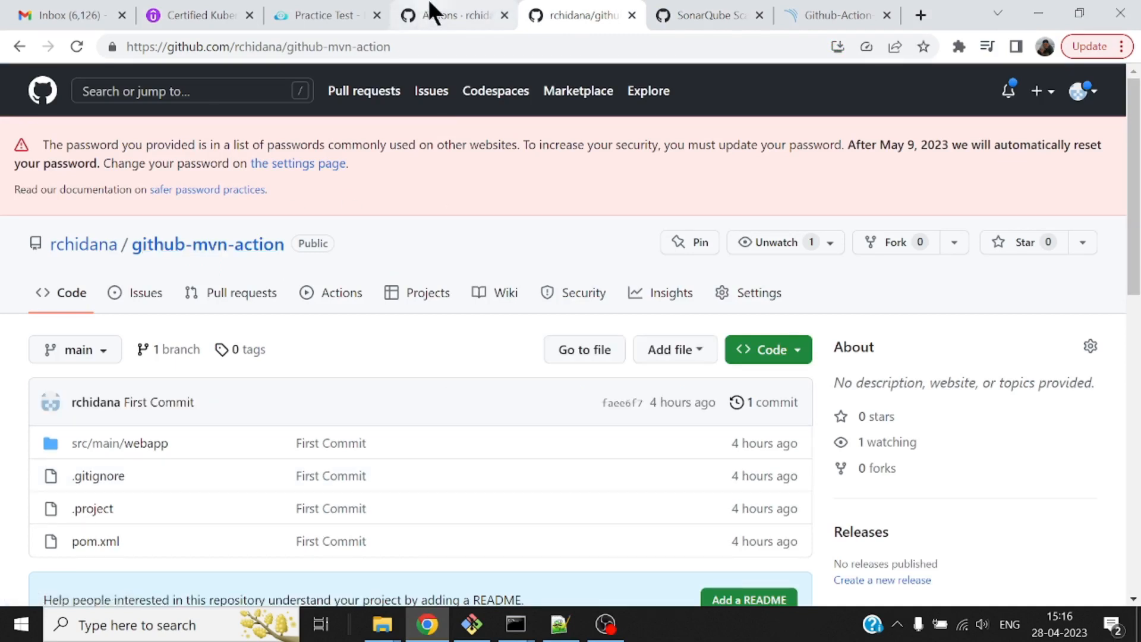
{"action": "left_click", "coordinate": [712, 15]}
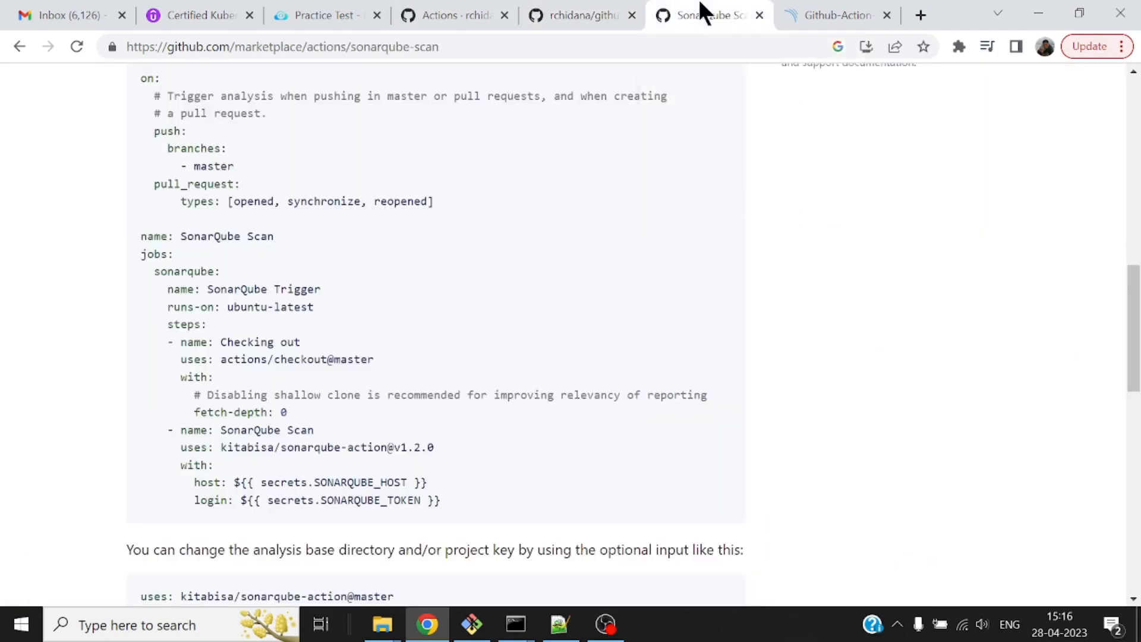
{"action": "left_click", "coordinate": [451, 15]}
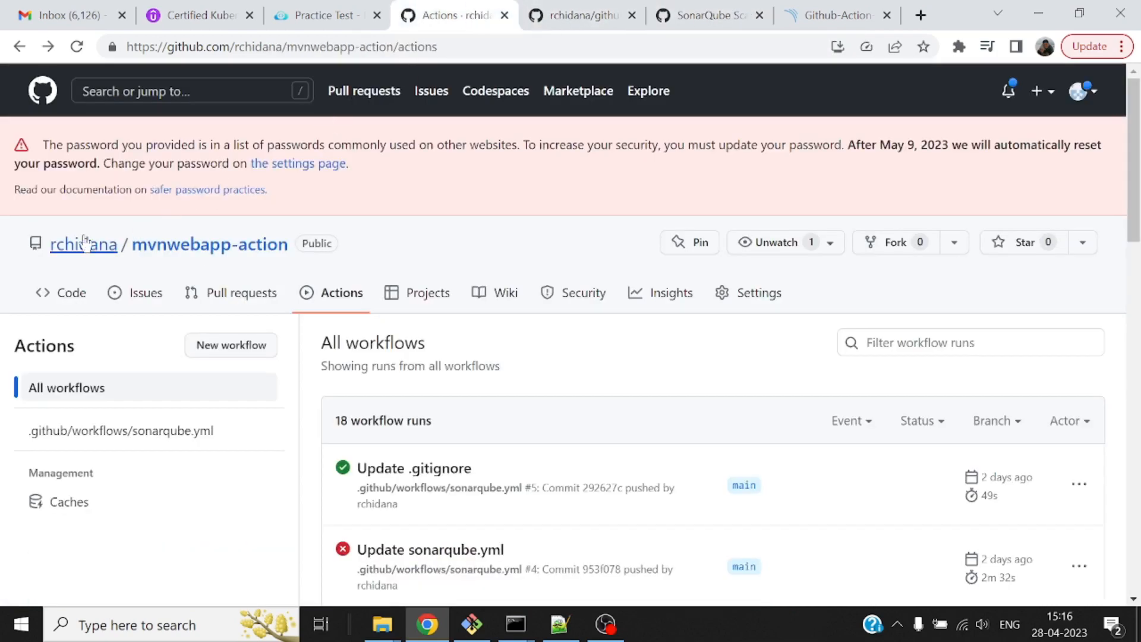
{"action": "mouse_move", "coordinate": [80, 245]}
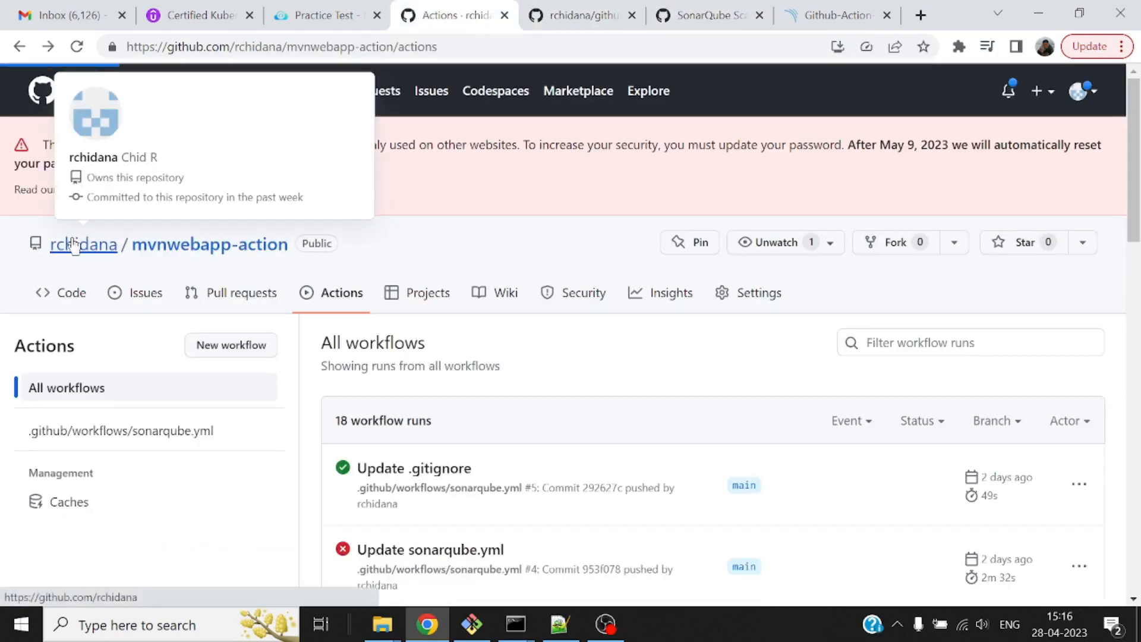
Open github-mvn-action from the owner's profile Repositories list.
{"action": "left_click", "coordinate": [82, 245]}
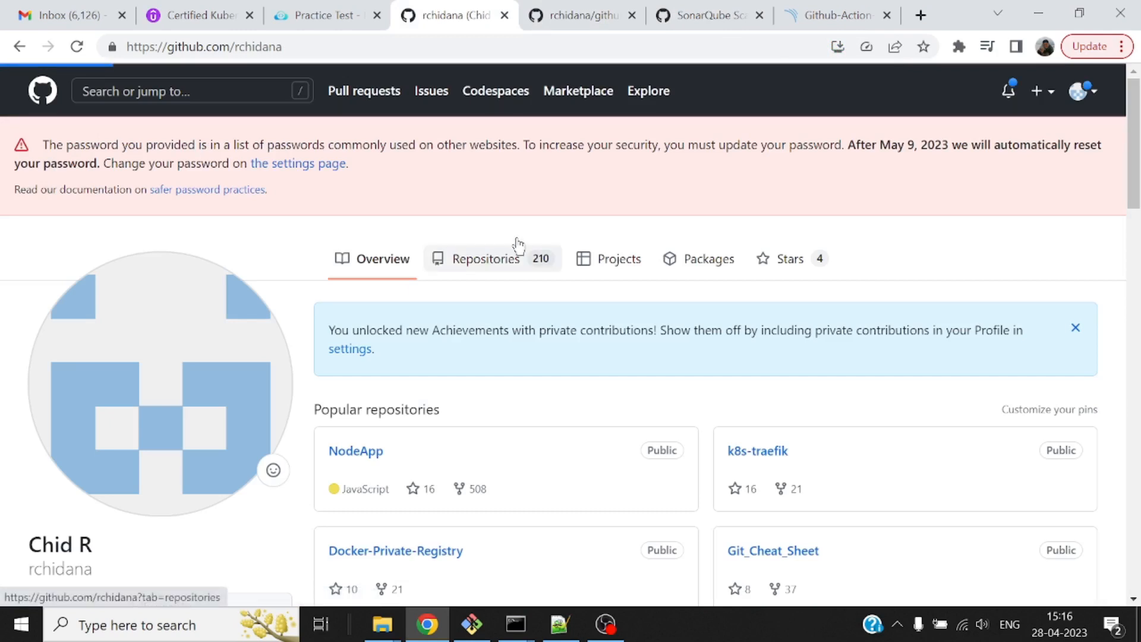
{"action": "left_click", "coordinate": [486, 259]}
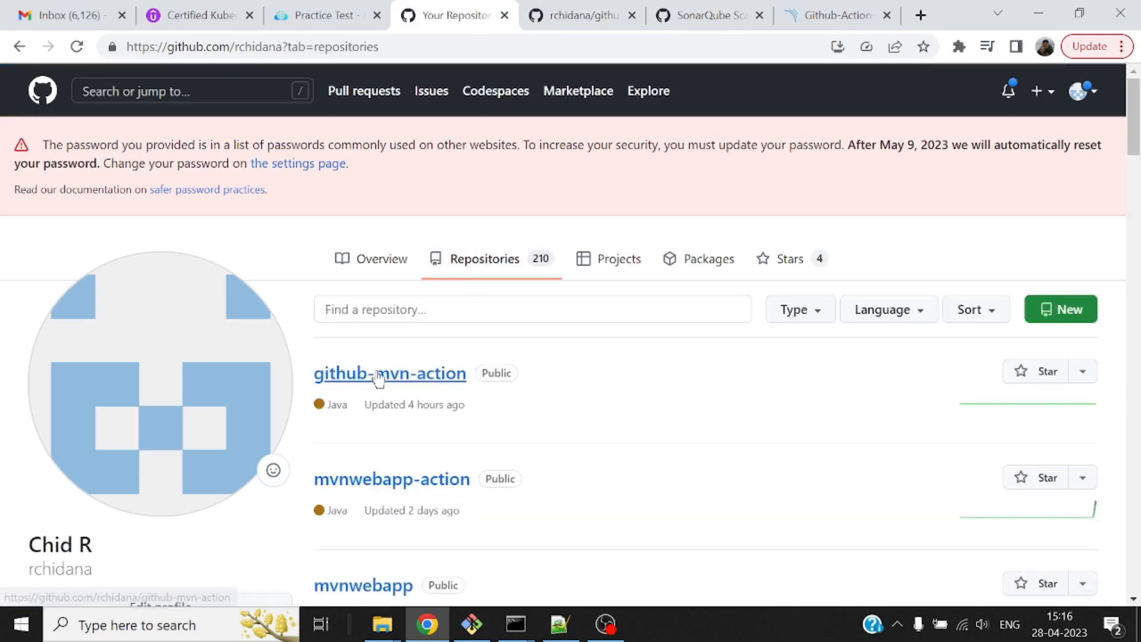
{"action": "left_click", "coordinate": [380, 374]}
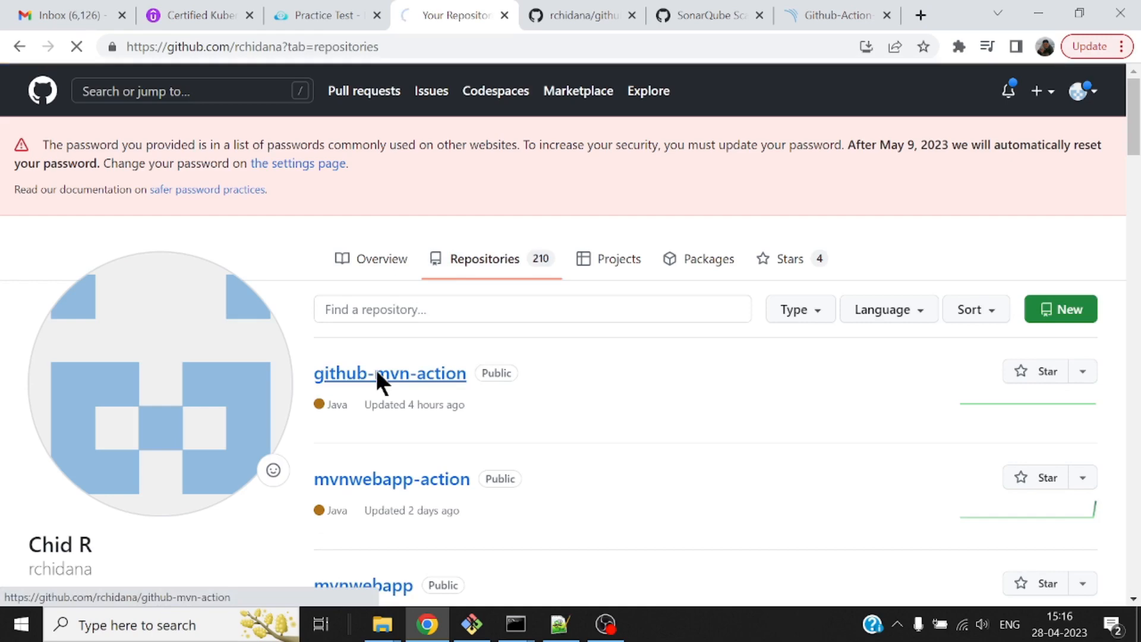
{"action": "left_click", "coordinate": [390, 373]}
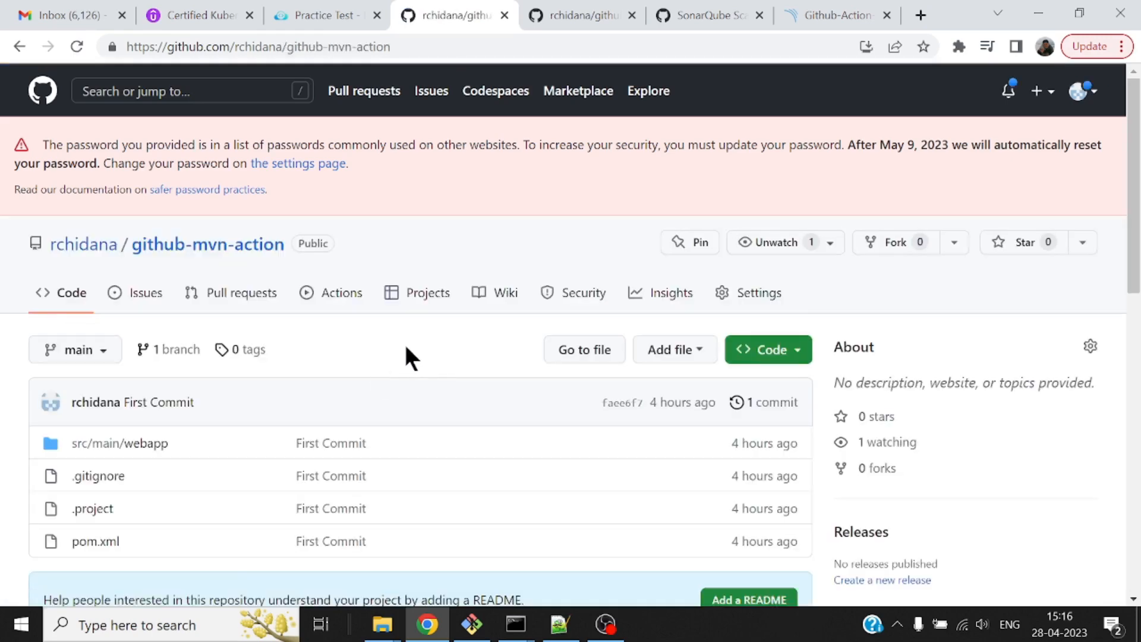
{"action": "scroll", "scroll_direction": "down", "scroll_amount": 3}
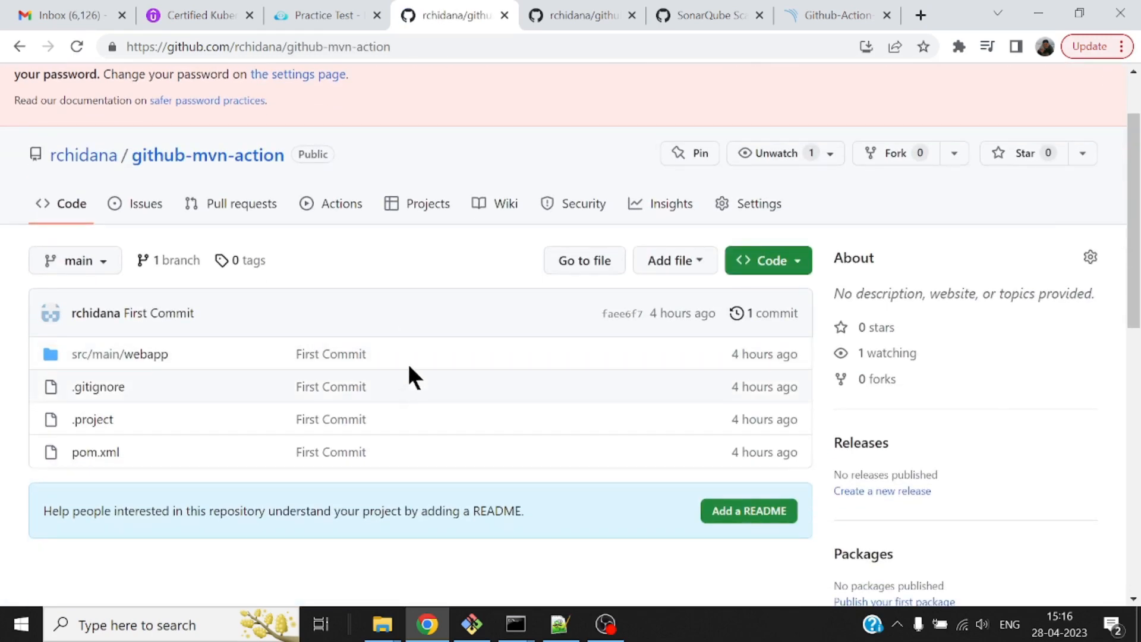
{"action": "mouse_move", "coordinate": [758, 208]}
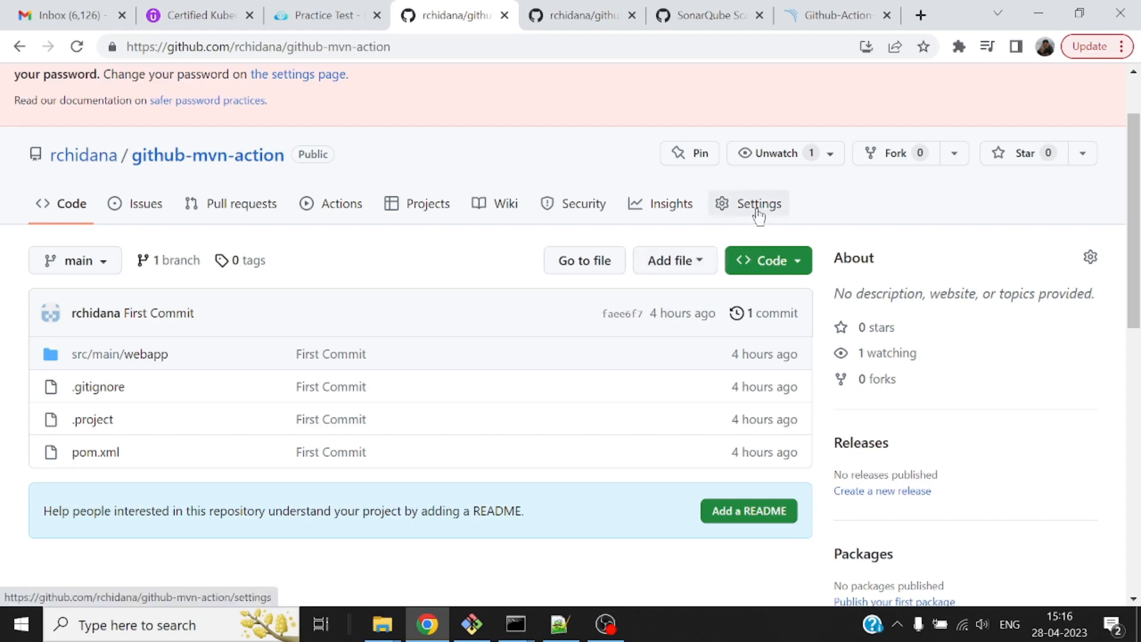
Go to Settings > Secrets and variables > Actions and start a new repository secret.
{"action": "left_click", "coordinate": [759, 203]}
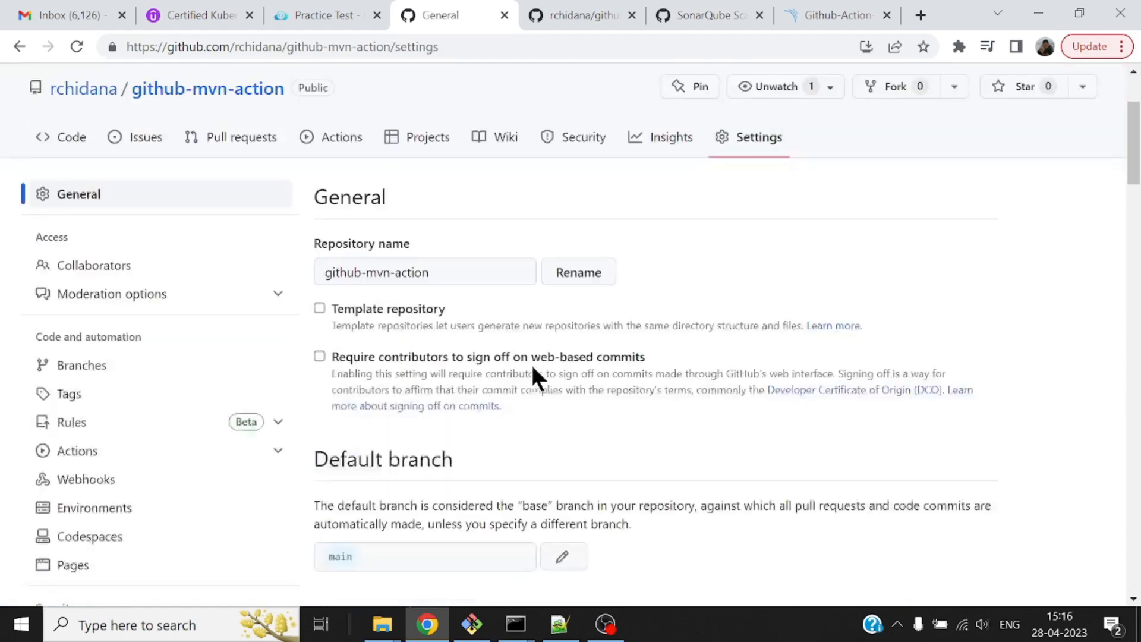
{"action": "scroll", "scroll_direction": "down", "scroll_amount": 3}
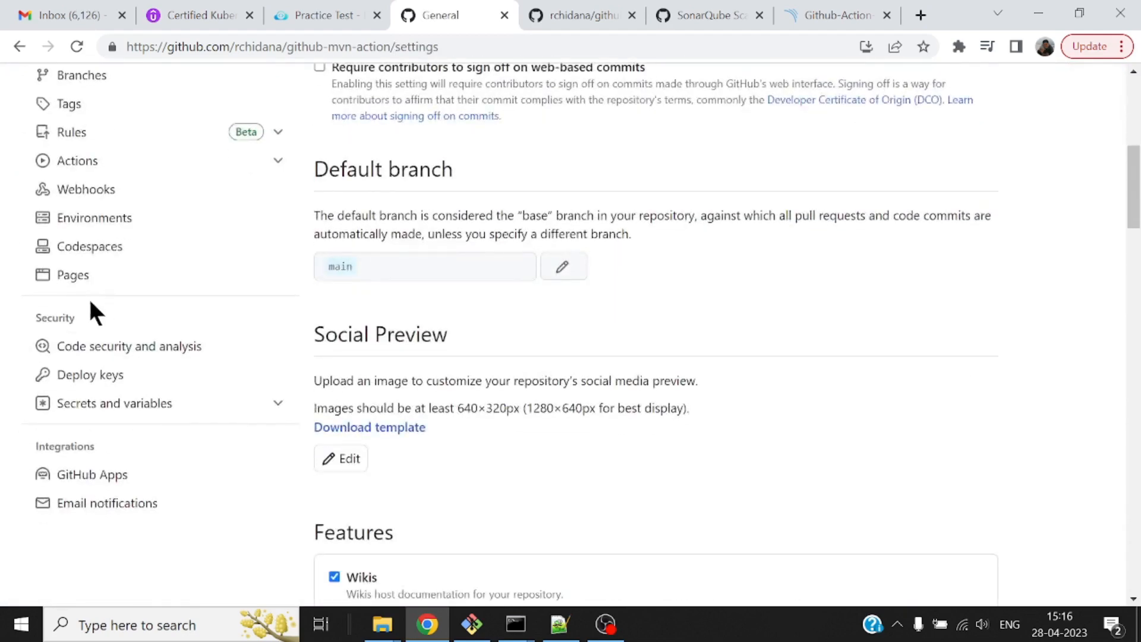
{"action": "mouse_move", "coordinate": [153, 357]}
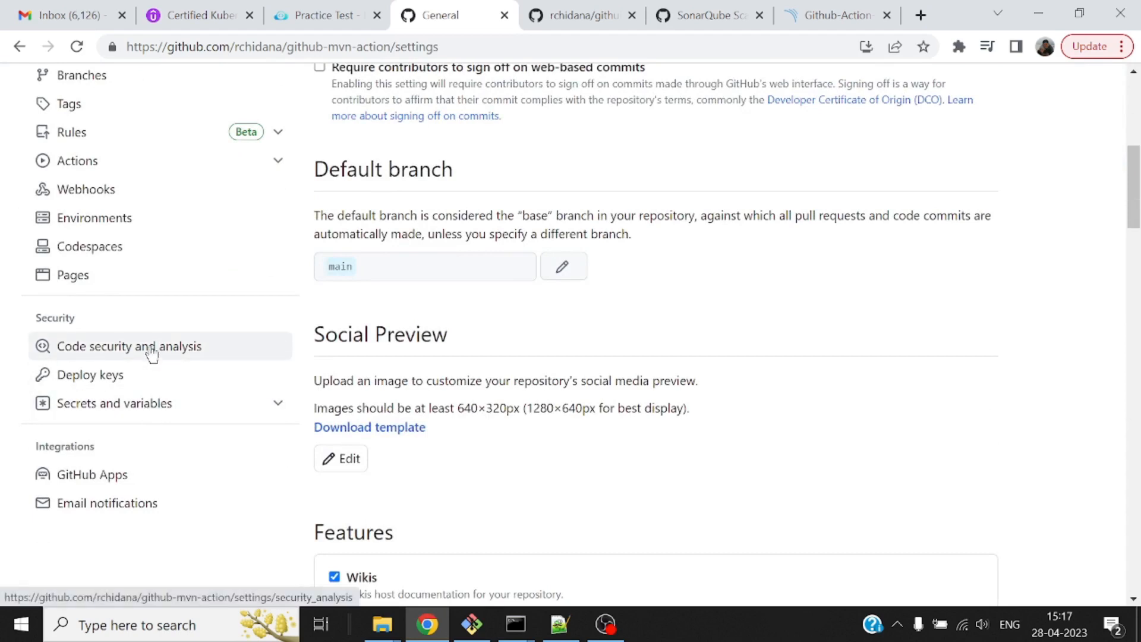
{"action": "left_click", "coordinate": [114, 403]}
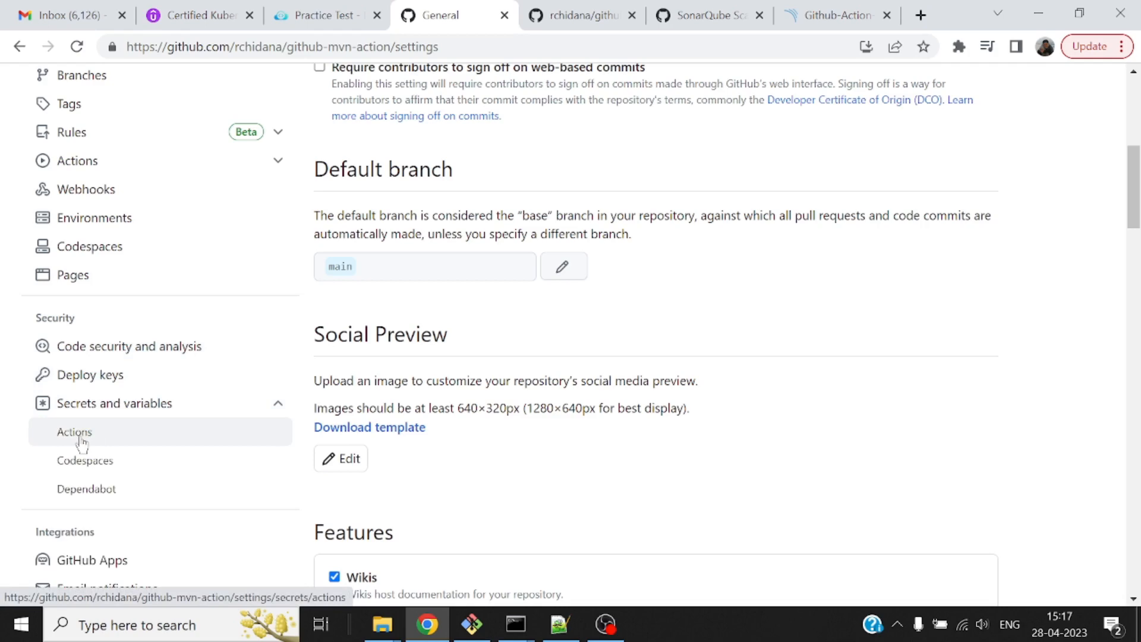
{"action": "left_click", "coordinate": [73, 432]}
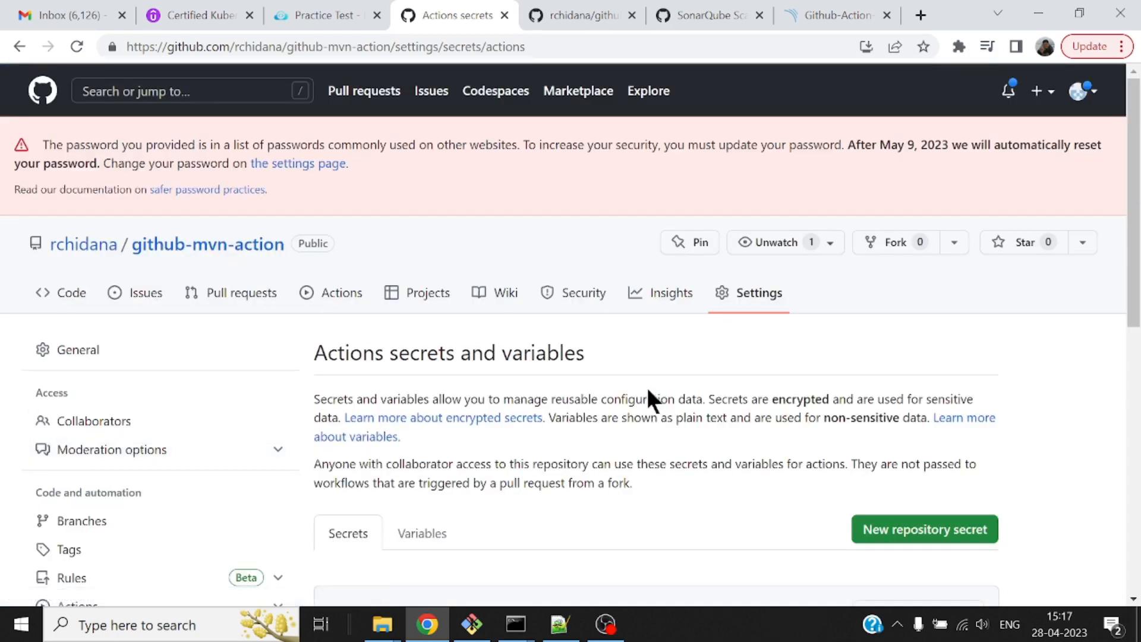
{"action": "scroll", "scroll_direction": "down", "scroll_amount": 3}
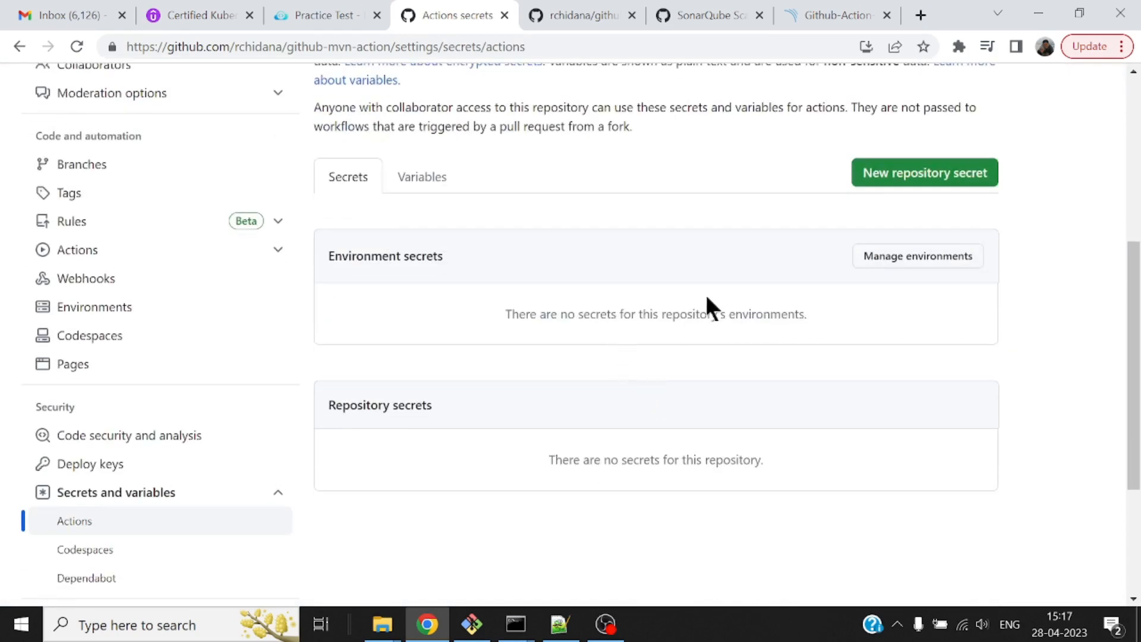
{"action": "left_click", "coordinate": [924, 172]}
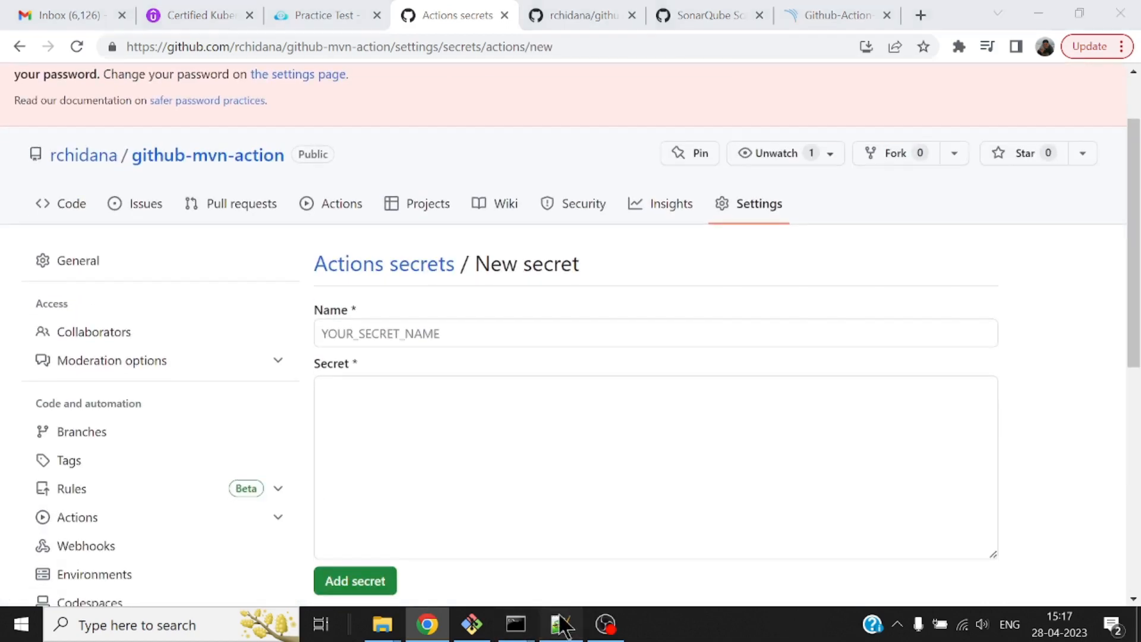
Name the new secret SONARQUBE_HOST, matching the workflow file's secret name.
{"action": "left_click", "coordinate": [559, 629]}
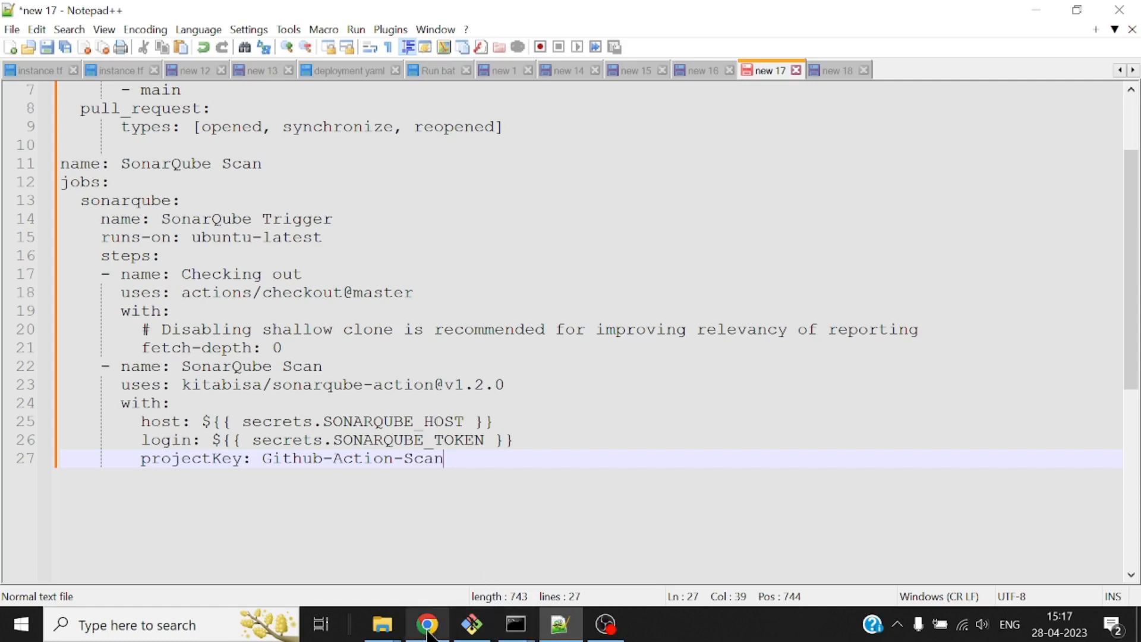
{"action": "left_click", "coordinate": [424, 626]}
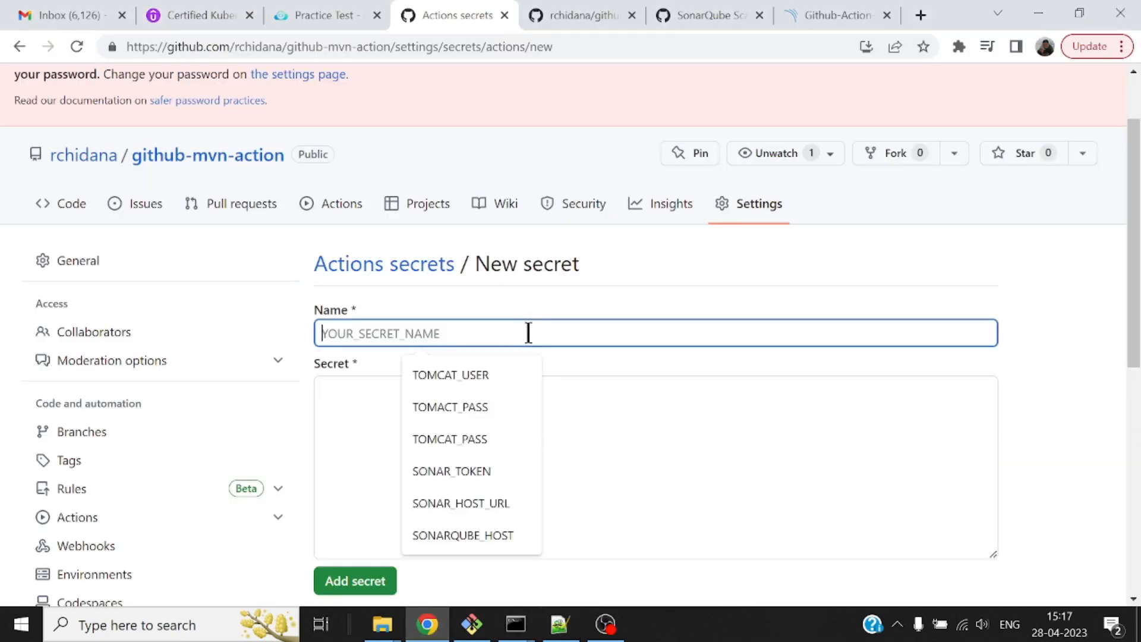
{"action": "left_click", "coordinate": [460, 503]}
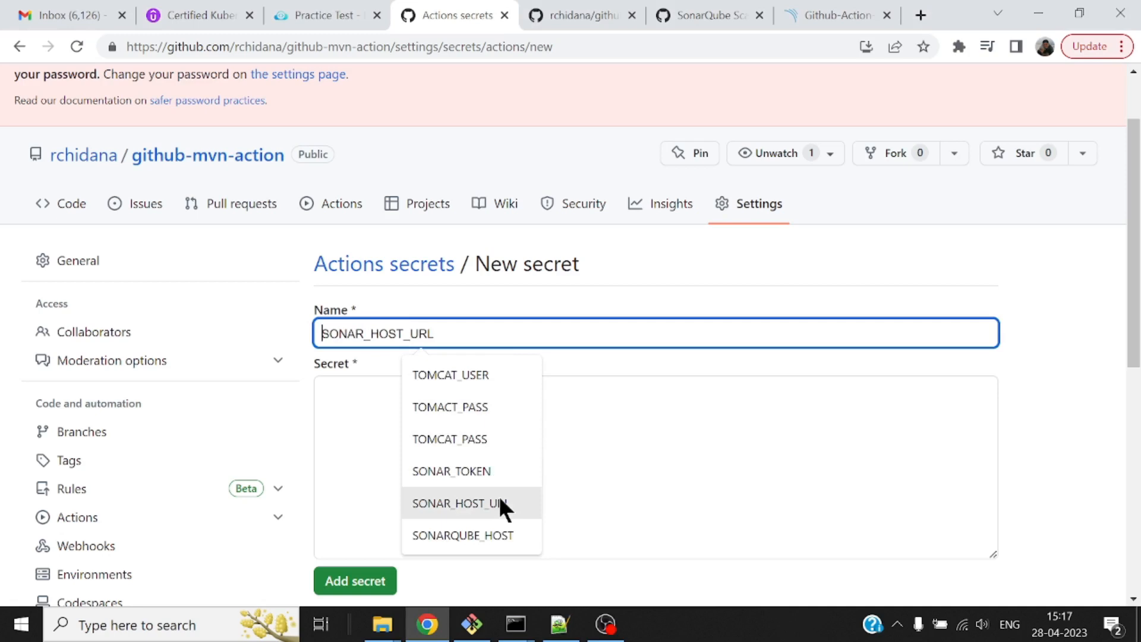
{"action": "left_click", "coordinate": [462, 535]}
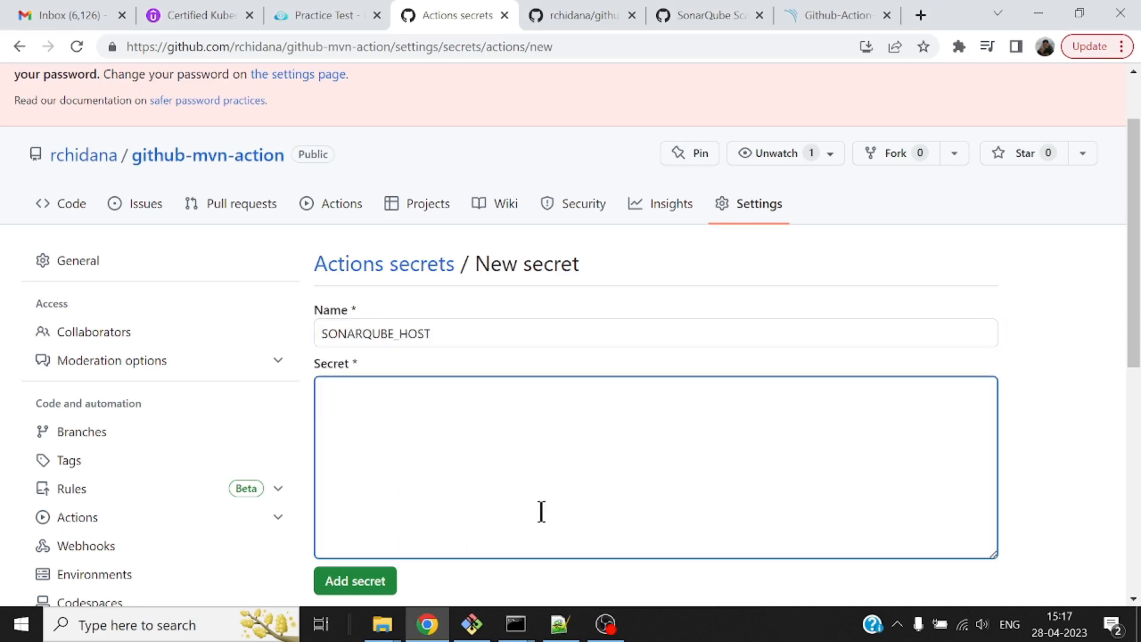
{"action": "left_click", "coordinate": [559, 641]}
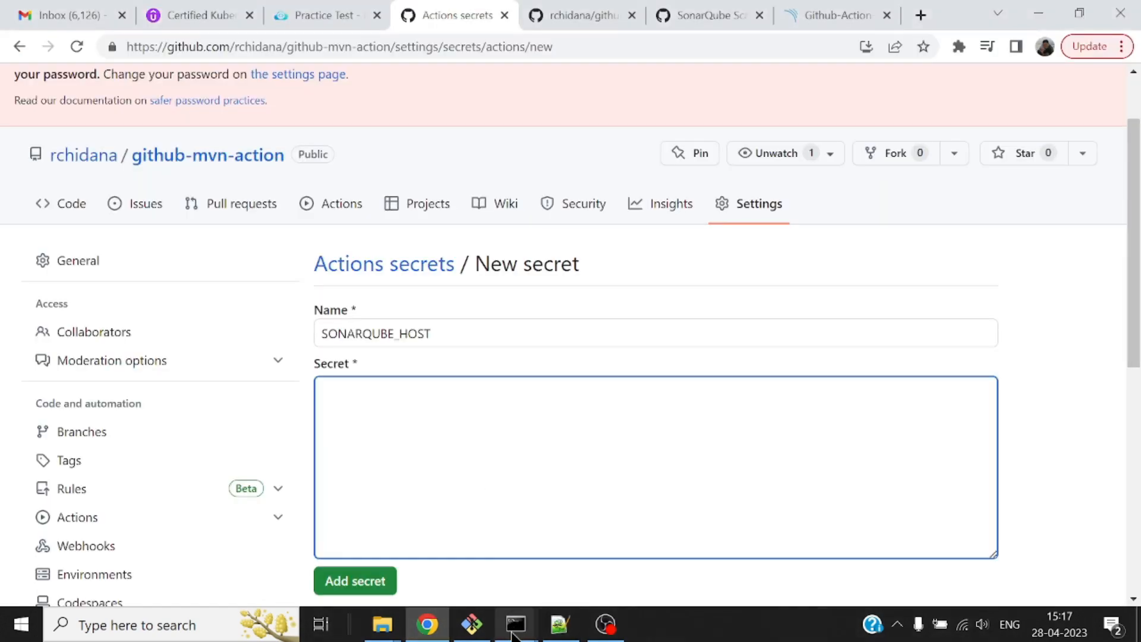
Enter the ngrok-free.app forwarding URL as the secret value and add the secret.
{"action": "left_click", "coordinate": [514, 624]}
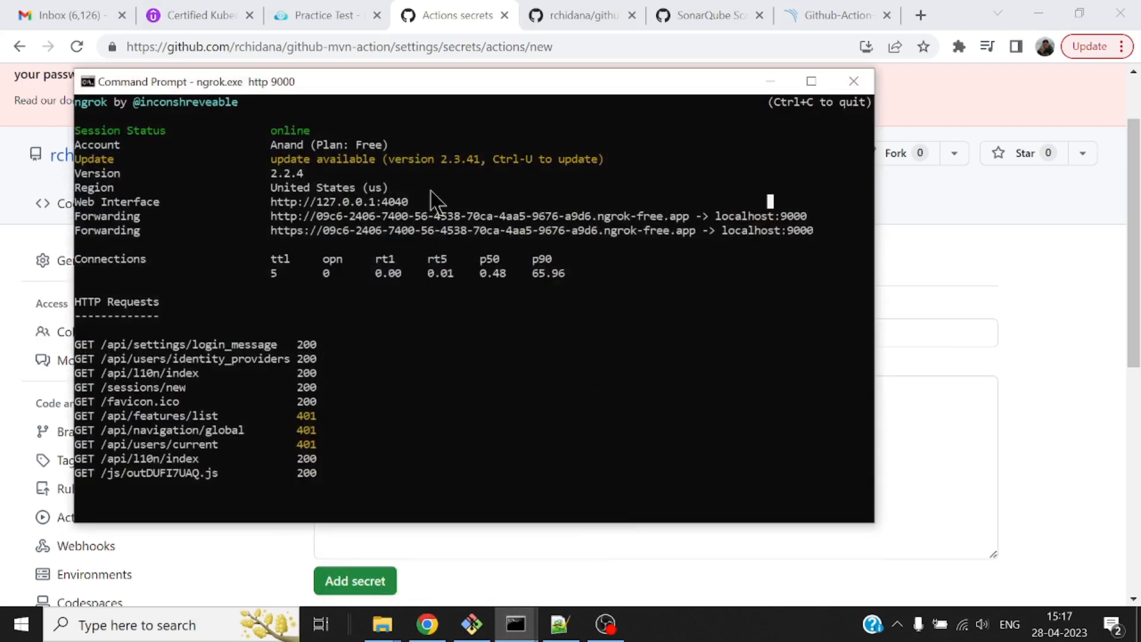
{"action": "left_click_drag", "start_coordinate": [269, 215], "coordinate": [695, 215]}
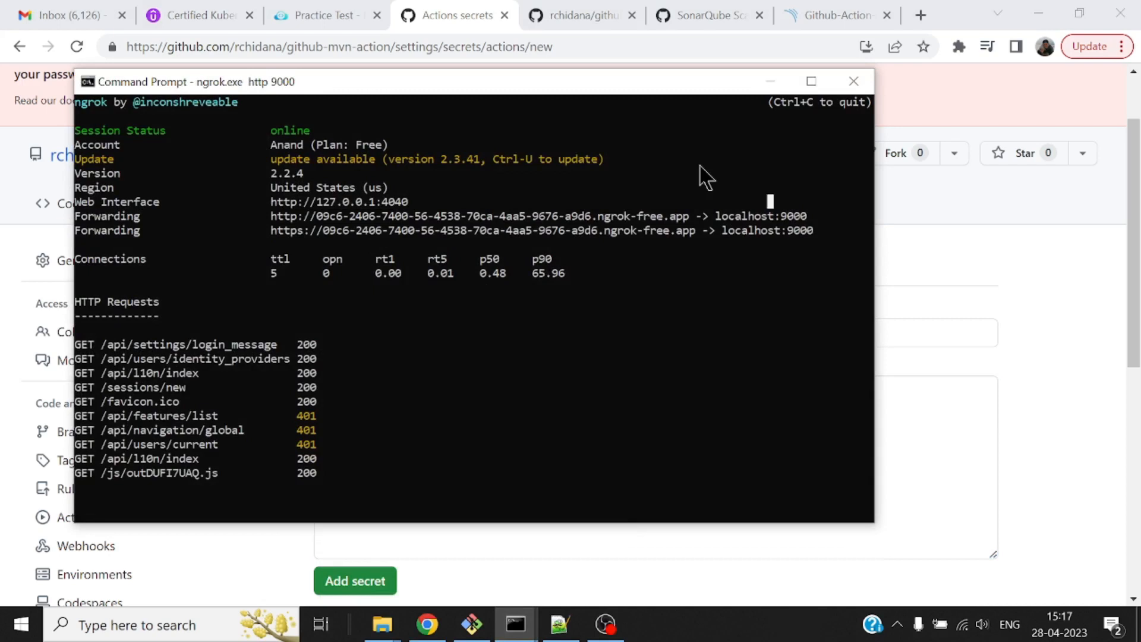
{"action": "mouse_move", "coordinate": [775, 90]}
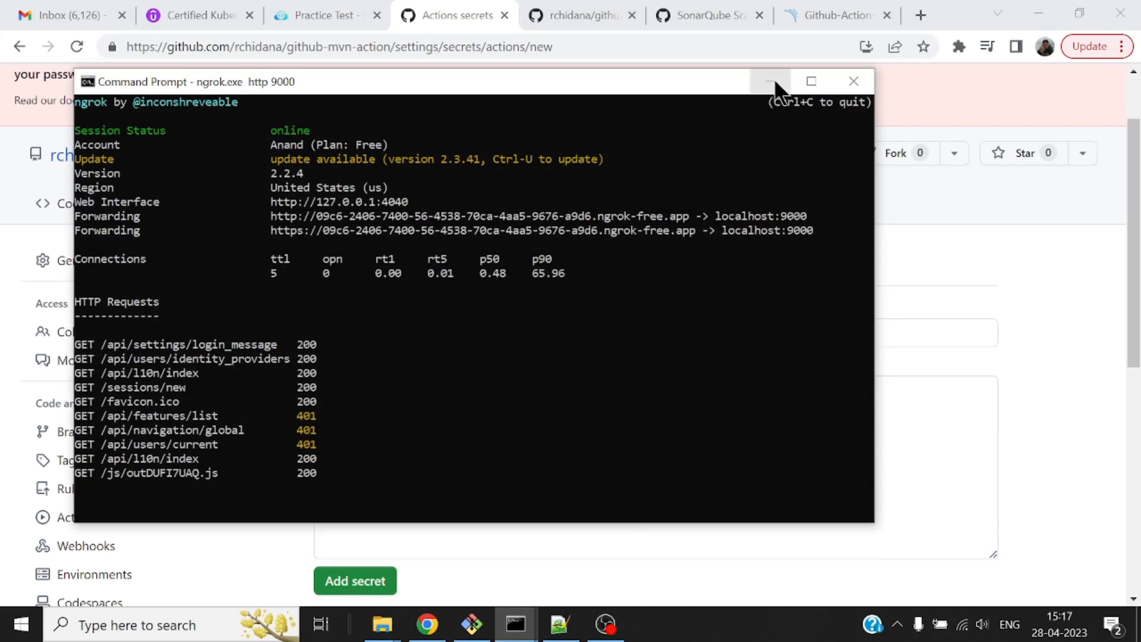
{"action": "mouse_move", "coordinate": [605, 214]}
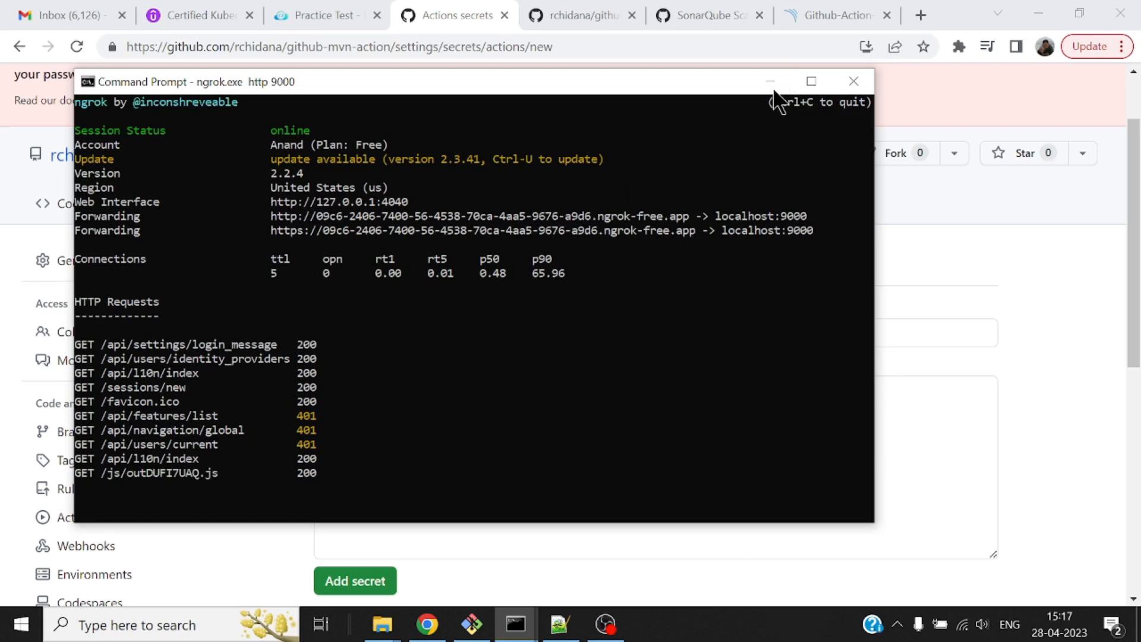
{"action": "mouse_move", "coordinate": [769, 80]}
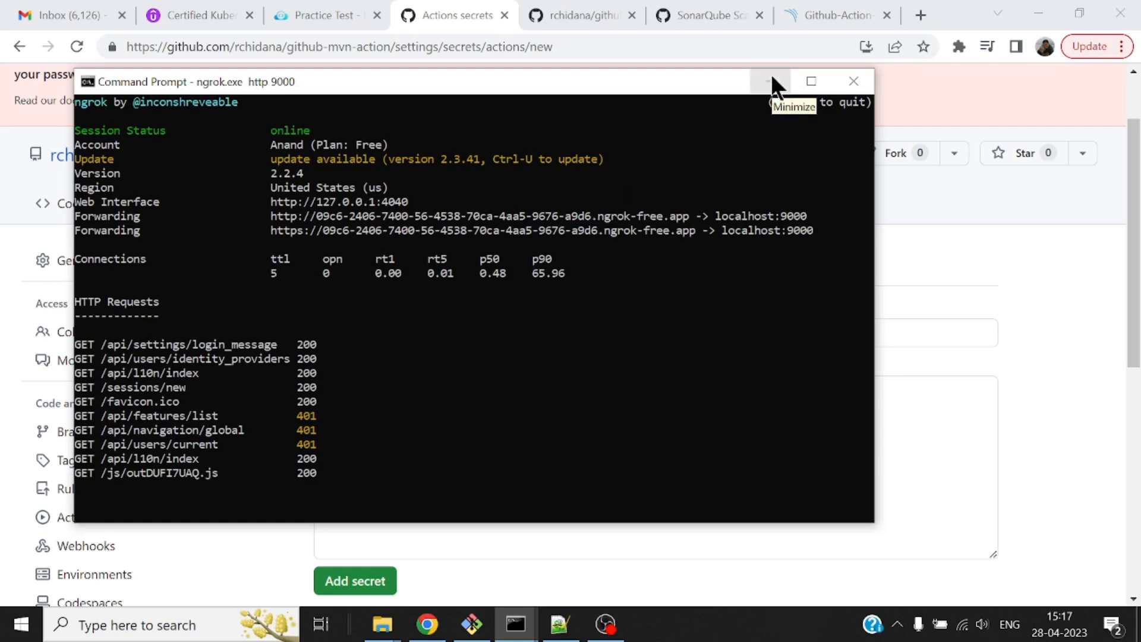
{"action": "left_click", "coordinate": [768, 80]}
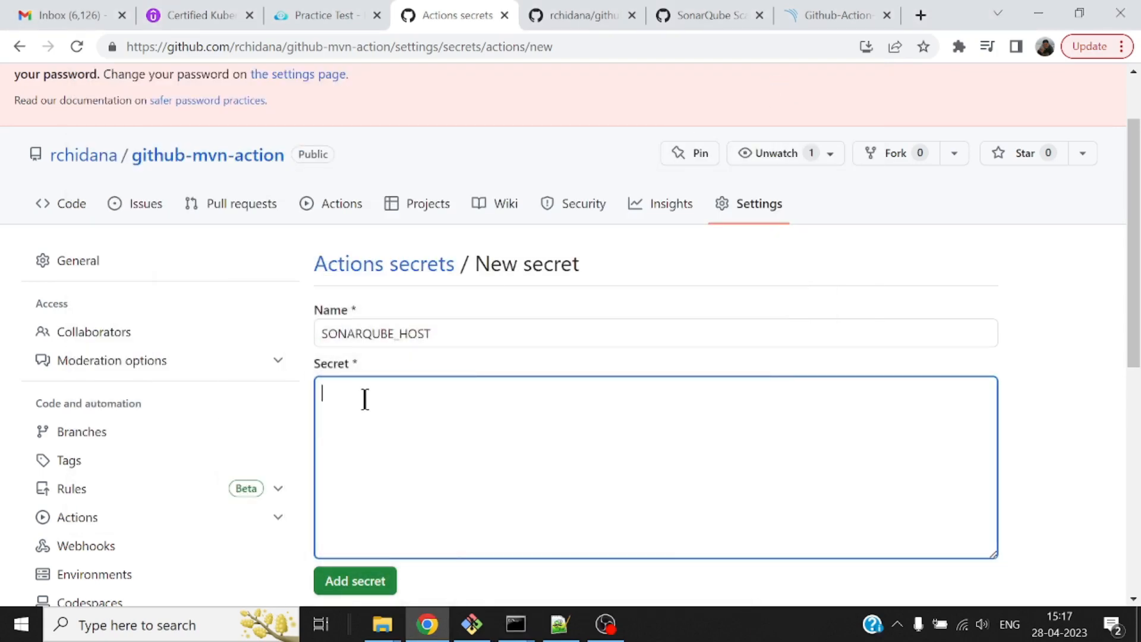
{"action": "type", "text": "http://09c6-2406-7400-56-4538-70ca-4aa5-9676-a9d6.ngrok-free.app"}
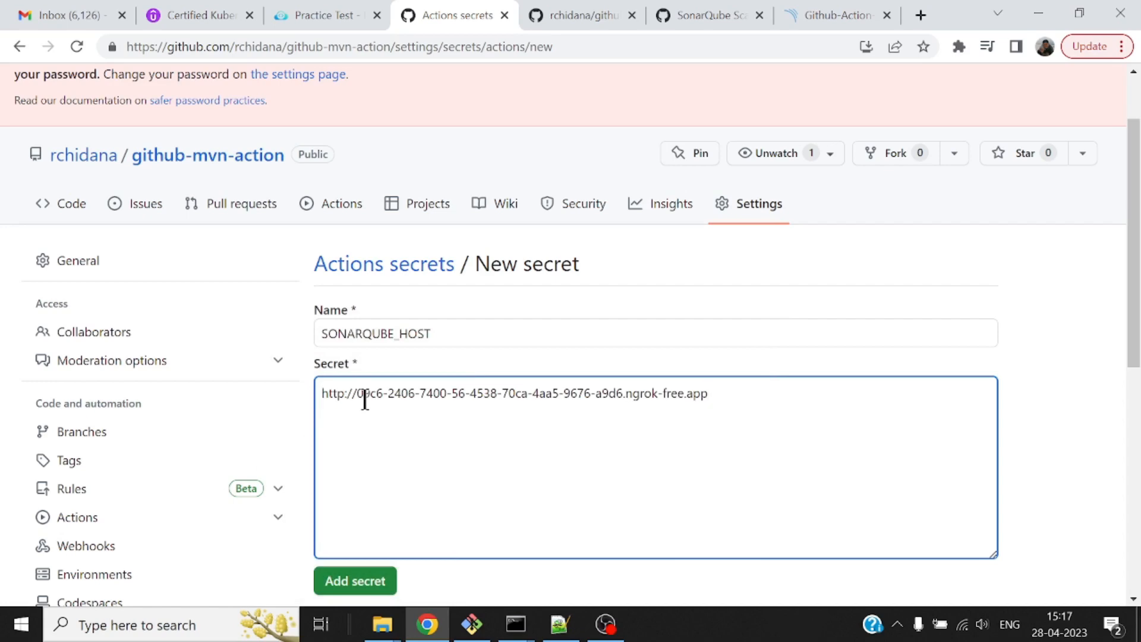
{"action": "left_click", "coordinate": [355, 581]}
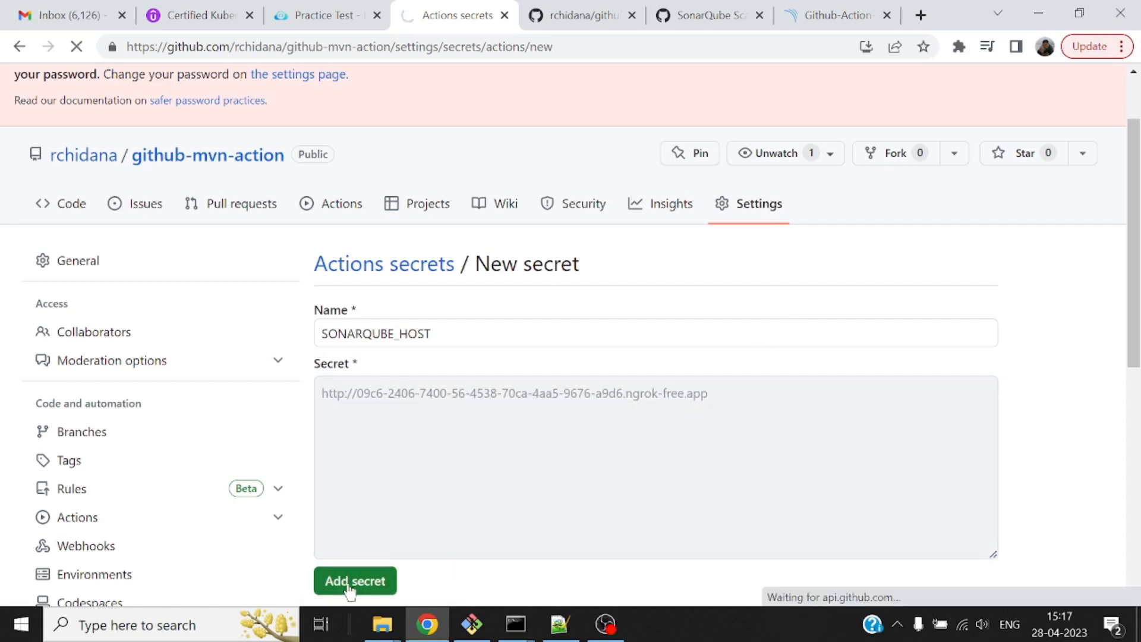
{"action": "left_click", "coordinate": [355, 580]}
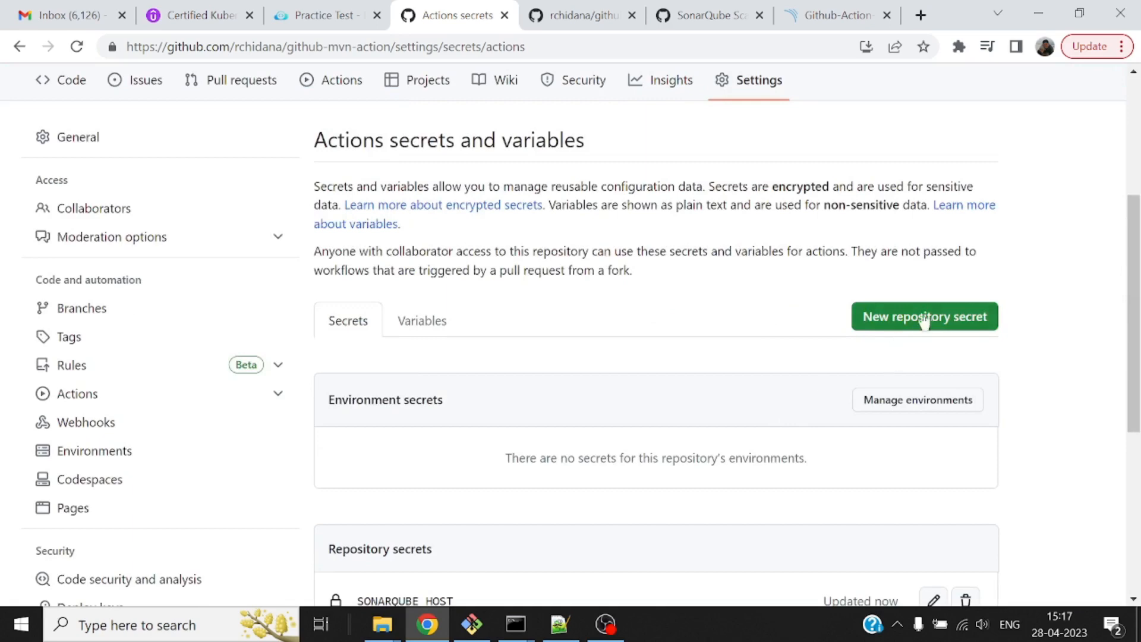
Start another repository secret and name it SONARQUBE_TOKEN.
{"action": "left_click", "coordinate": [925, 316]}
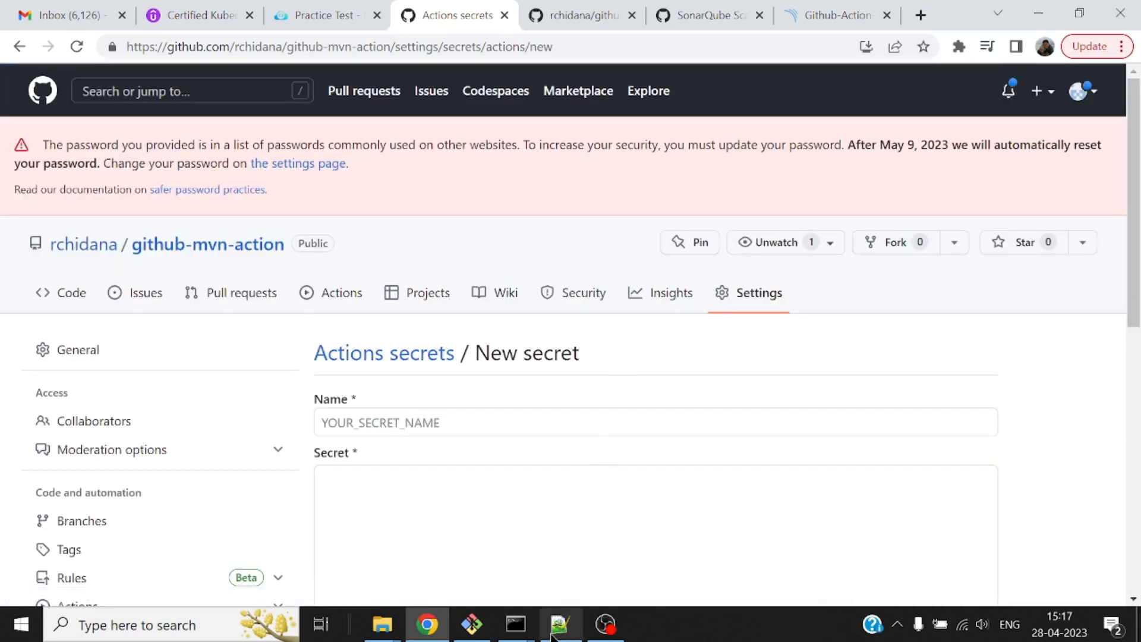
{"action": "left_click", "coordinate": [559, 625]}
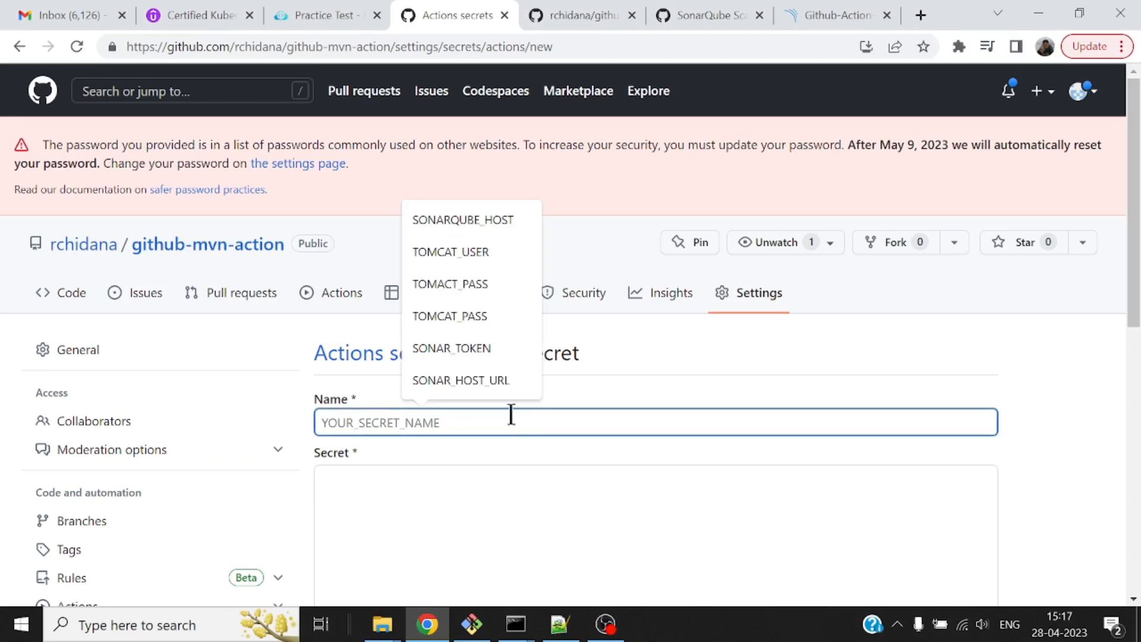
{"action": "left_click", "coordinate": [451, 349]}
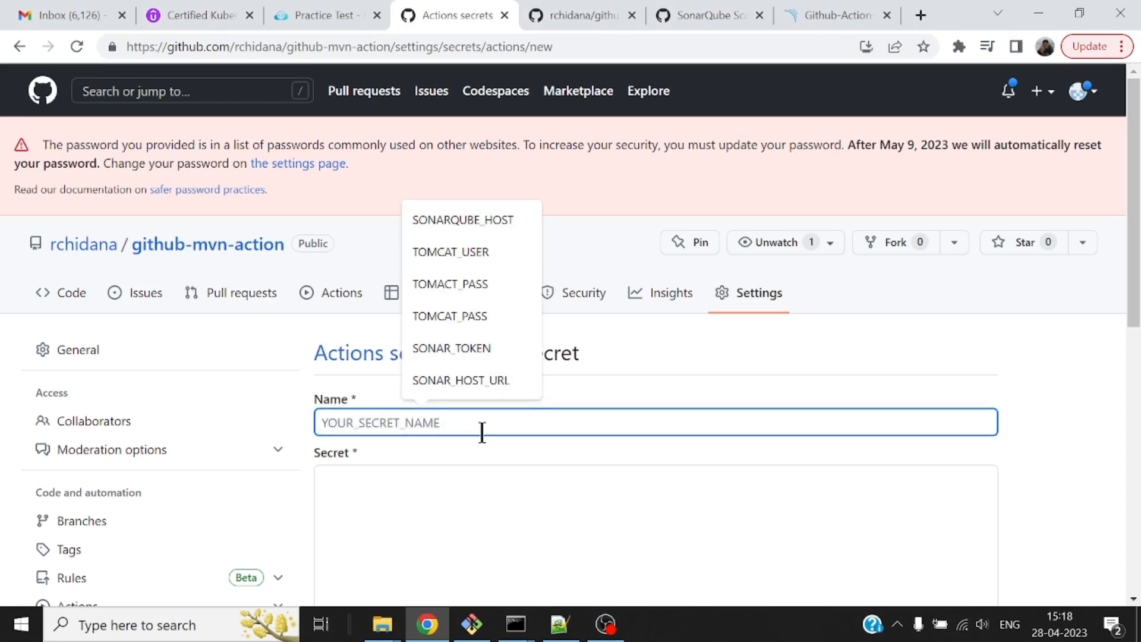
{"action": "type", "text": "SONARQUBE_"}
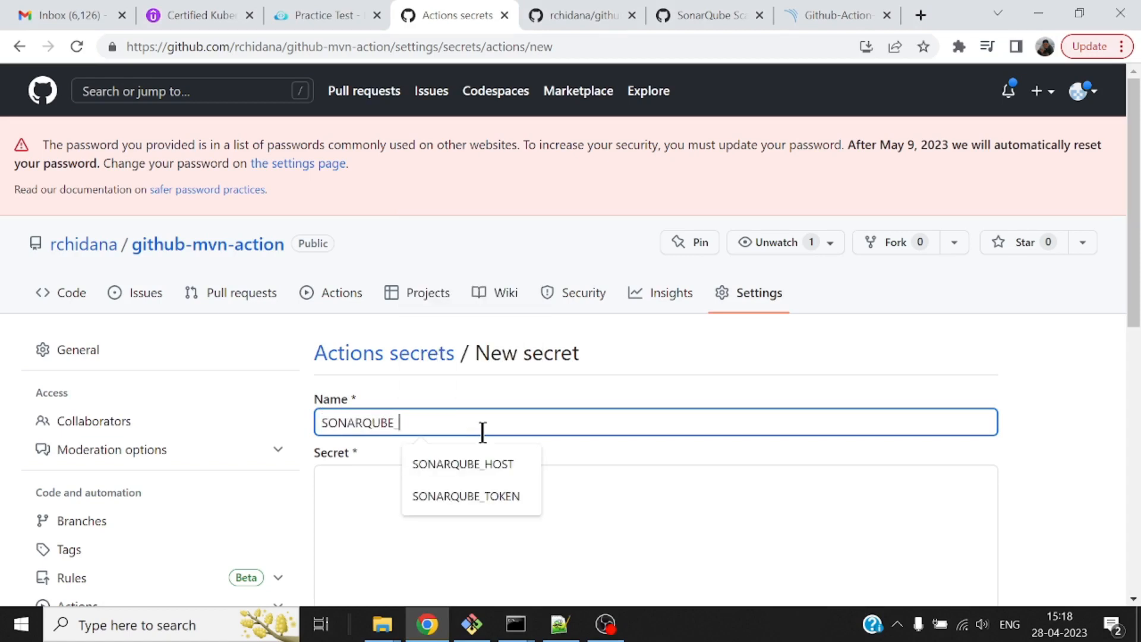
{"action": "left_click", "coordinate": [466, 497]}
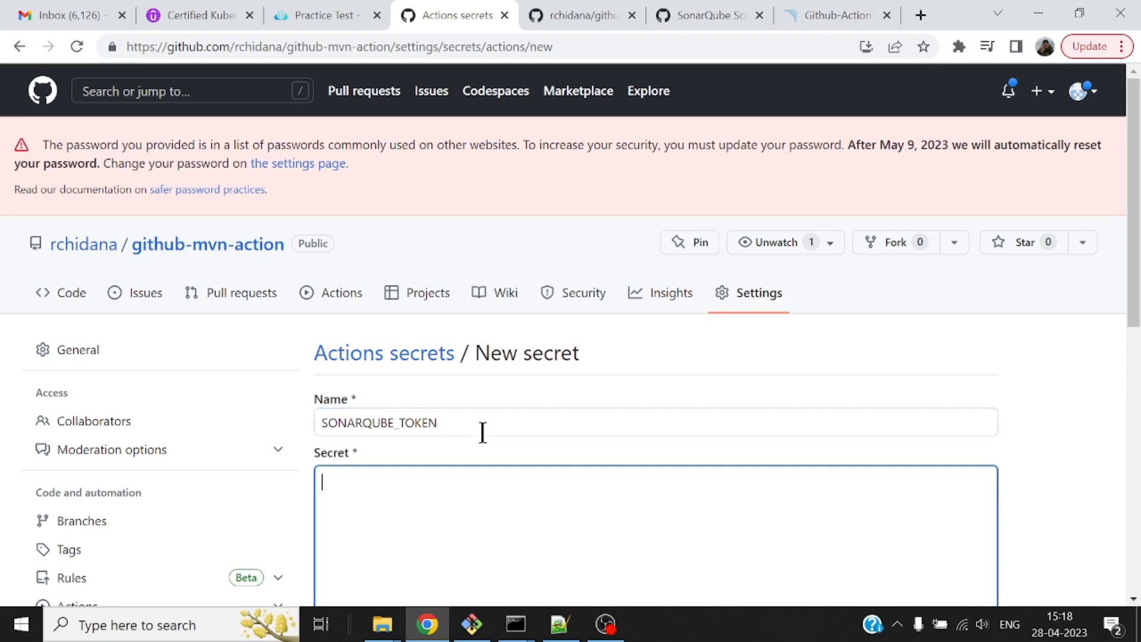
{"action": "scroll", "scroll_direction": "down", "scroll_amount": 3}
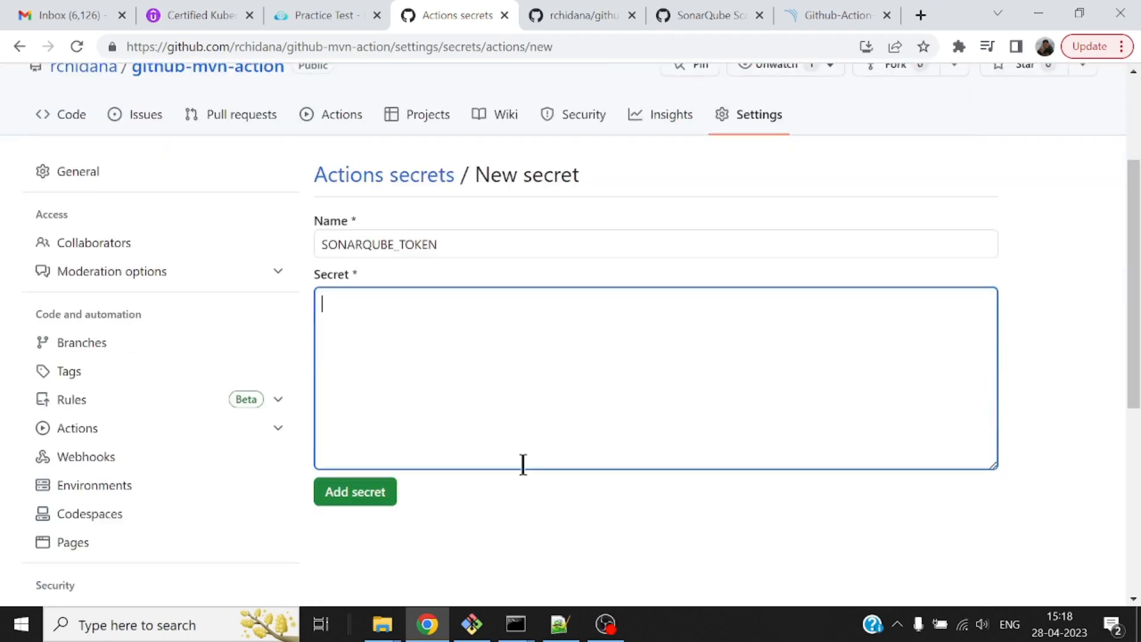
{"action": "mouse_move", "coordinate": [558, 633]}
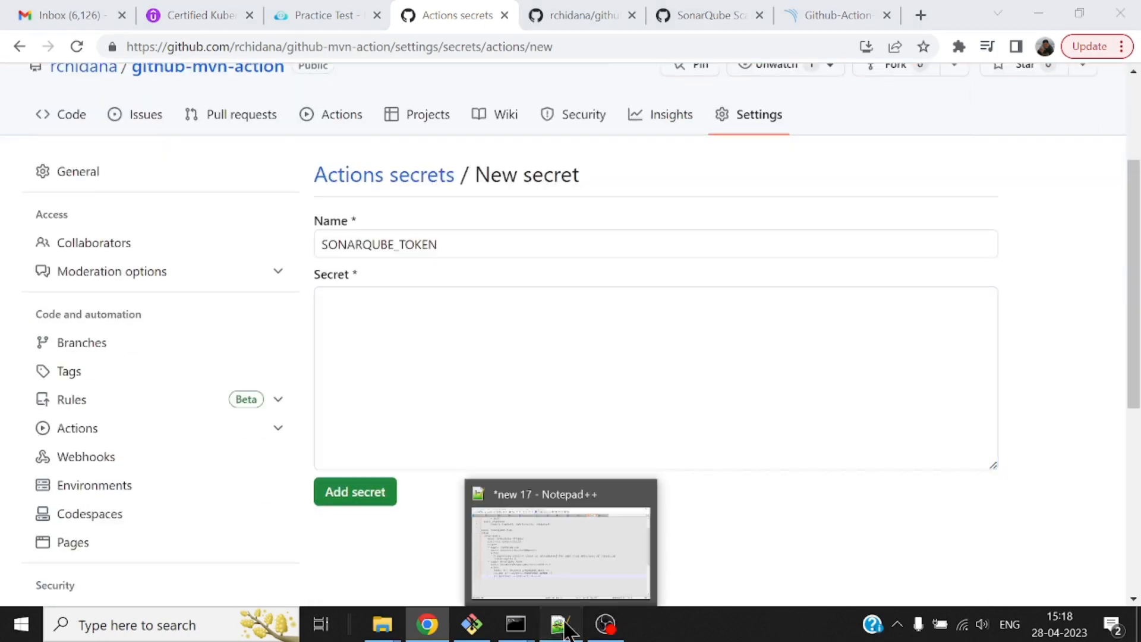
Paste the sqp_ token from the Notepad++ notes as its value and add the secret.
{"action": "left_click", "coordinate": [560, 624]}
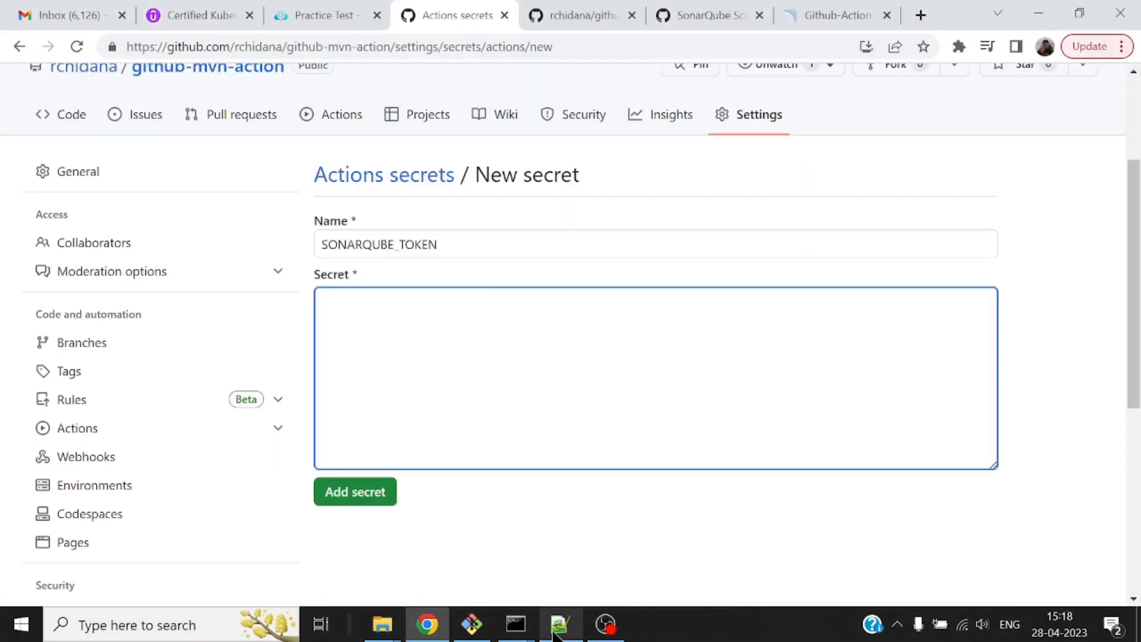
{"action": "left_click", "coordinate": [559, 625]}
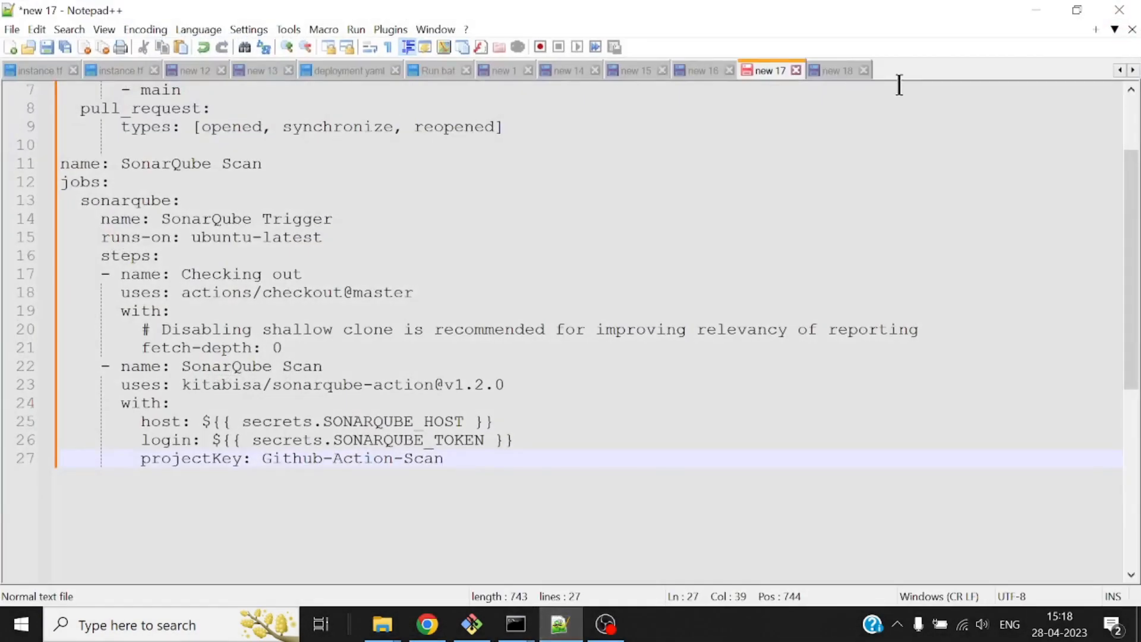
{"action": "left_click", "coordinate": [837, 70]}
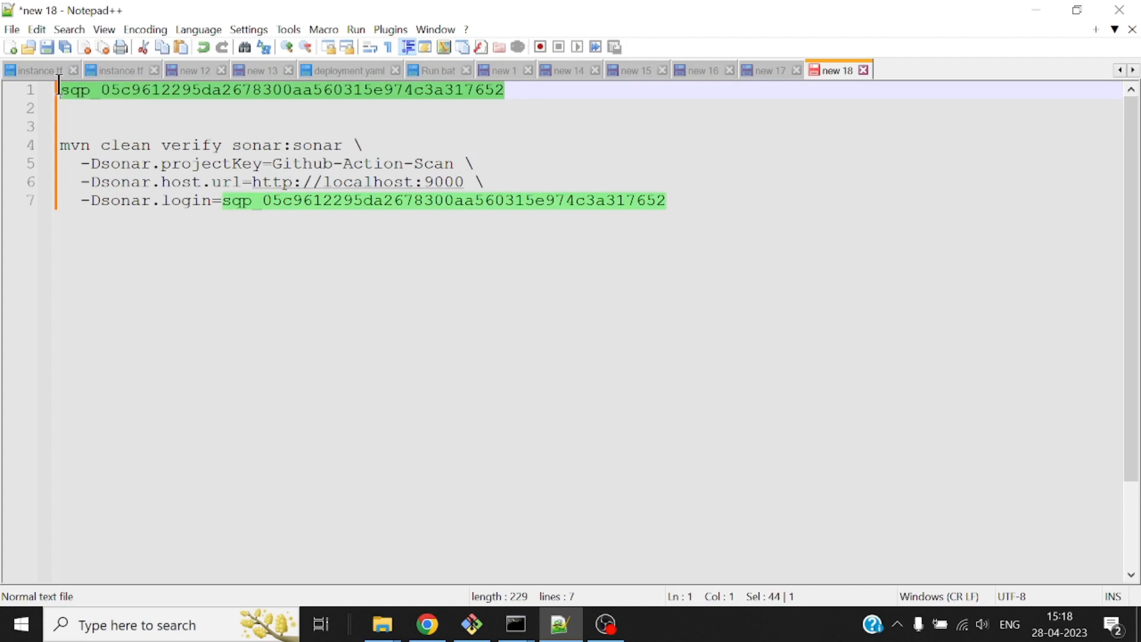
{"action": "mouse_move", "coordinate": [841, 92]}
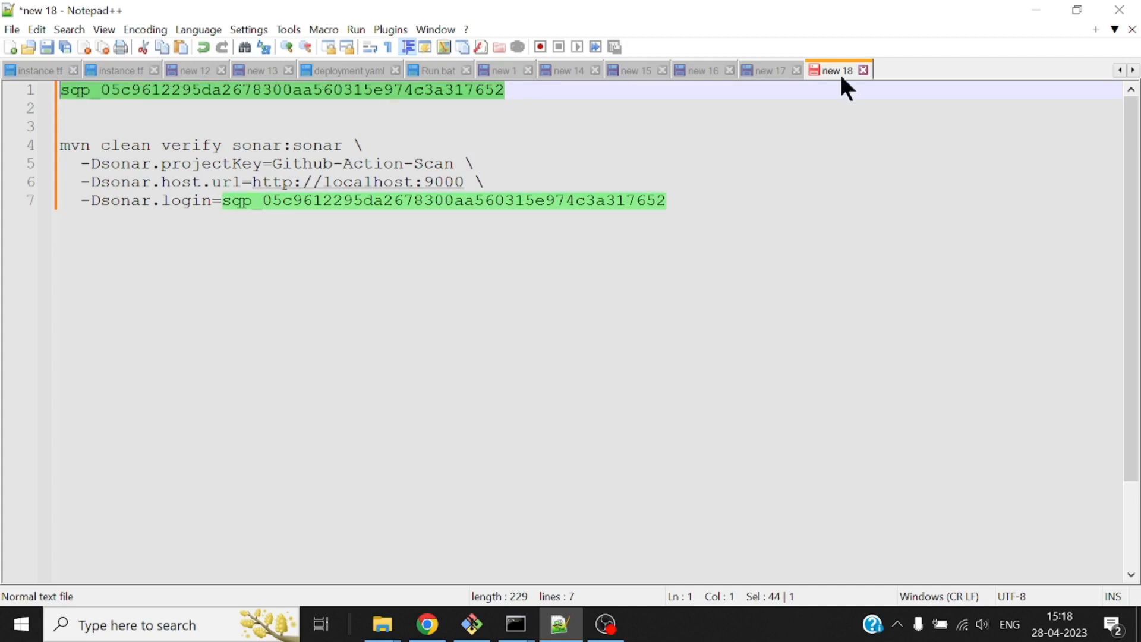
{"action": "left_click", "coordinate": [770, 70]}
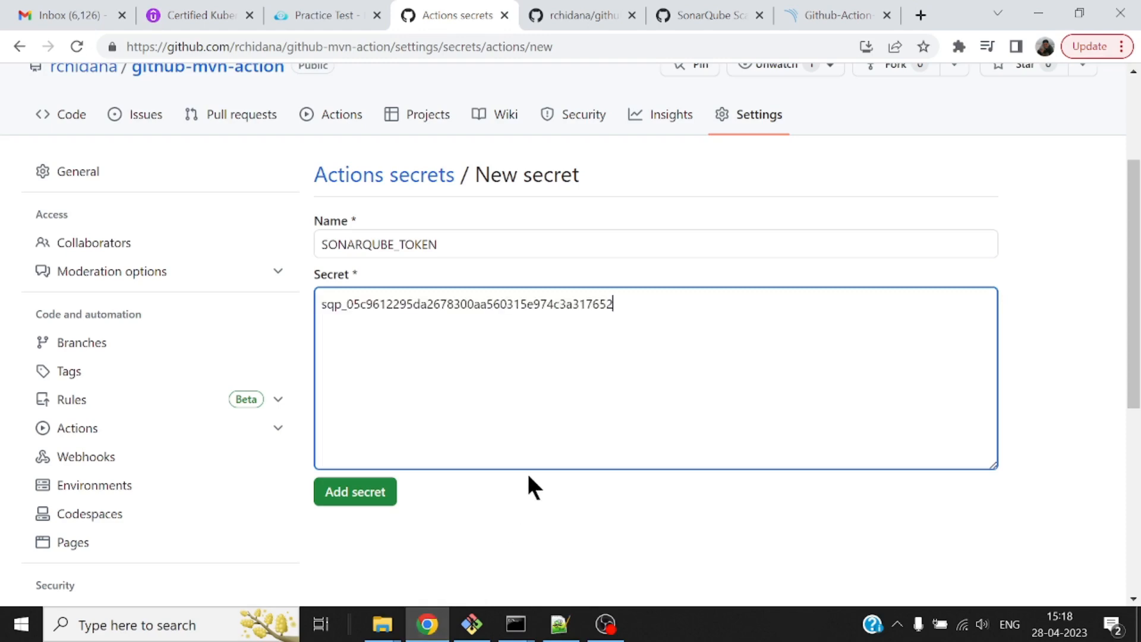
{"action": "left_click", "coordinate": [356, 492]}
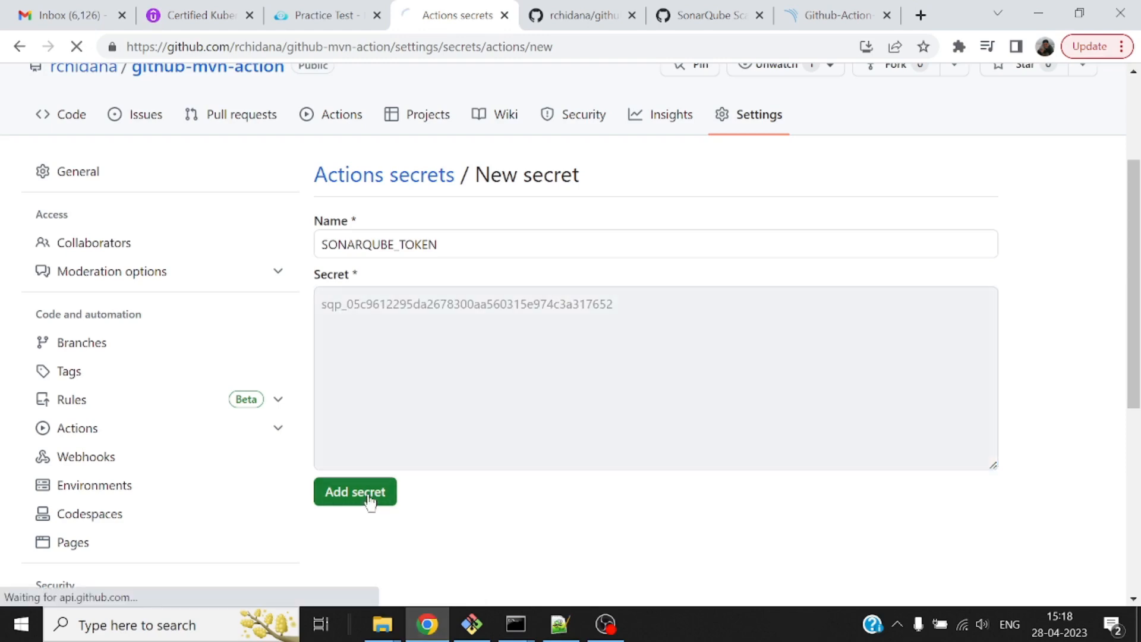
{"action": "left_click", "coordinate": [355, 492]}
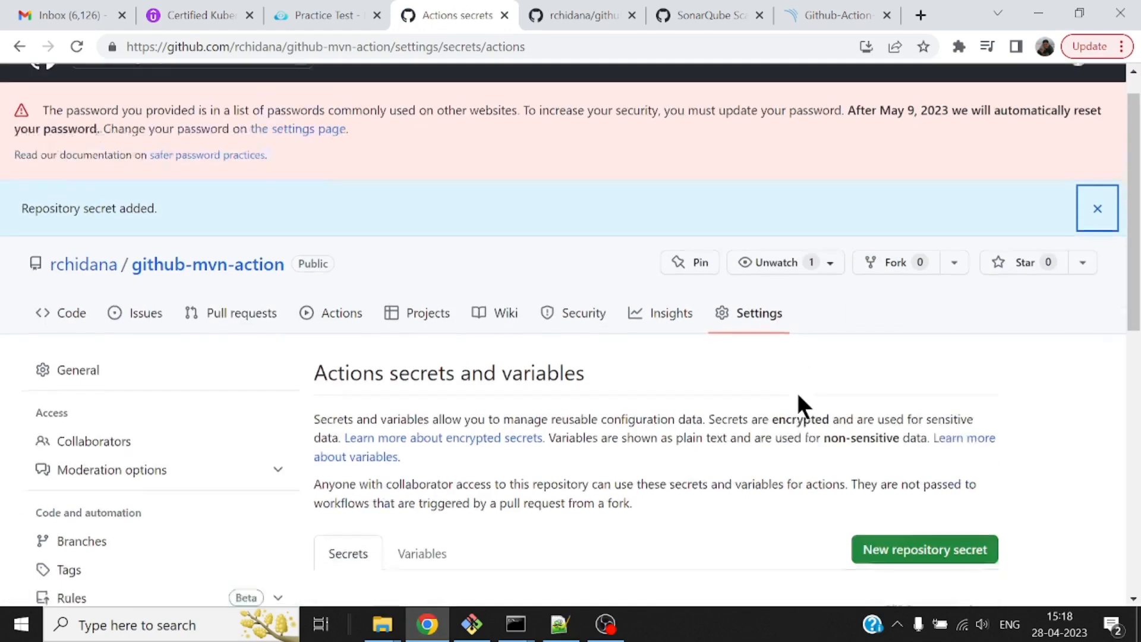
{"action": "scroll", "scroll_direction": "down", "scroll_amount": 3}
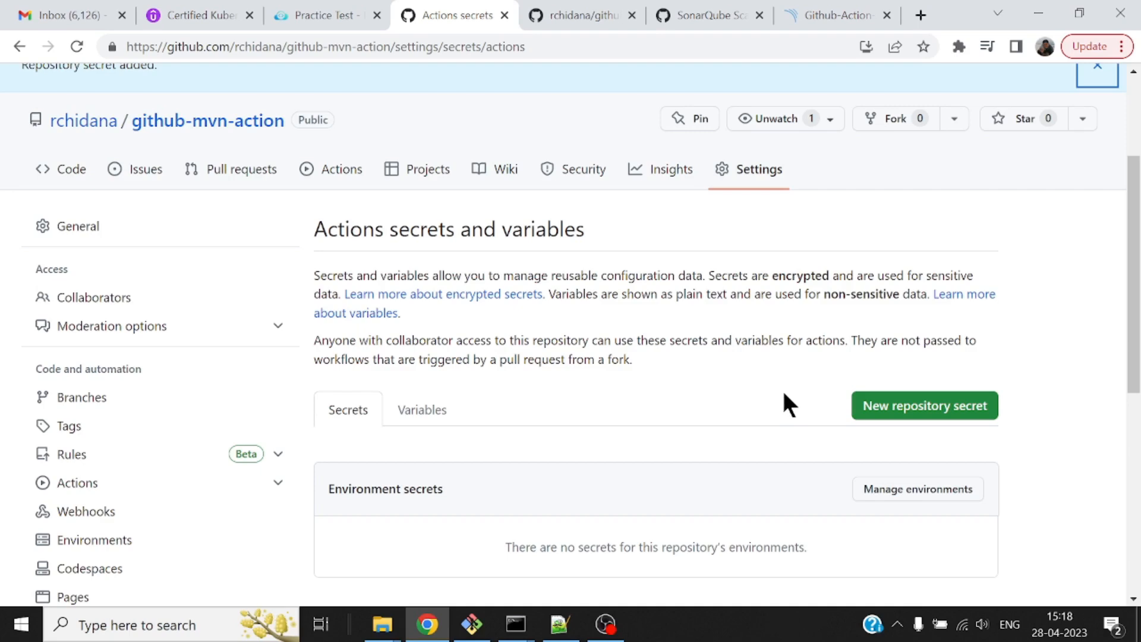
{"action": "scroll", "scroll_direction": "down", "scroll_amount": 3}
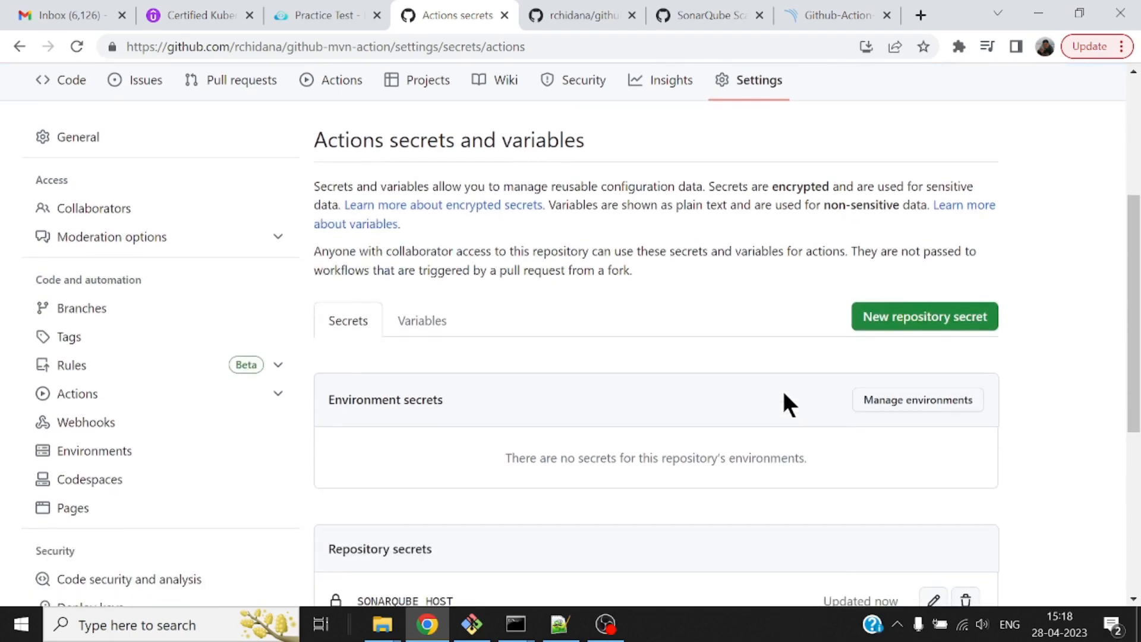
{"action": "scroll", "scroll_direction": "down", "scroll_amount": 3}
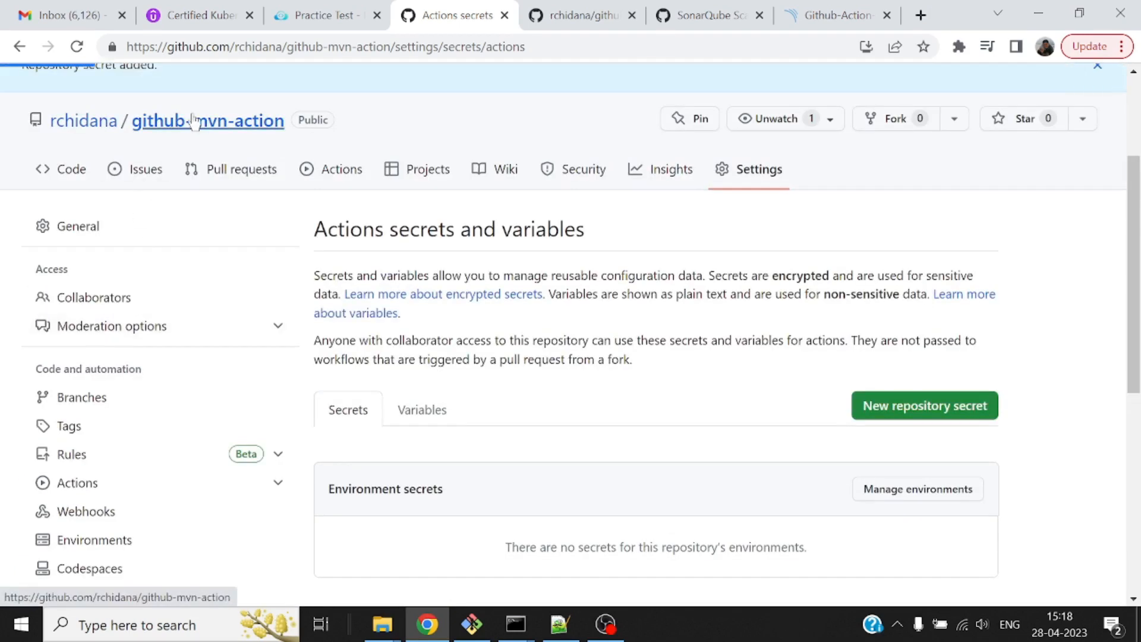
Select the .github/workflows/build.yaml path in the SonarQube Scan action's Usage notes.
{"action": "left_click", "coordinate": [208, 120]}
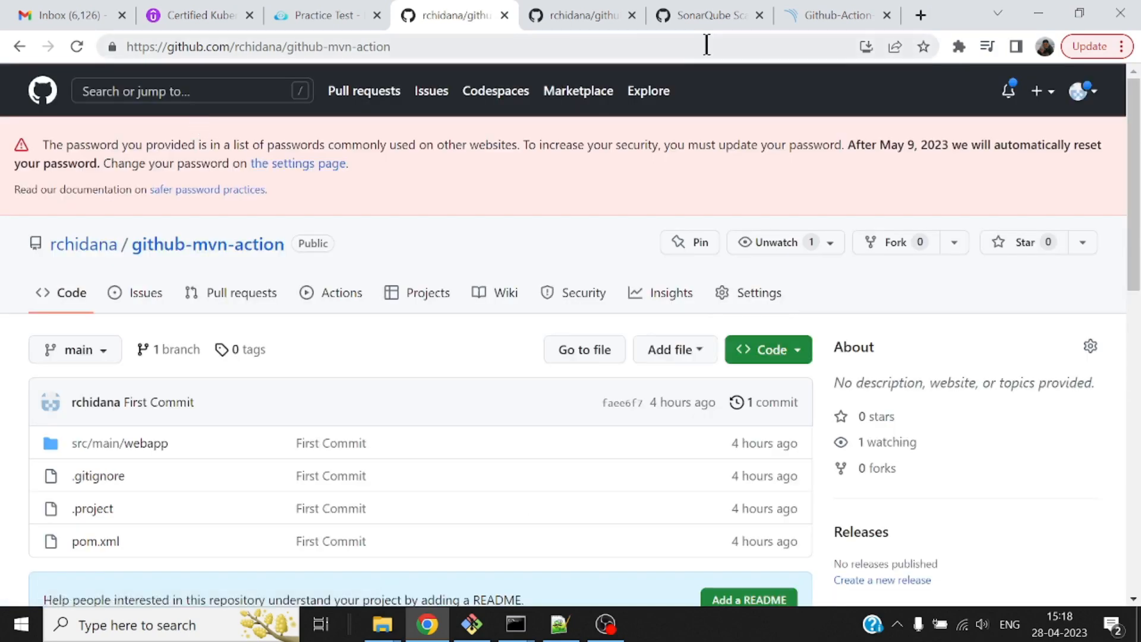
{"action": "left_click", "coordinate": [709, 15]}
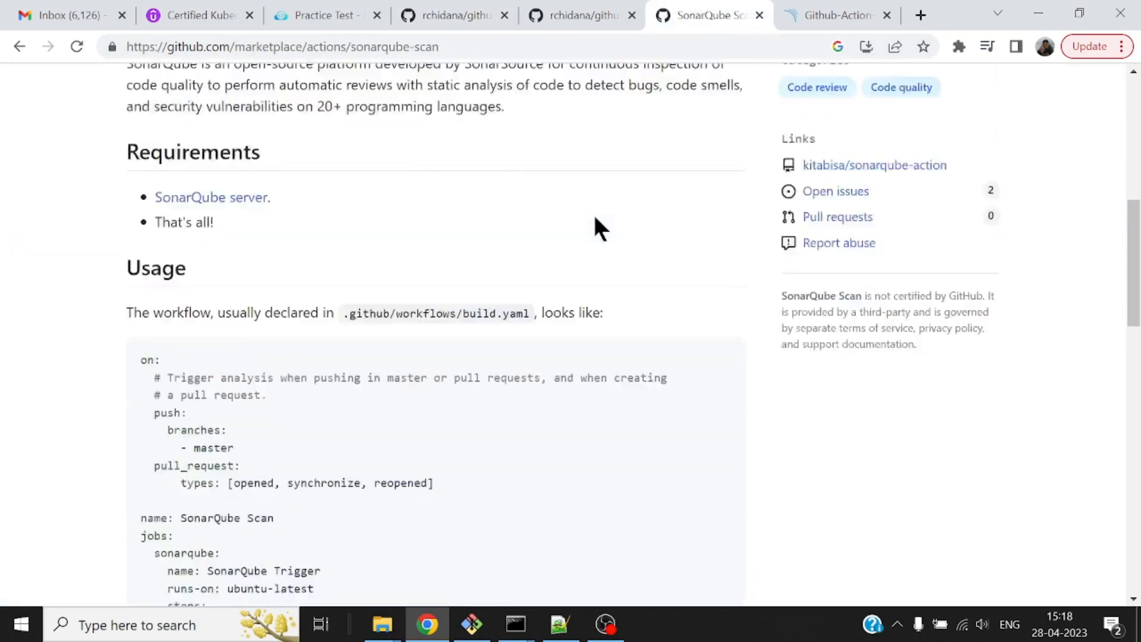
{"action": "scroll", "scroll_direction": "up", "scroll_amount": 3}
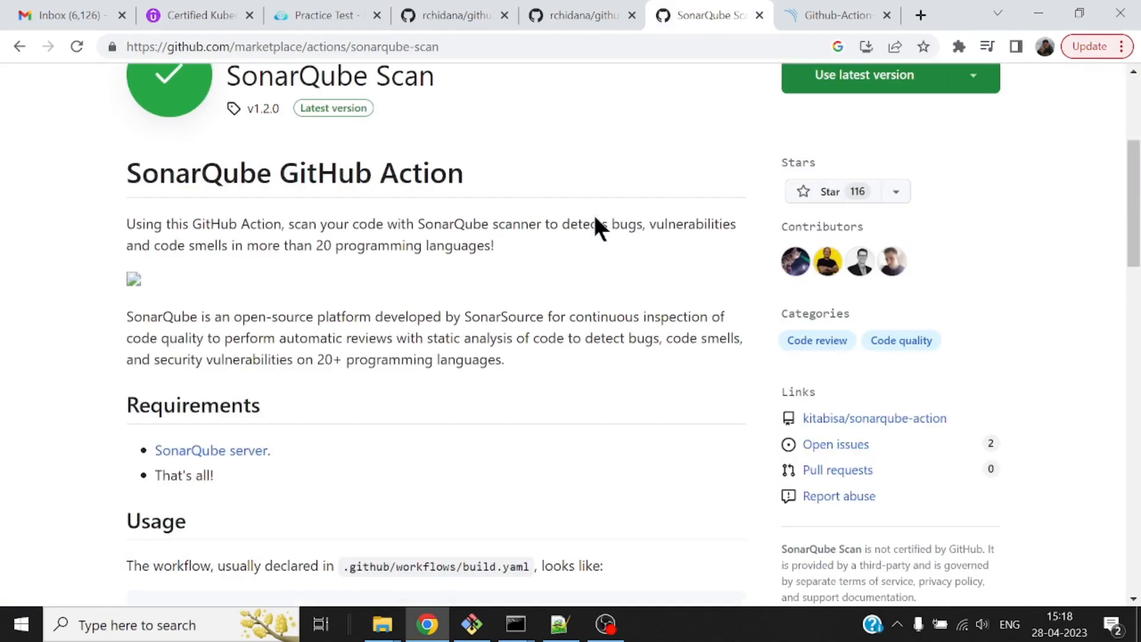
{"action": "scroll", "scroll_direction": "down", "scroll_amount": 3}
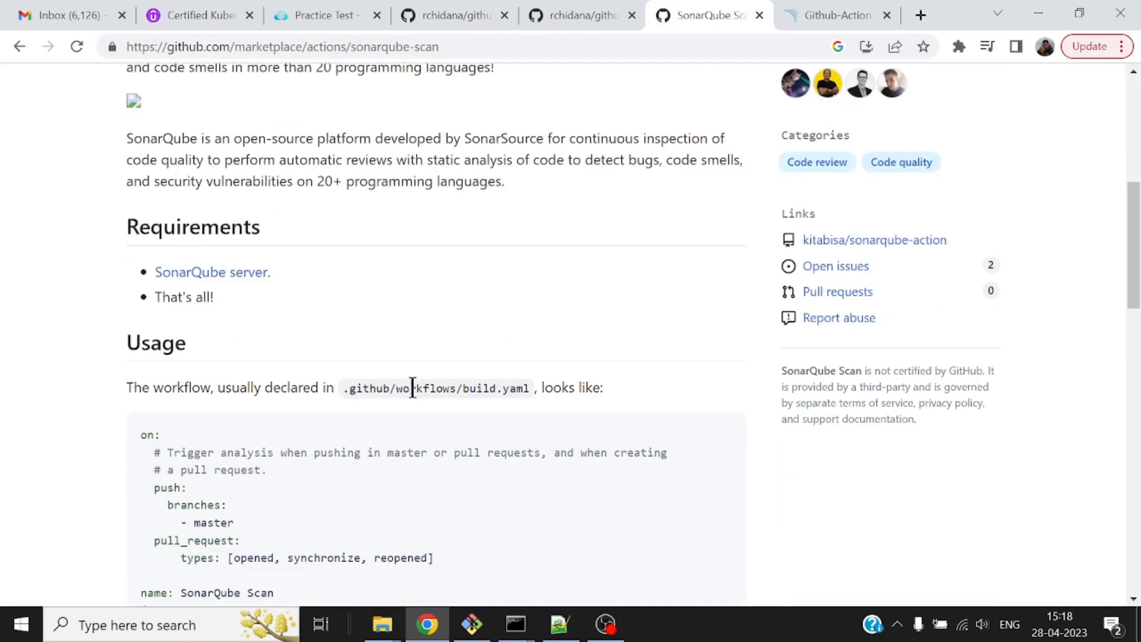
{"action": "left_click_drag", "start_coordinate": [342, 387], "coordinate": [415, 387]}
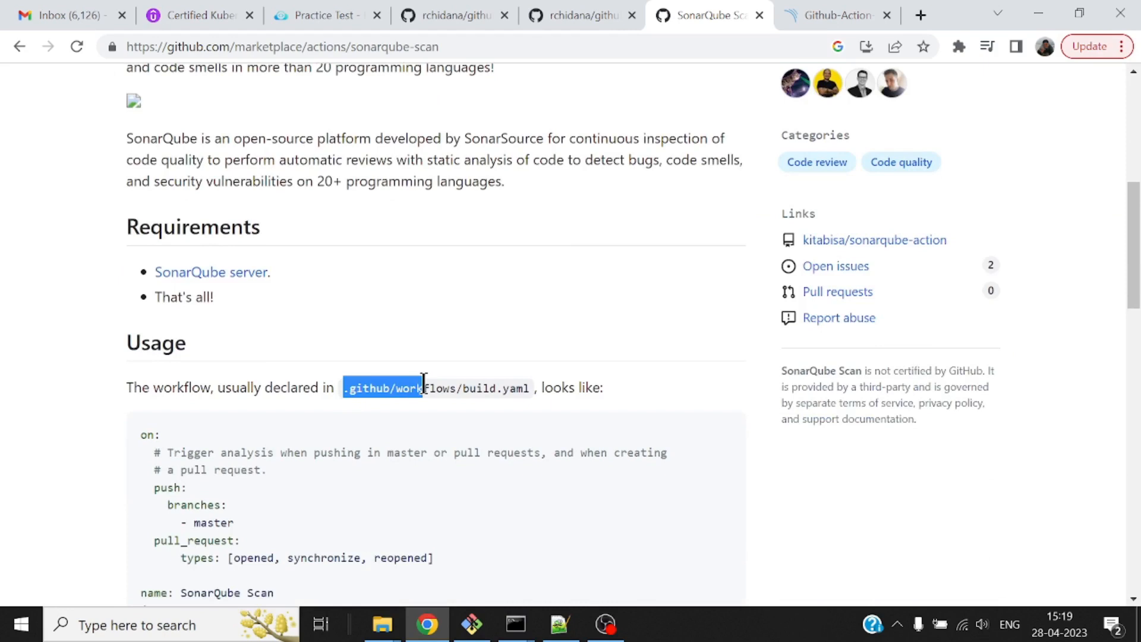
{"action": "left_click_drag", "start_coordinate": [422, 387], "coordinate": [473, 387]}
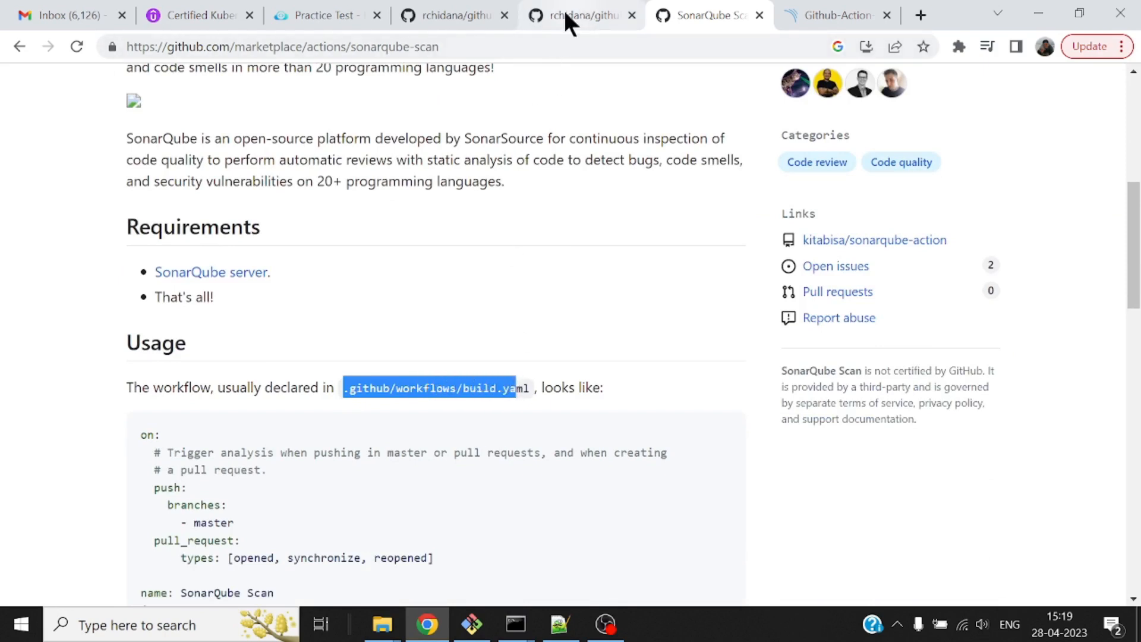
Start creating a new file in github-mvn-action and check the recommended workflow path.
{"action": "left_click", "coordinate": [580, 15]}
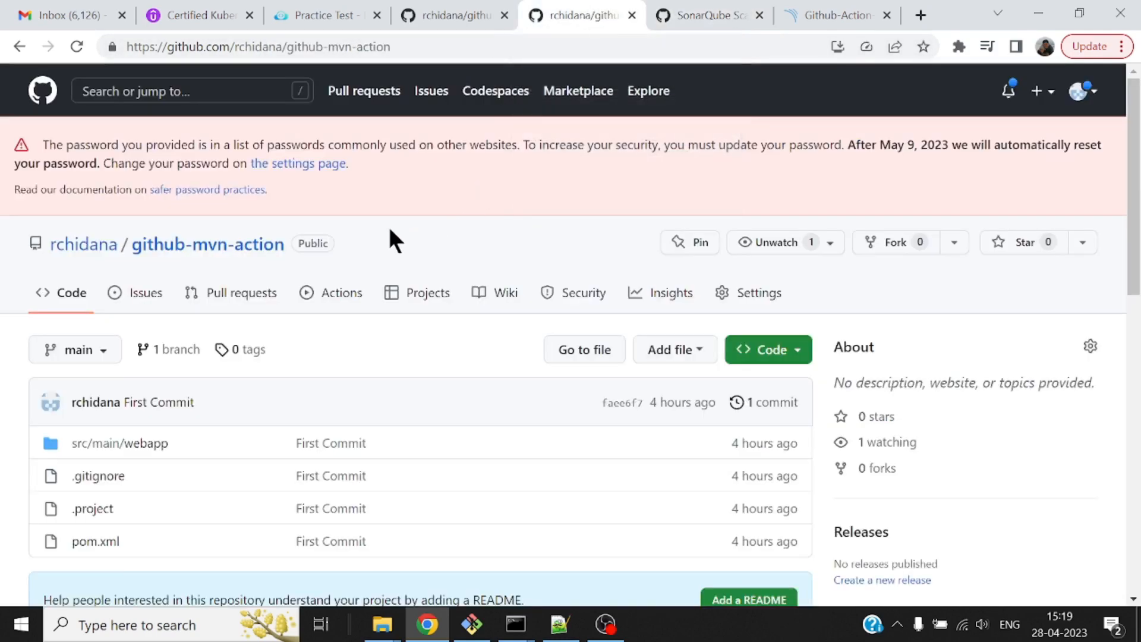
{"action": "mouse_move", "coordinate": [699, 360]}
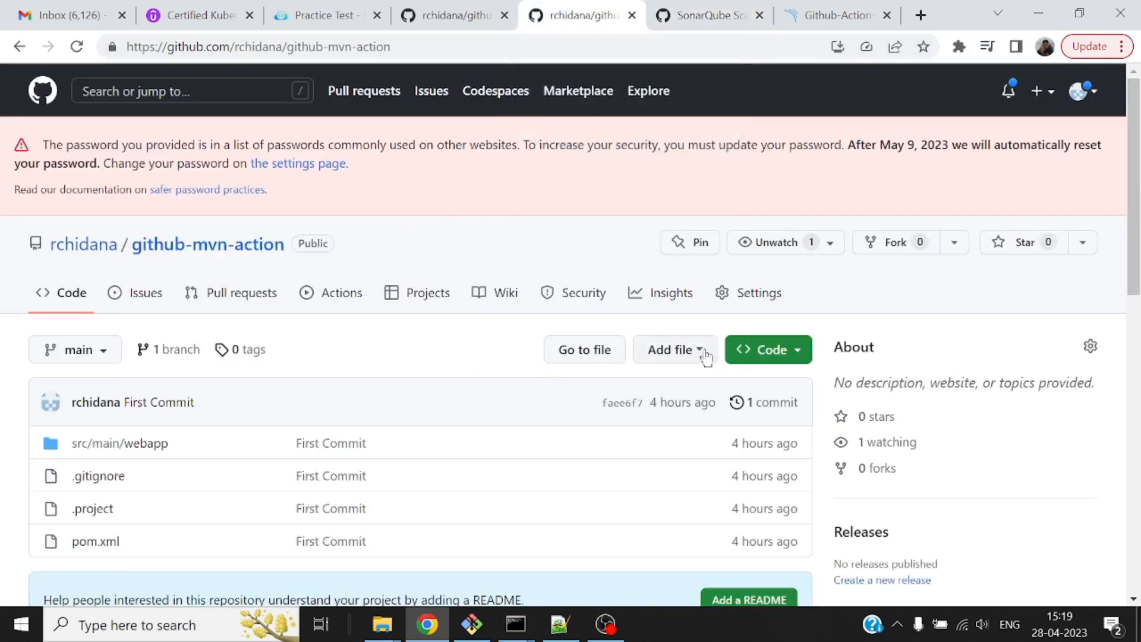
{"action": "left_click", "coordinate": [674, 350]}
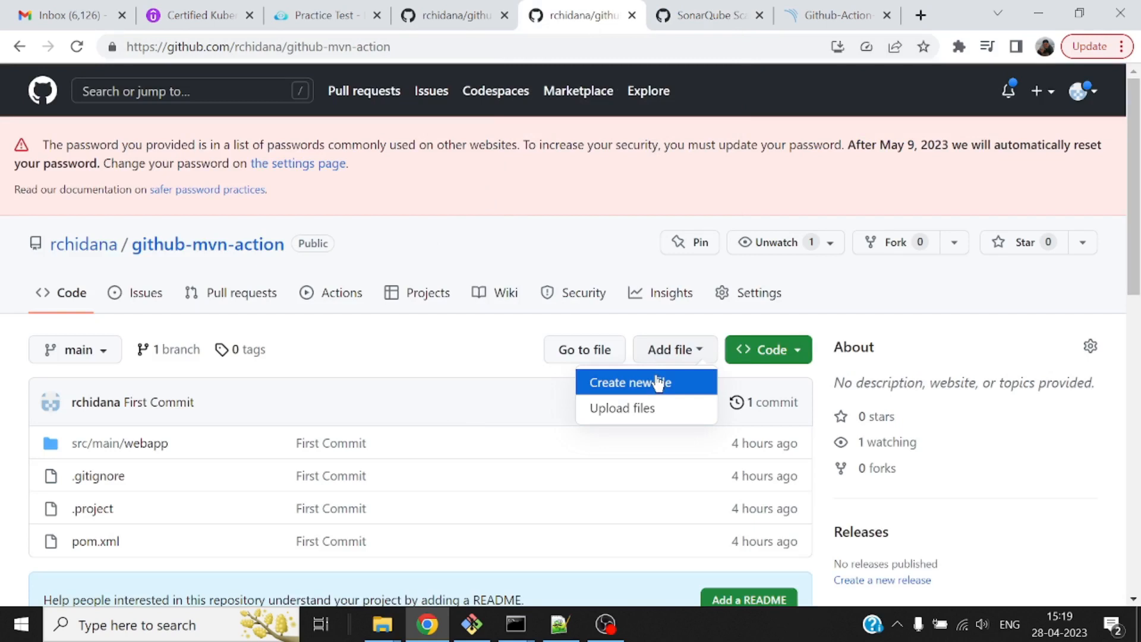
{"action": "left_click", "coordinate": [451, 15]}
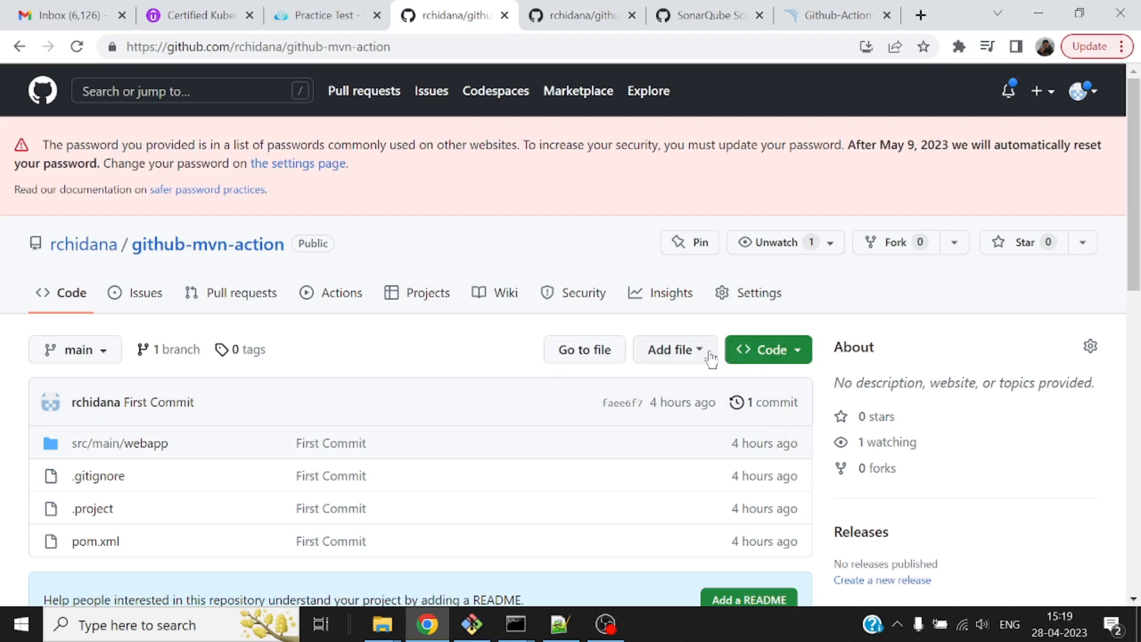
{"action": "left_click", "coordinate": [674, 350]}
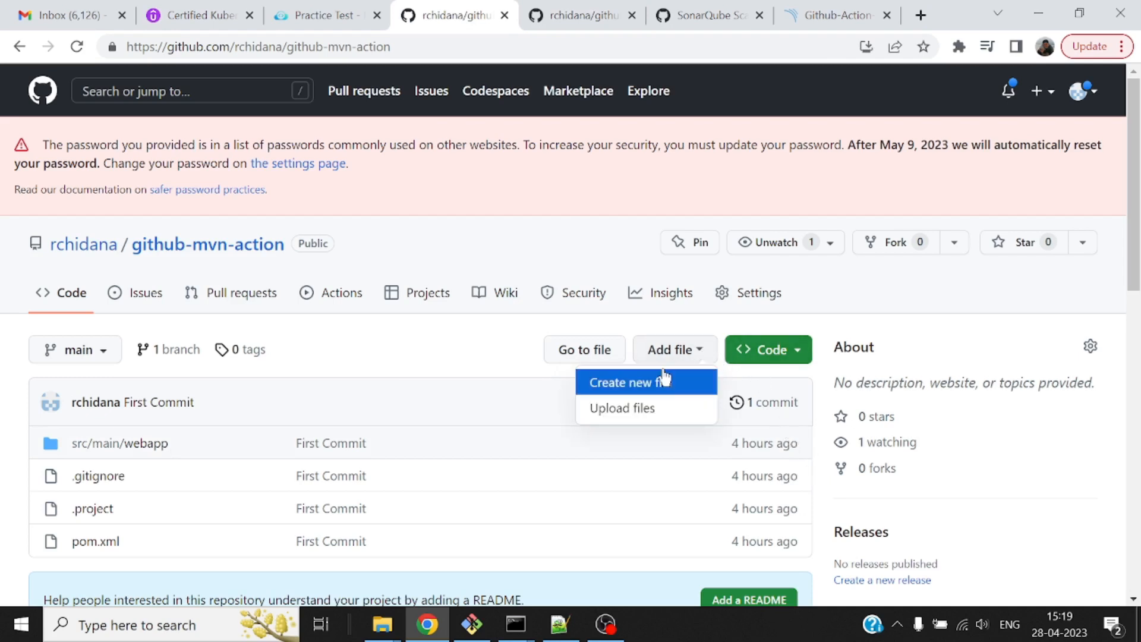
{"action": "left_click", "coordinate": [627, 381]}
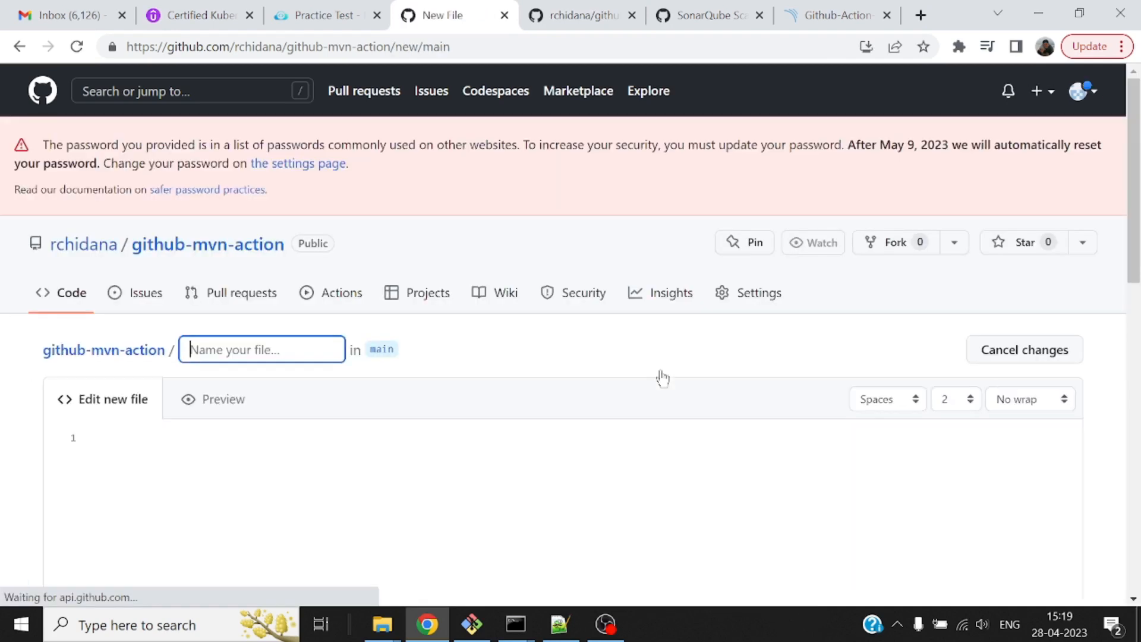
{"action": "left_click", "coordinate": [711, 15]}
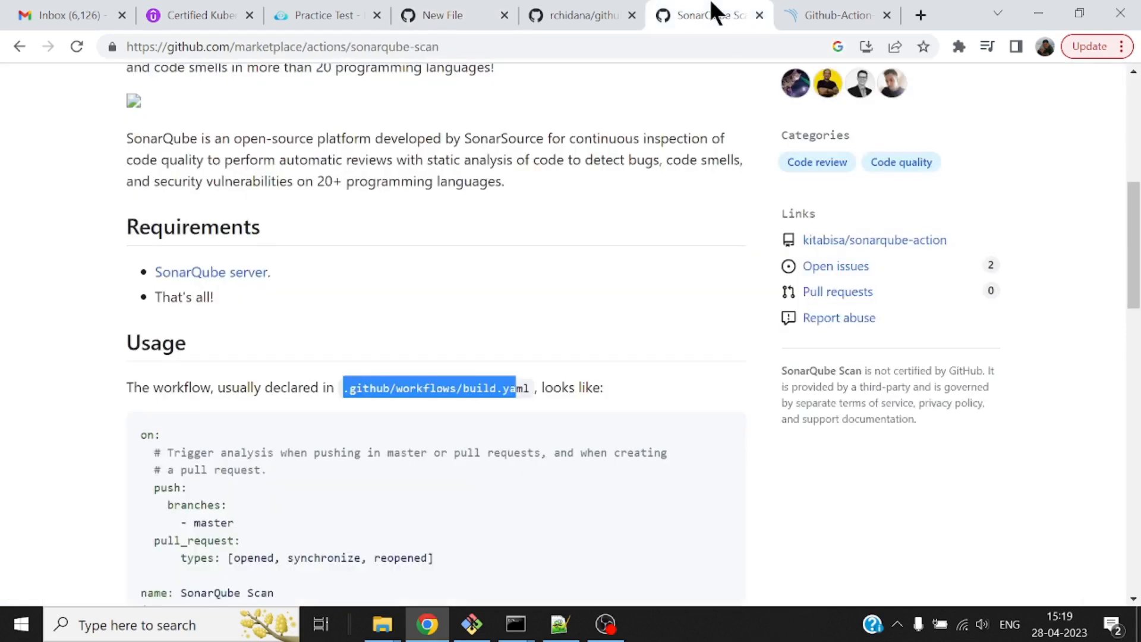
{"action": "mouse_move", "coordinate": [710, 18]}
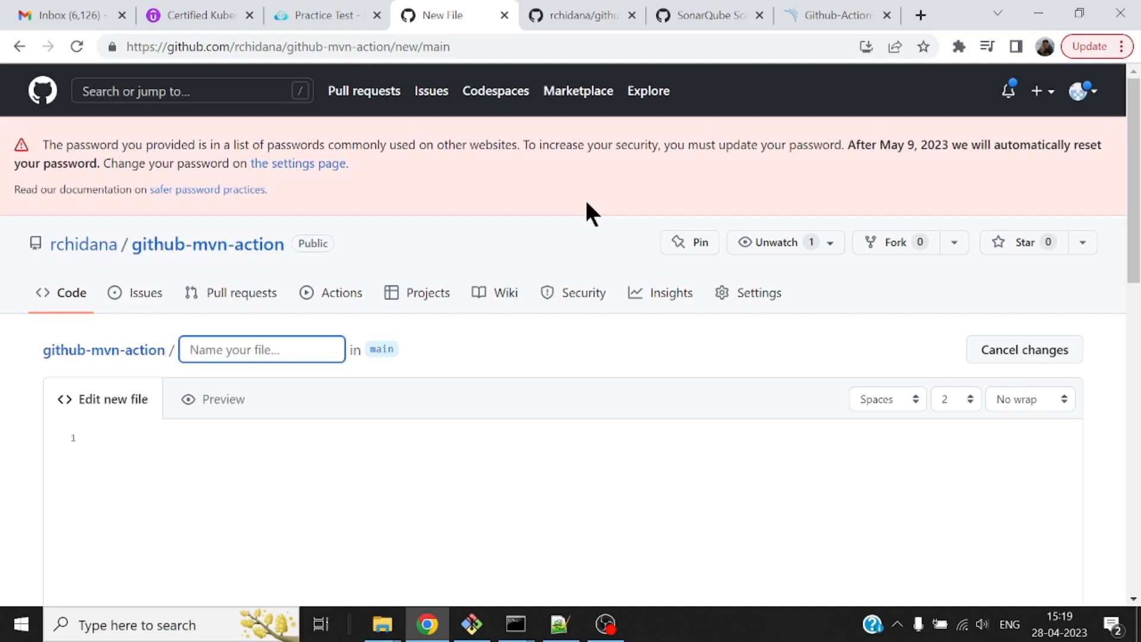
Name the new file .github/workflows/sonar.yml.
{"action": "type", "text": ".github"}
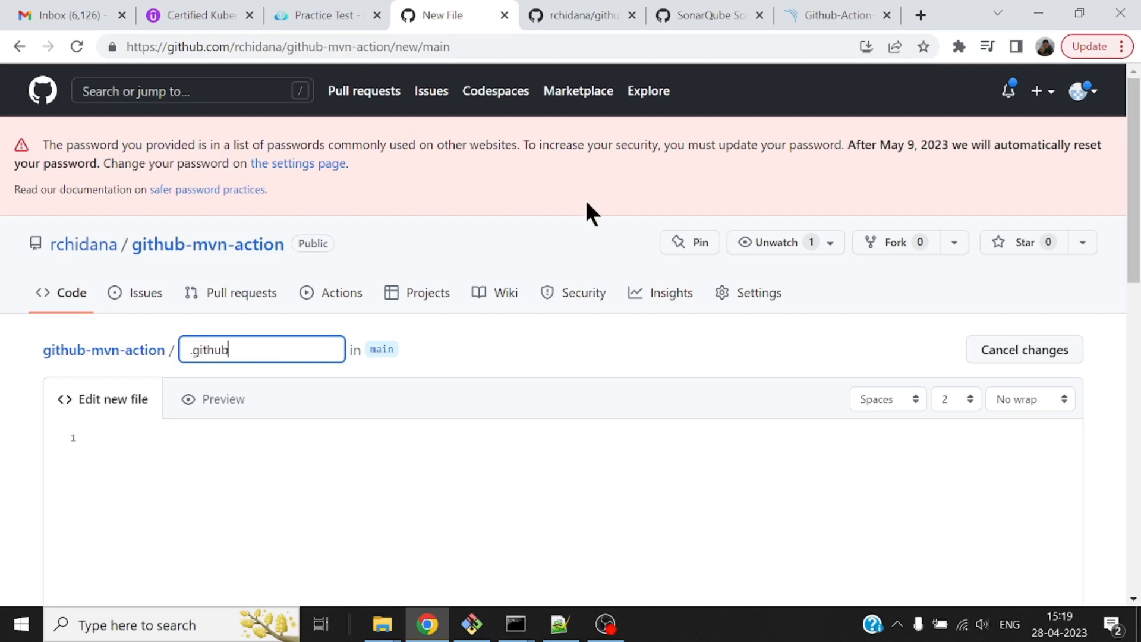
{"action": "type", "text": "/wor"}
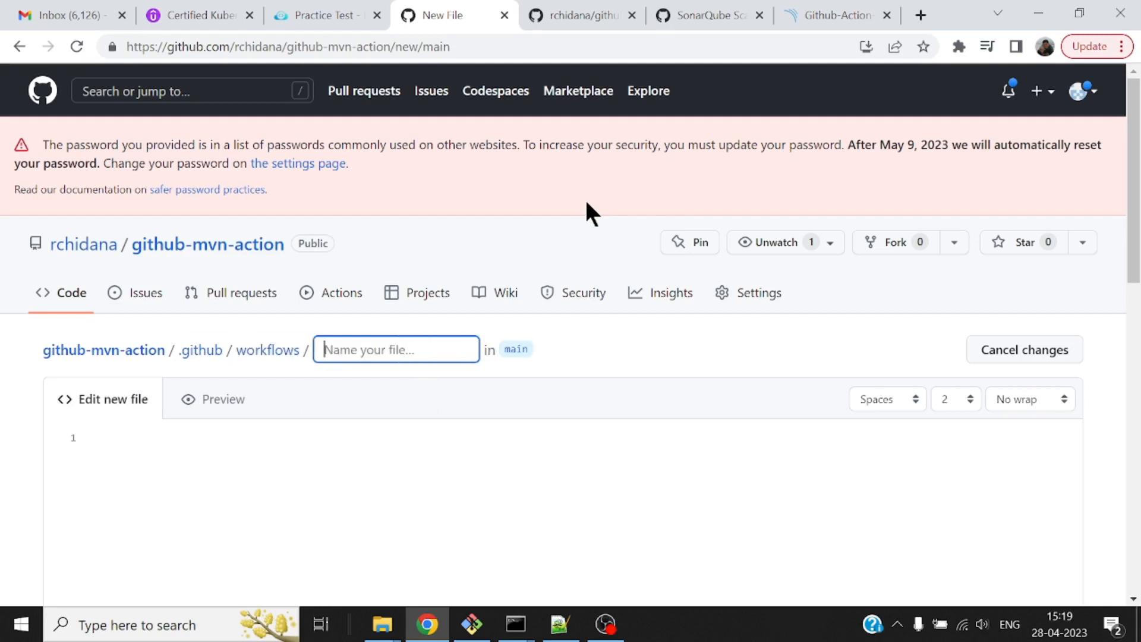
{"action": "type", "text": "son"}
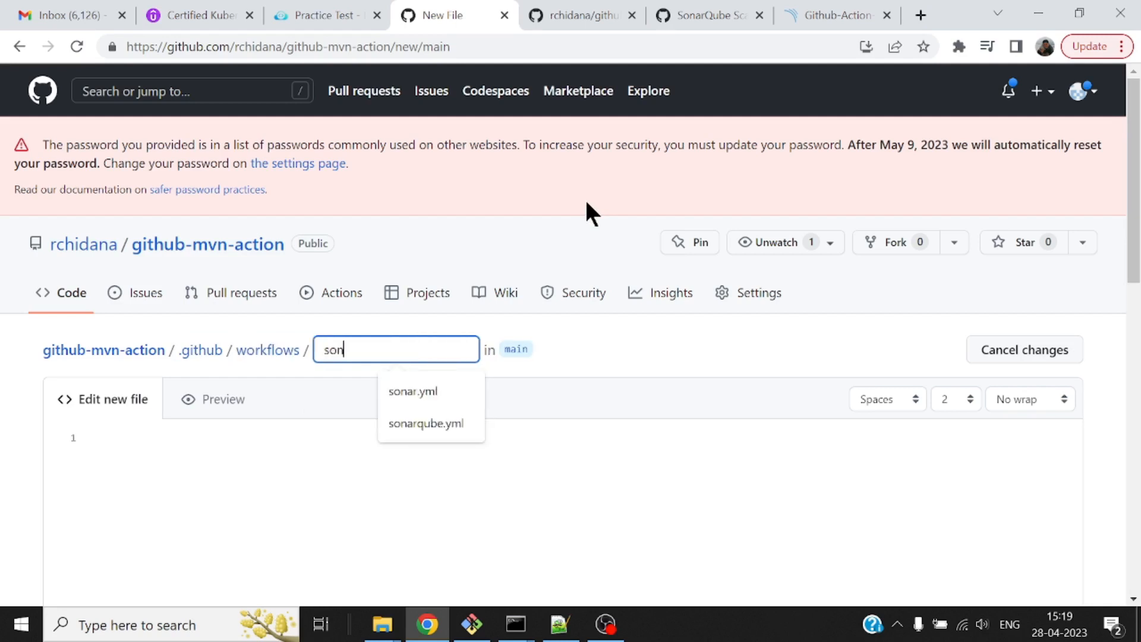
{"action": "type", "text": "ar"}
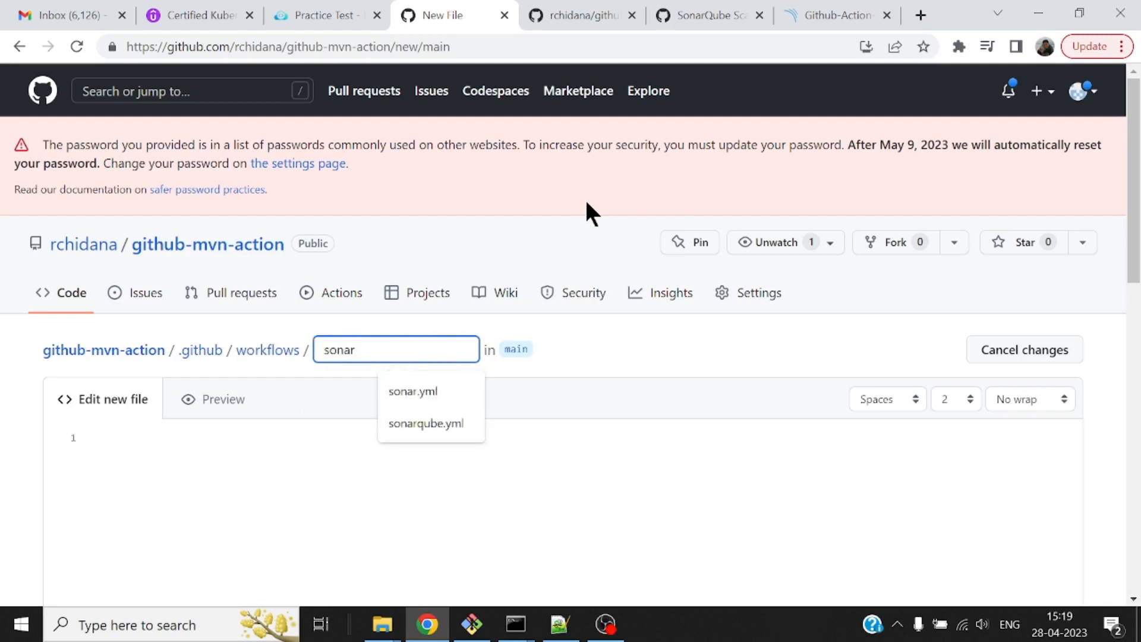
{"action": "left_click", "coordinate": [413, 392]}
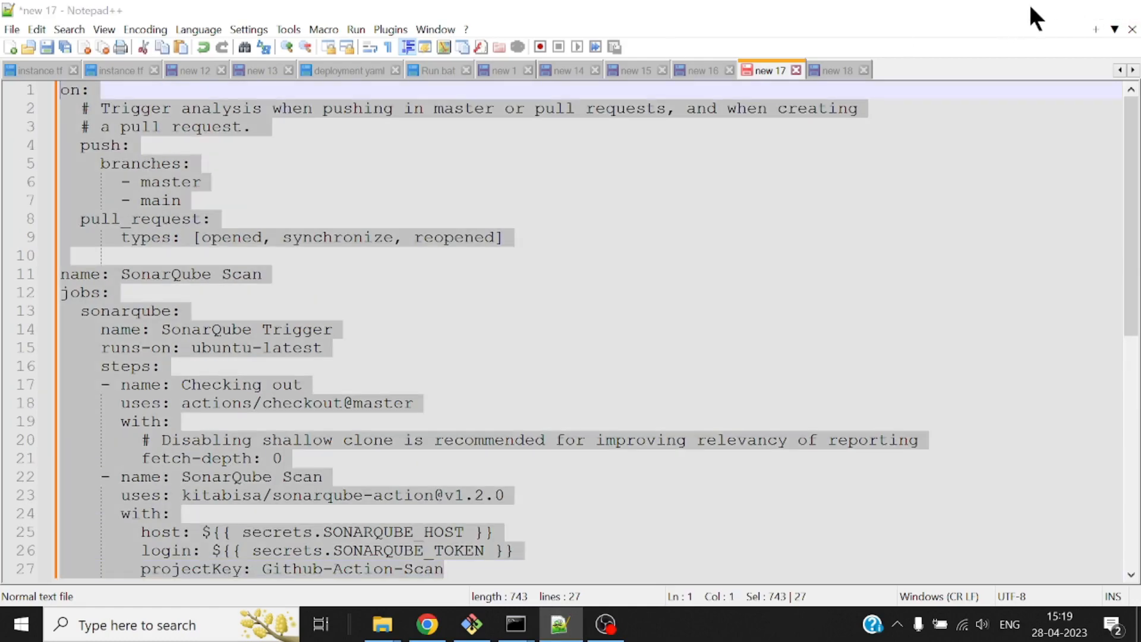
Paste the SonarQube Scan workflow into sonar.yml and commit it directly to main.
{"action": "left_click", "coordinate": [426, 623]}
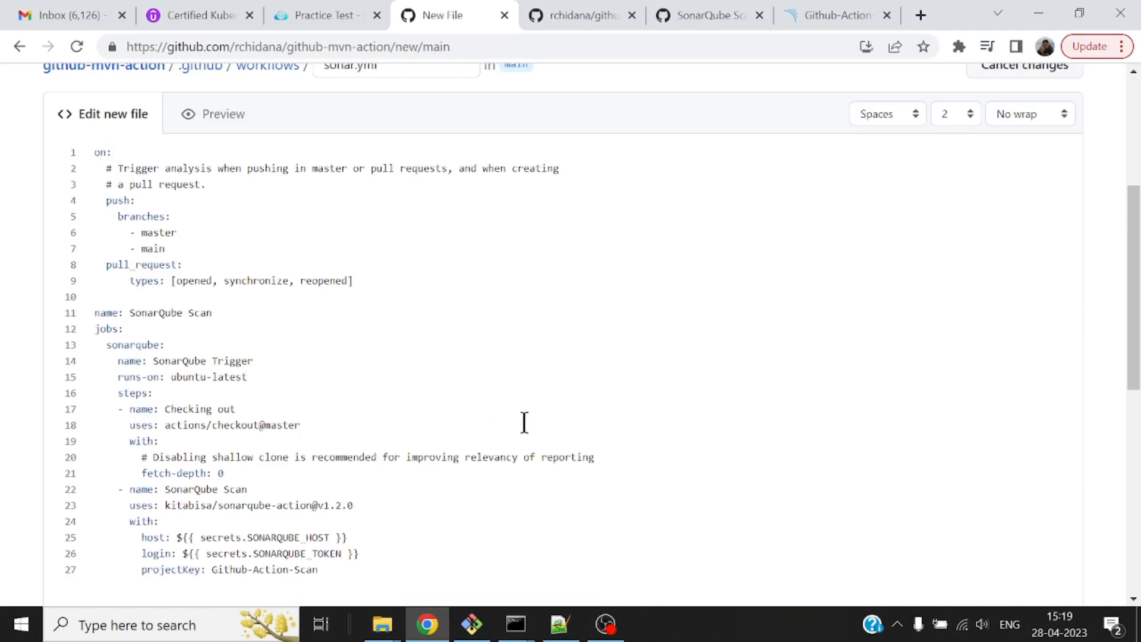
{"action": "mouse_move", "coordinate": [531, 412]}
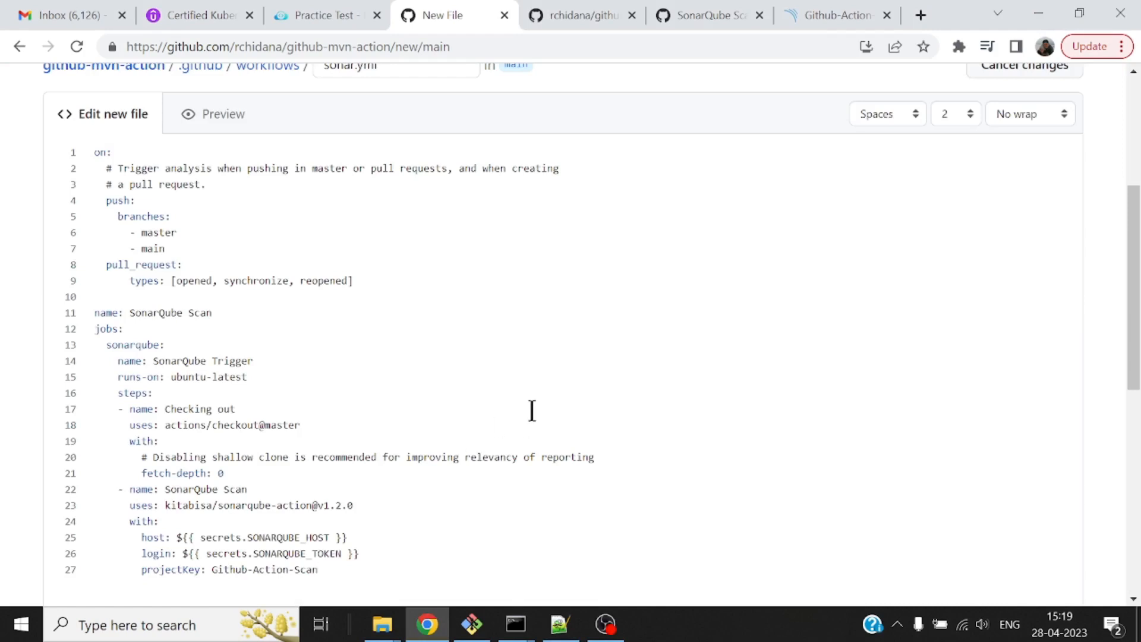
{"action": "scroll", "scroll_direction": "down", "scroll_amount": 3}
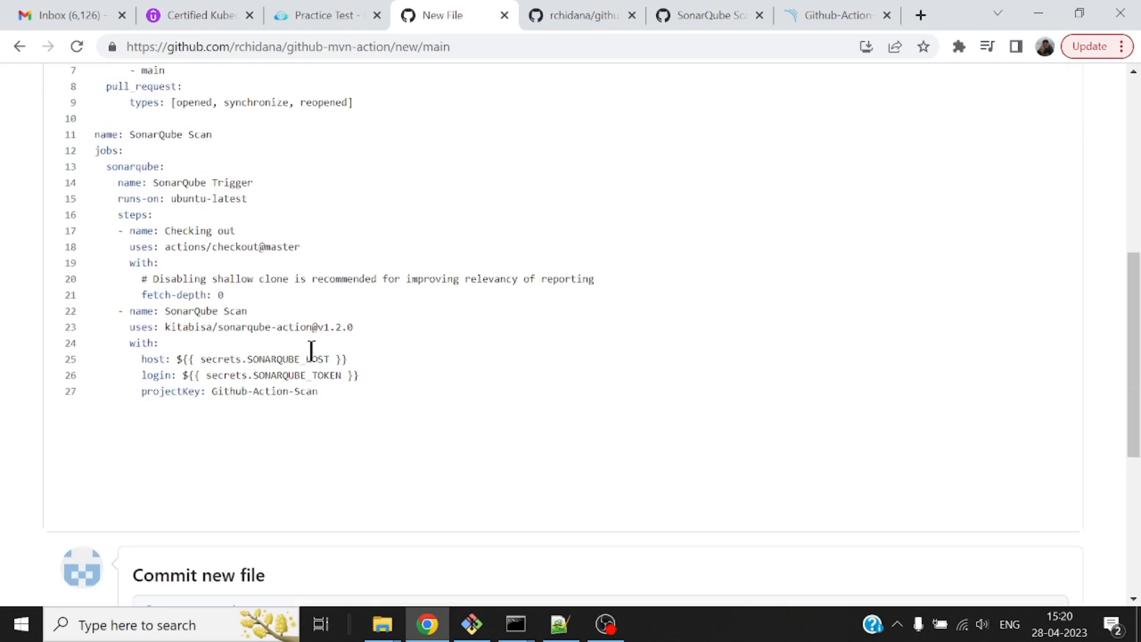
{"action": "mouse_move", "coordinate": [412, 397]}
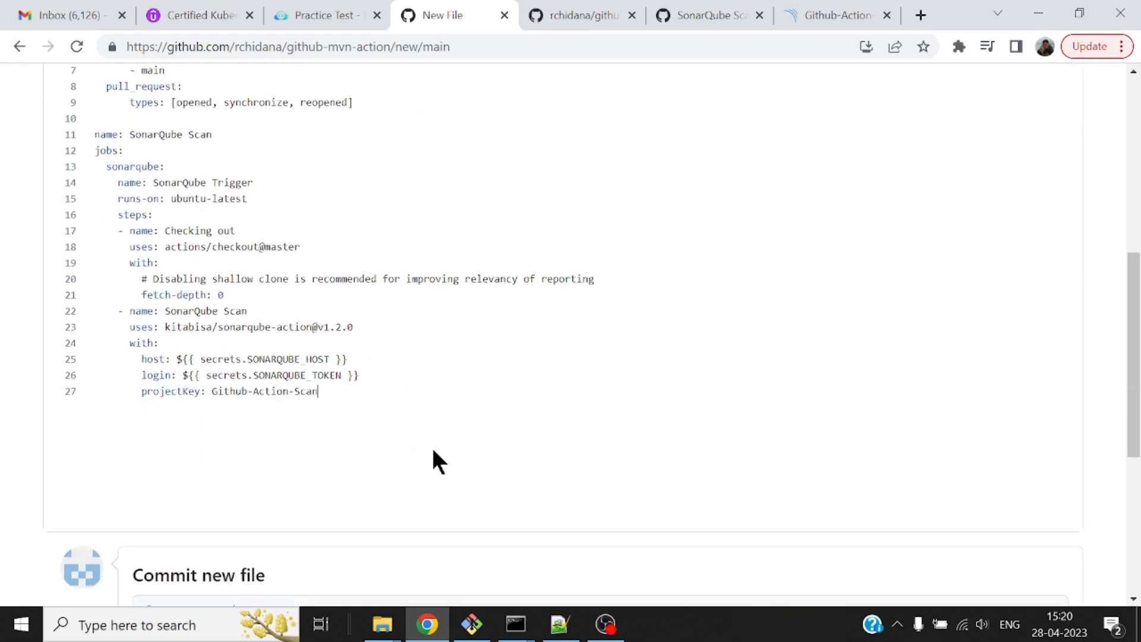
{"action": "scroll", "scroll_direction": "down", "scroll_amount": 3}
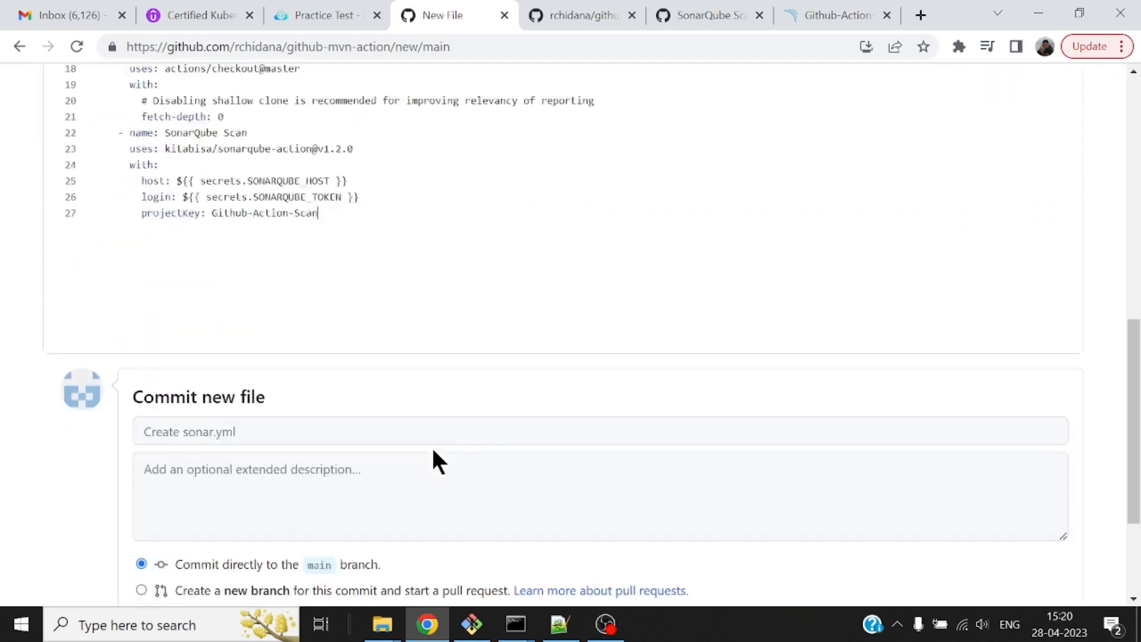
{"action": "scroll", "scroll_direction": "down", "scroll_amount": 3}
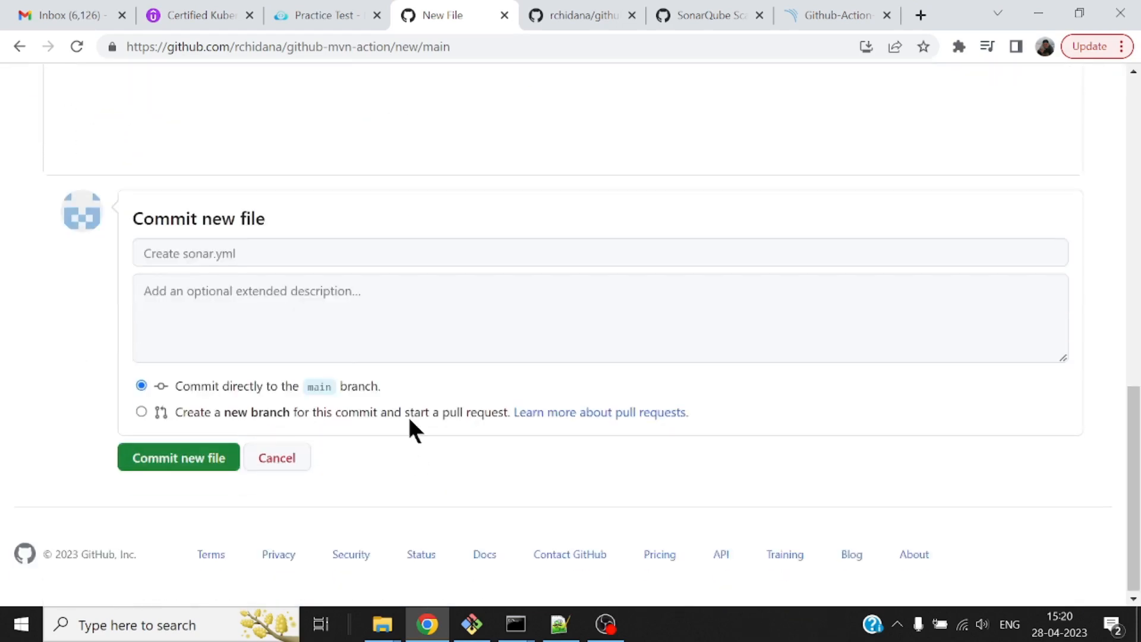
{"action": "mouse_move", "coordinate": [193, 464]}
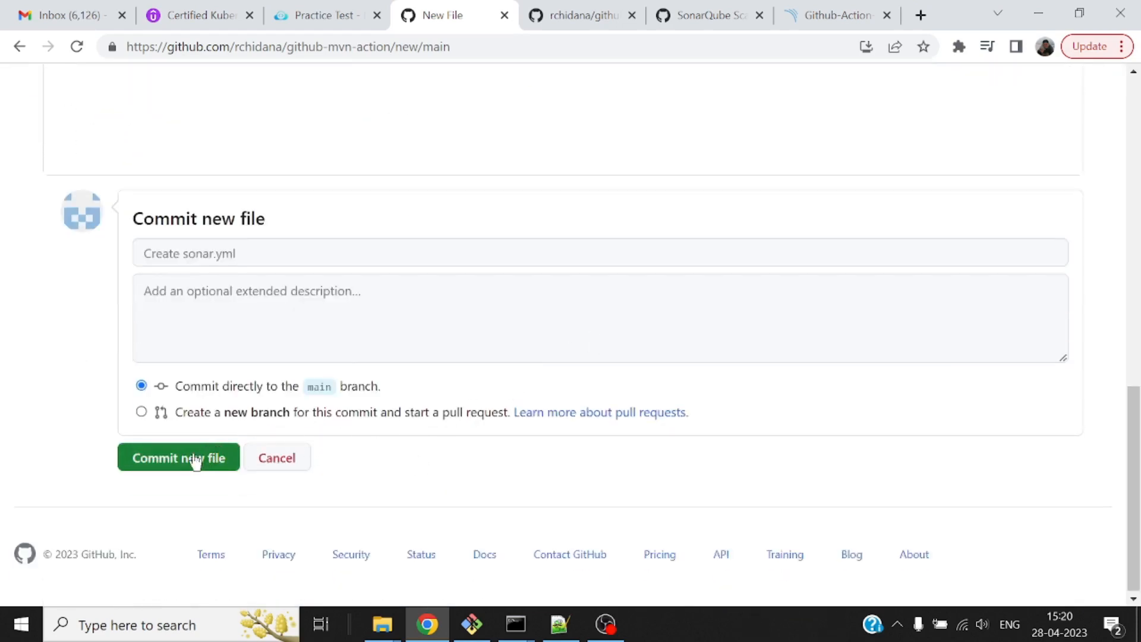
{"action": "left_click", "coordinate": [179, 458]}
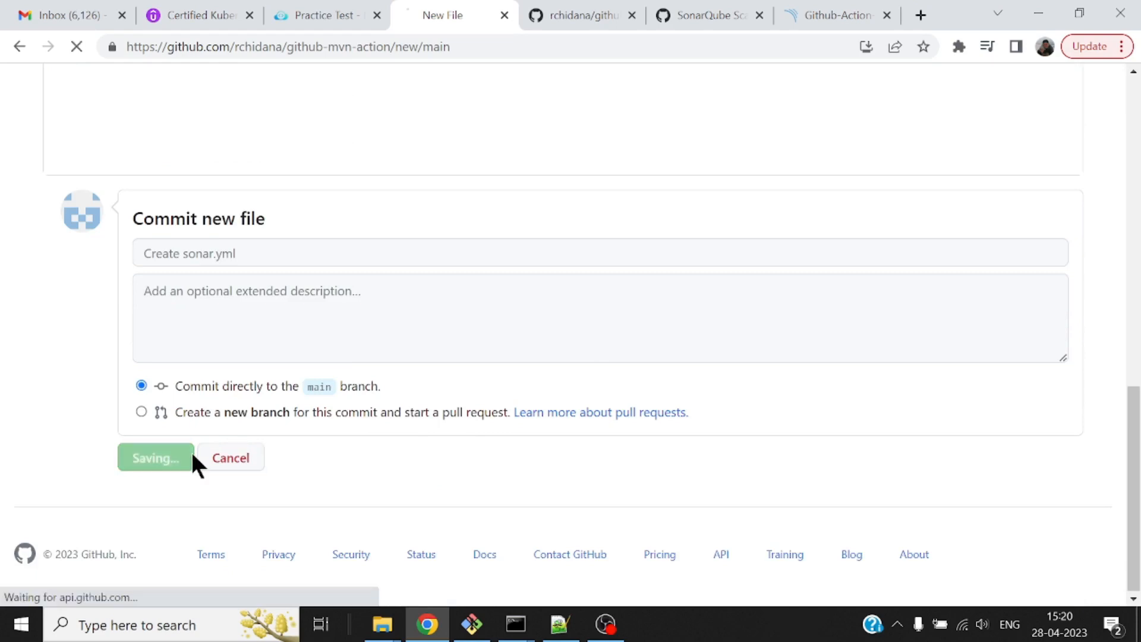
{"action": "left_click", "coordinate": [155, 458]}
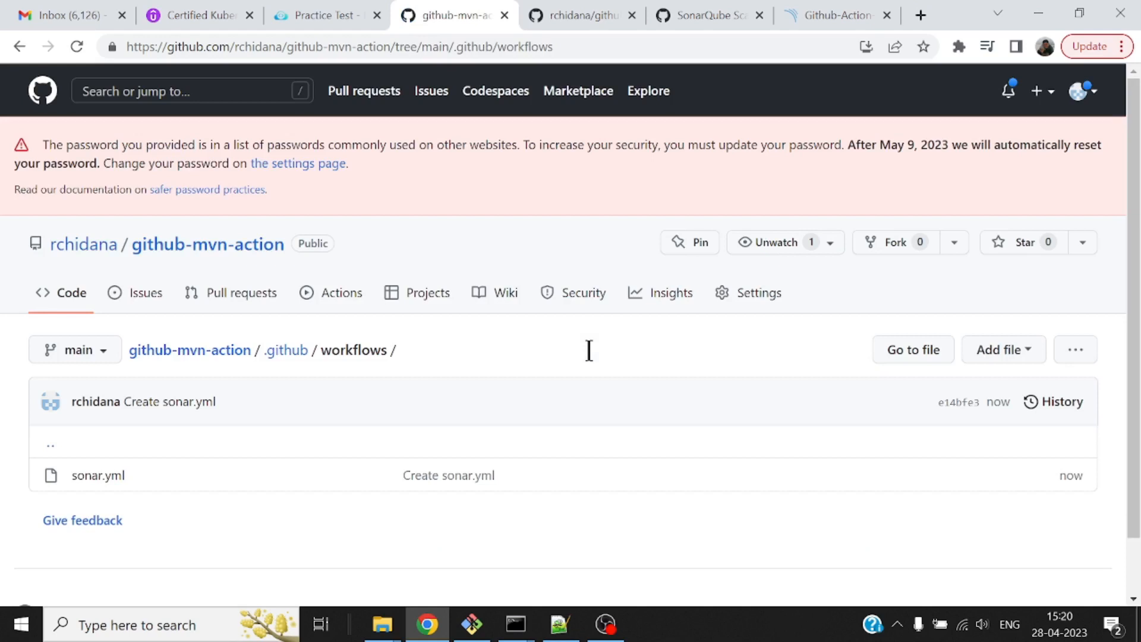
{"action": "mouse_move", "coordinate": [583, 364]}
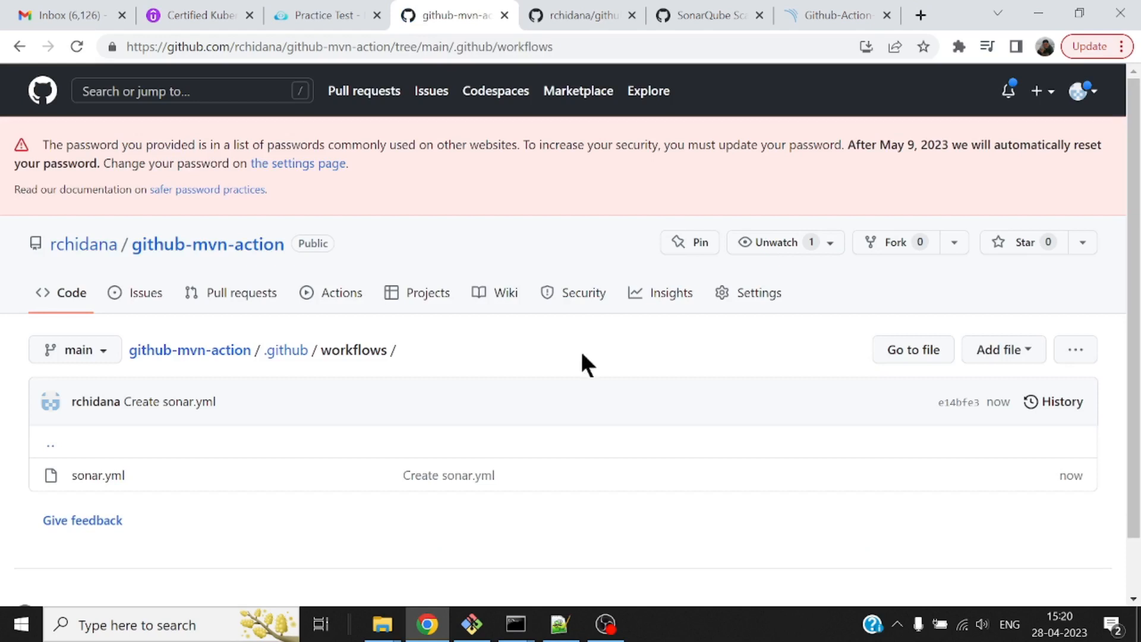
{"action": "mouse_move", "coordinate": [339, 304]}
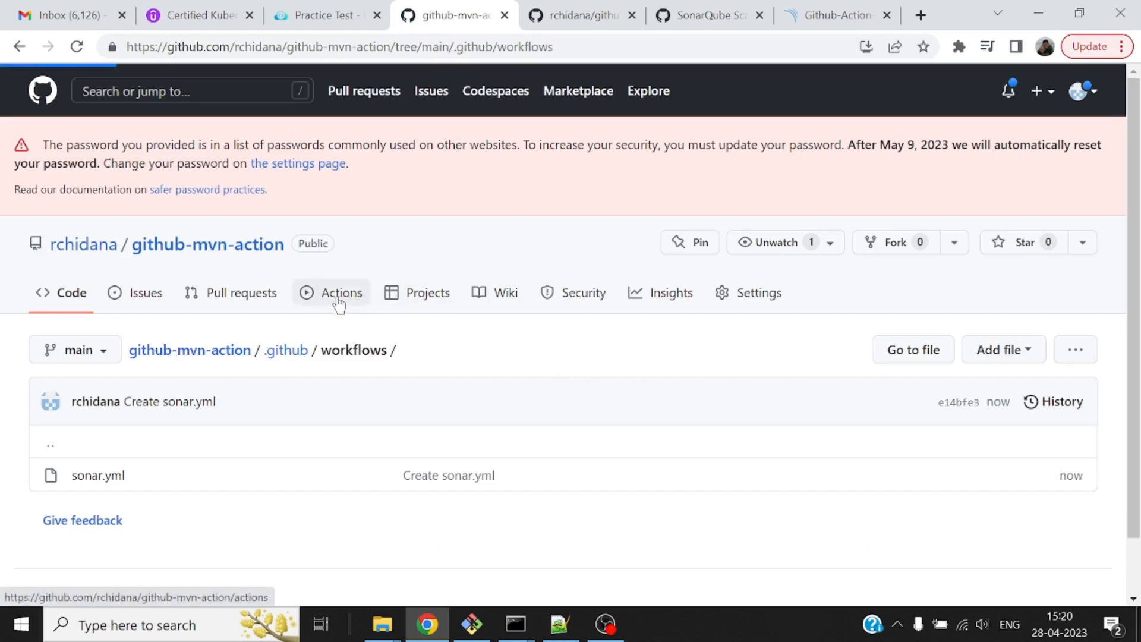
Open run #2 'Create sonar.yml' from the repository's Actions list.
{"action": "left_click", "coordinate": [343, 292]}
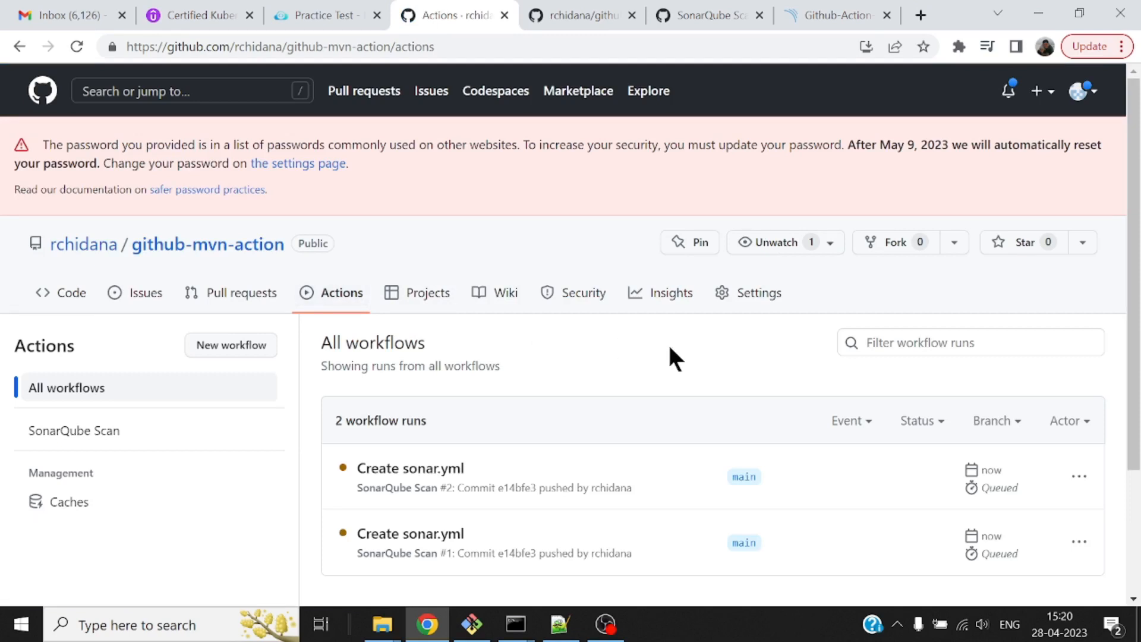
{"action": "scroll", "scroll_direction": "down", "scroll_amount": 3}
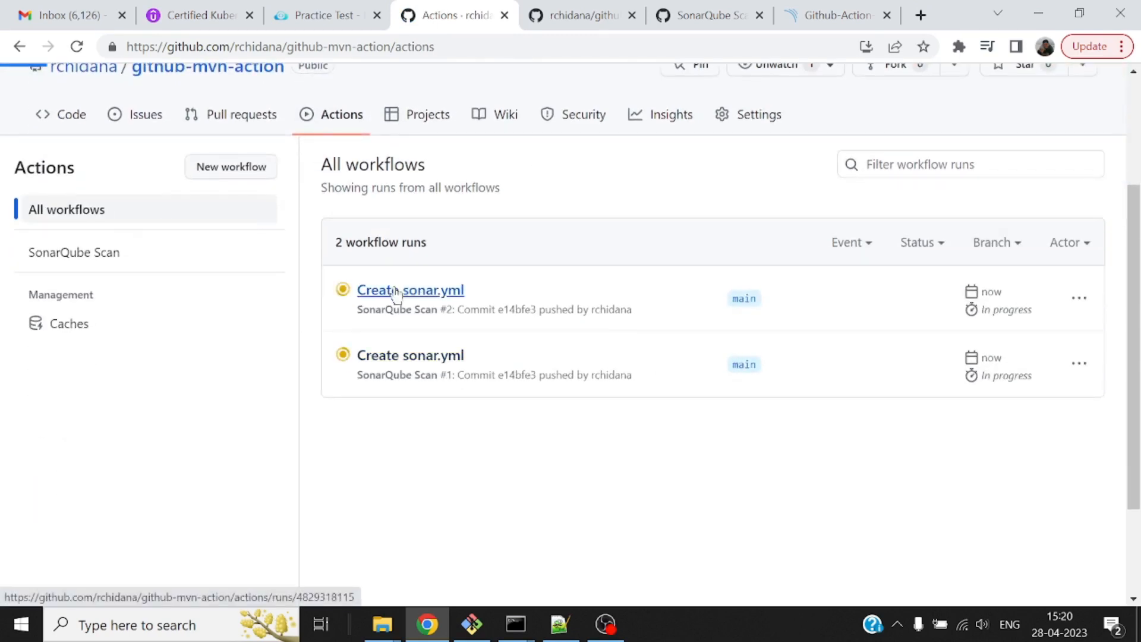
{"action": "left_click", "coordinate": [410, 290]}
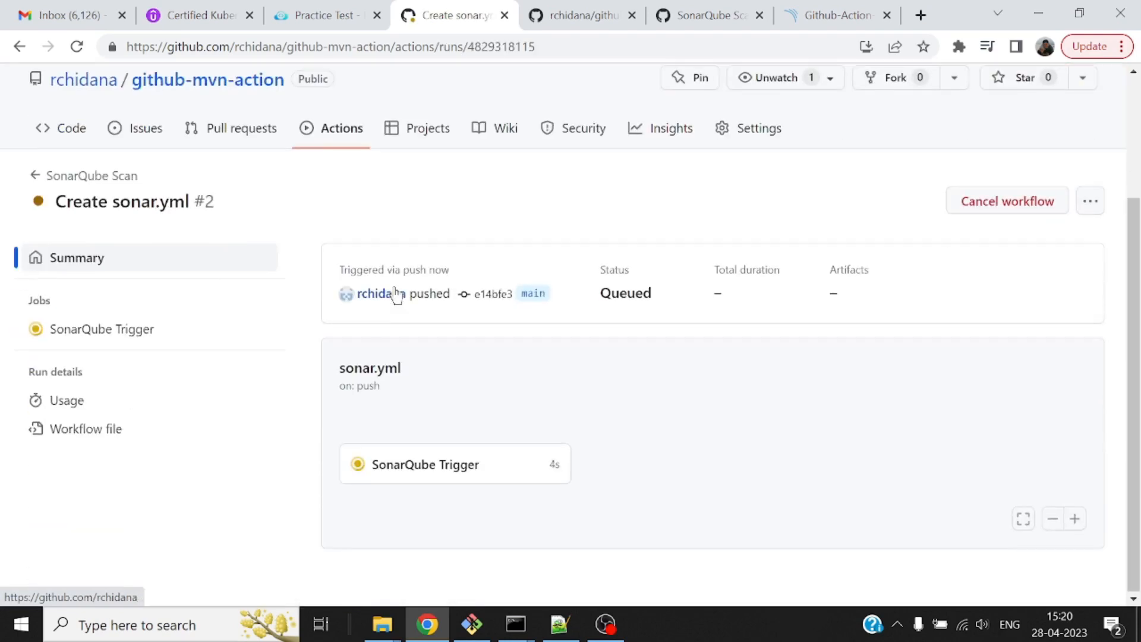
{"action": "mouse_move", "coordinate": [704, 401]}
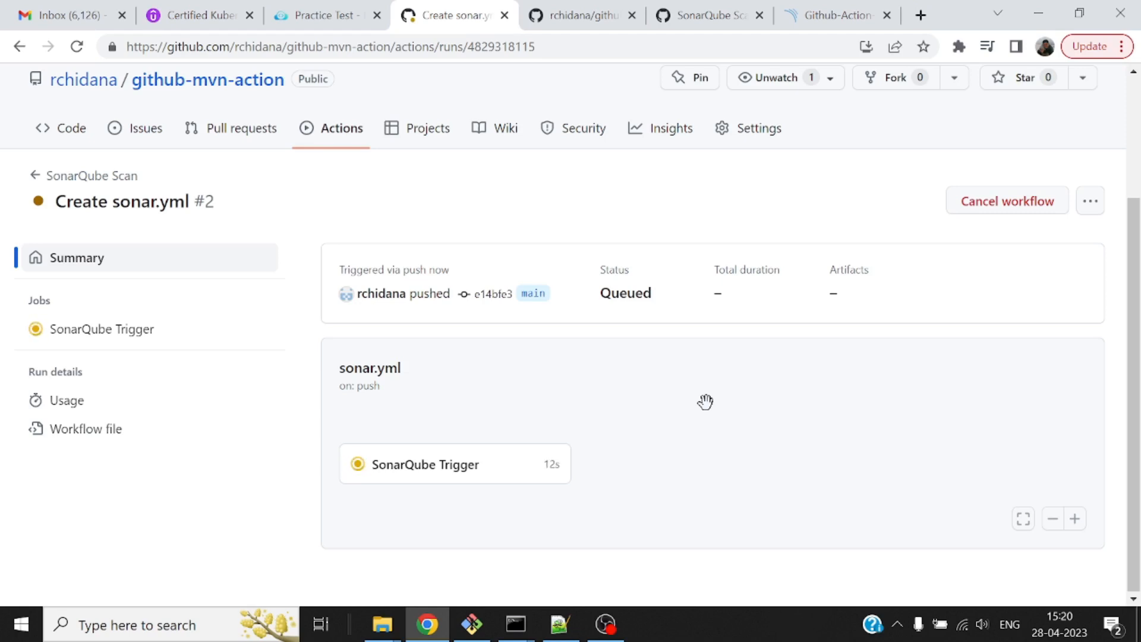
{"action": "mouse_move", "coordinate": [391, 485]}
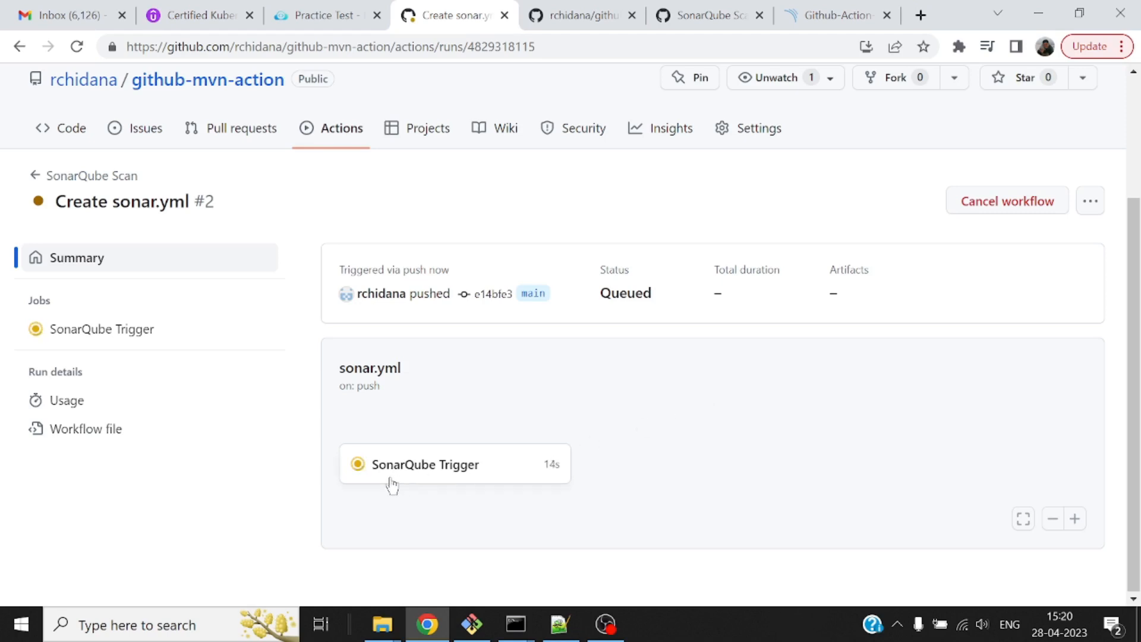
Follow the SonarQube Trigger job's step logs until the scan finishes successfully.
{"action": "left_click", "coordinate": [425, 464]}
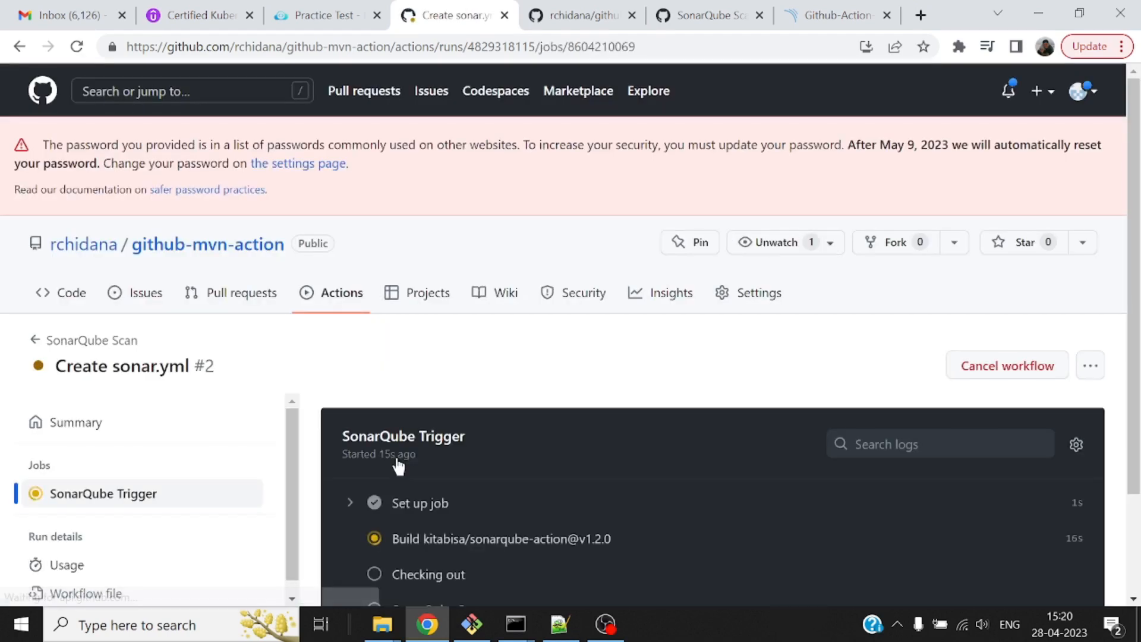
{"action": "scroll", "scroll_direction": "down", "scroll_amount": 3}
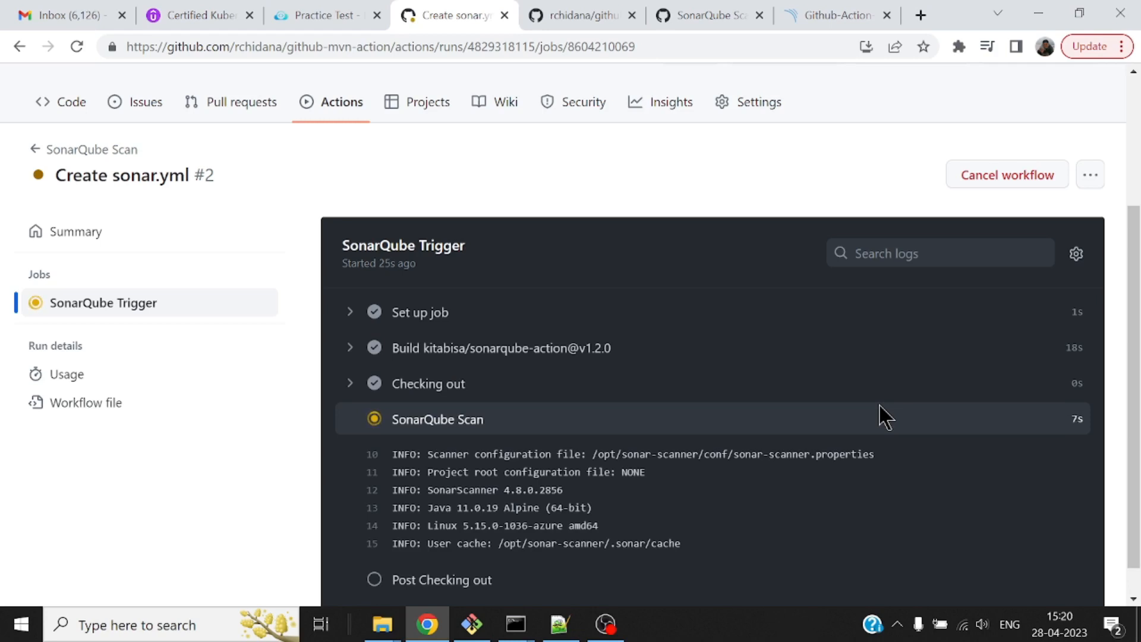
{"action": "mouse_move", "coordinate": [893, 443]}
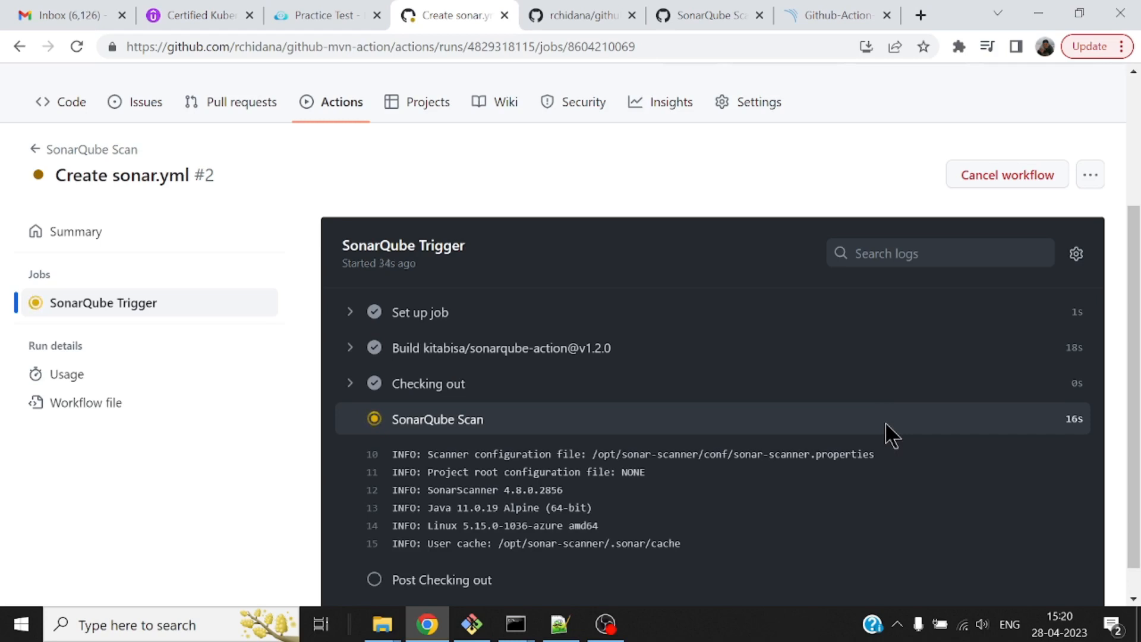
{"action": "mouse_move", "coordinate": [898, 467]}
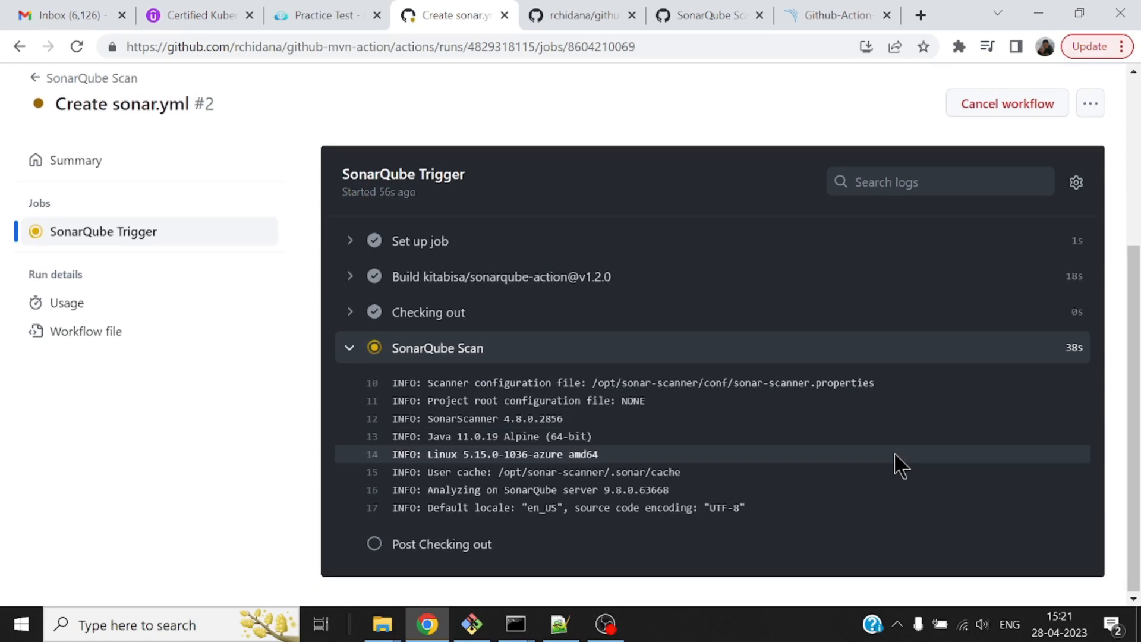
{"action": "scroll", "scroll_direction": "down", "scroll_amount": 3}
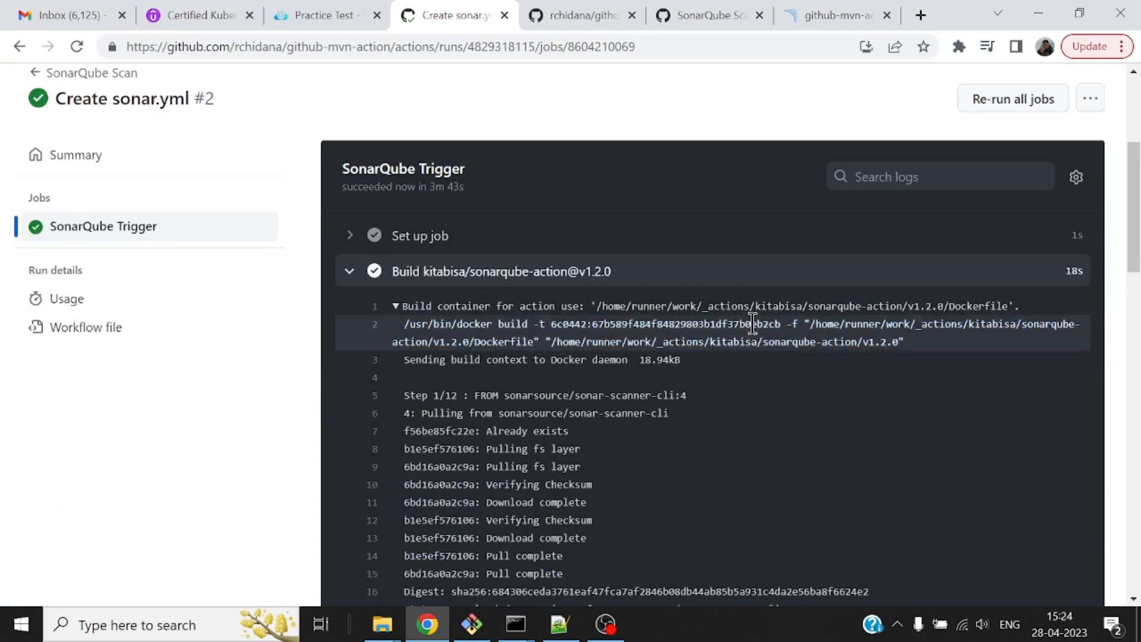
{"action": "mouse_move", "coordinate": [533, 349]}
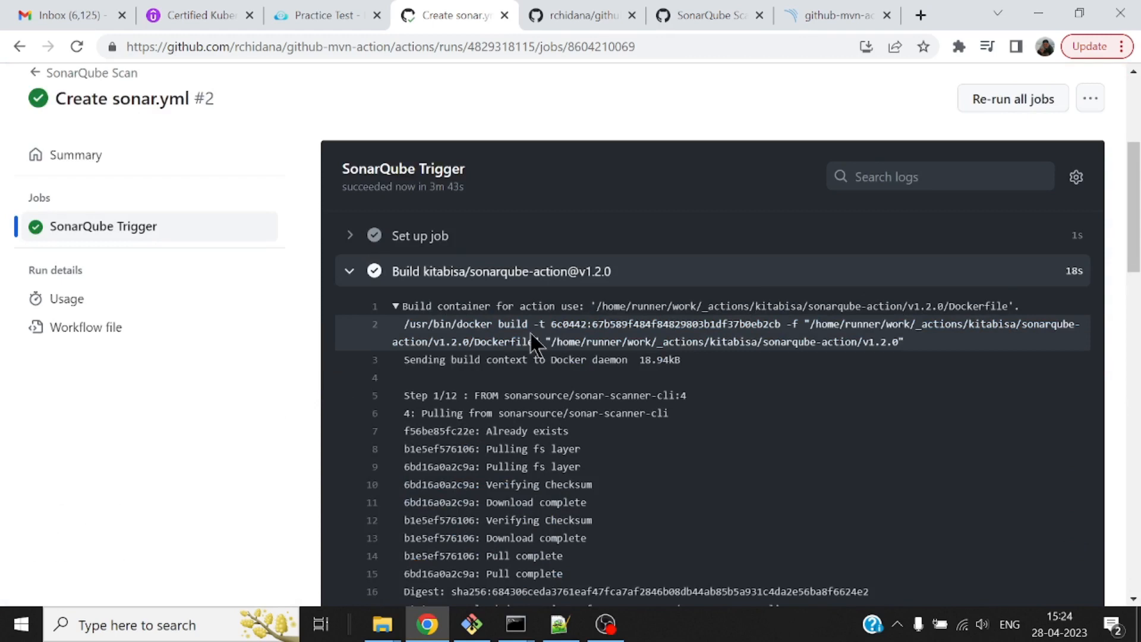
{"action": "mouse_move", "coordinate": [655, 340]}
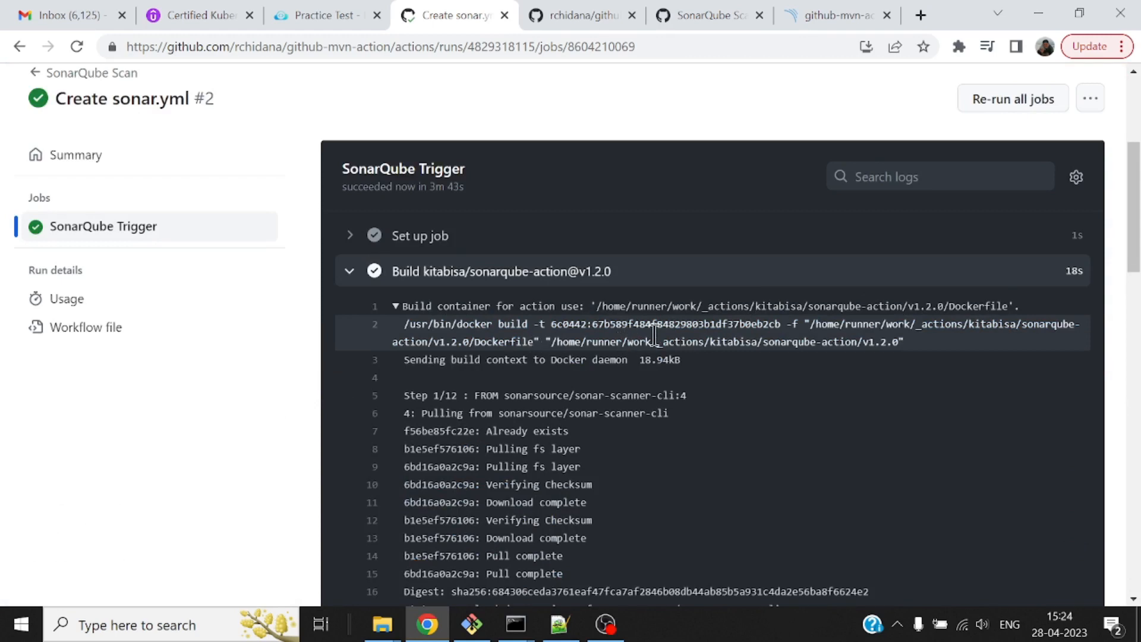
{"action": "mouse_move", "coordinate": [811, 366]}
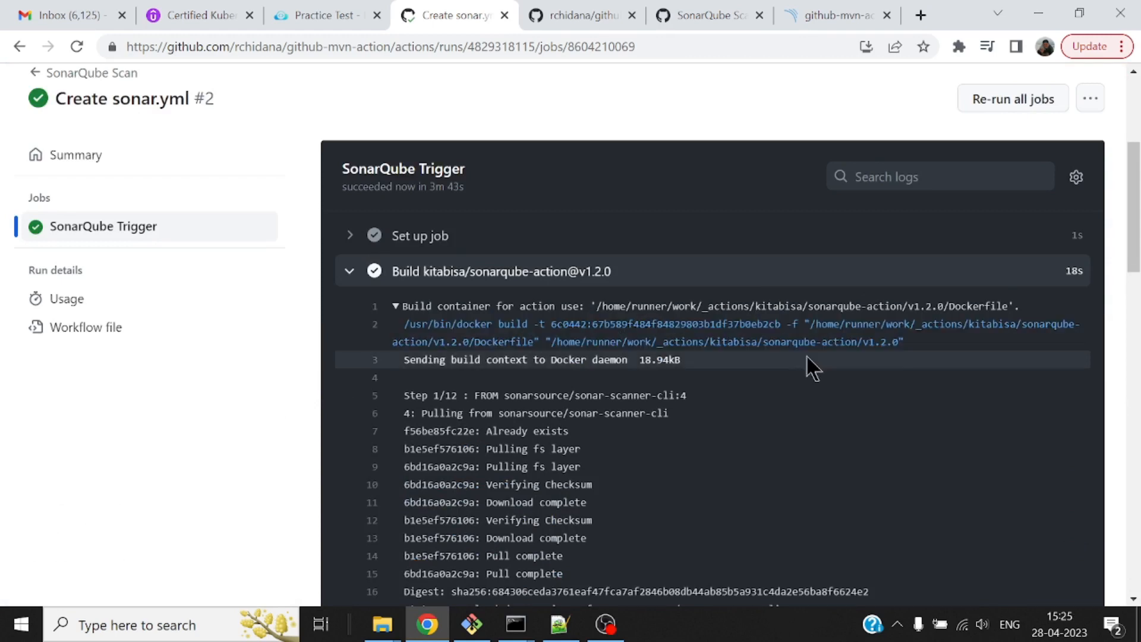
{"action": "scroll", "scroll_direction": "down", "scroll_amount": 3}
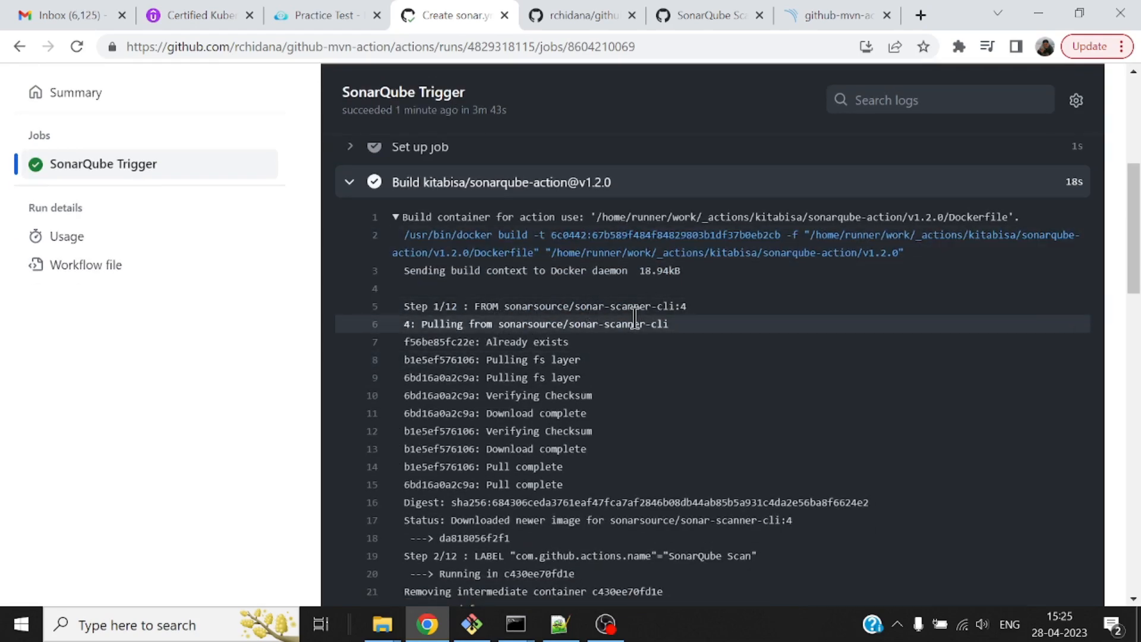
{"action": "mouse_move", "coordinate": [732, 328]}
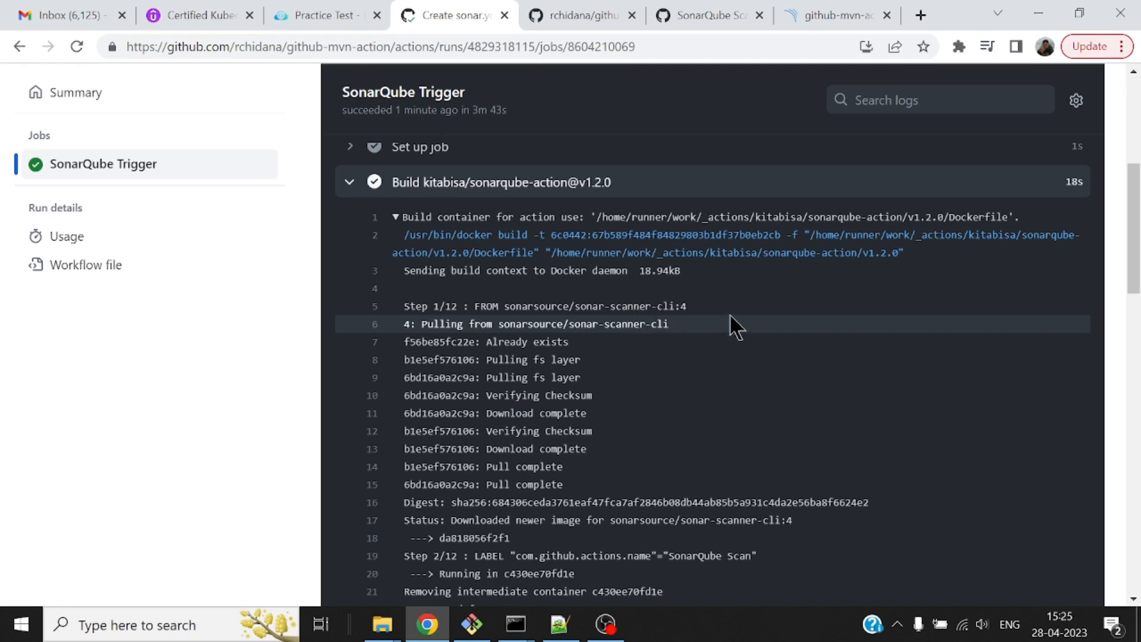
{"action": "scroll", "scroll_direction": "down", "scroll_amount": 3}
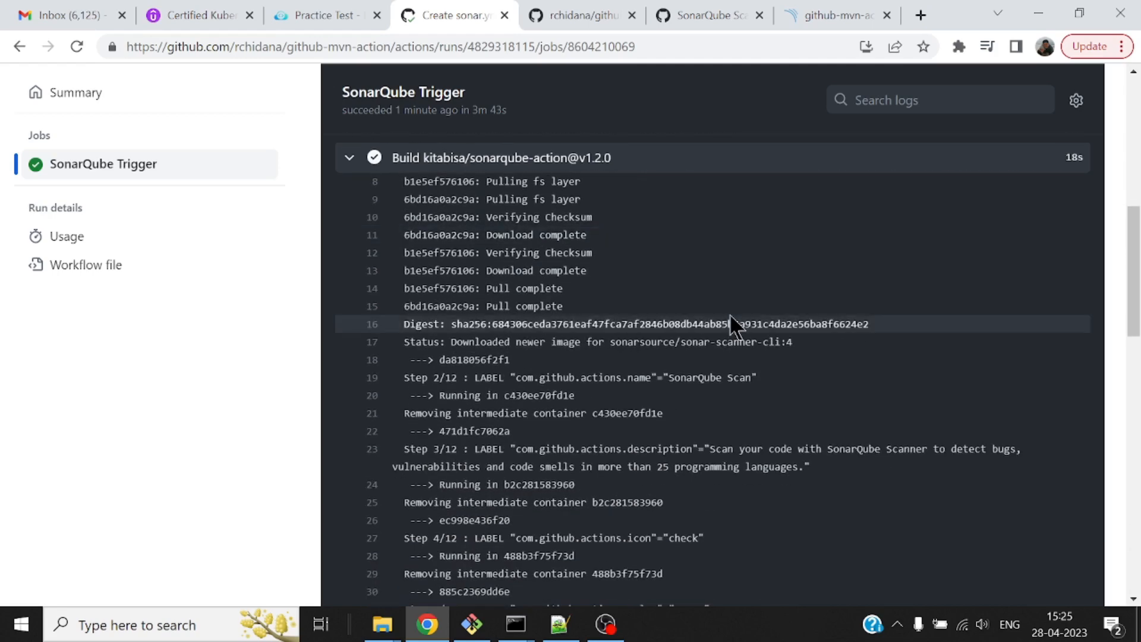
{"action": "scroll", "scroll_direction": "down", "scroll_amount": 3}
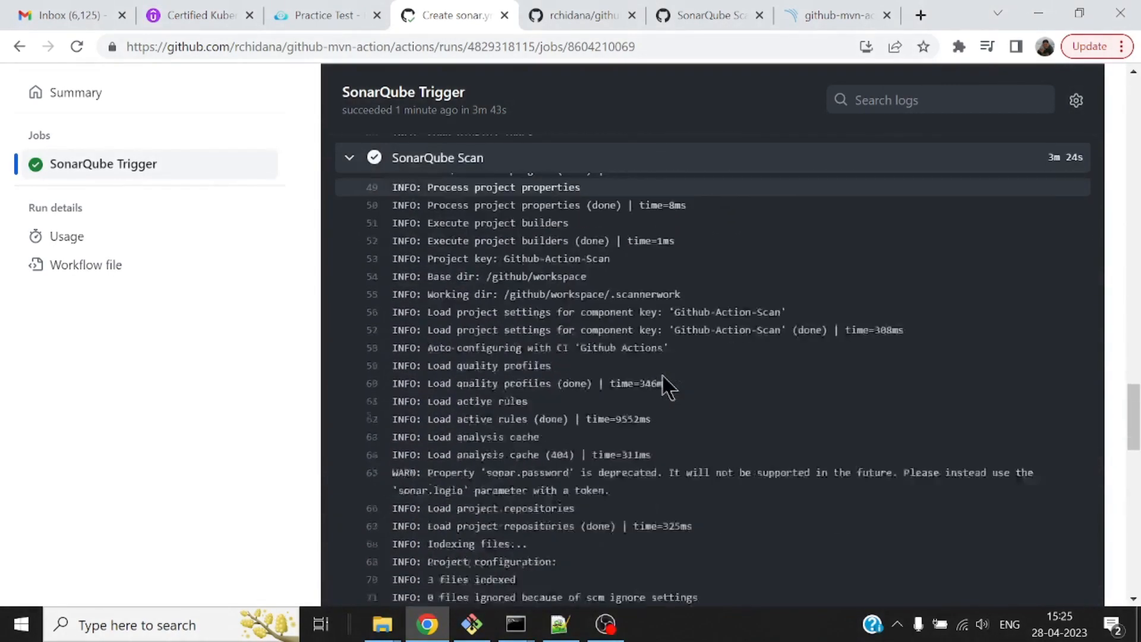
{"action": "scroll", "scroll_direction": "down", "scroll_amount": 3}
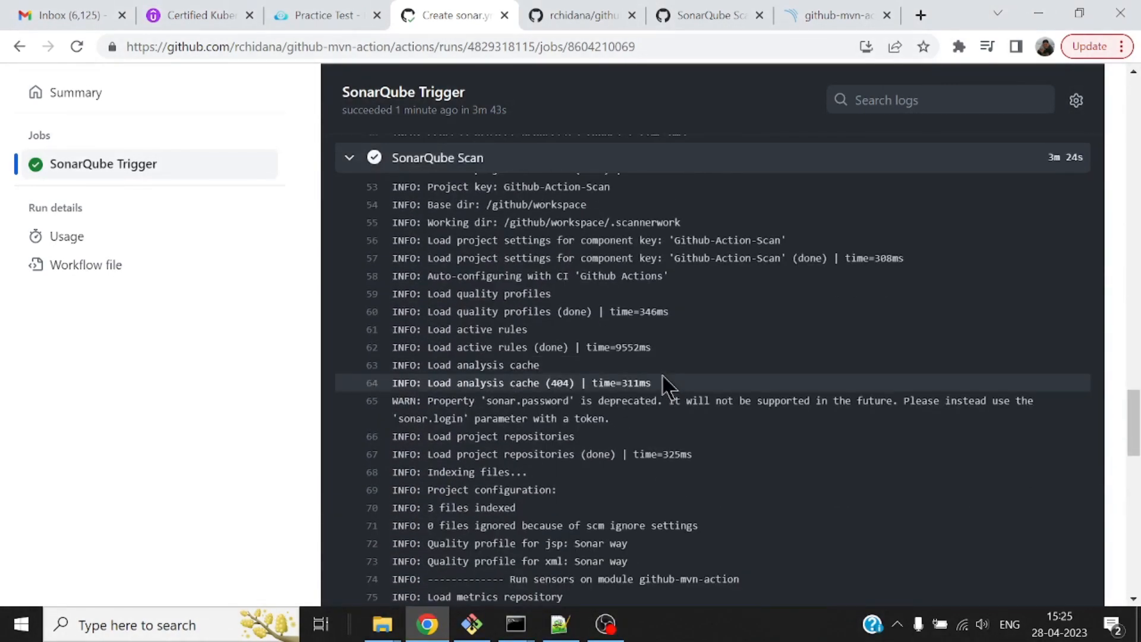
{"action": "scroll", "scroll_direction": "down", "scroll_amount": 3}
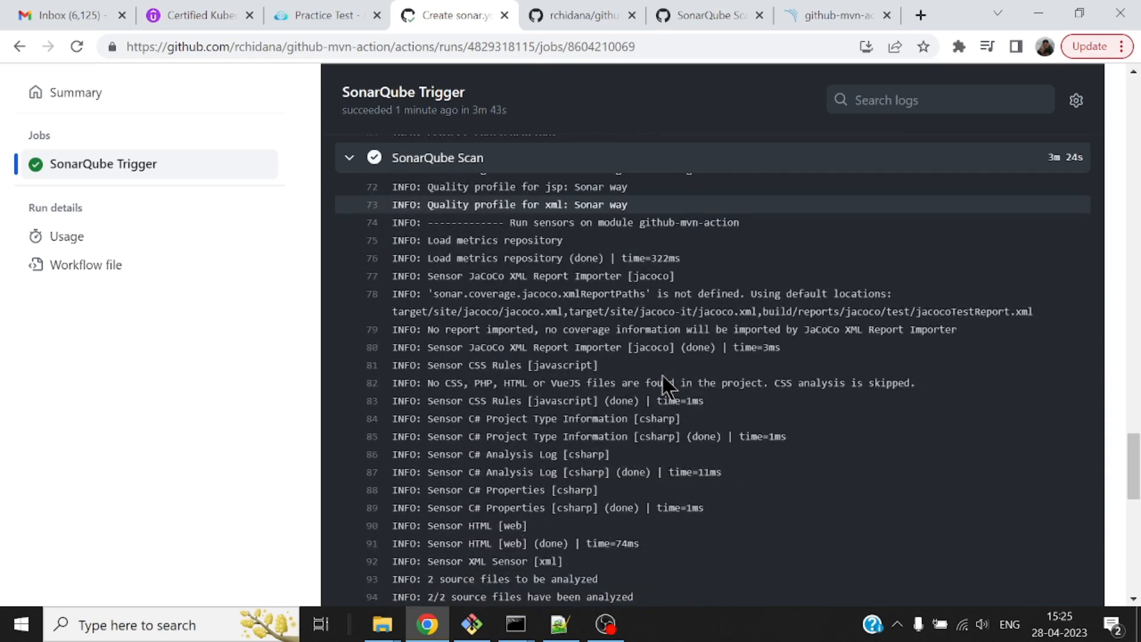
{"action": "scroll", "scroll_direction": "down", "scroll_amount": 3}
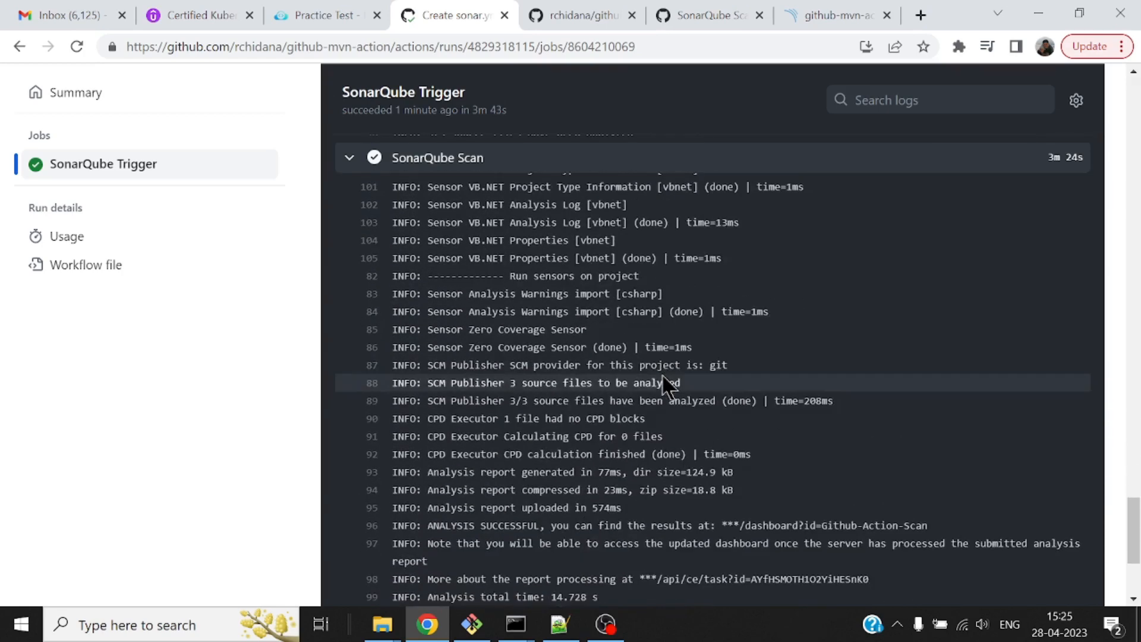
{"action": "scroll", "scroll_direction": "down", "scroll_amount": 3}
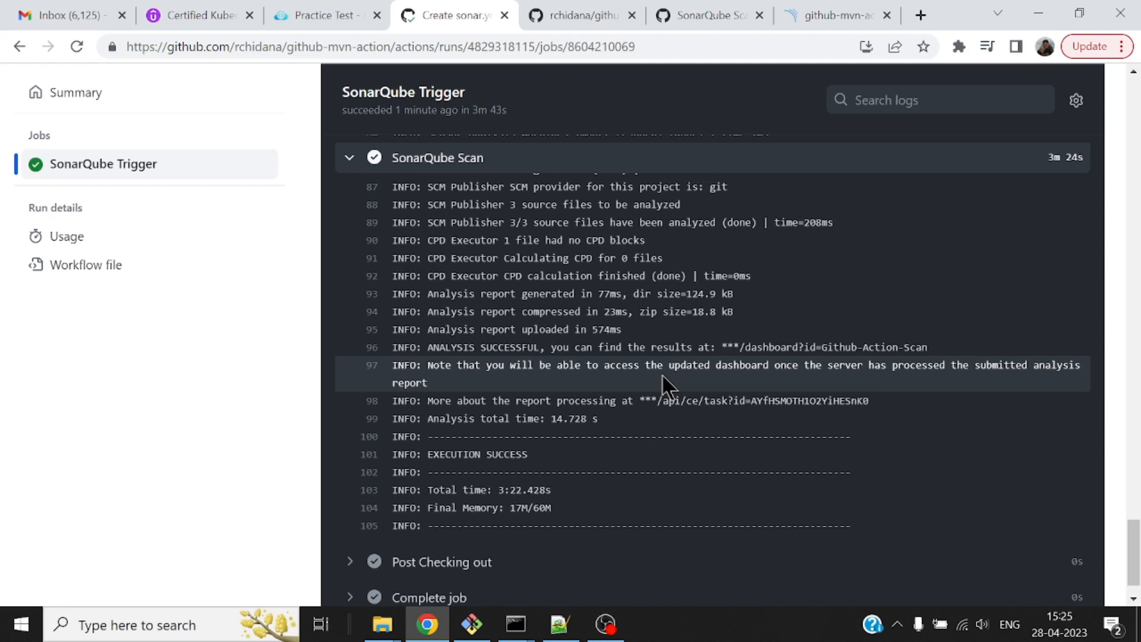
{"action": "mouse_move", "coordinate": [601, 391]}
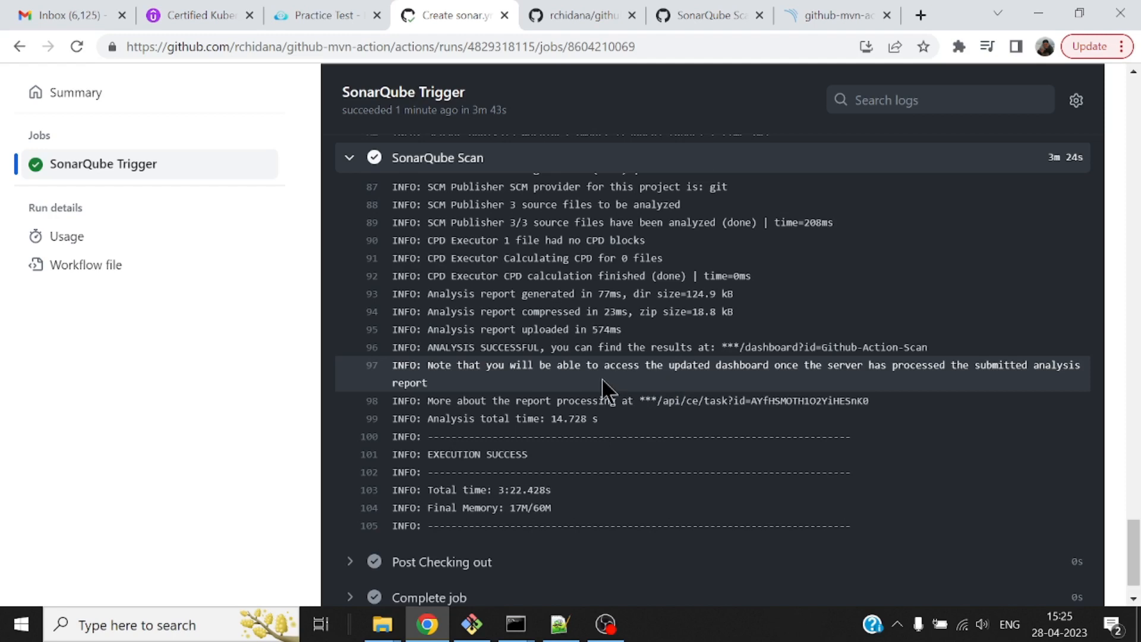
{"action": "mouse_move", "coordinate": [625, 404]}
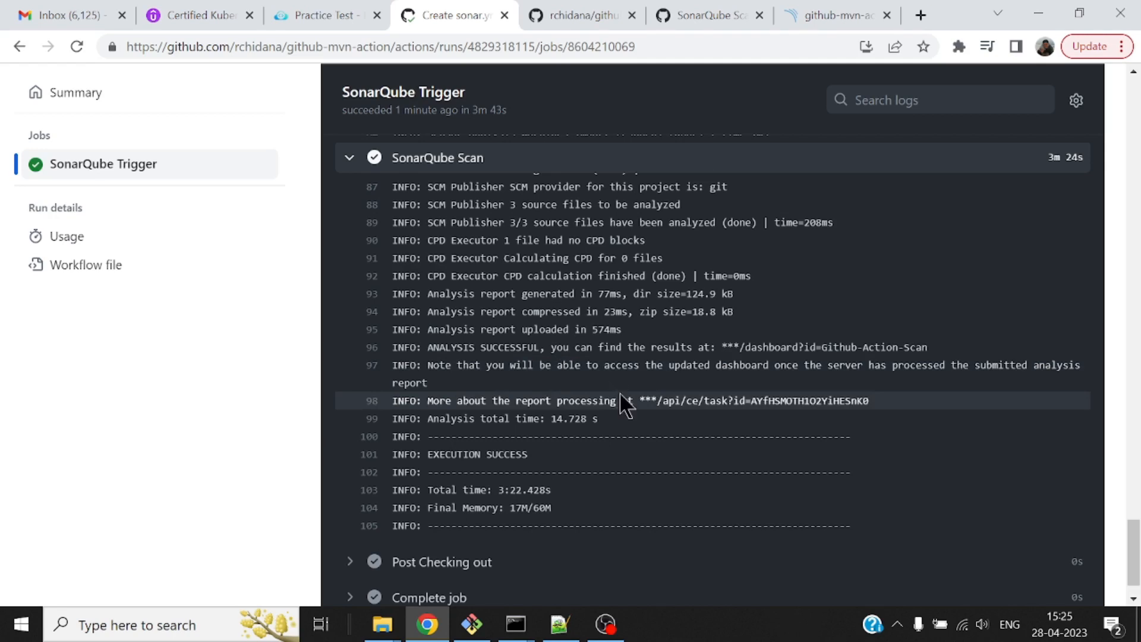
{"action": "mouse_move", "coordinate": [625, 410]}
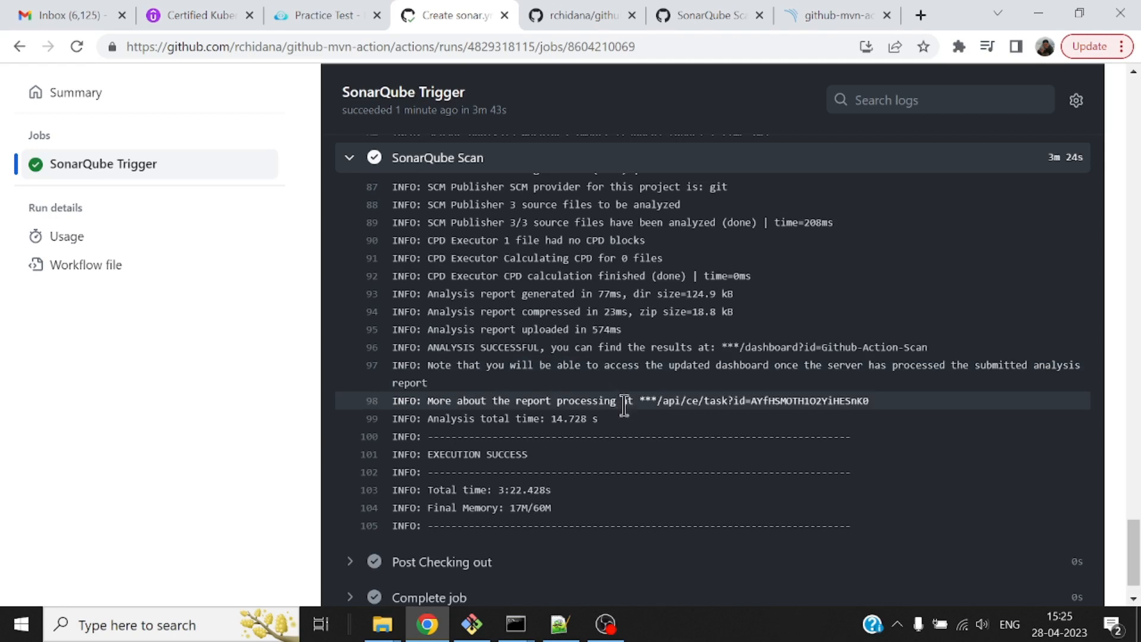
{"action": "mouse_move", "coordinate": [834, 12]}
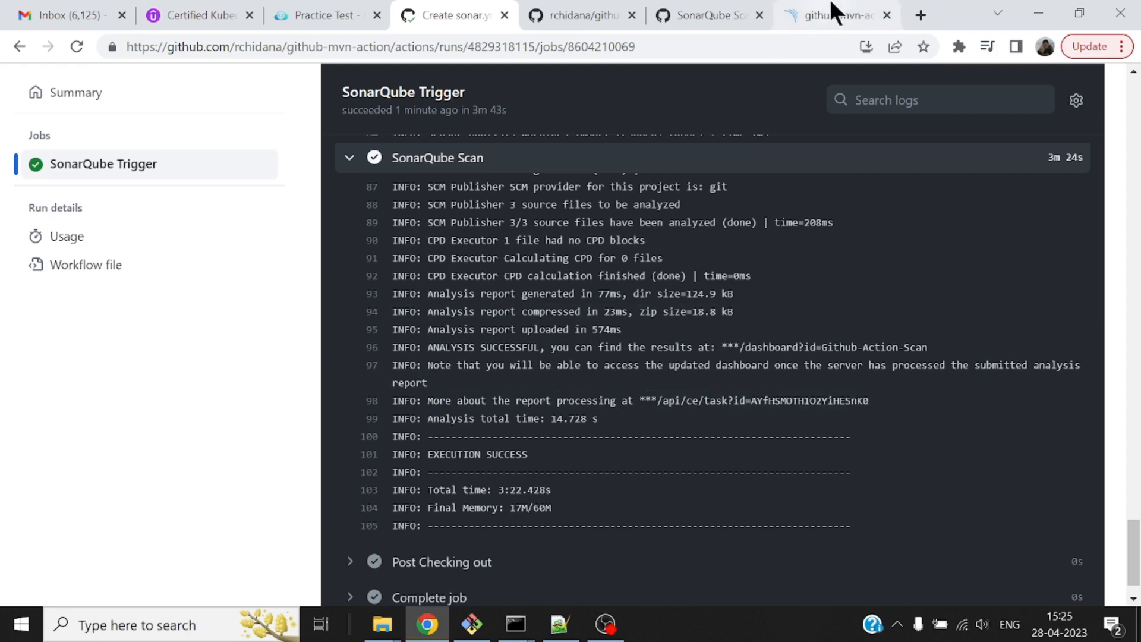
Open the github-mvn-action Overview in SonarQube: Passed gate, 3 bugs, 0 vulnerabilities.
{"action": "left_click", "coordinate": [832, 15]}
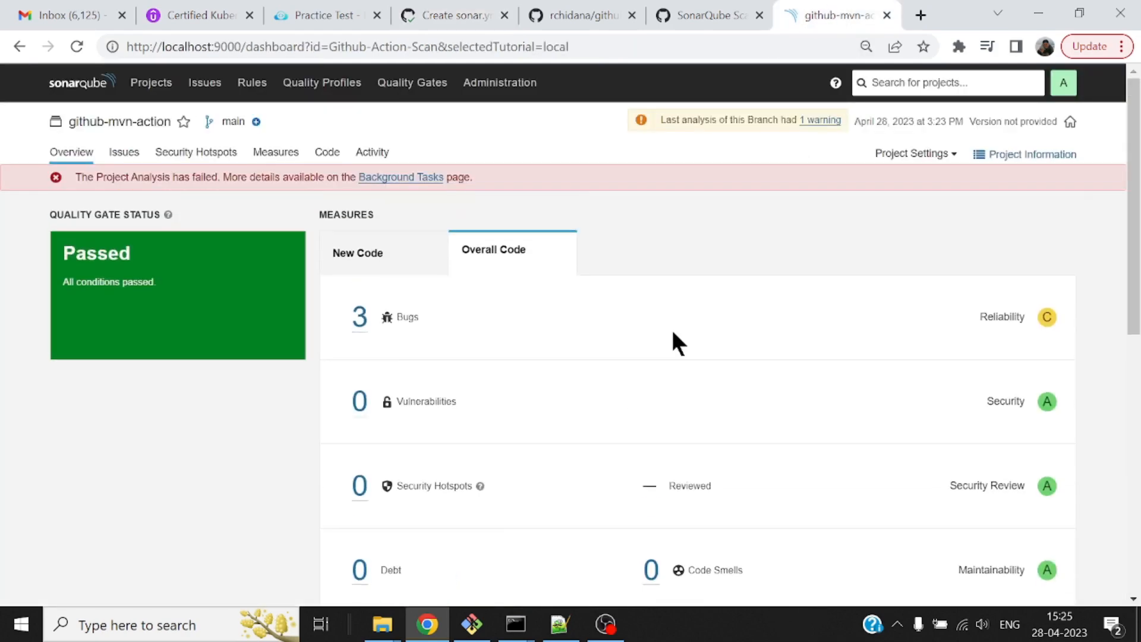
{"action": "mouse_move", "coordinate": [151, 84]}
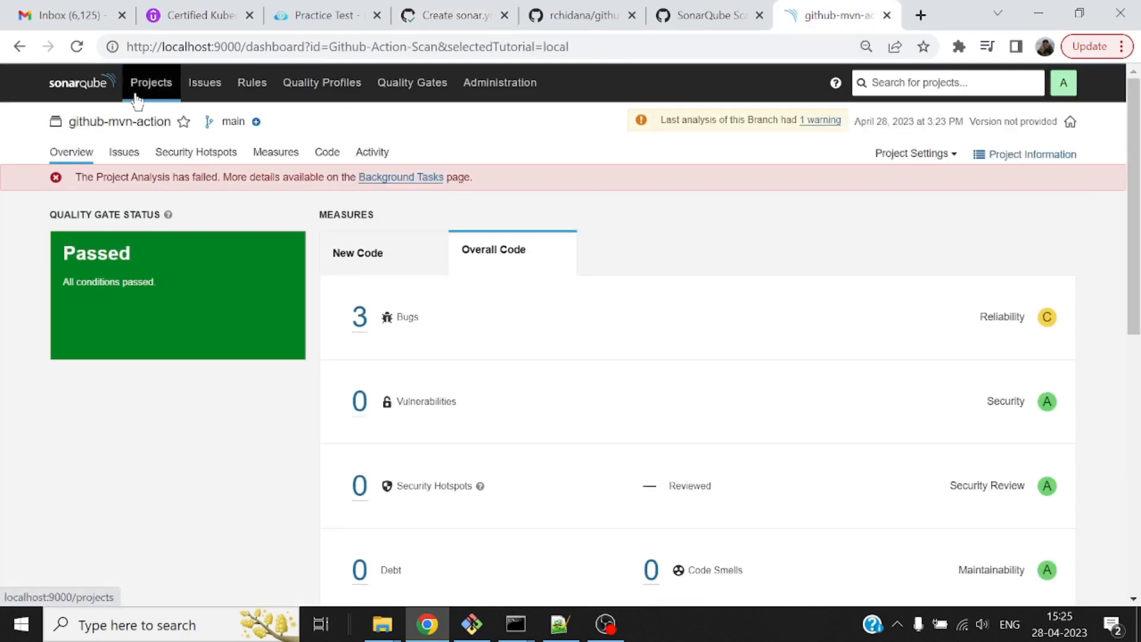
{"action": "left_click", "coordinate": [151, 83]}
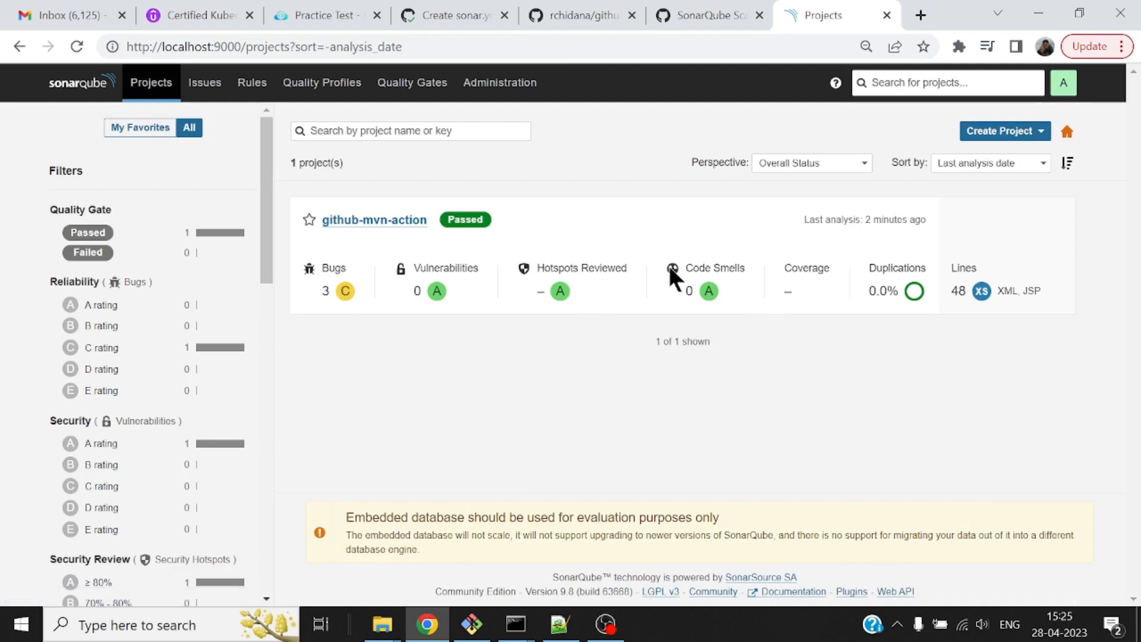
{"action": "mouse_move", "coordinate": [375, 219]}
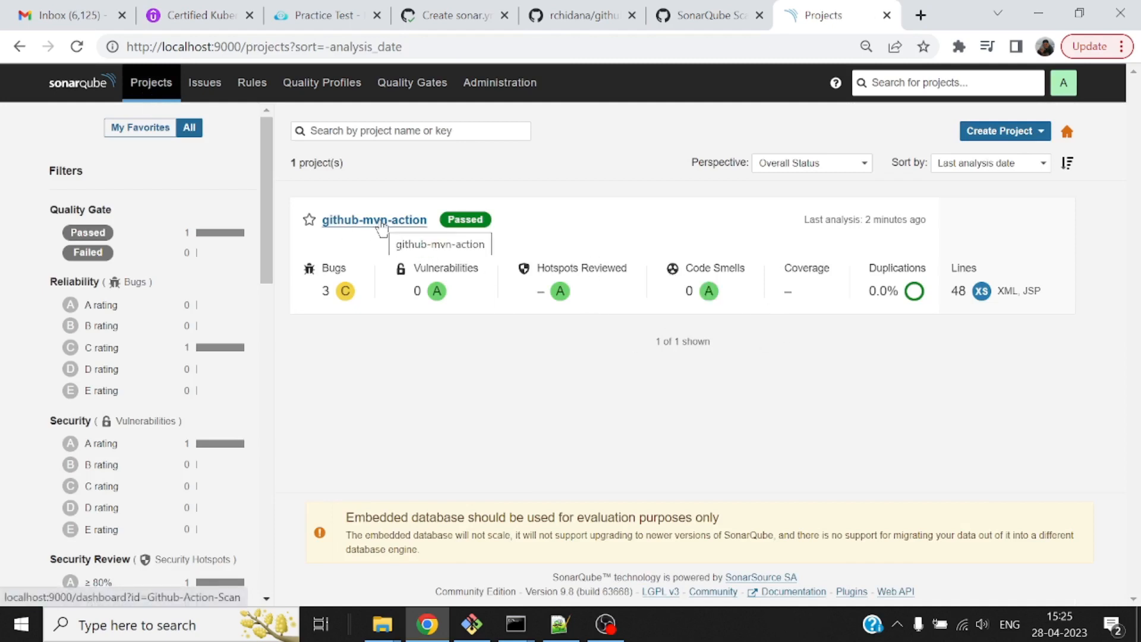
{"action": "left_click", "coordinate": [374, 220]}
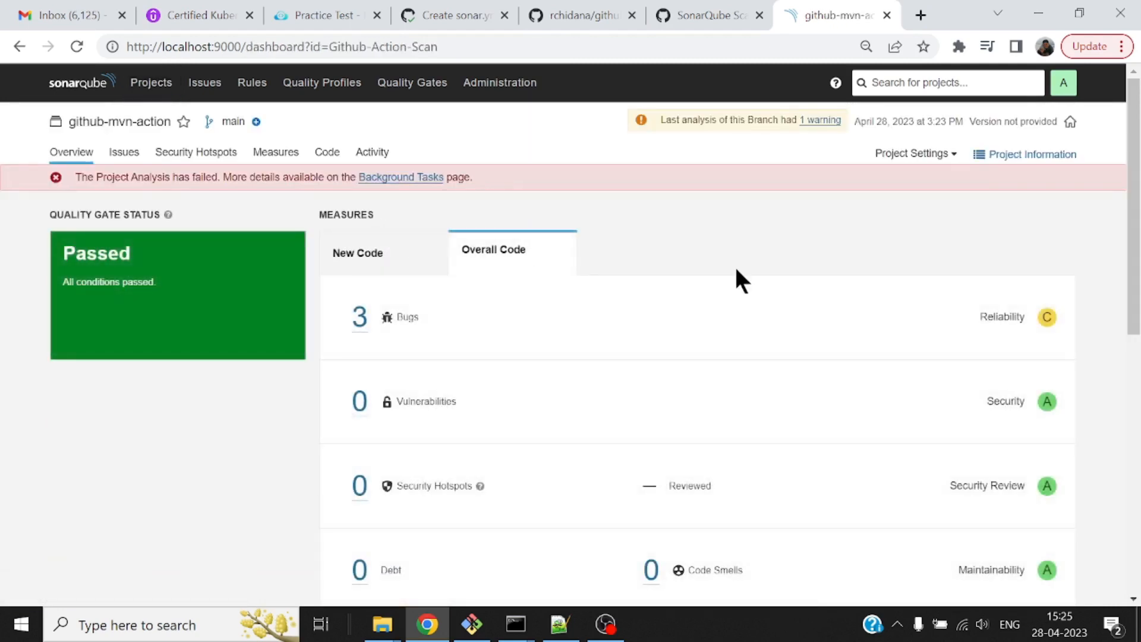
{"action": "scroll", "scroll_direction": "down", "scroll_amount": 3}
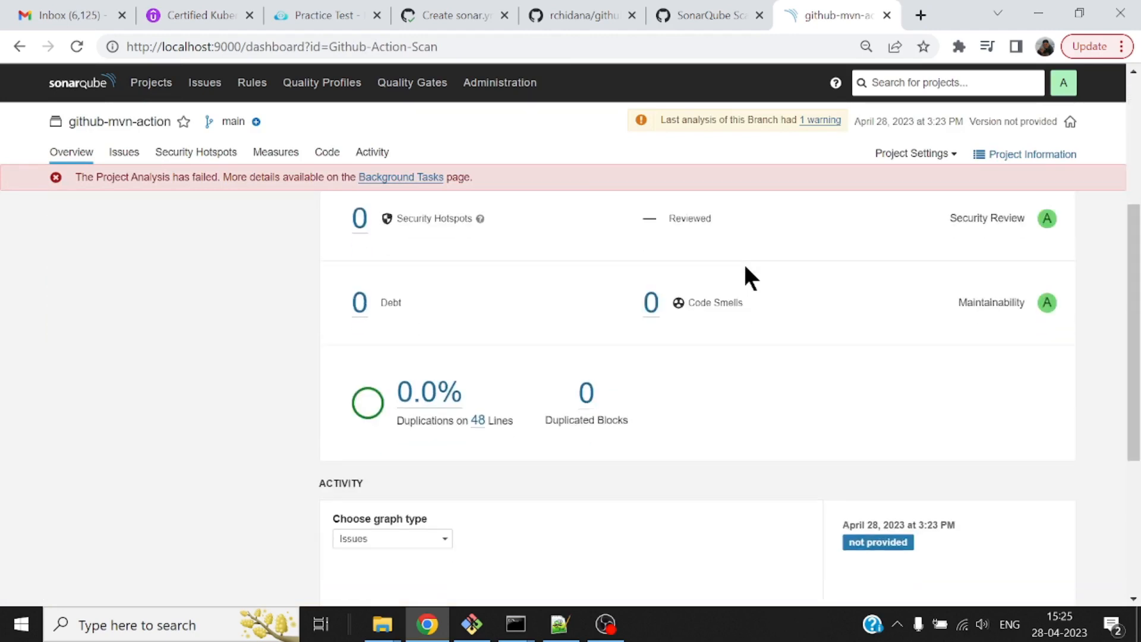
{"action": "scroll", "scroll_direction": "up", "scroll_amount": 3}
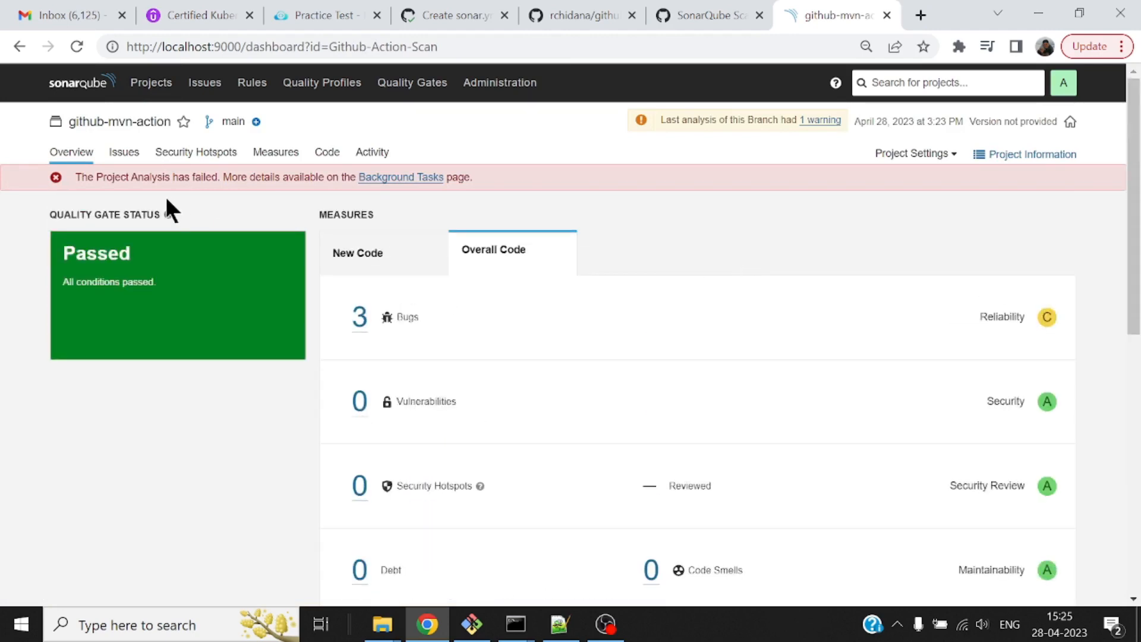
Review github-mvn-action's three major index.jsp bugs, then go back to Projects.
{"action": "left_click", "coordinate": [124, 152]}
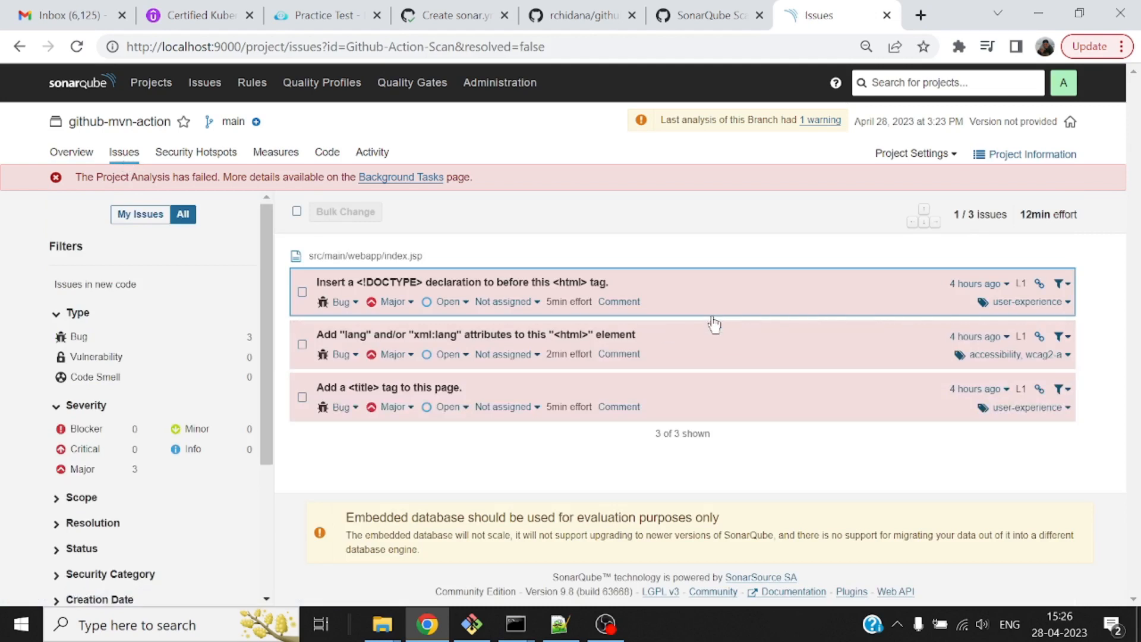
{"action": "mouse_move", "coordinate": [152, 88]}
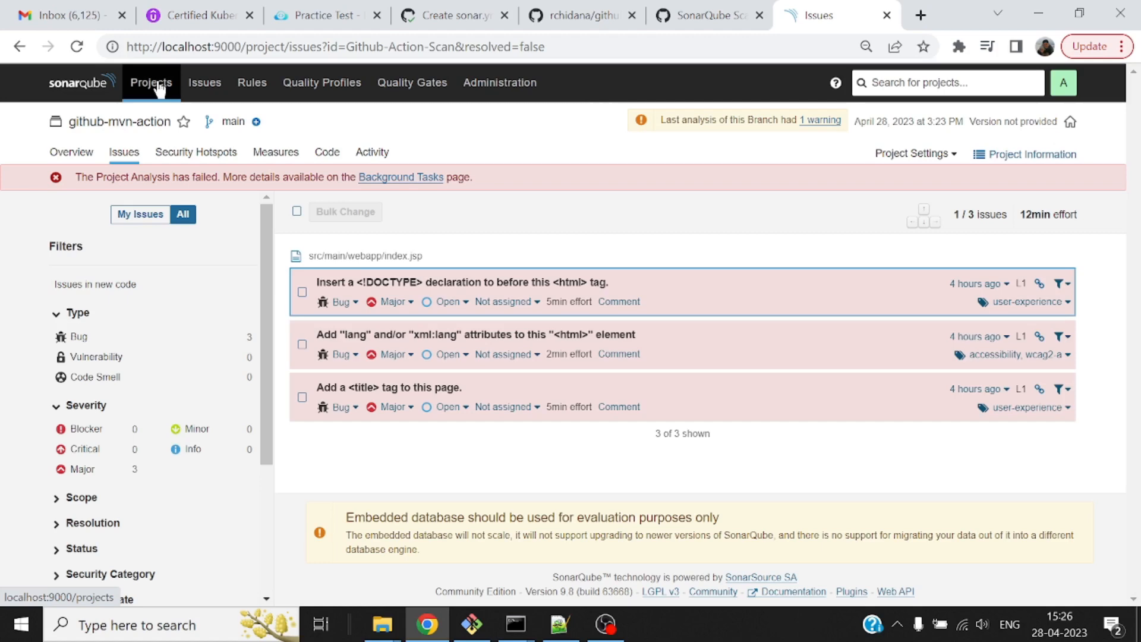
{"action": "left_click", "coordinate": [151, 83]}
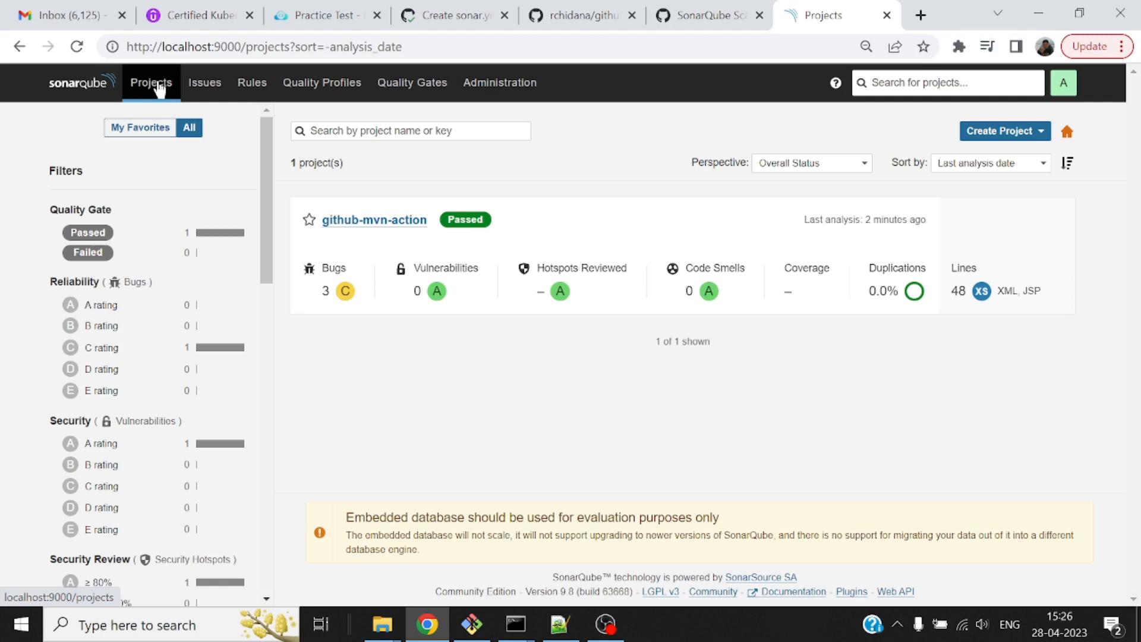
{"action": "mouse_move", "coordinate": [636, 168]}
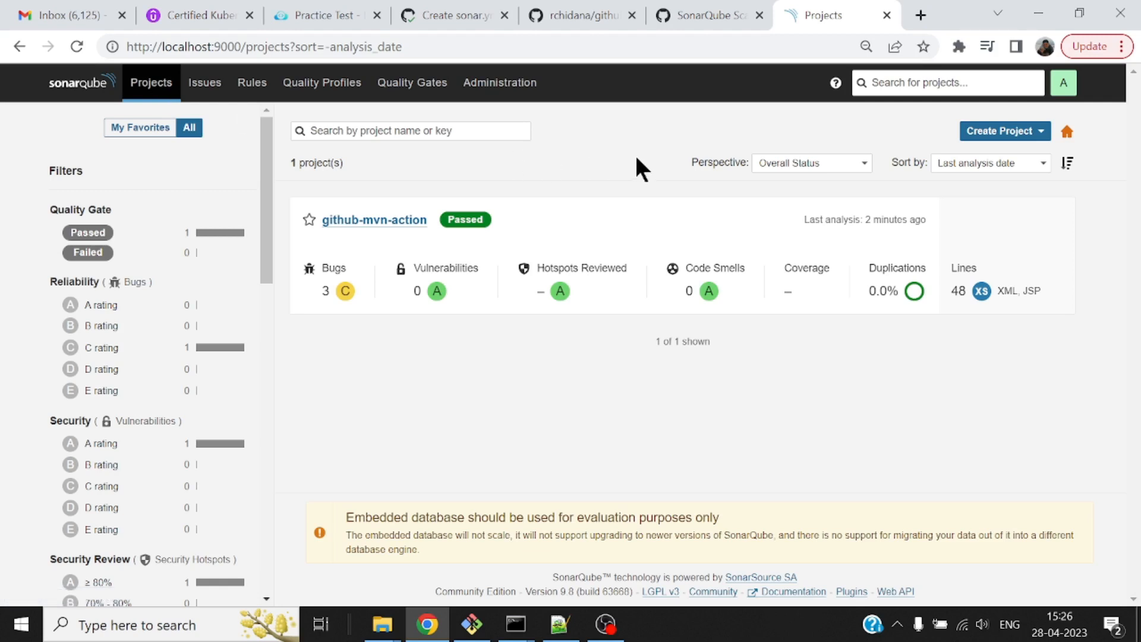